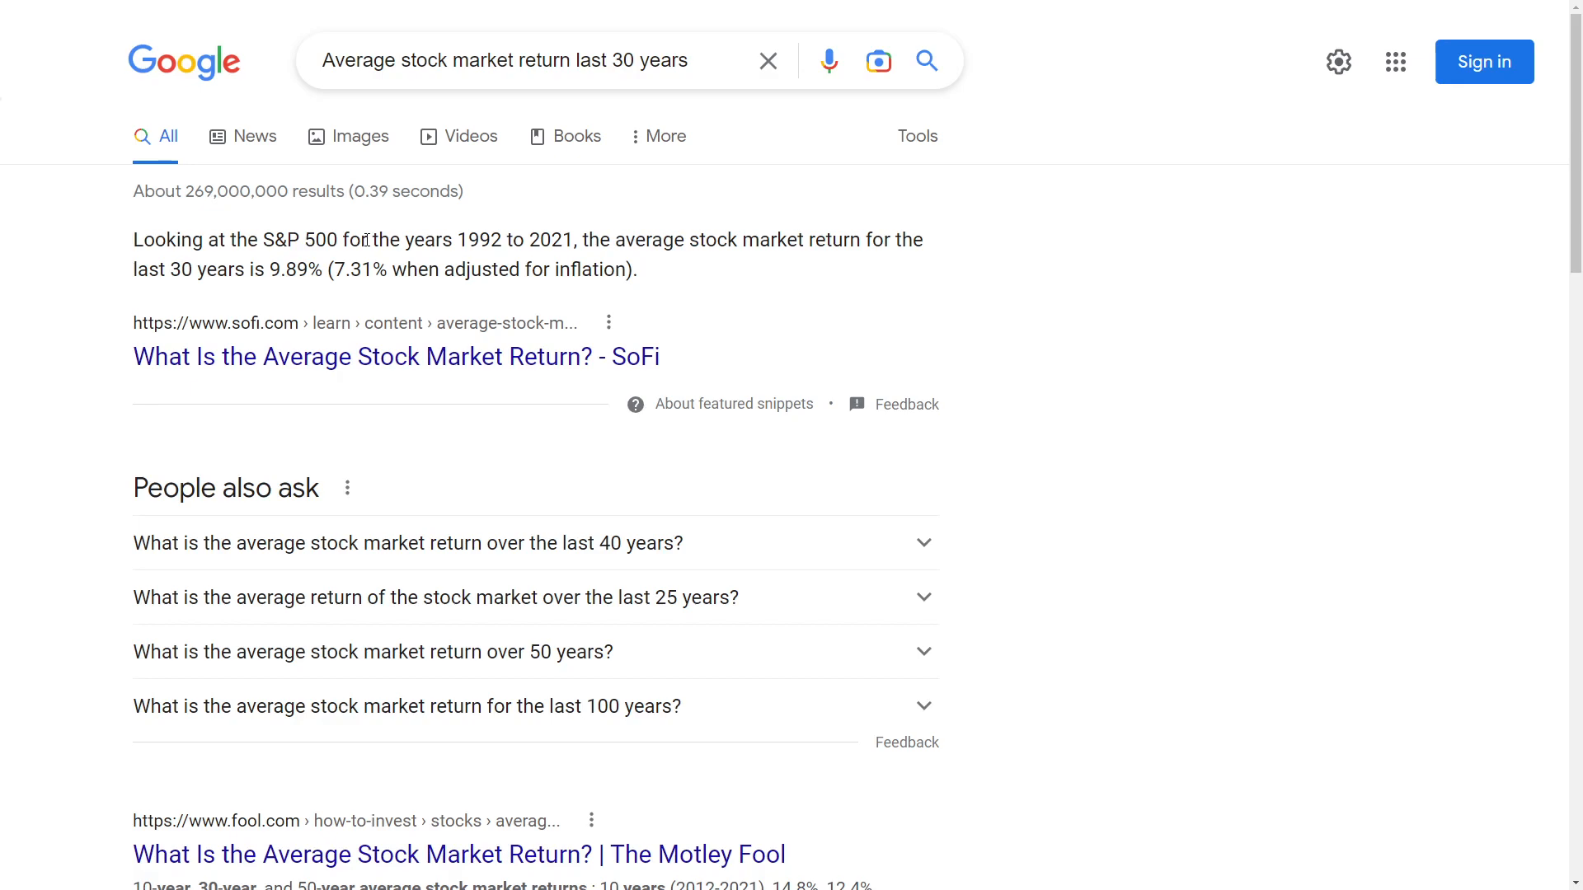
mouse_move(366, 239)
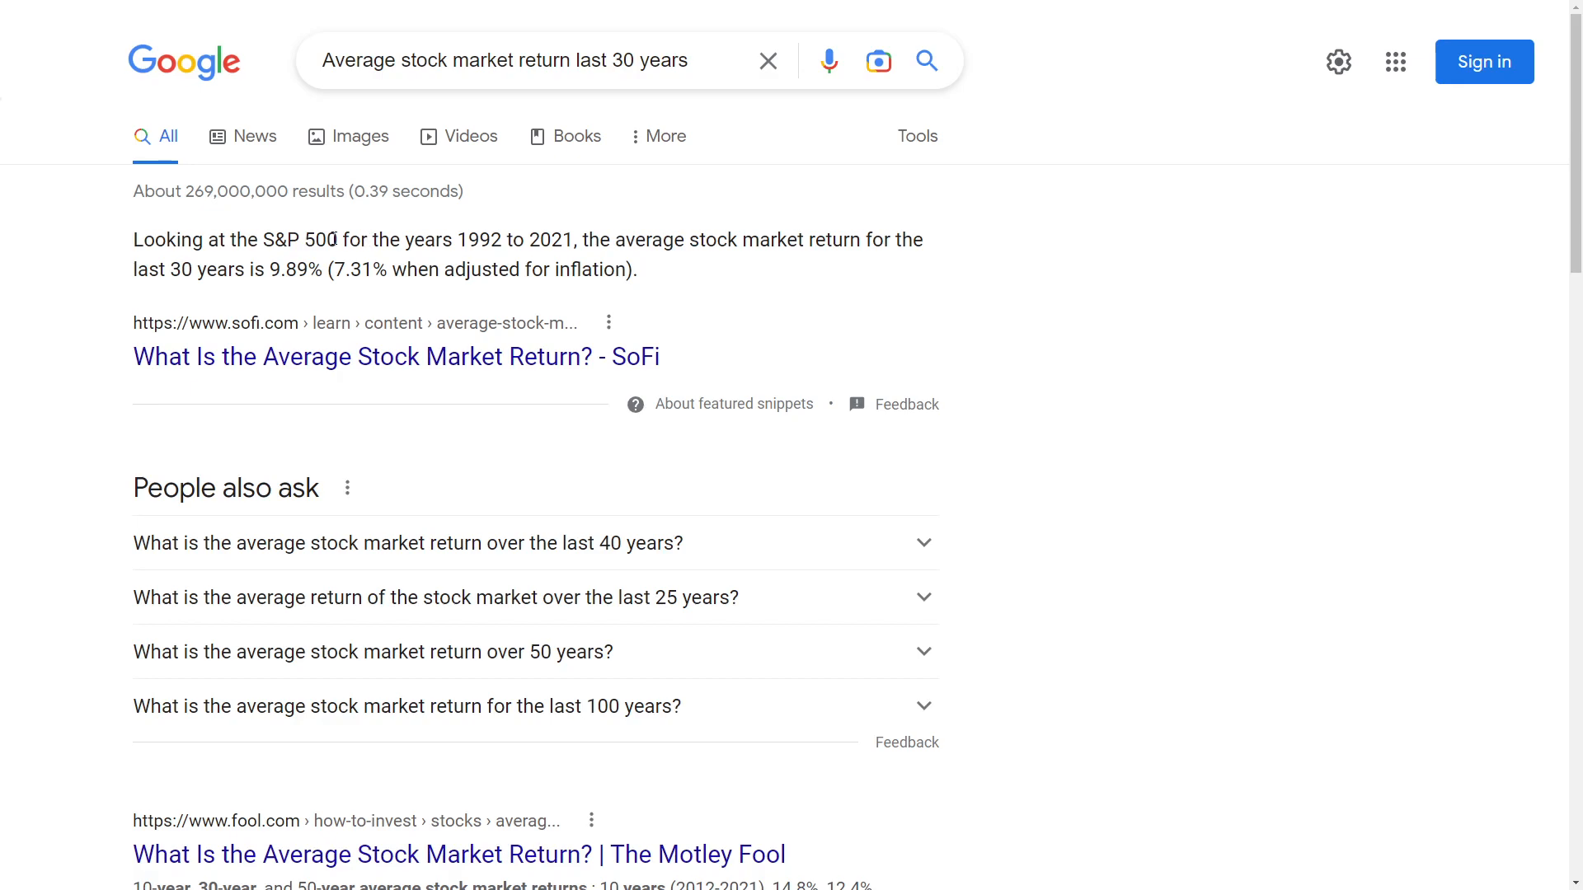
mouse_move(330, 312)
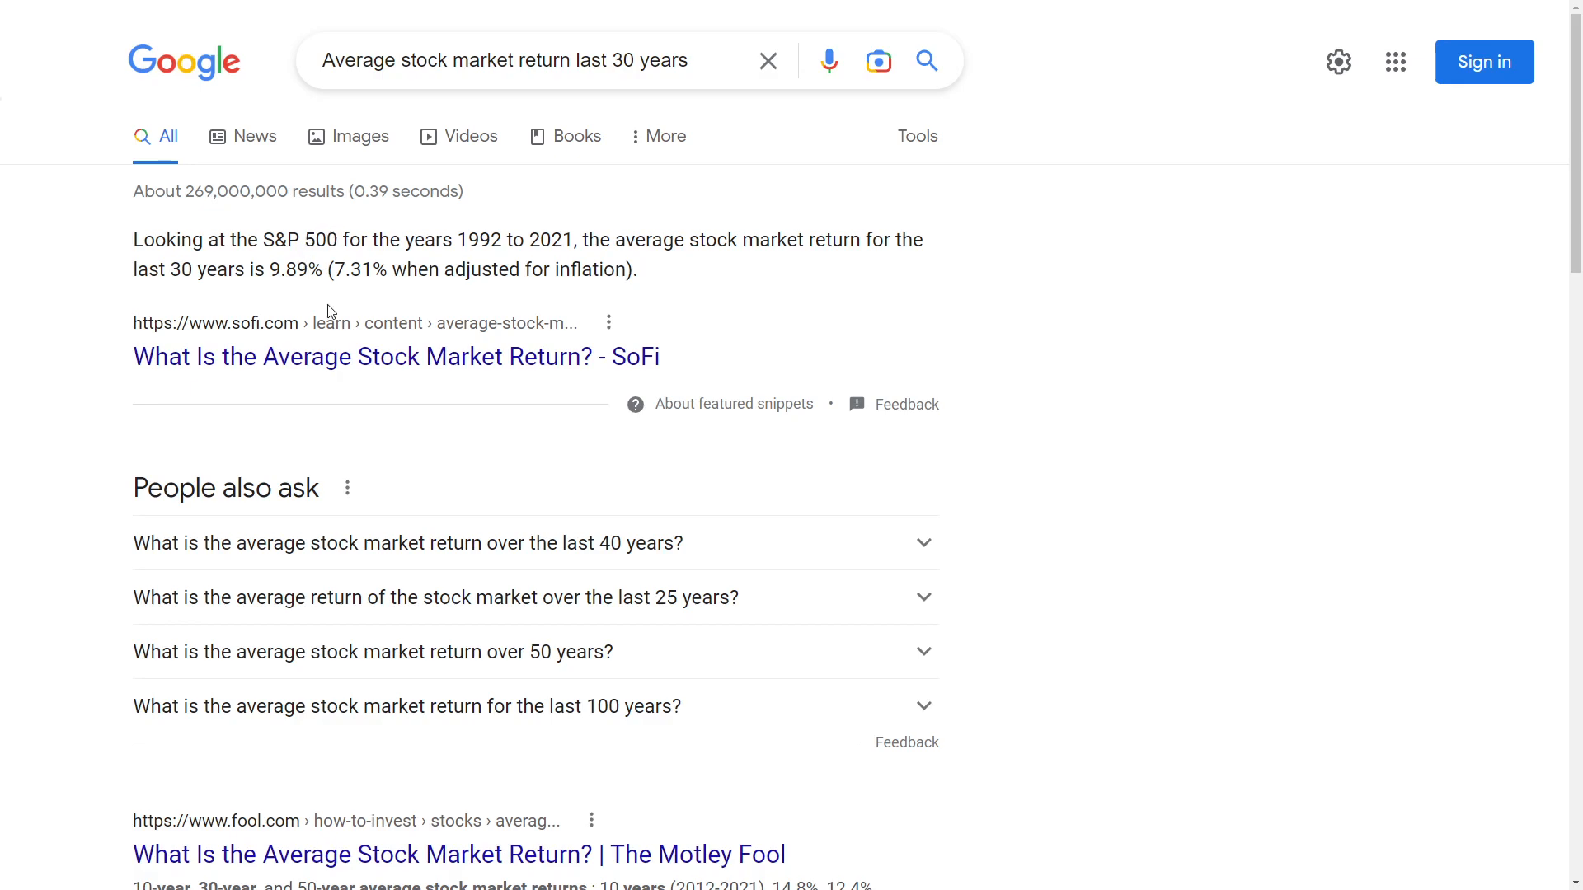
mouse_move(673, 372)
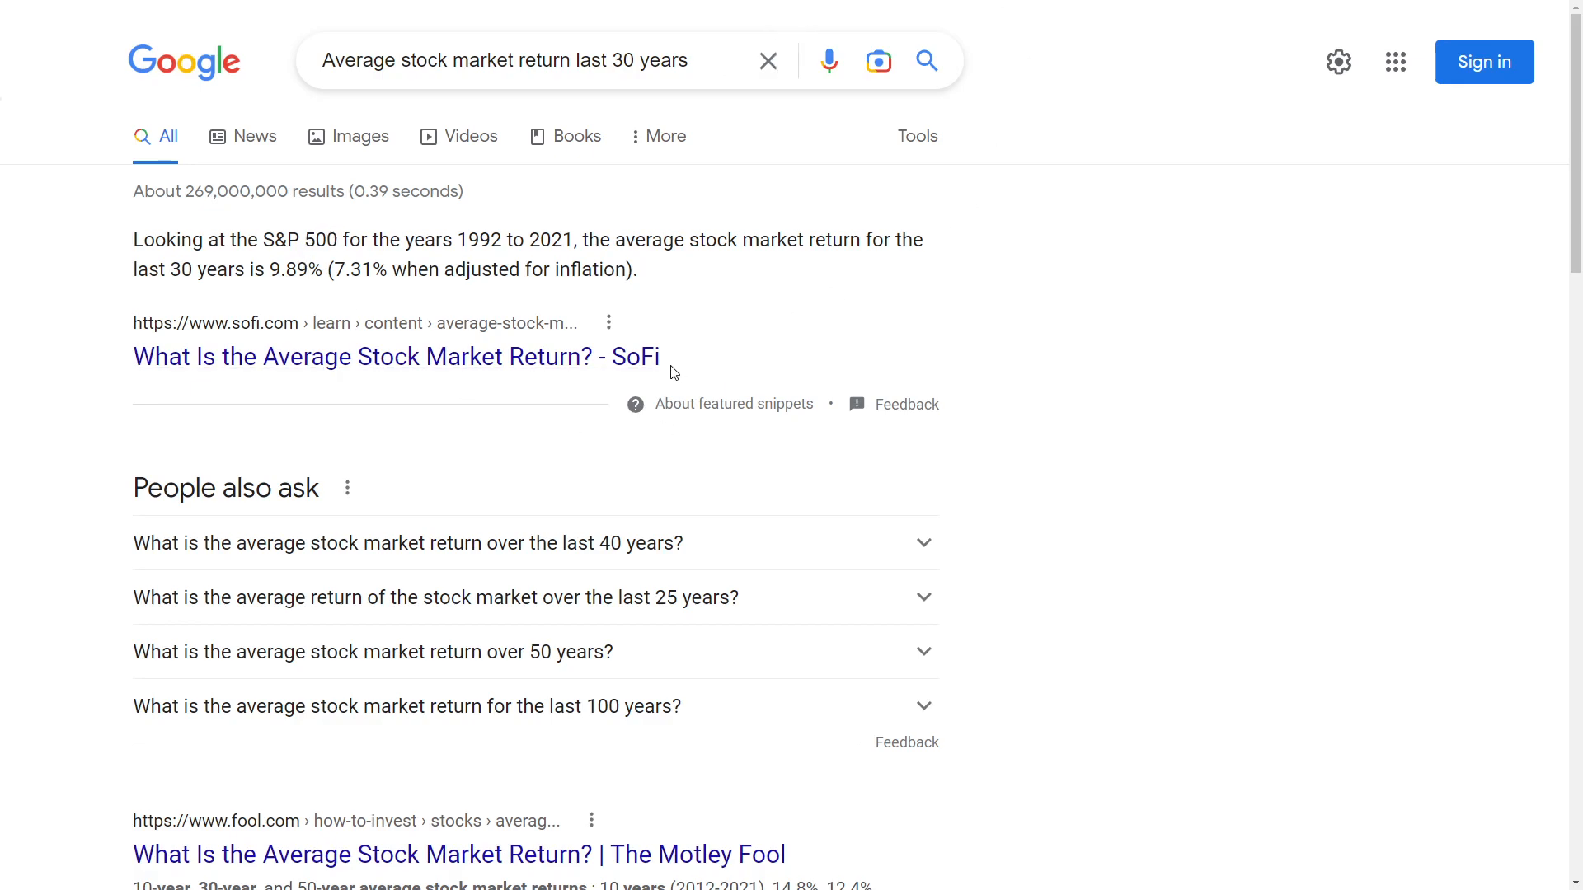
mouse_move(678, 374)
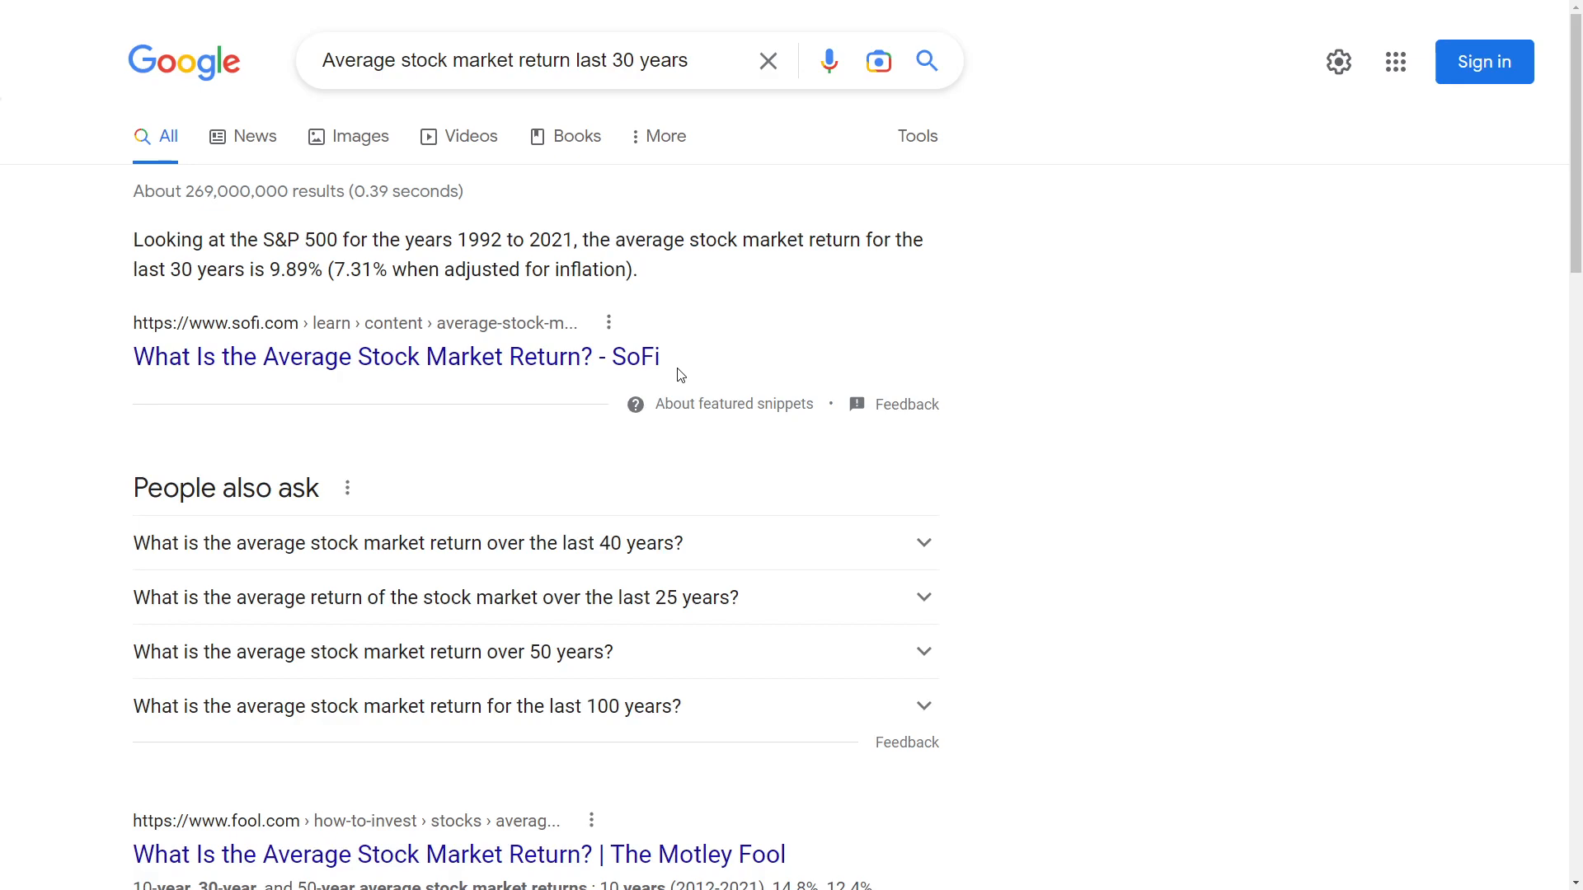
mouse_move(407, 259)
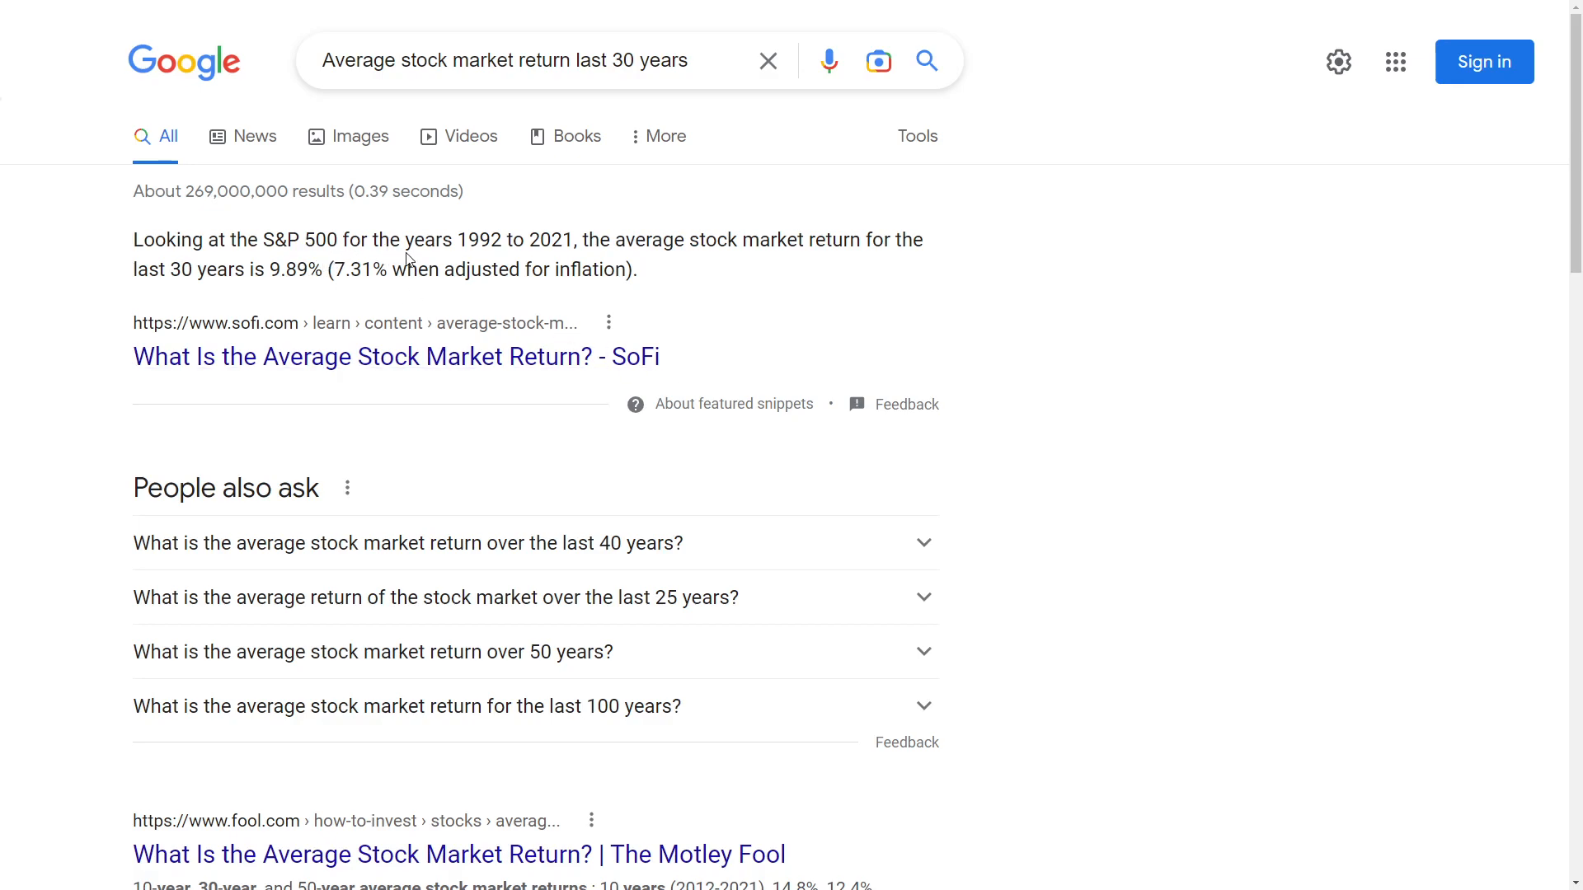
mouse_move(429, 249)
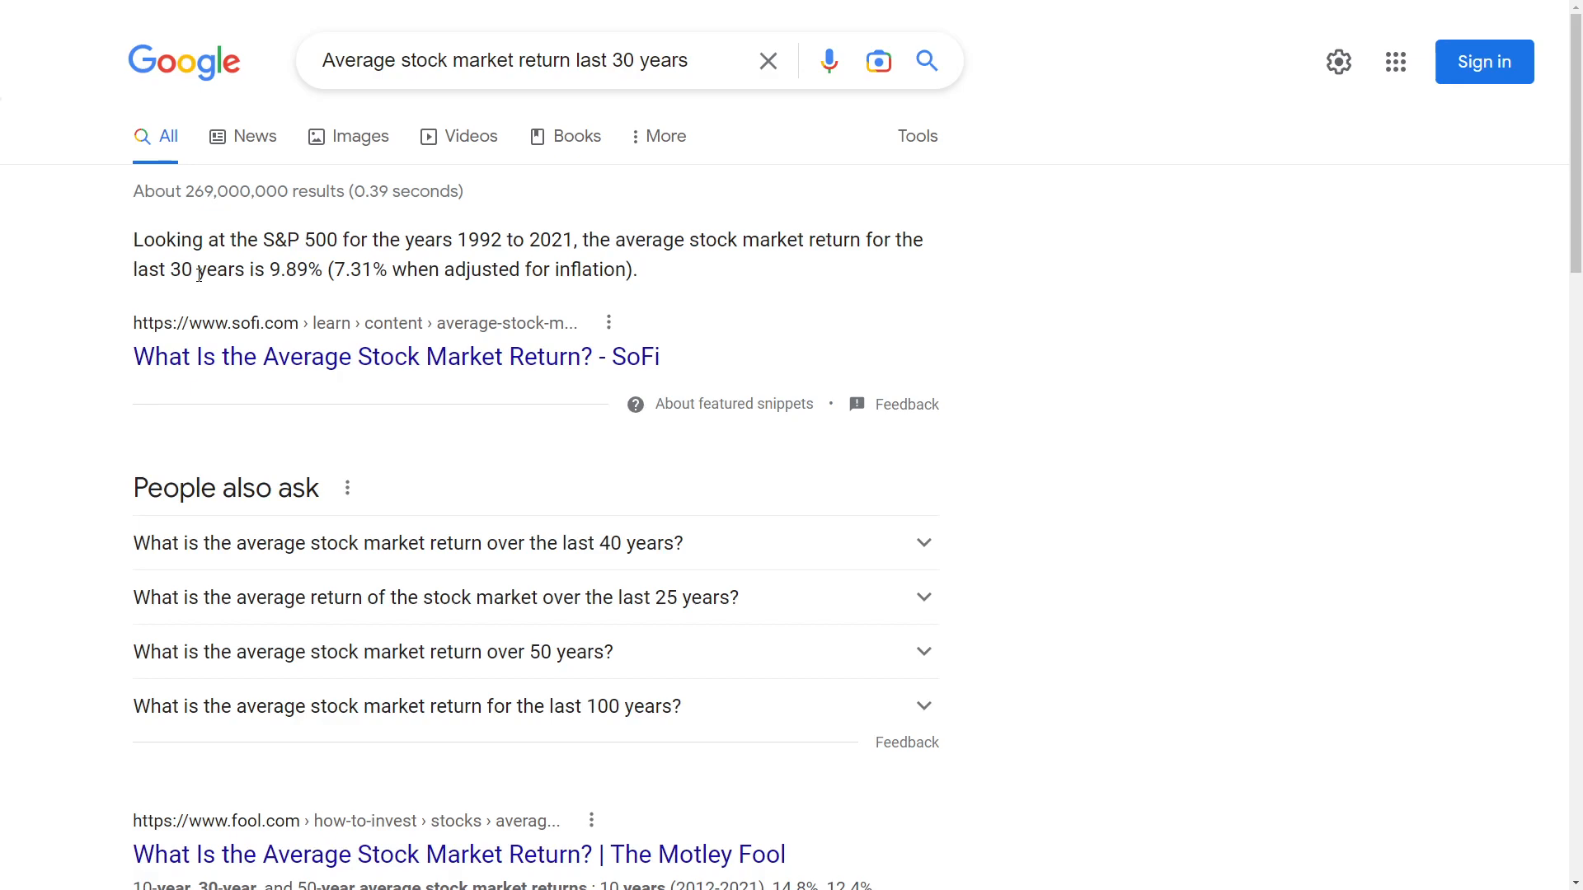
- Expand the 'average stock market return over the last 40 years' question to read its answer
double_click(281, 269)
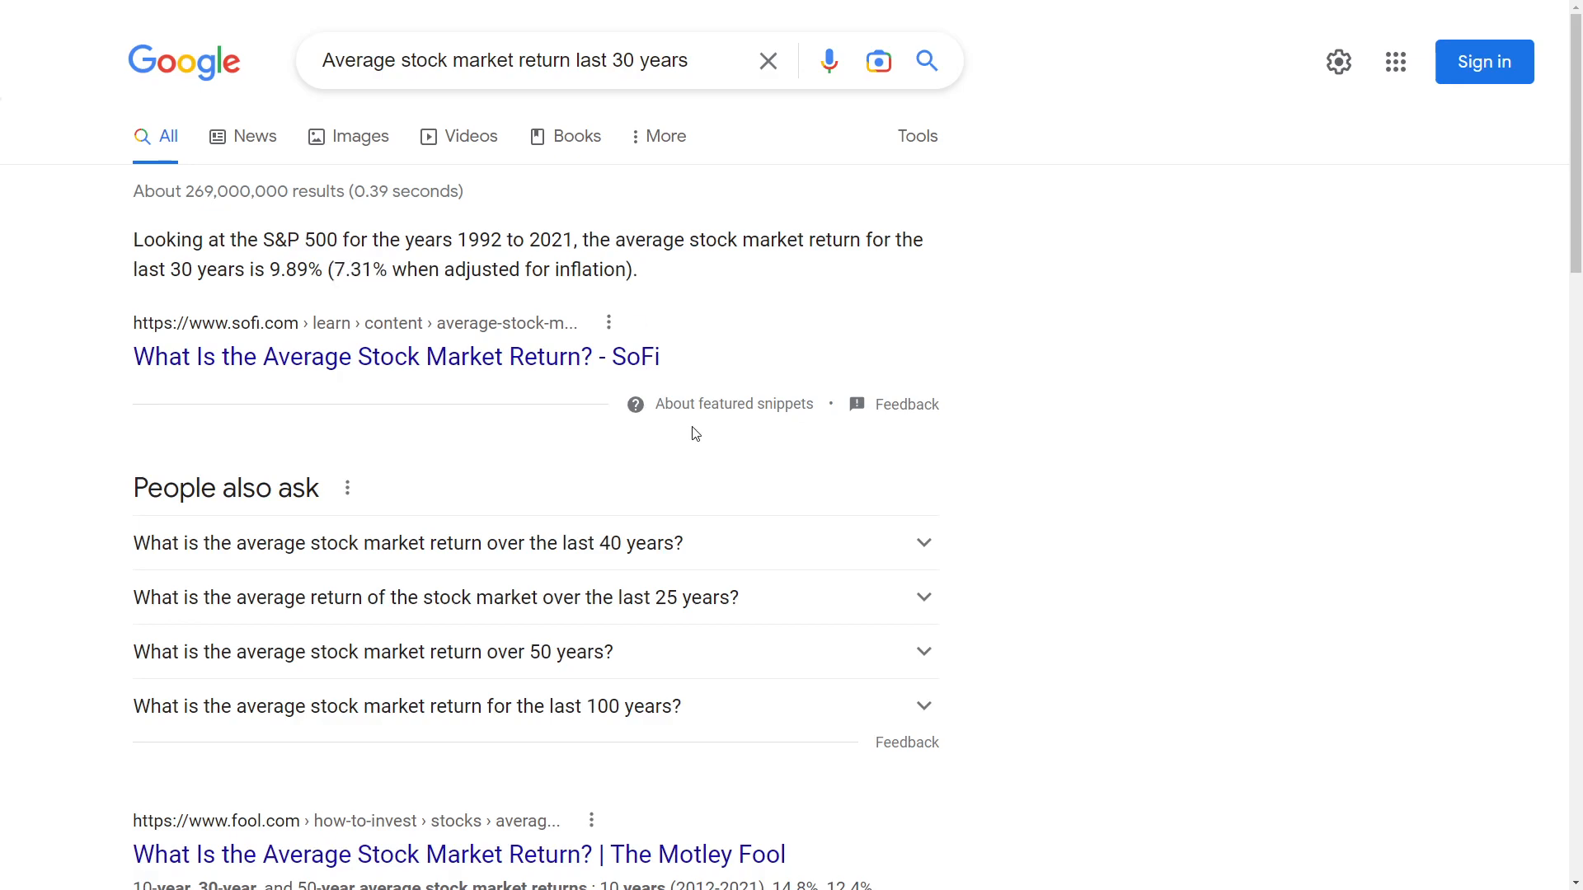
mouse_move(626, 264)
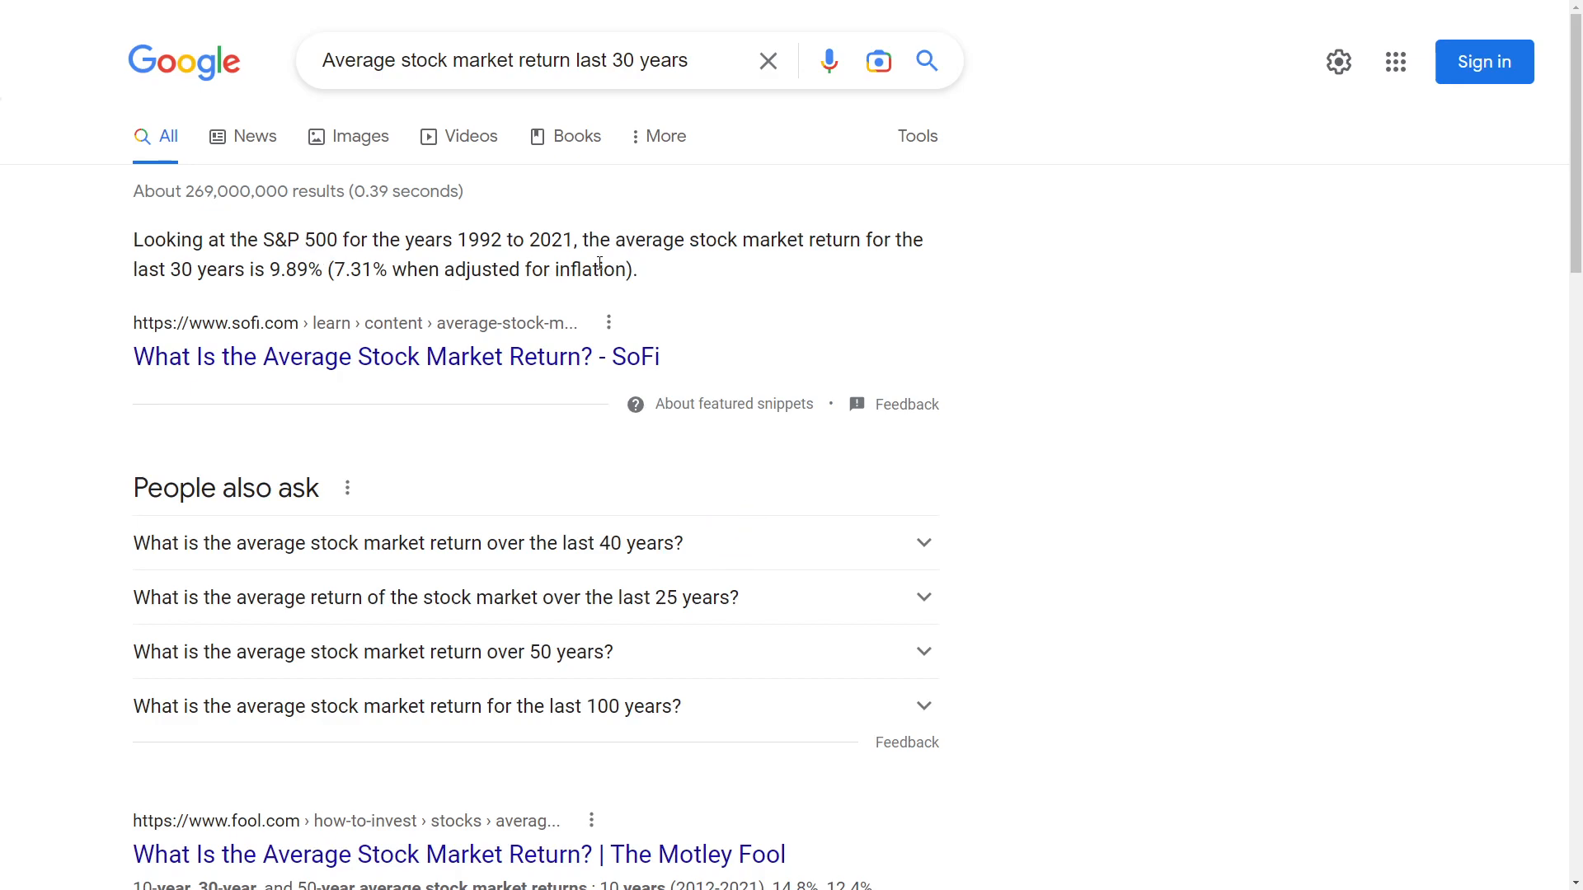
mouse_move(708, 280)
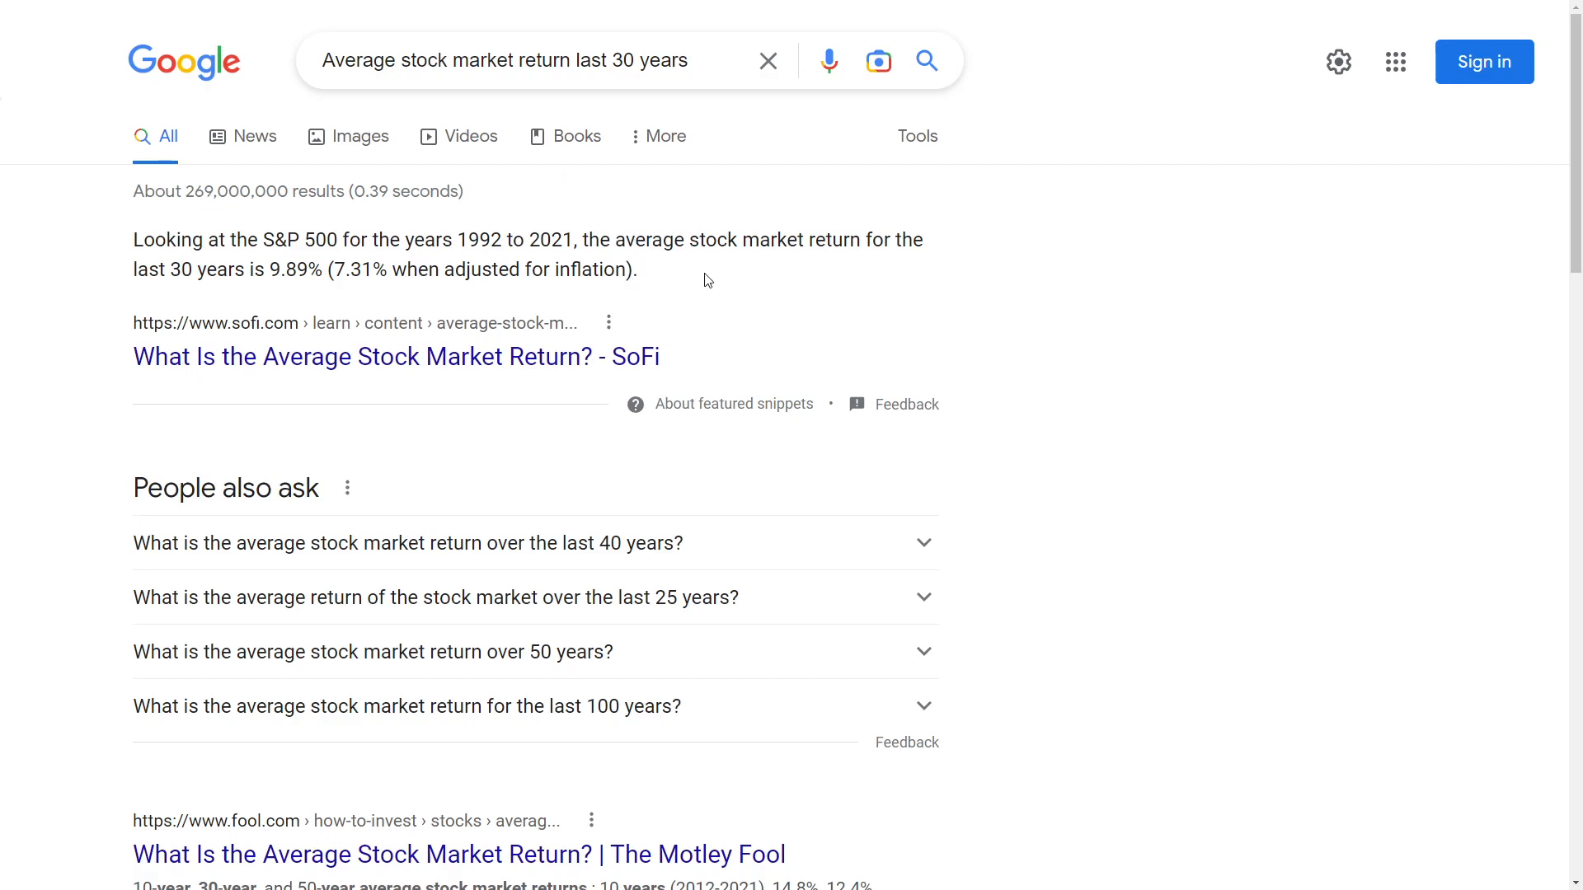
mouse_move(399, 556)
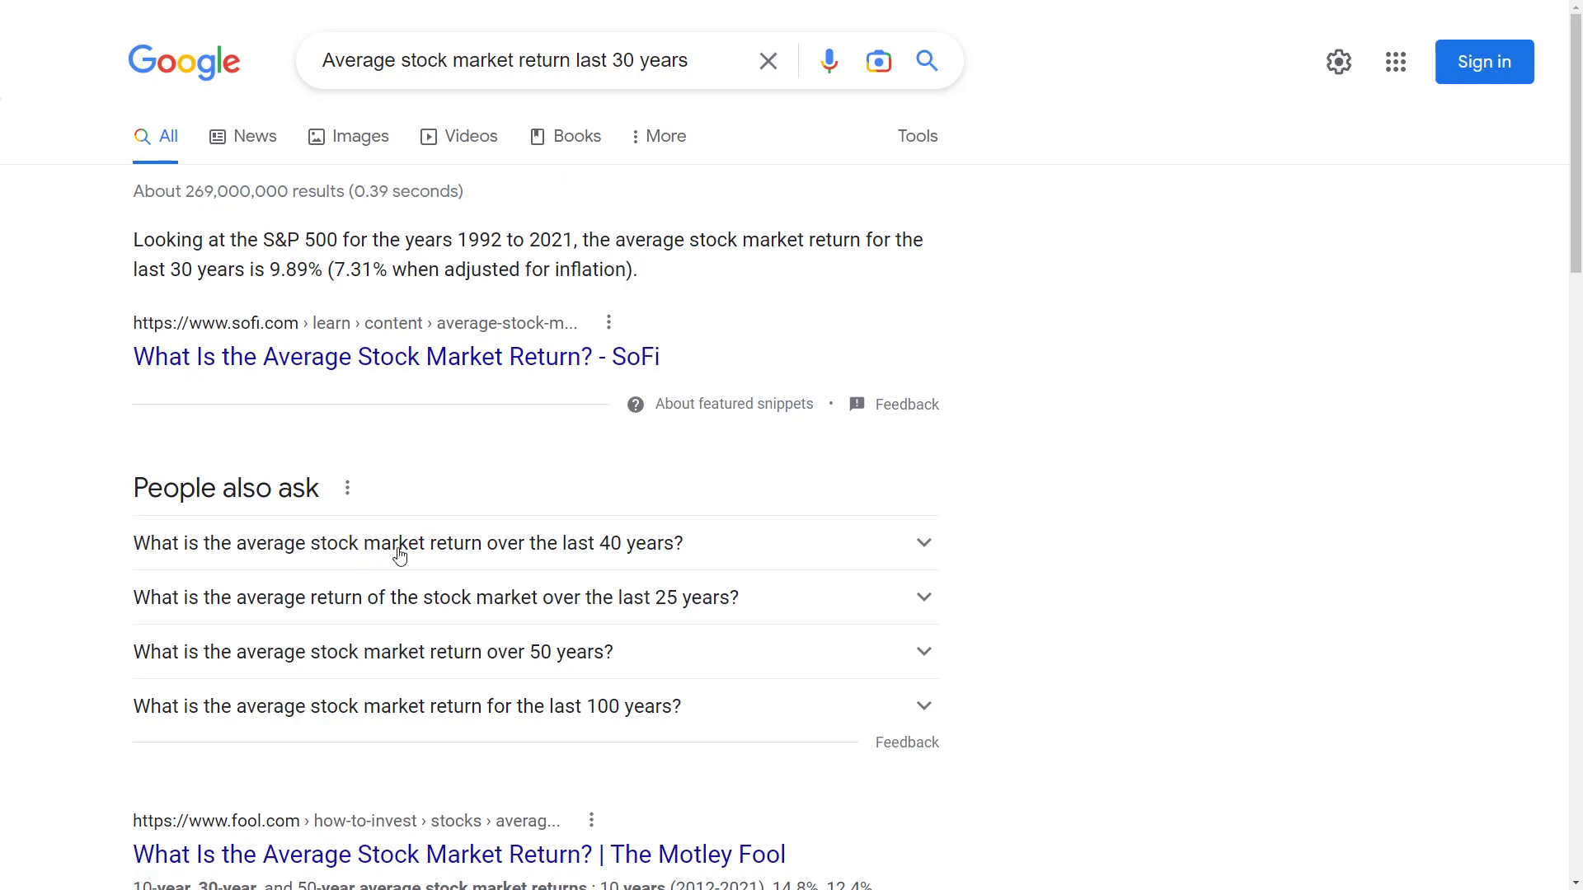
click(407, 542)
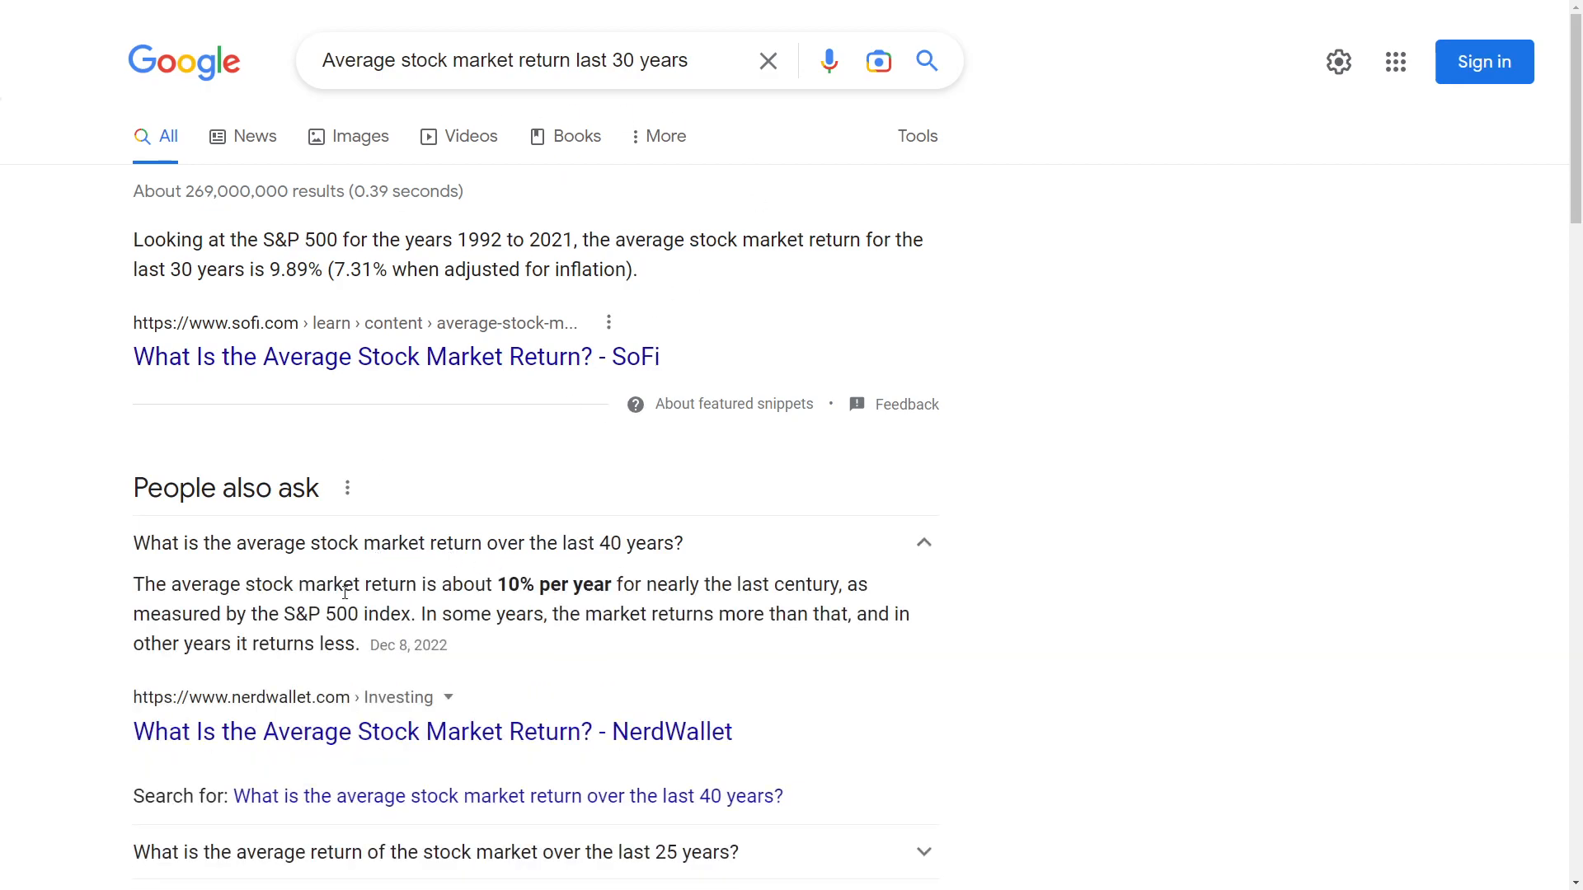
mouse_move(480, 559)
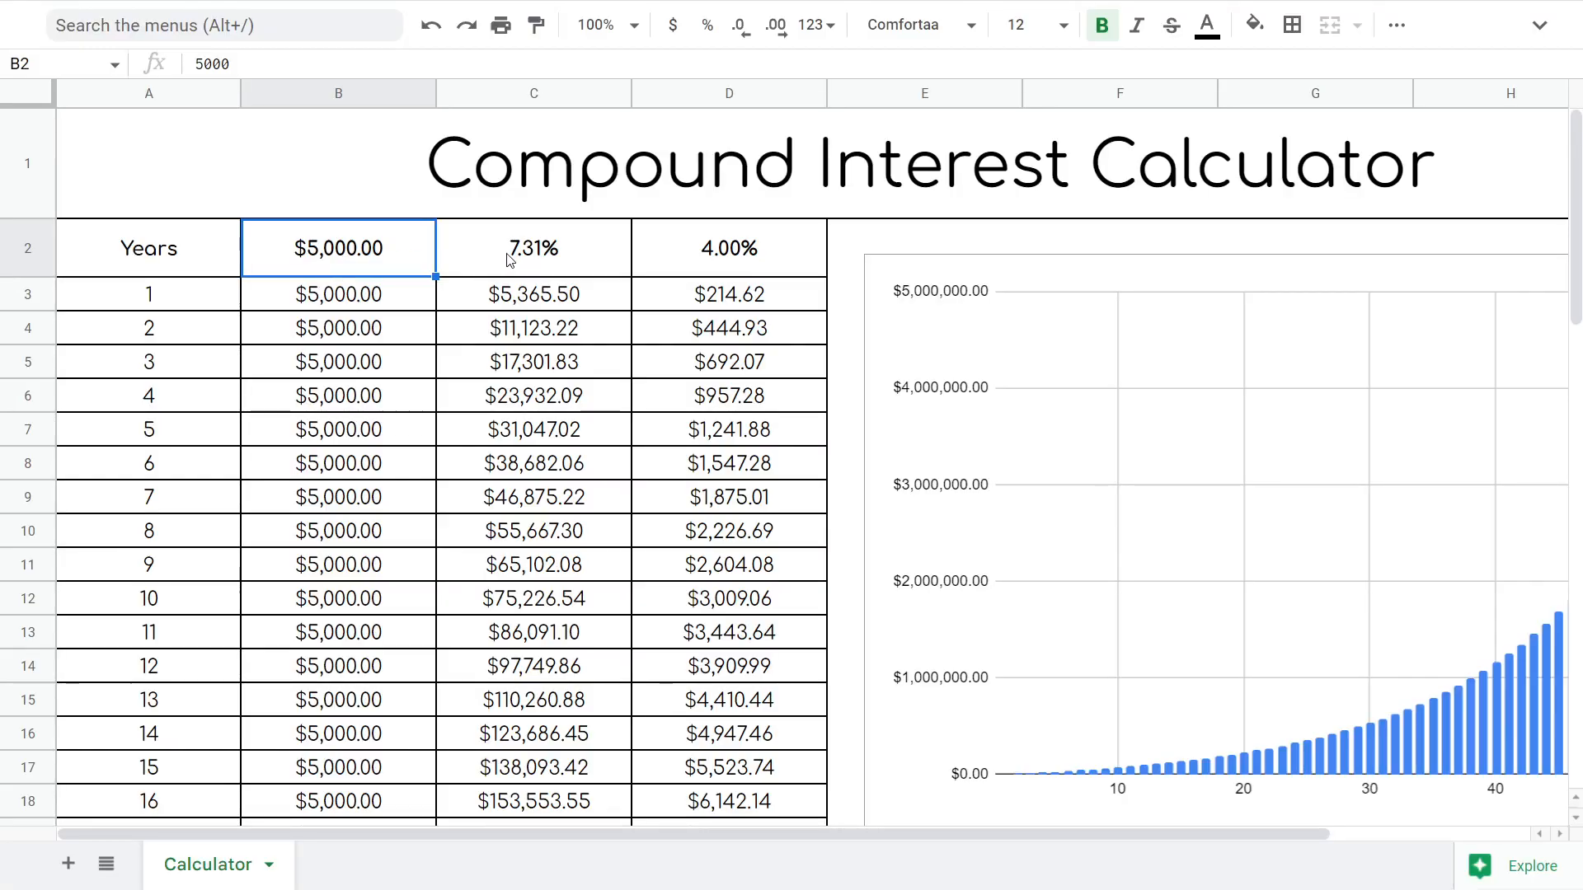
- Enter the new return rate in cell C2 so the table and chart recalculate
text(9%)
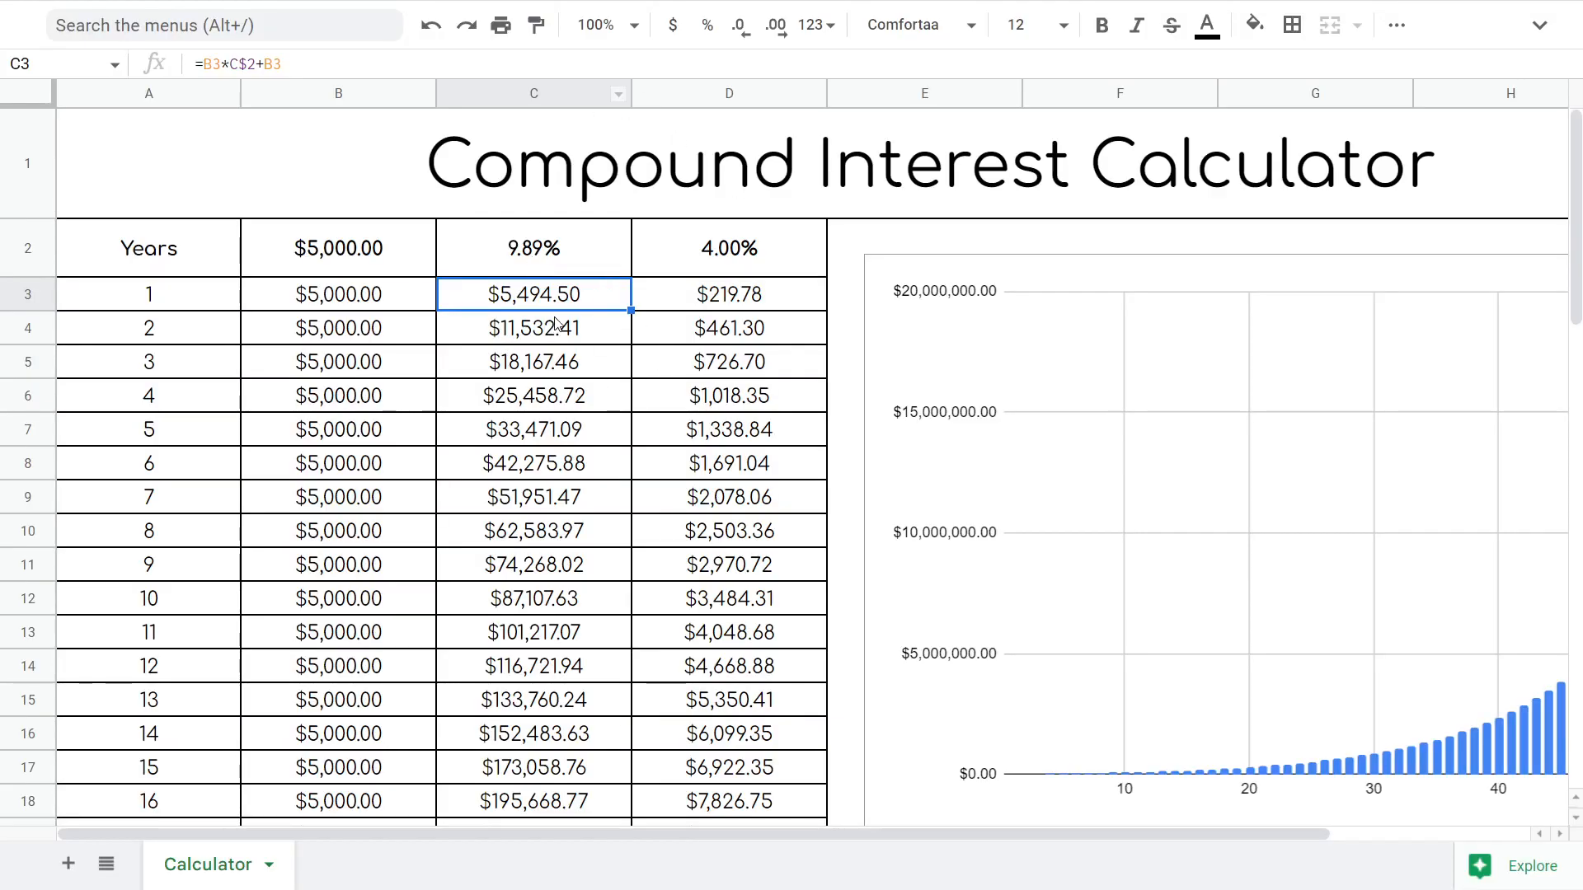
mouse_move(788, 262)
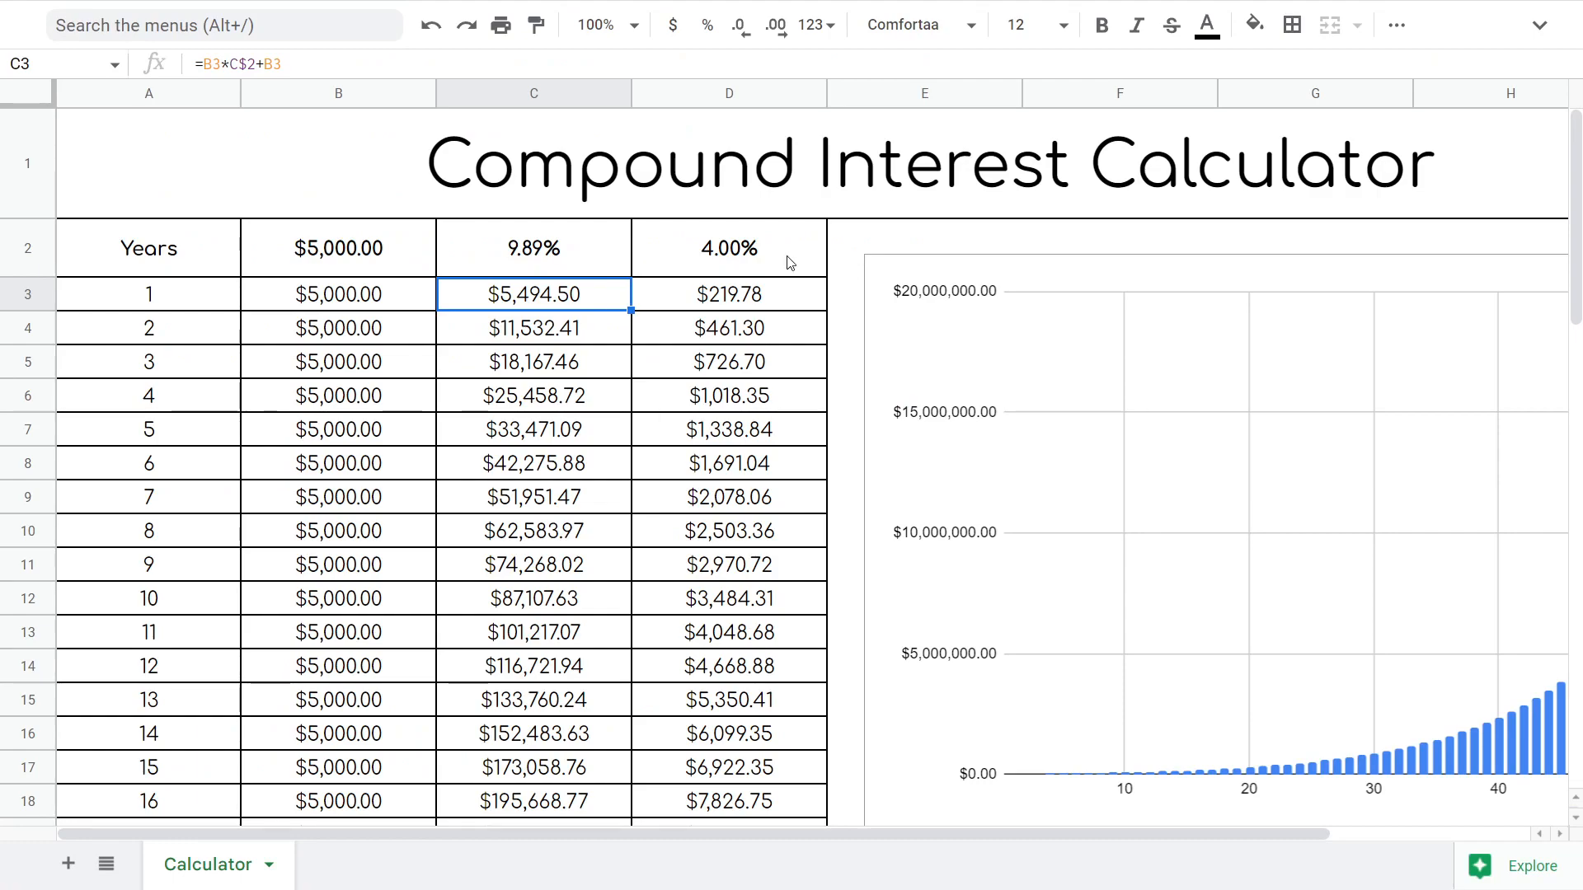
click(728, 248)
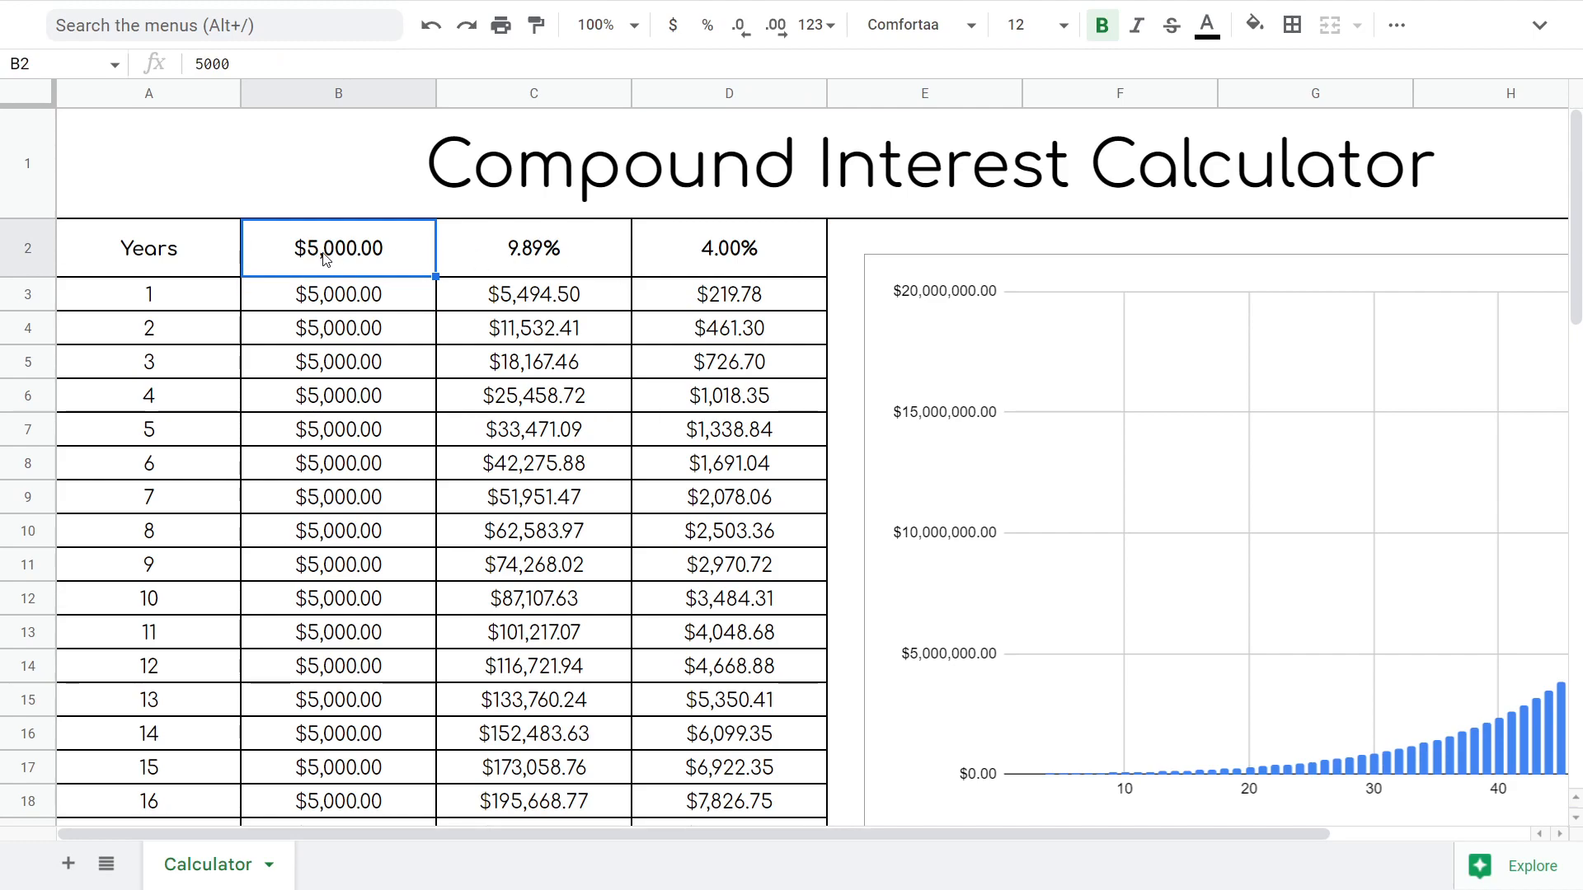
click(729, 249)
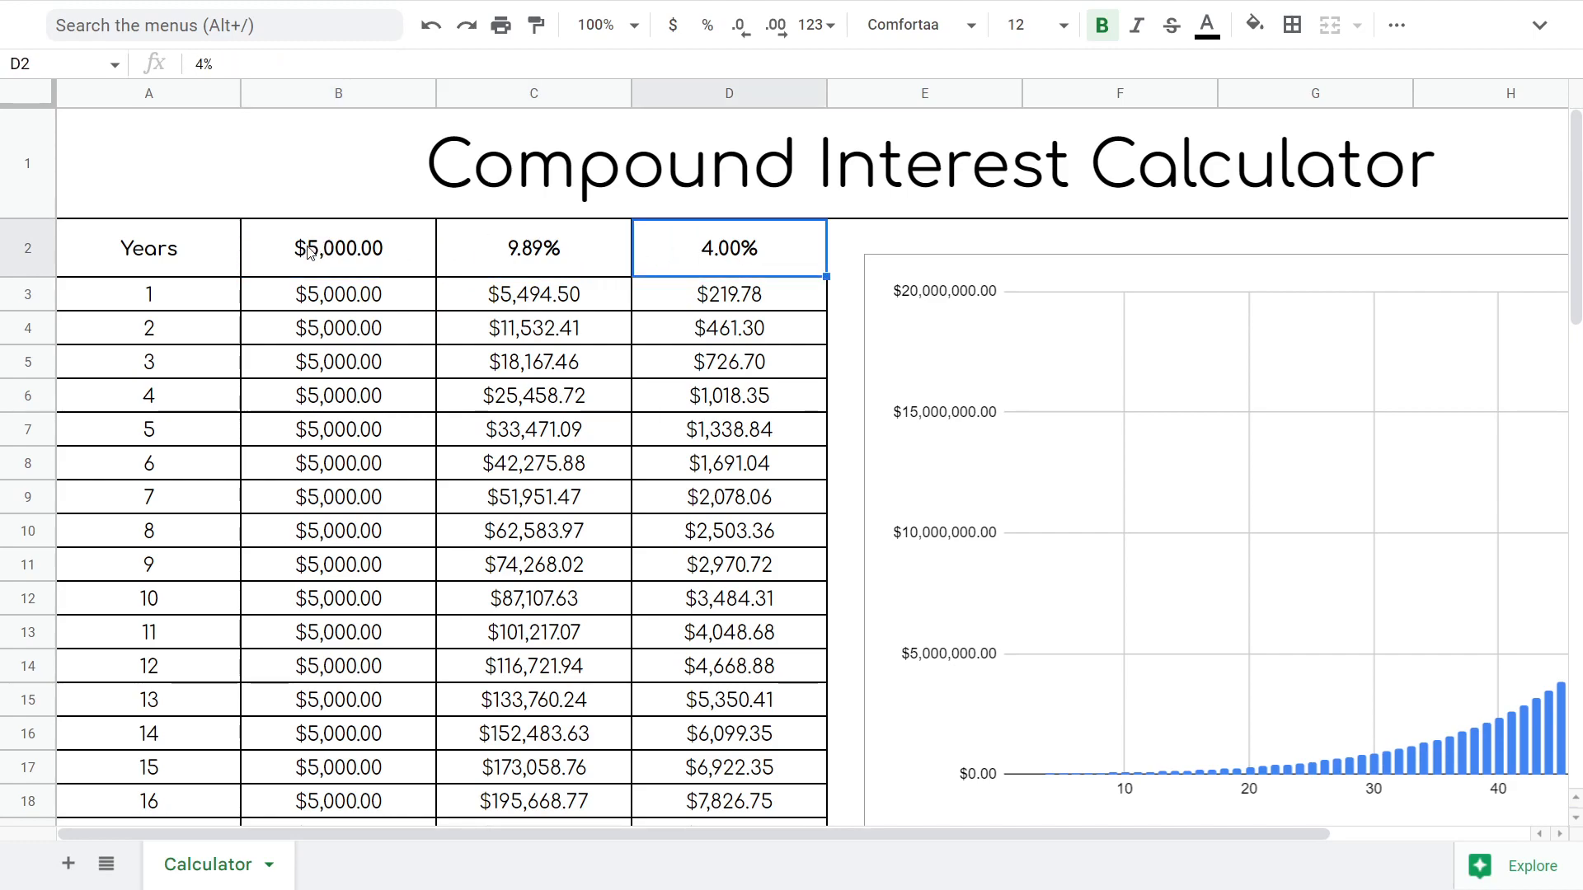
click(337, 248)
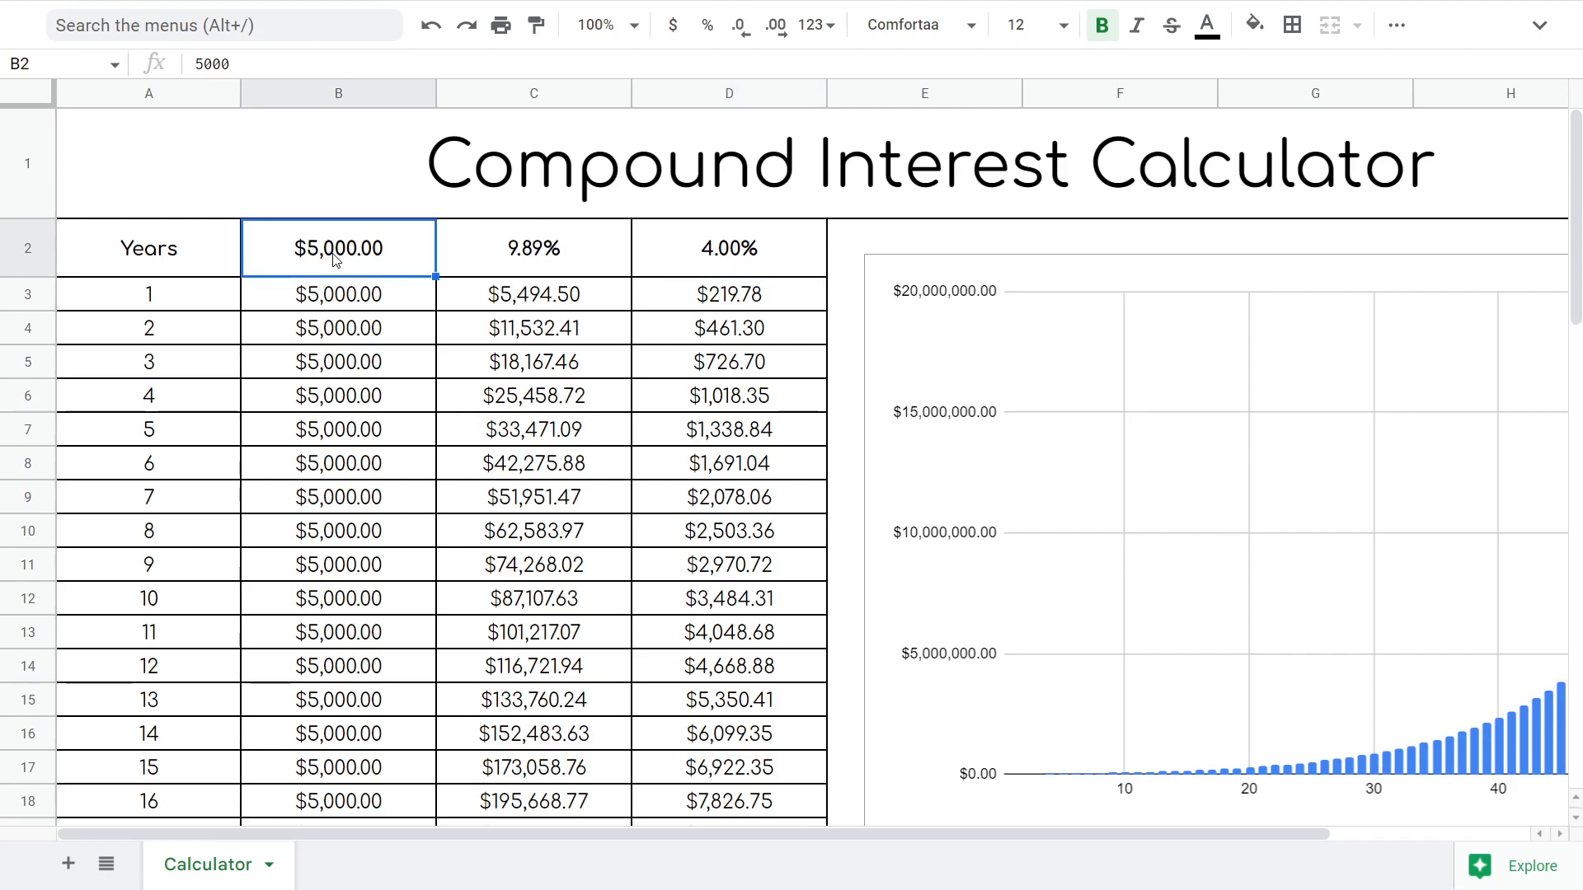
mouse_move(552, 271)
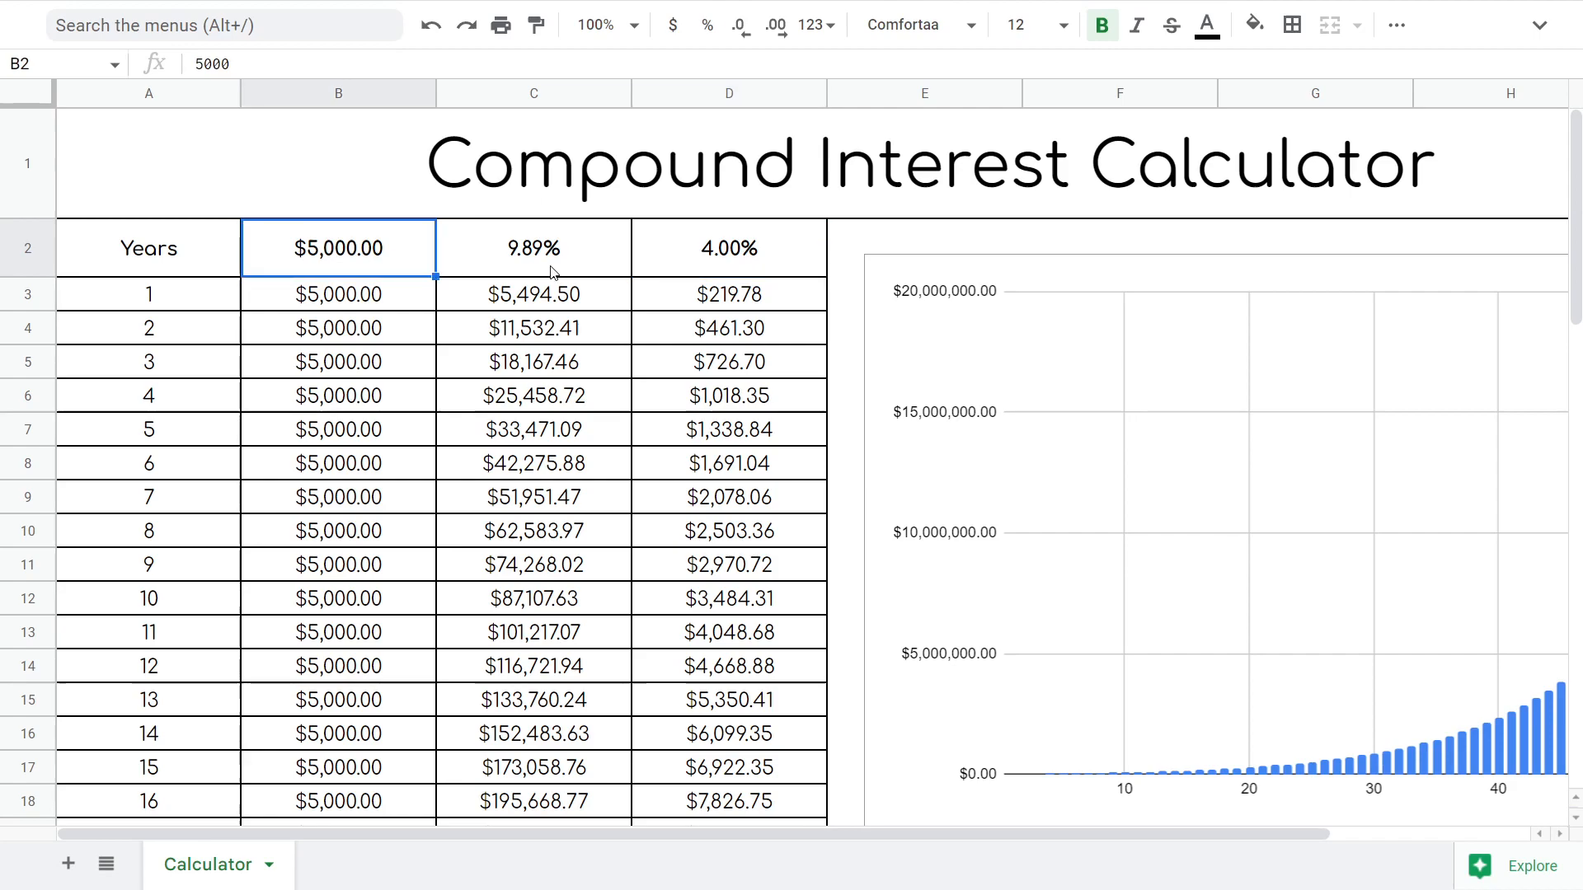
click(532, 249)
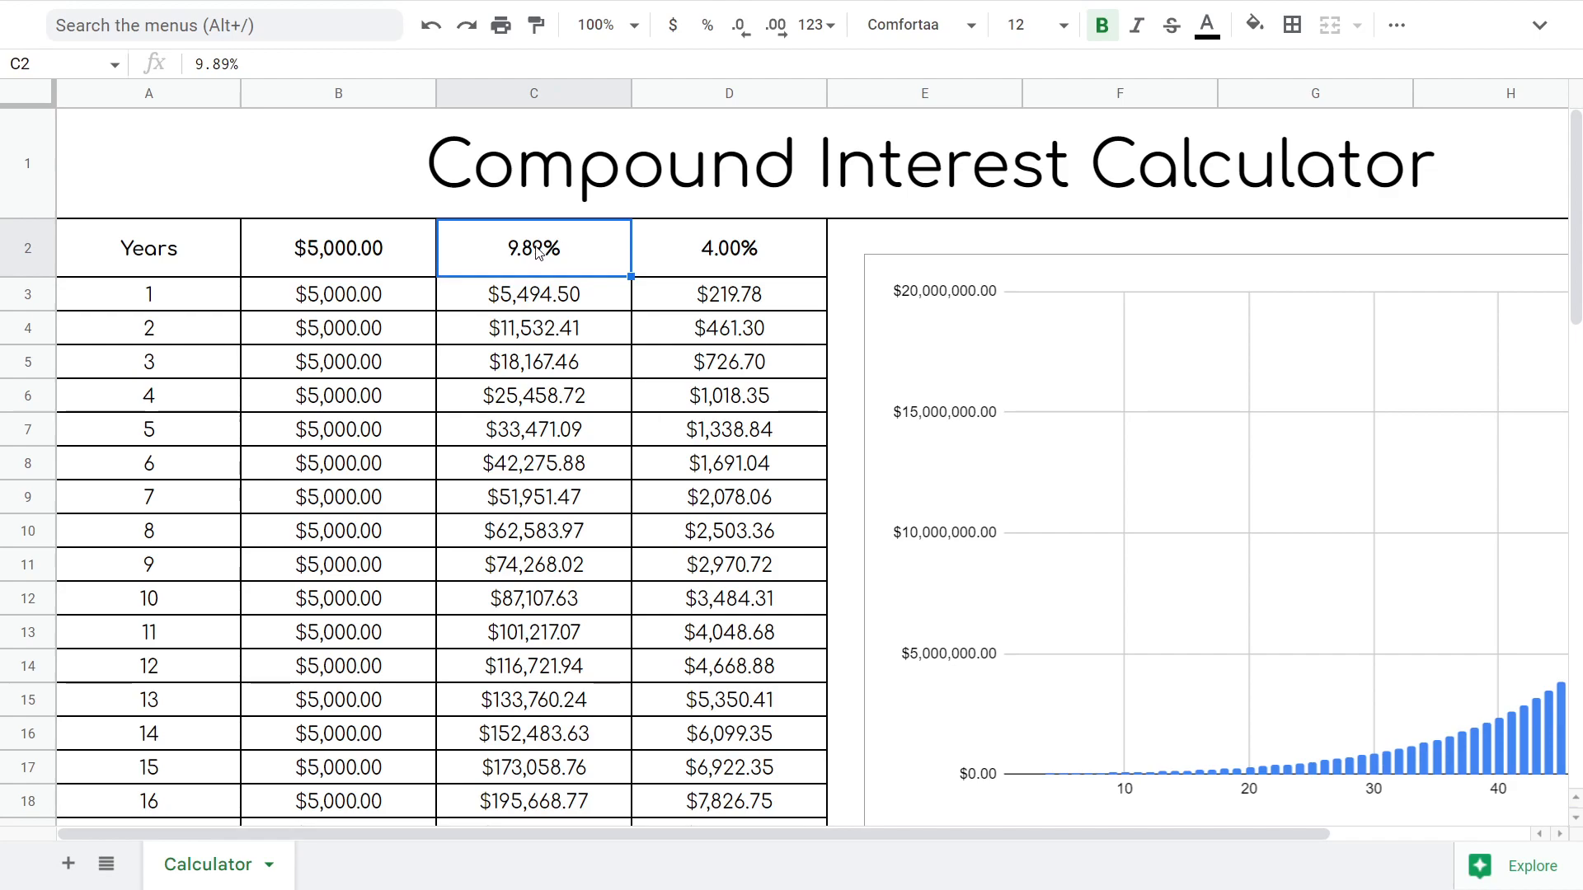
mouse_move(1222, 692)
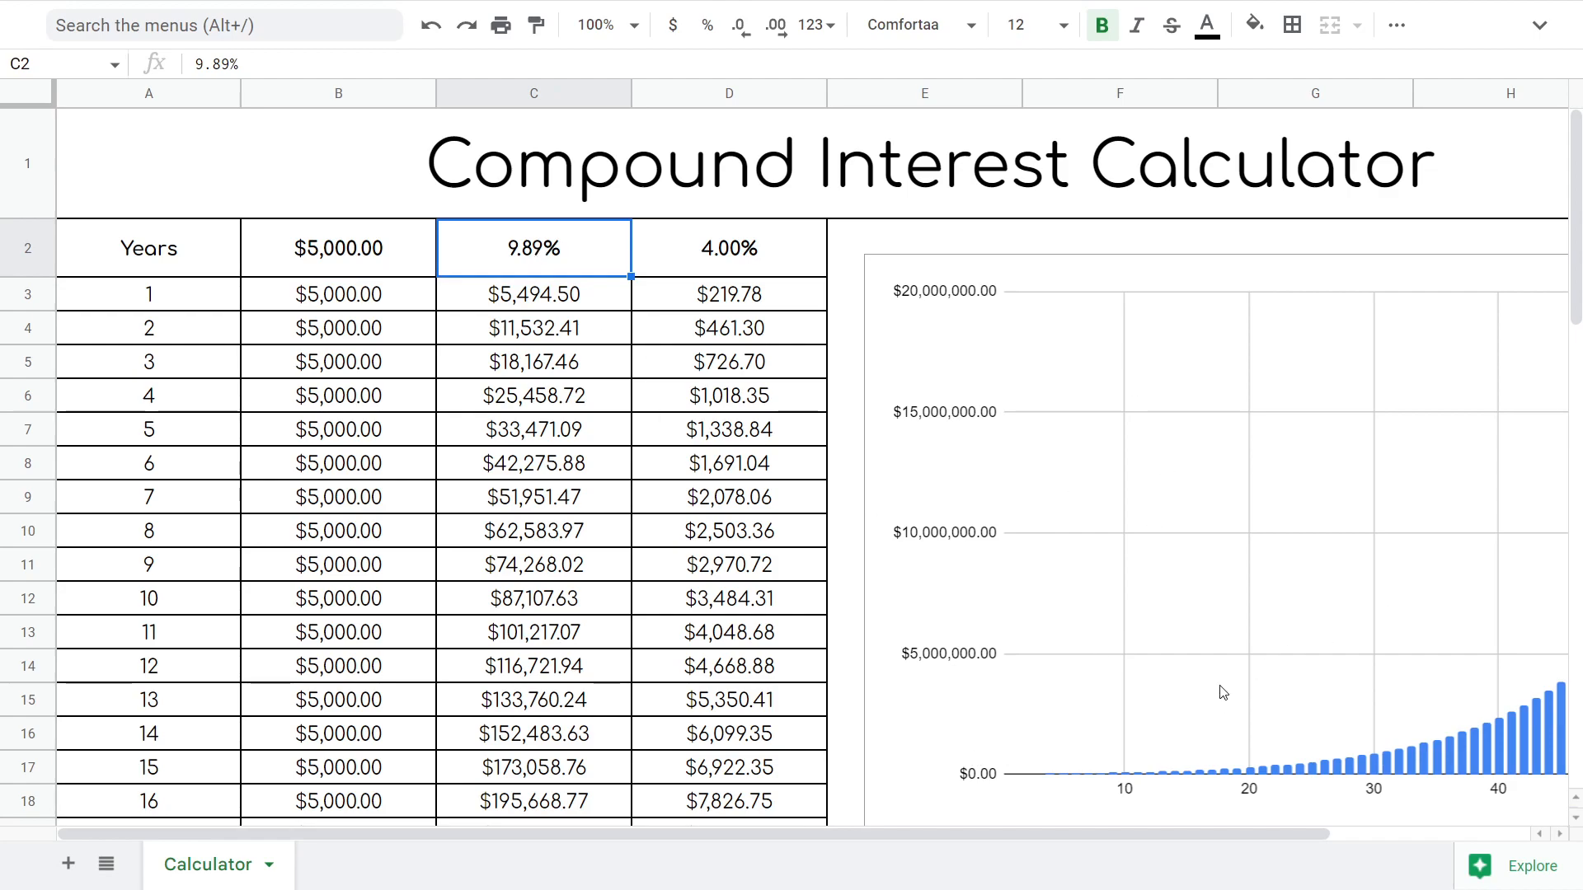
mouse_move(1212, 743)
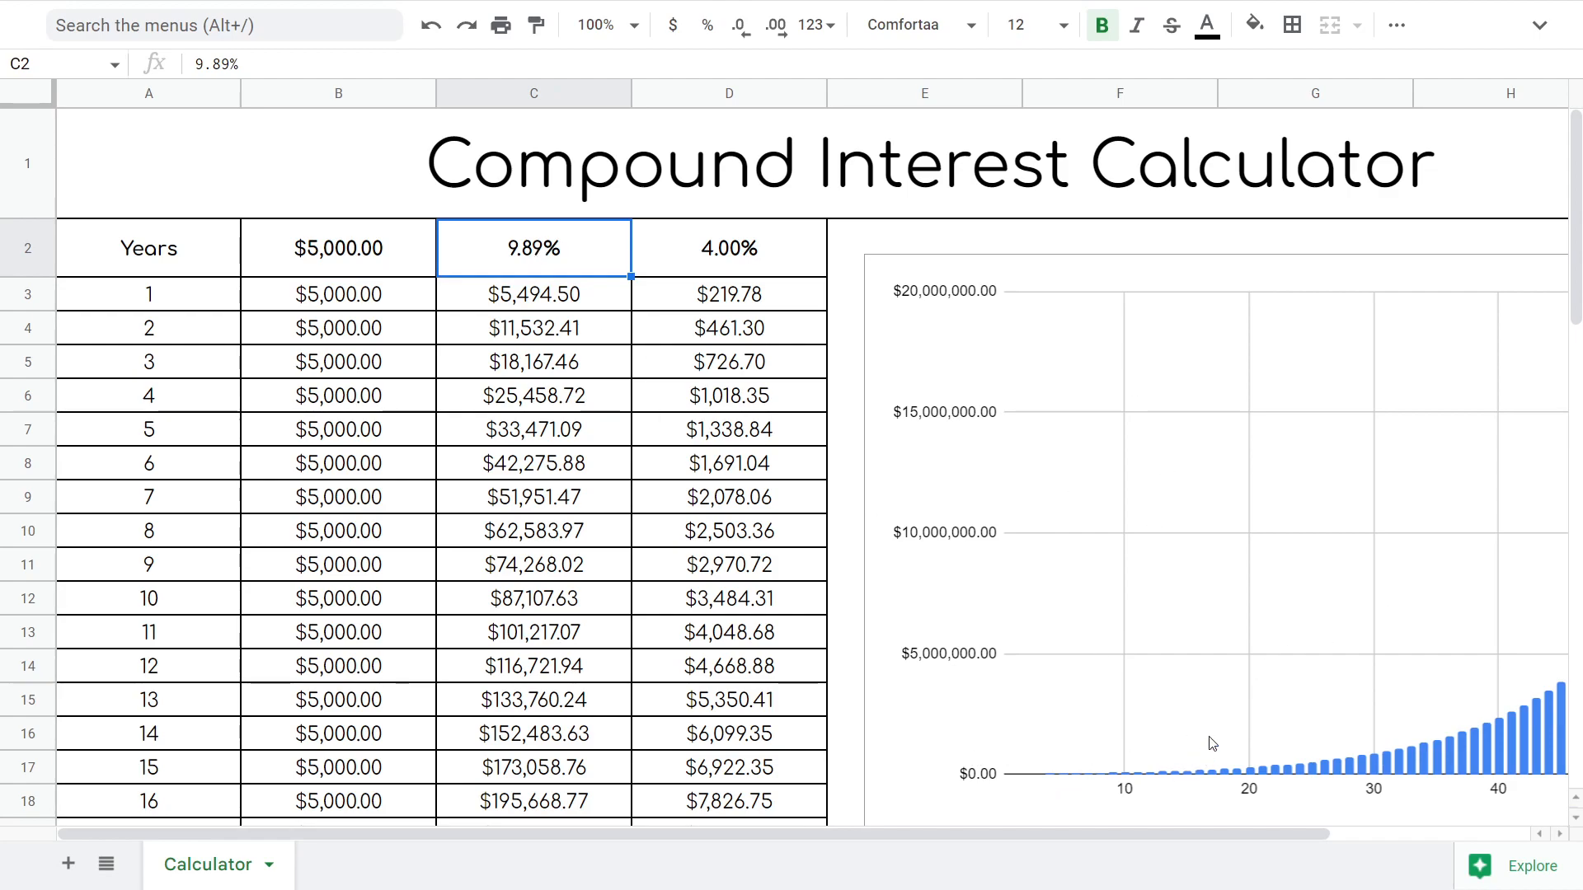
mouse_move(1487, 552)
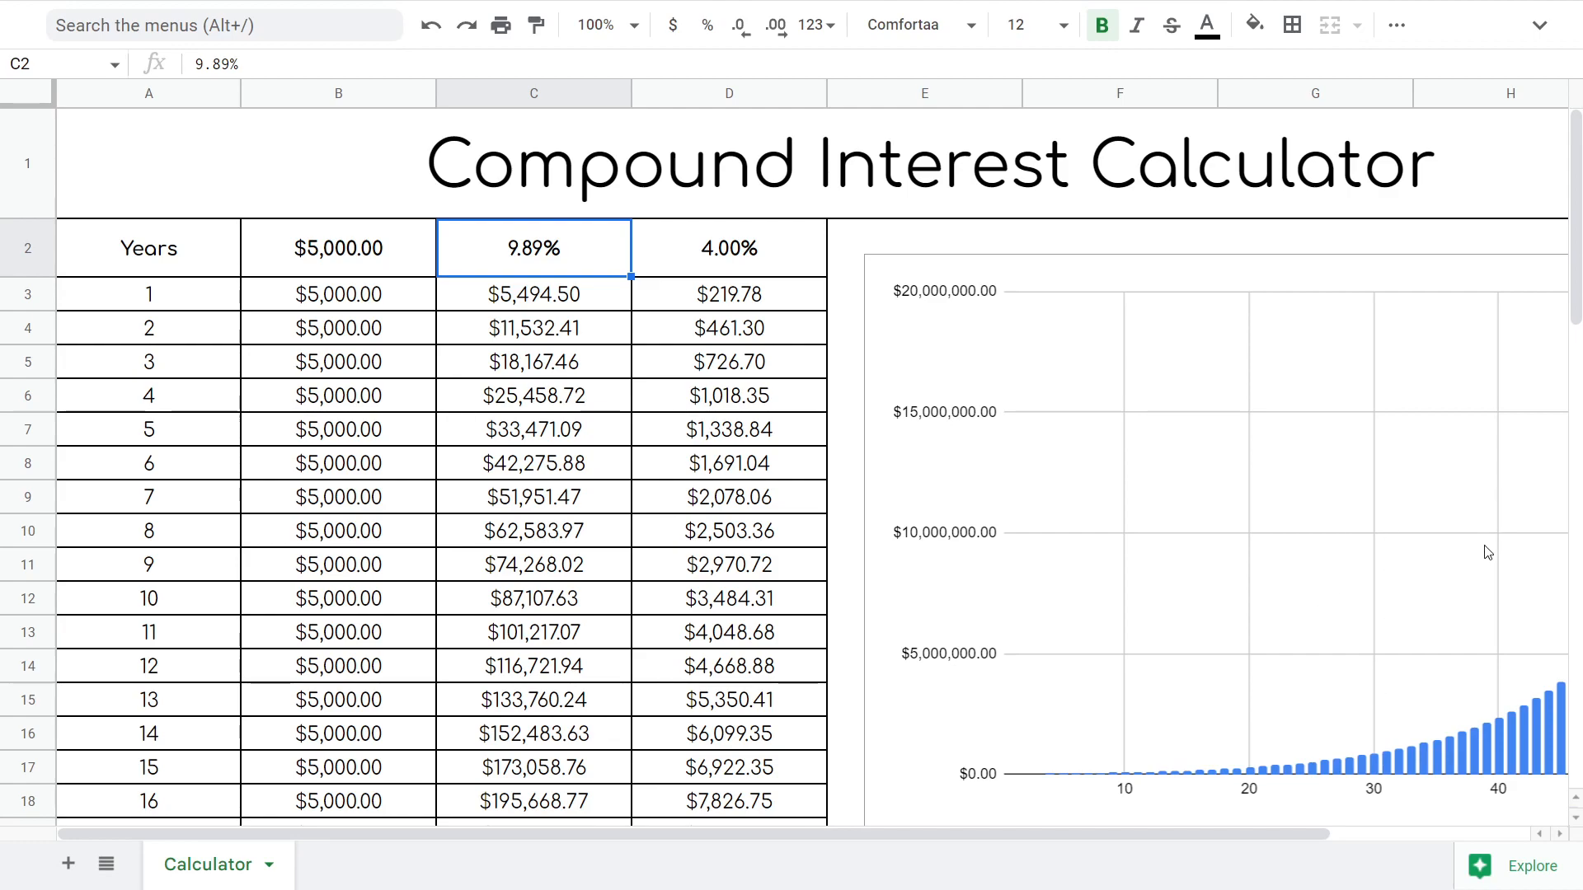
mouse_move(1123, 655)
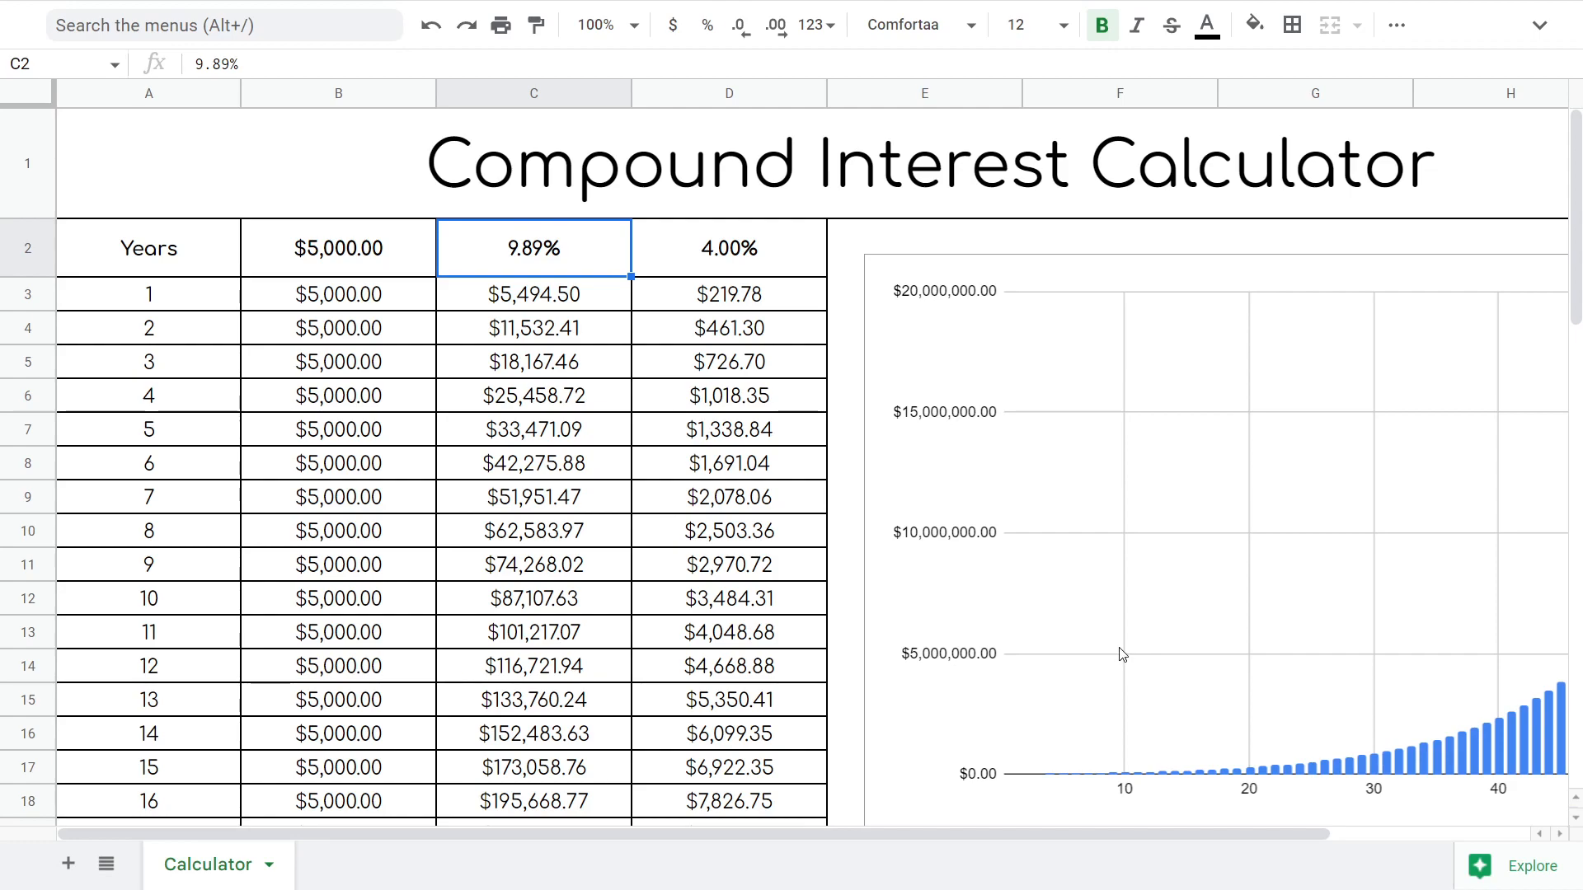
mouse_move(1278, 820)
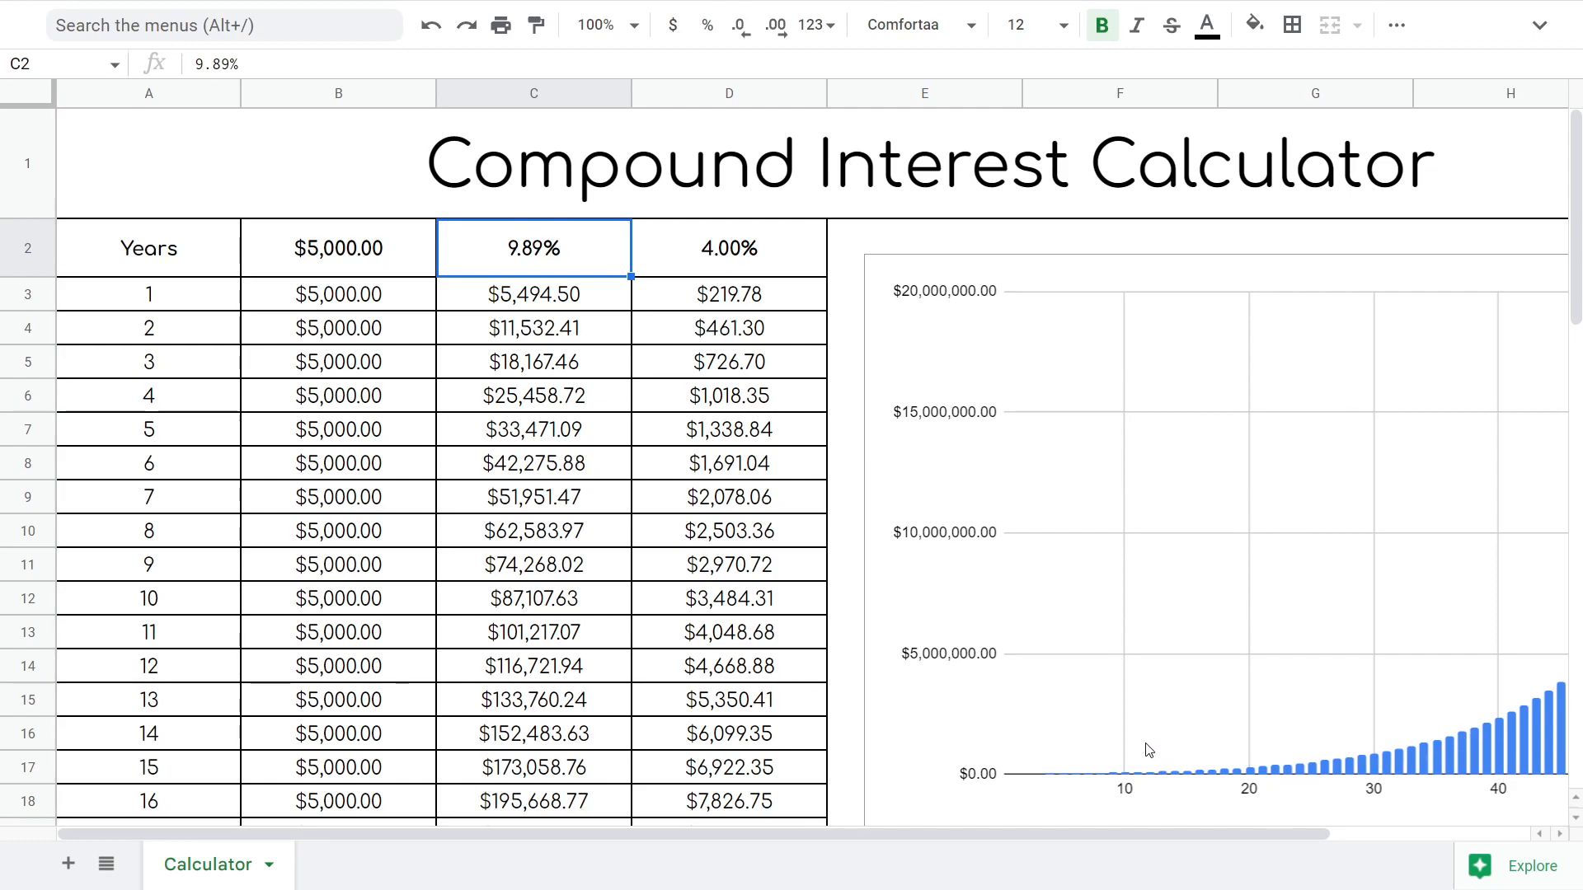
mouse_move(1416, 473)
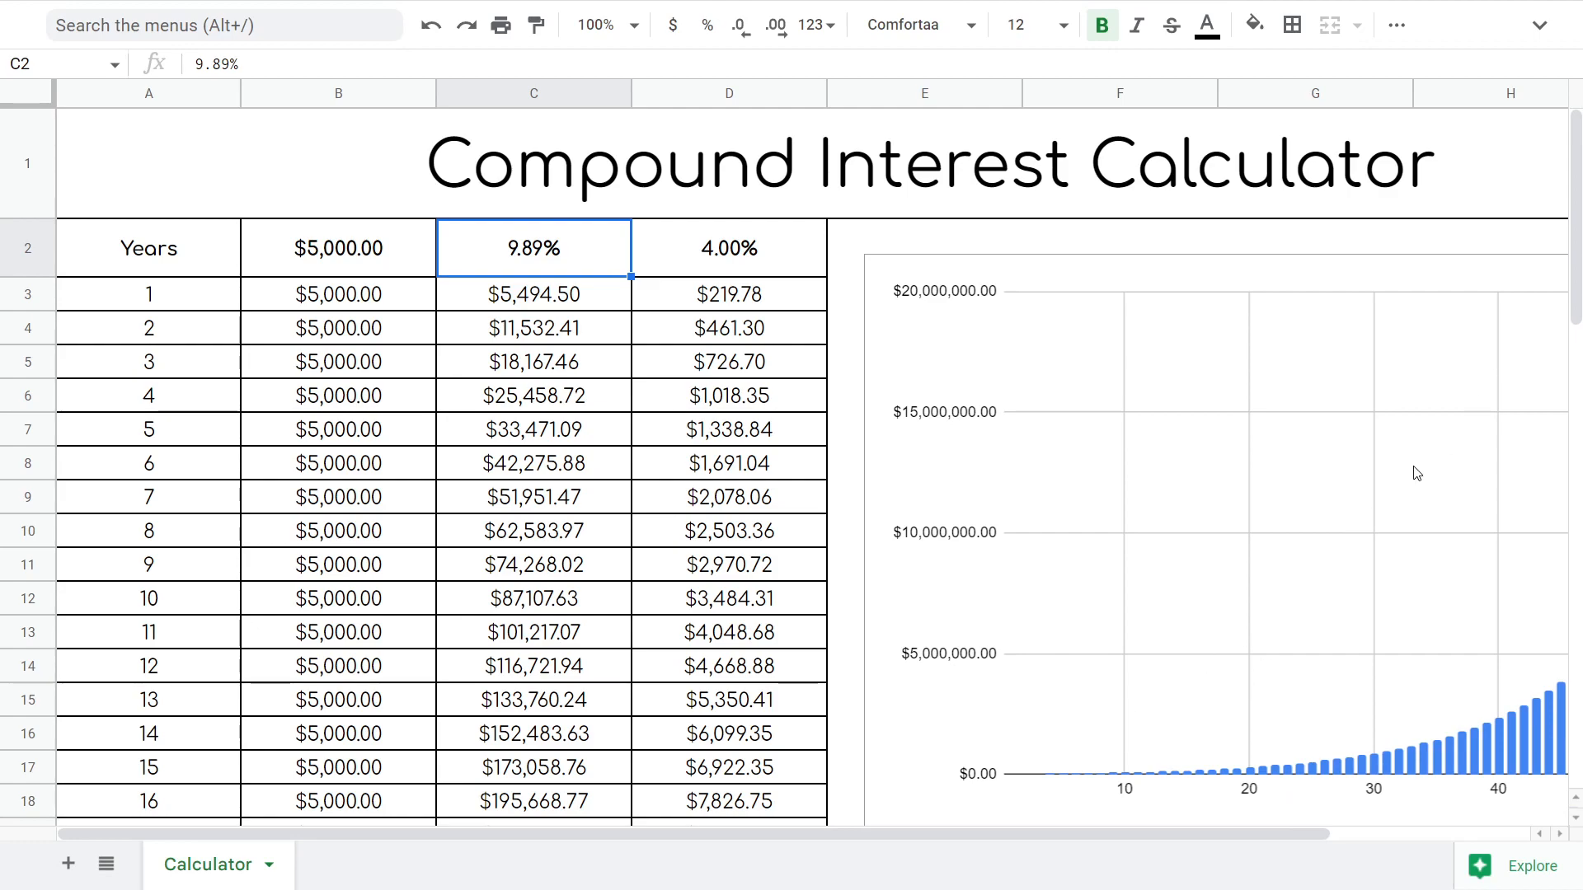
mouse_move(1454, 393)
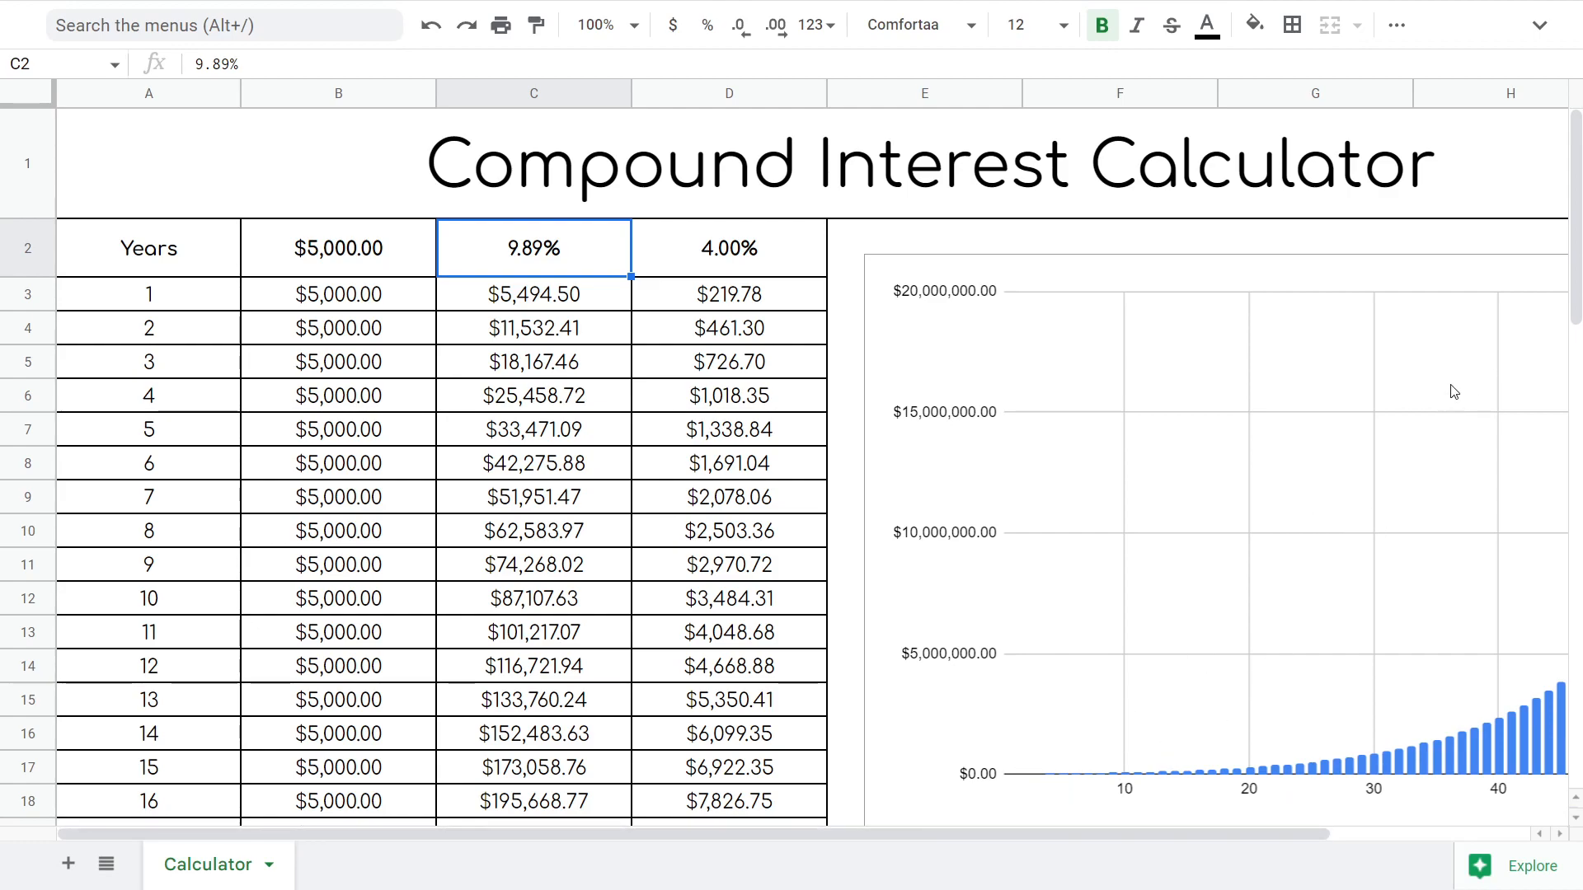
mouse_move(730, 263)
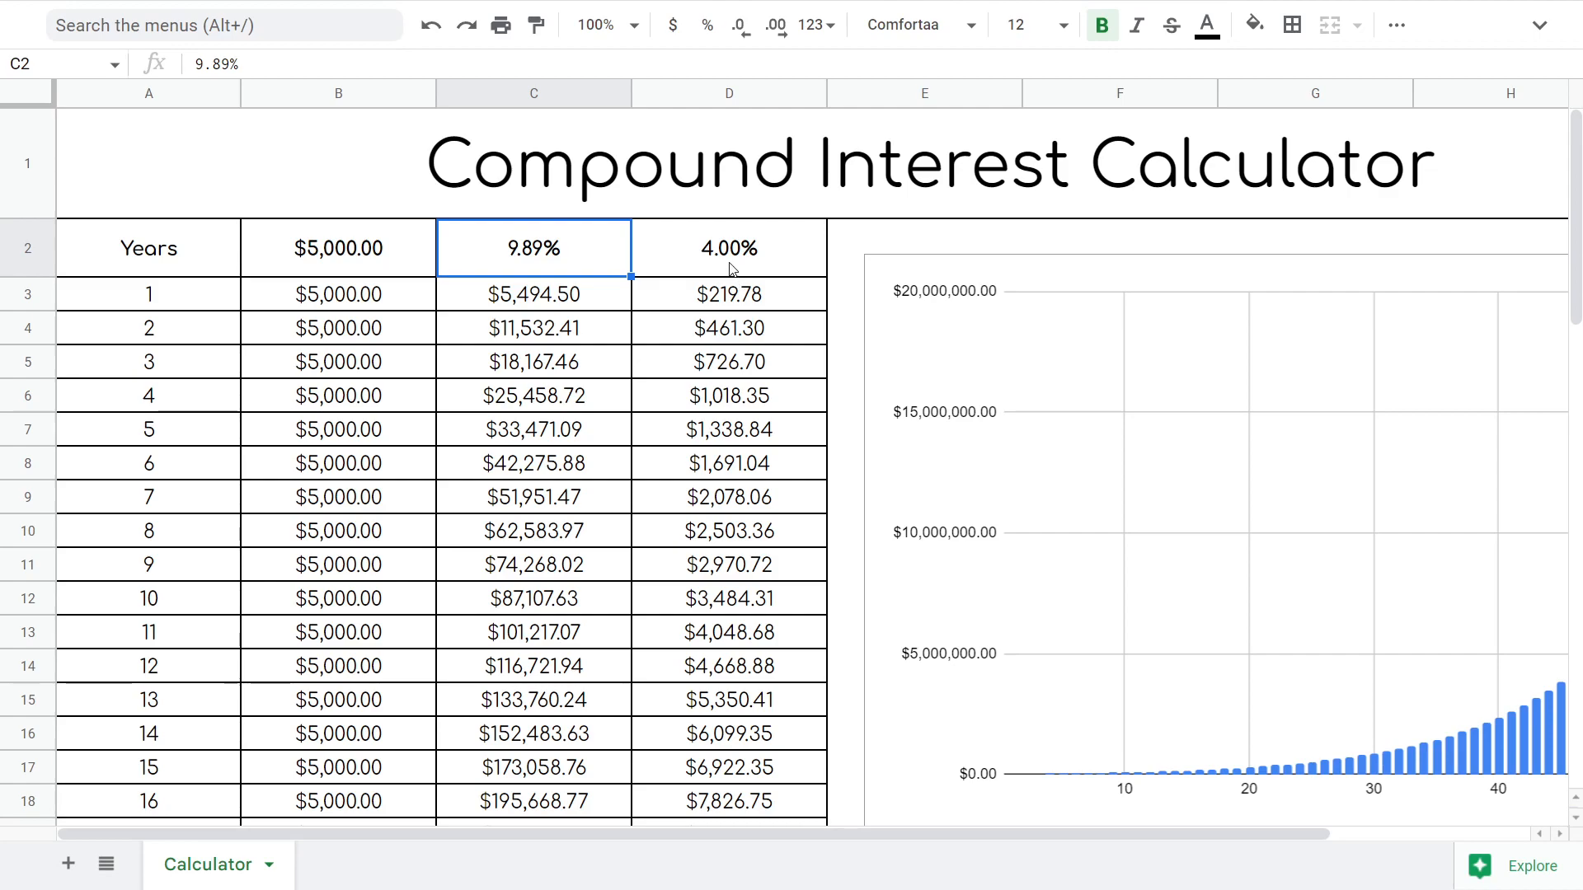
mouse_move(718, 648)
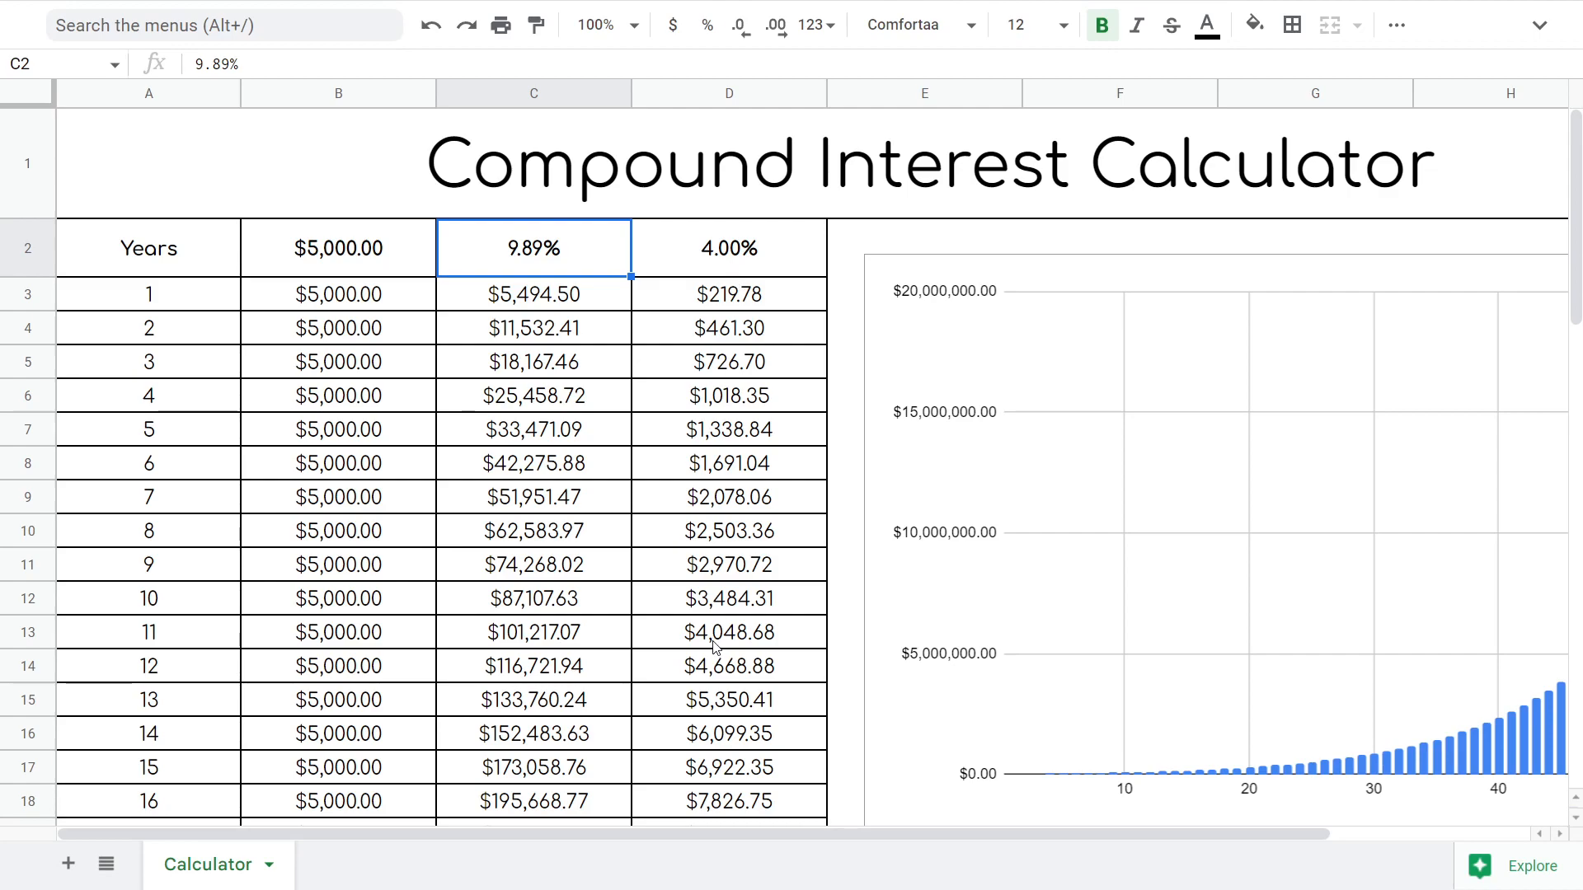
mouse_move(757, 513)
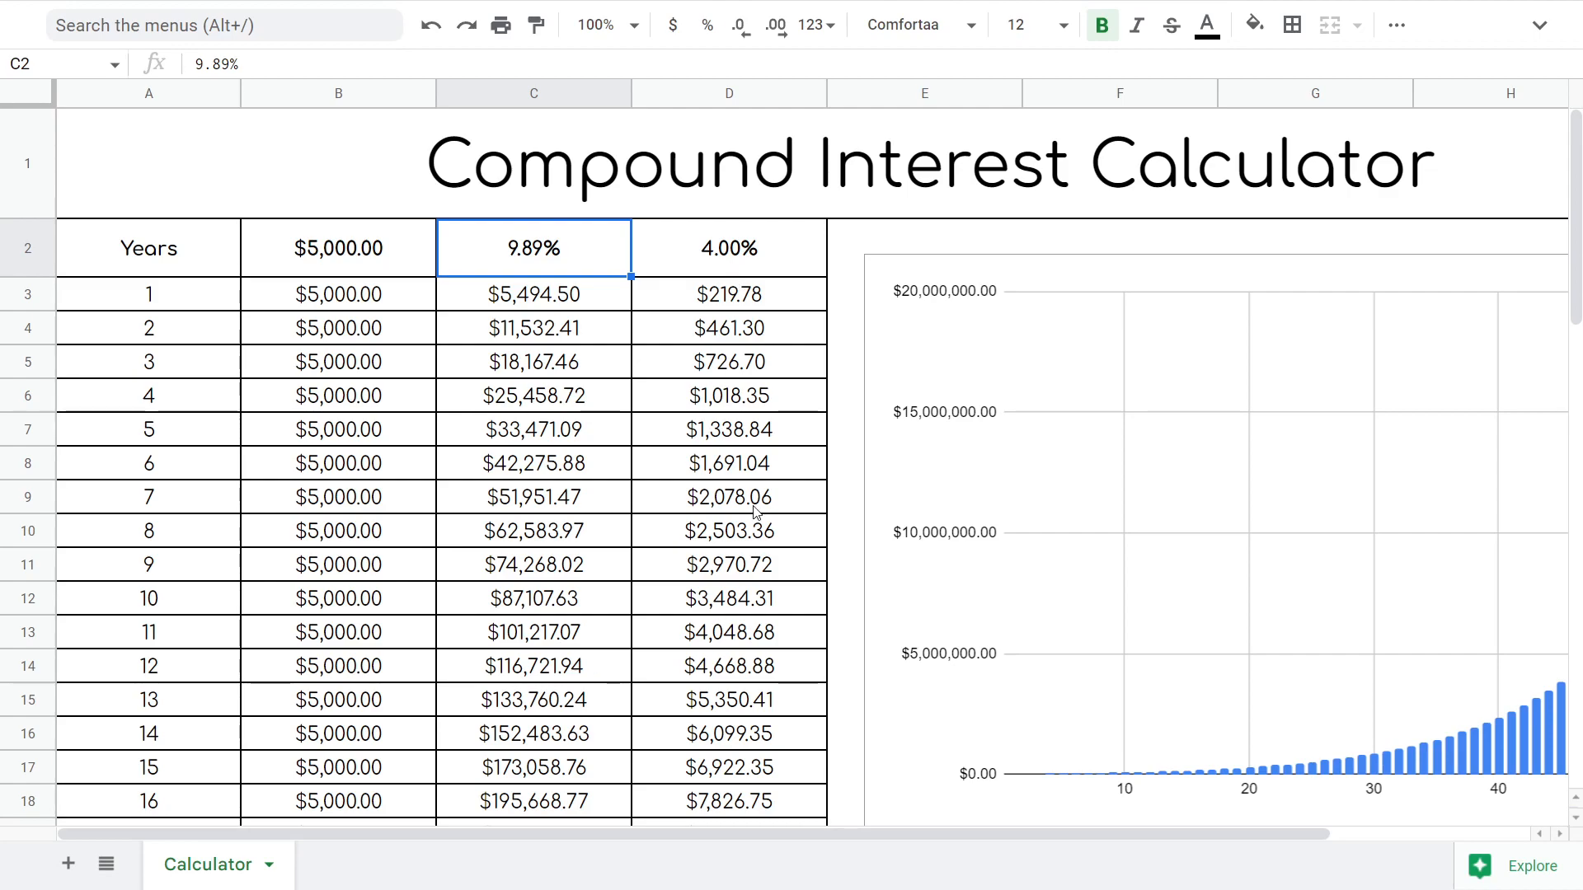
mouse_move(707, 271)
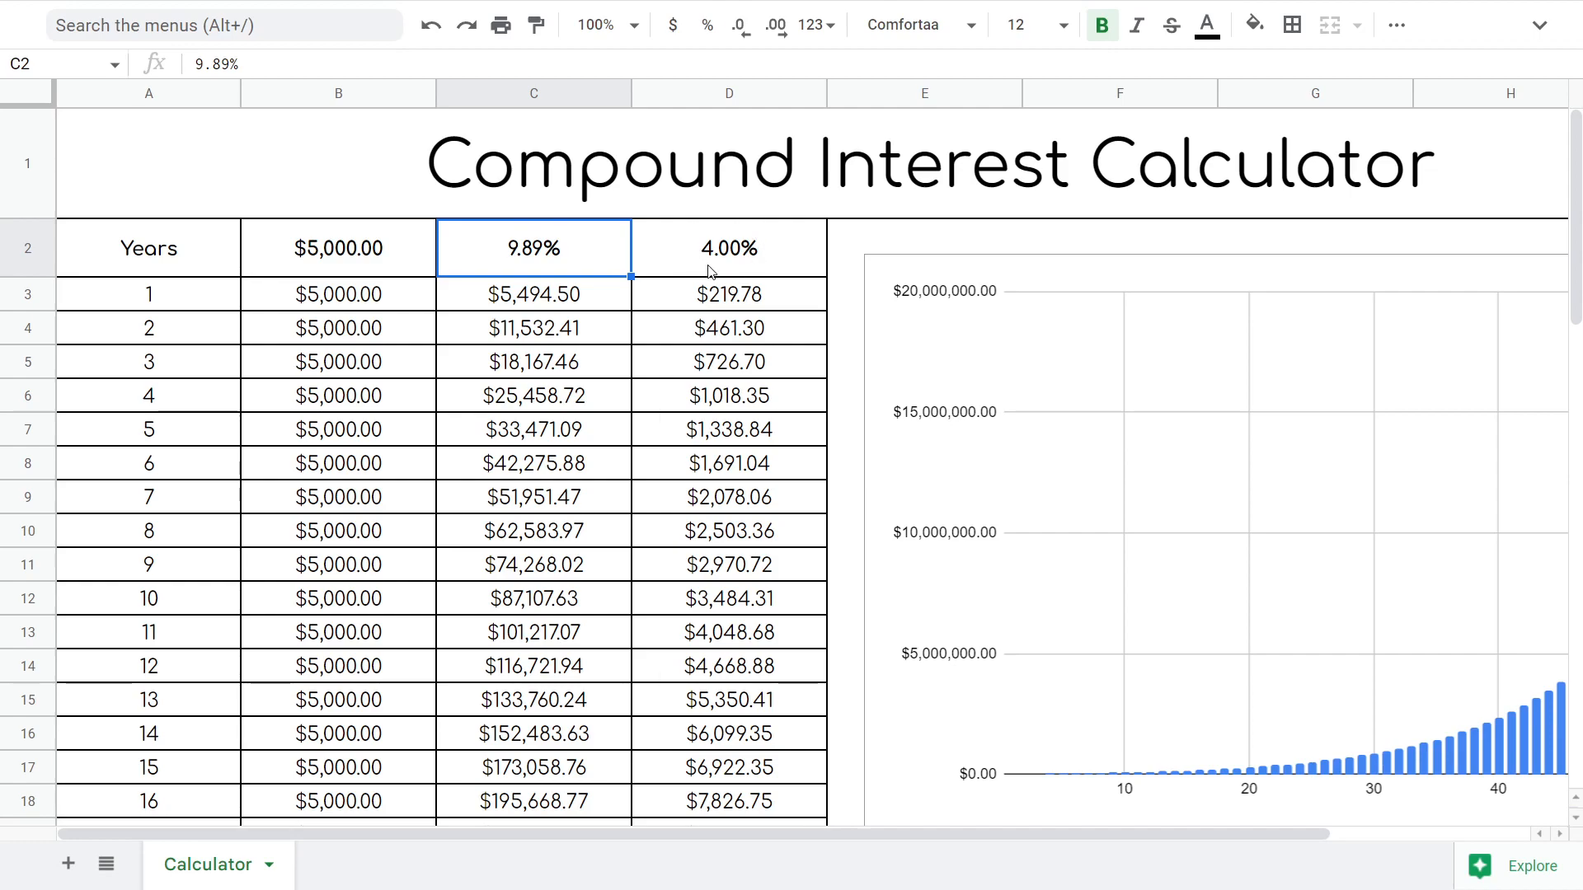
mouse_move(730, 260)
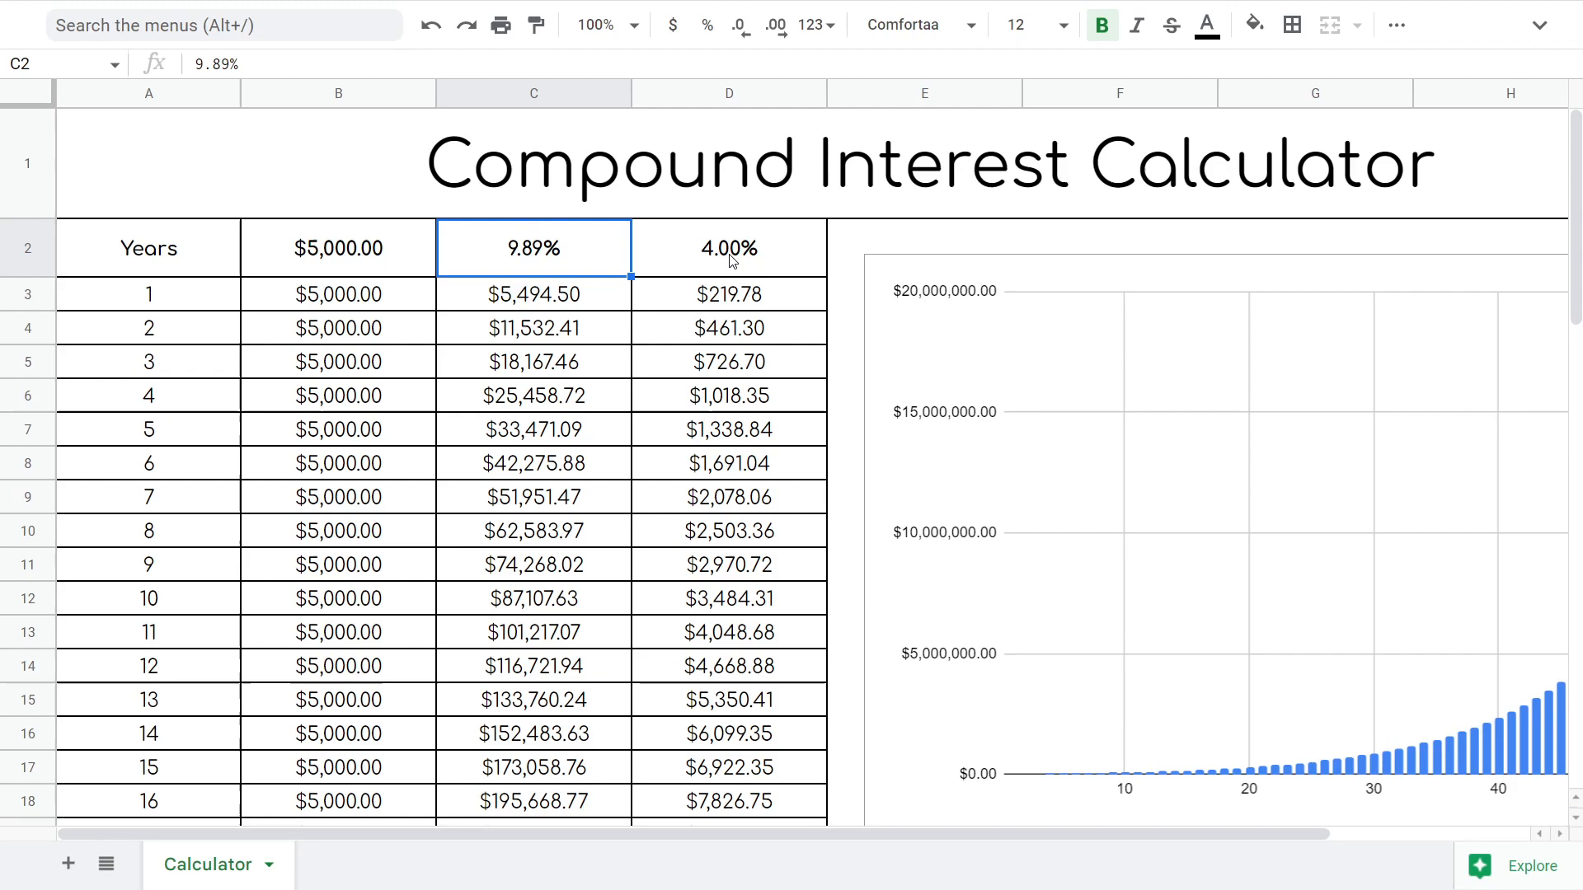
mouse_move(729, 260)
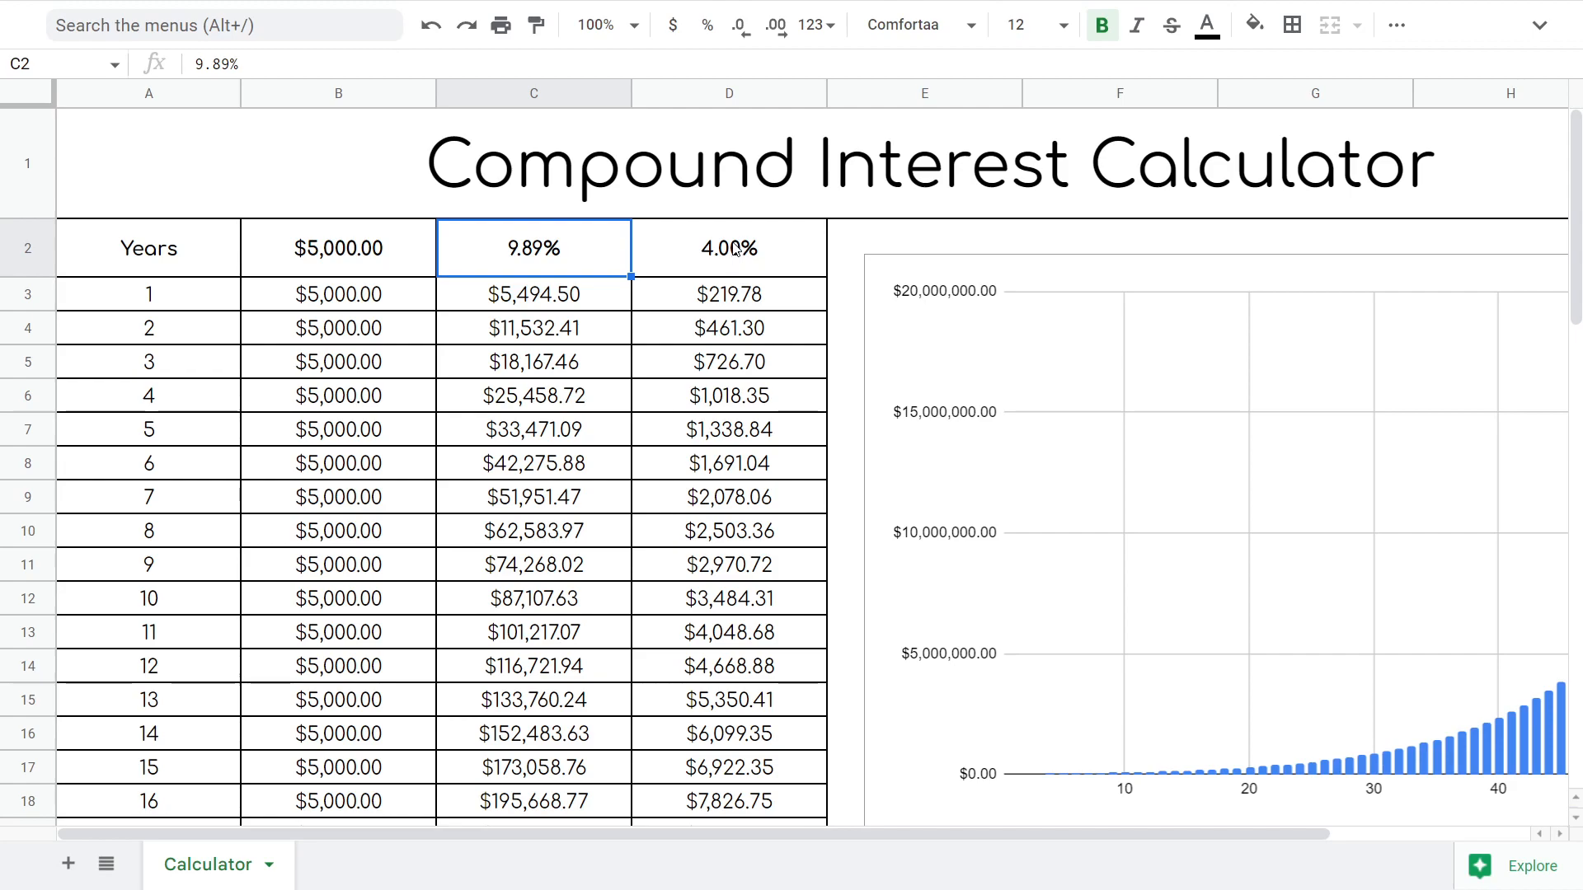
mouse_move(731, 253)
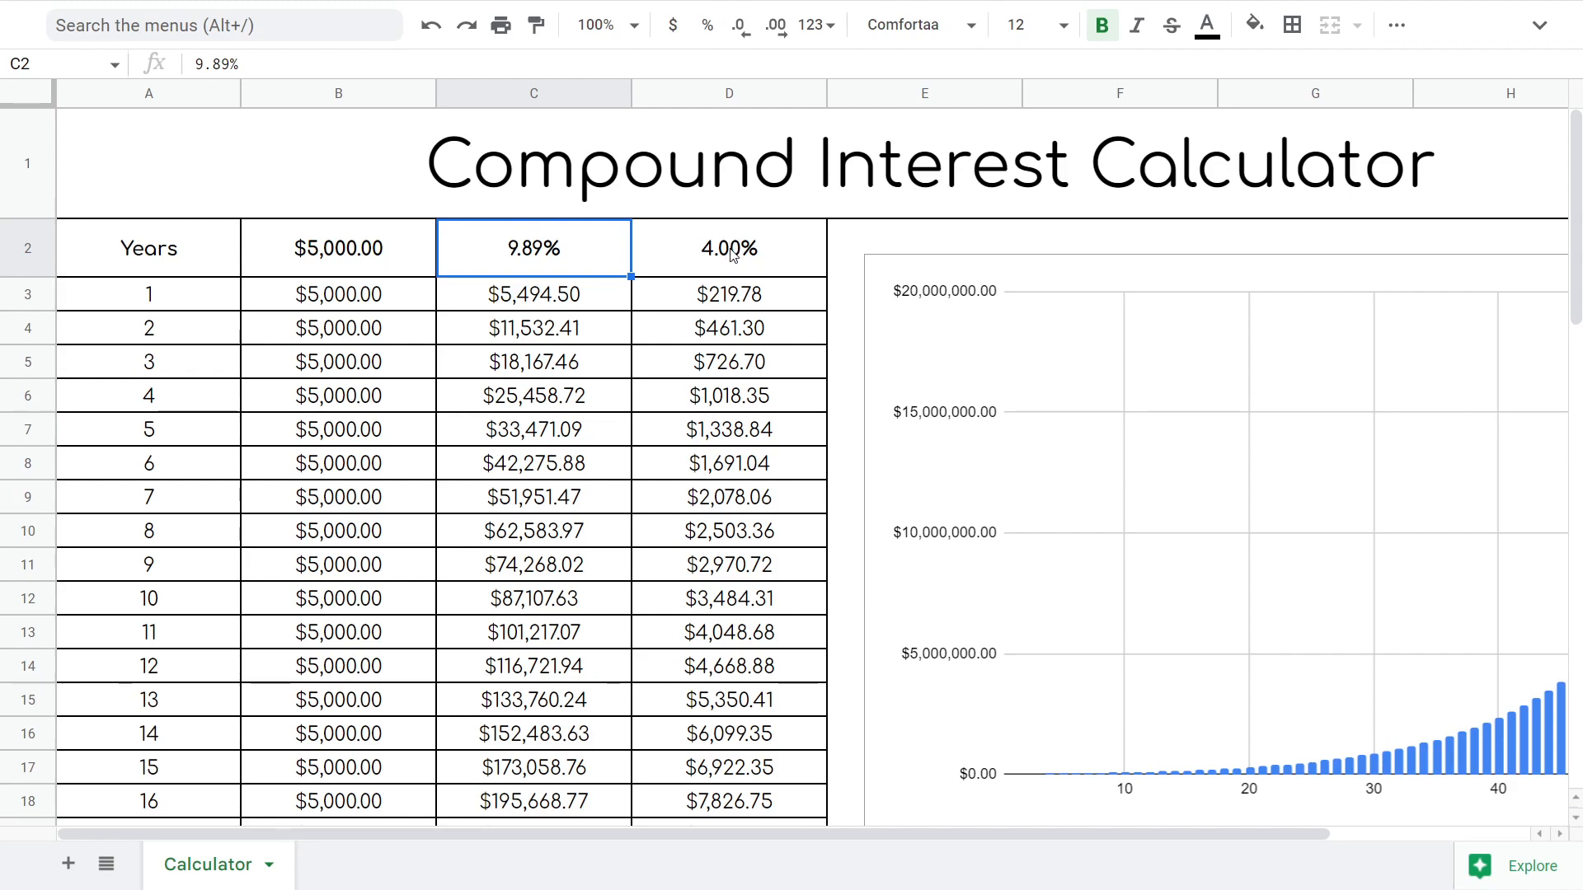
mouse_move(378, 613)
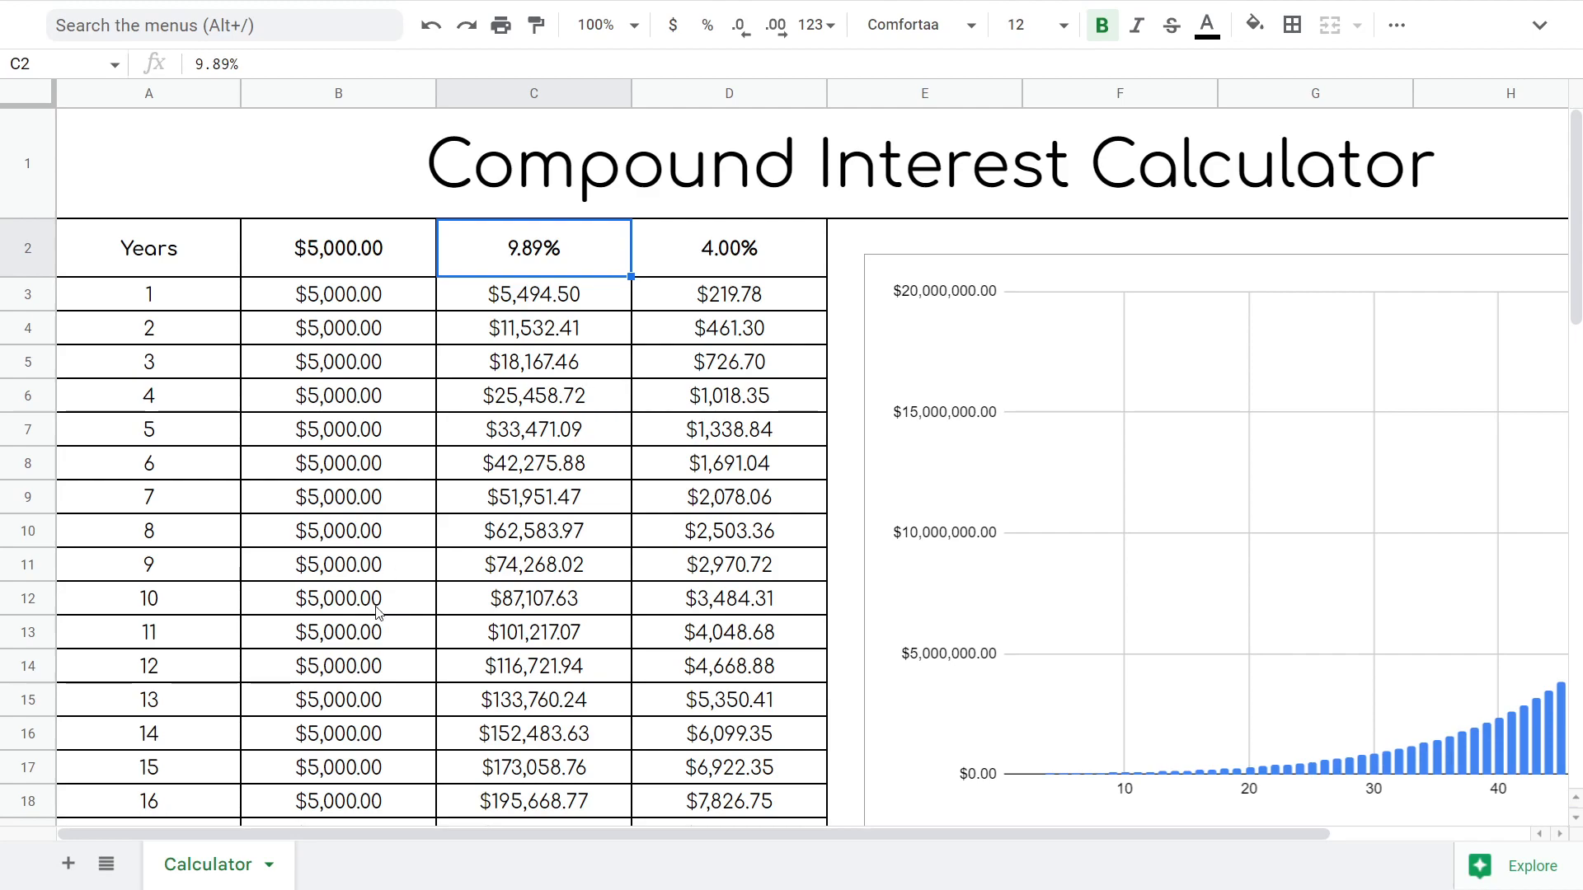
mouse_move(339, 600)
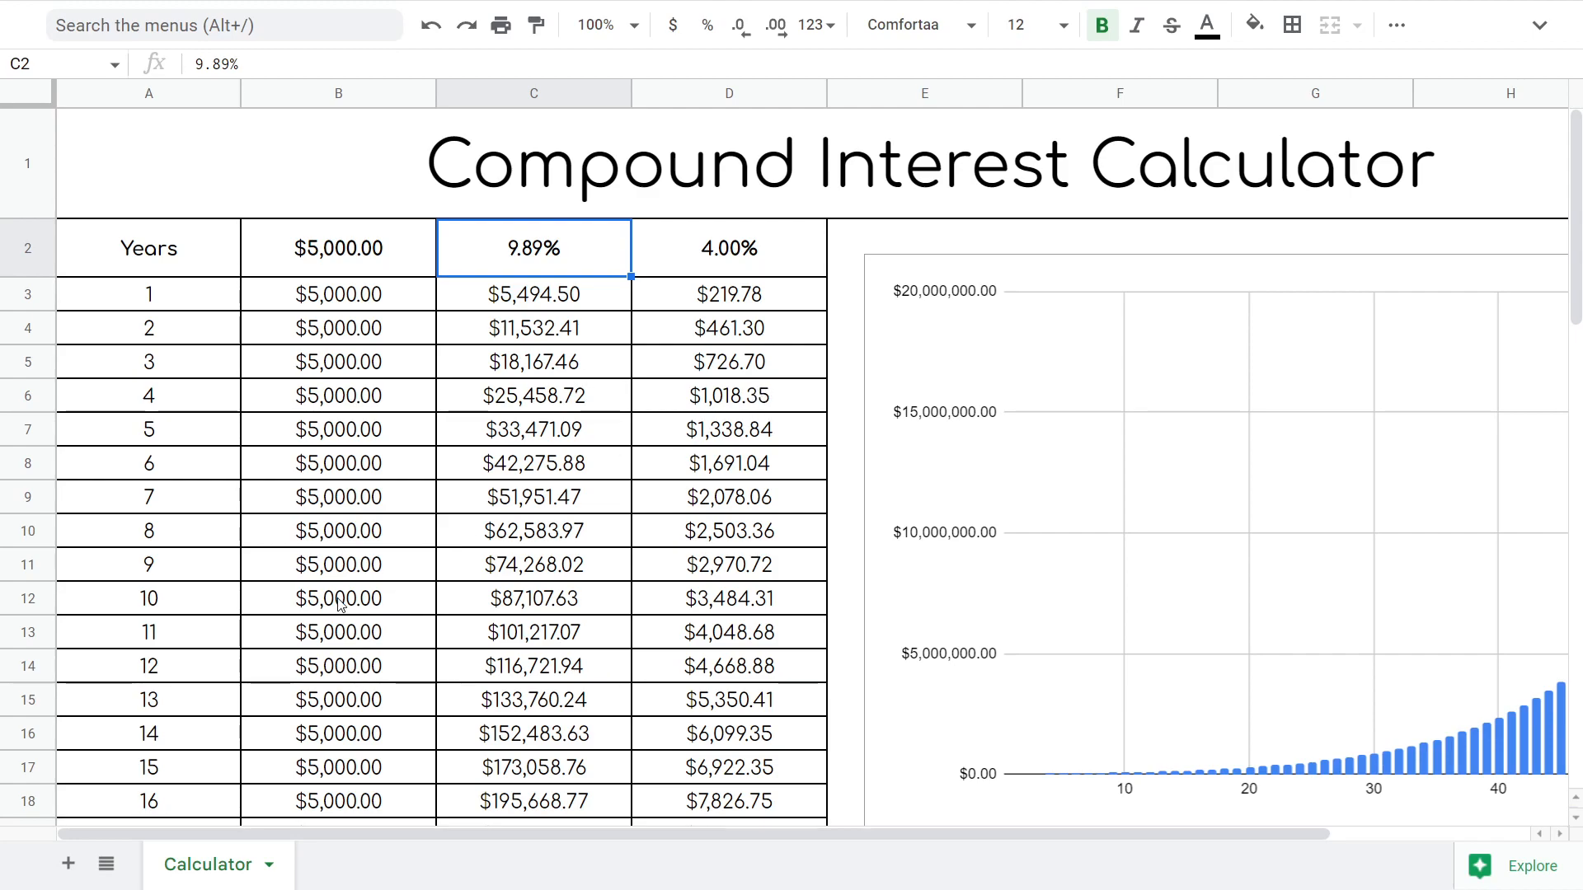
mouse_move(262, 651)
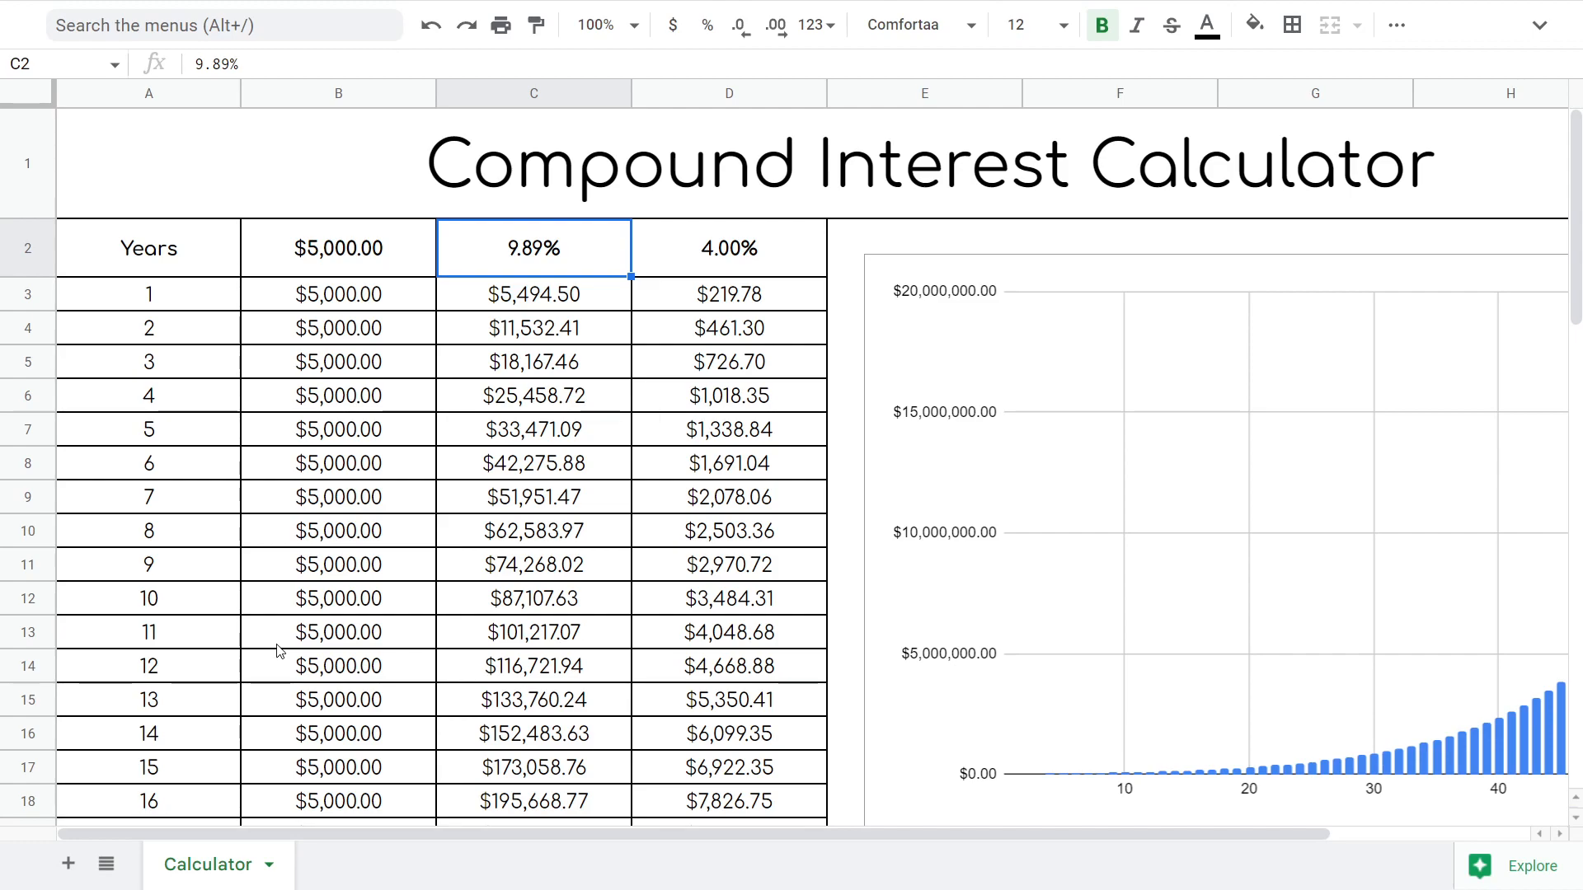
mouse_move(435, 486)
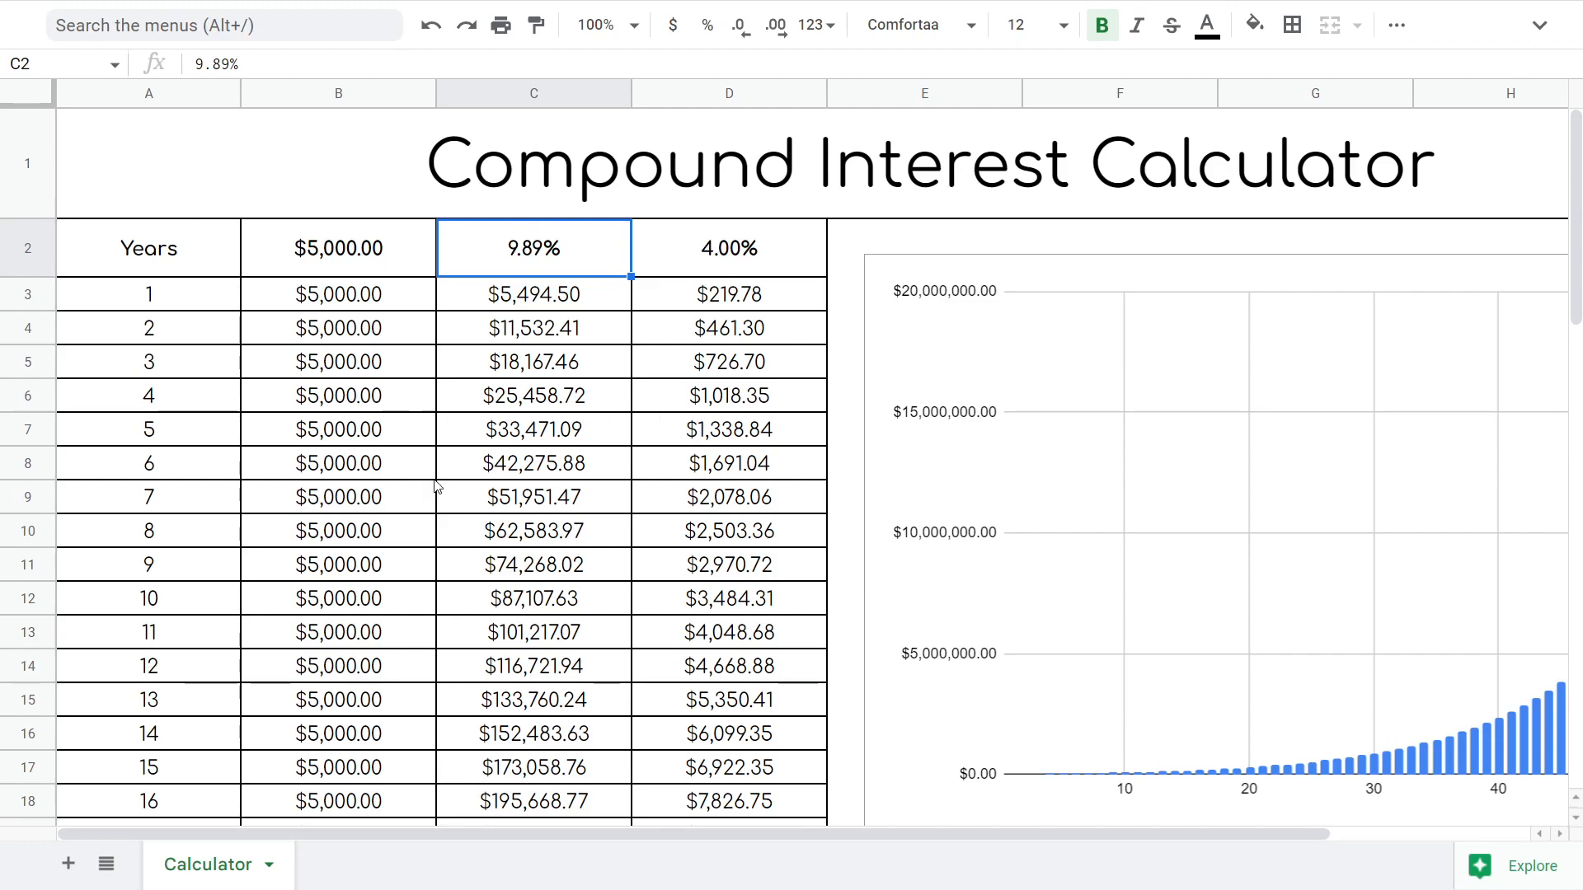
click(336, 248)
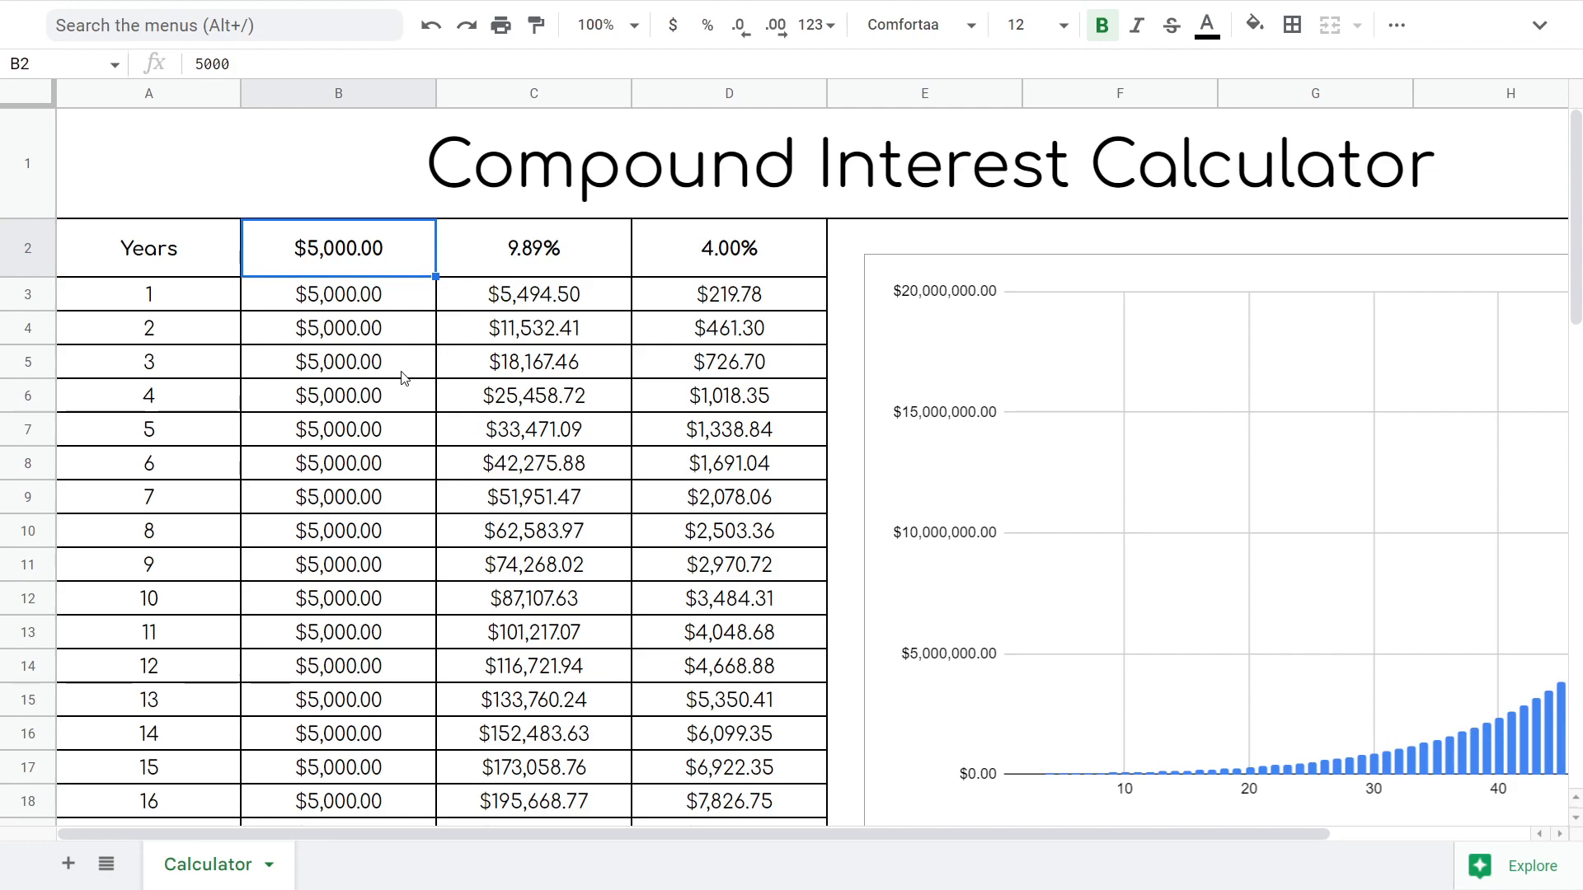
mouse_move(545, 419)
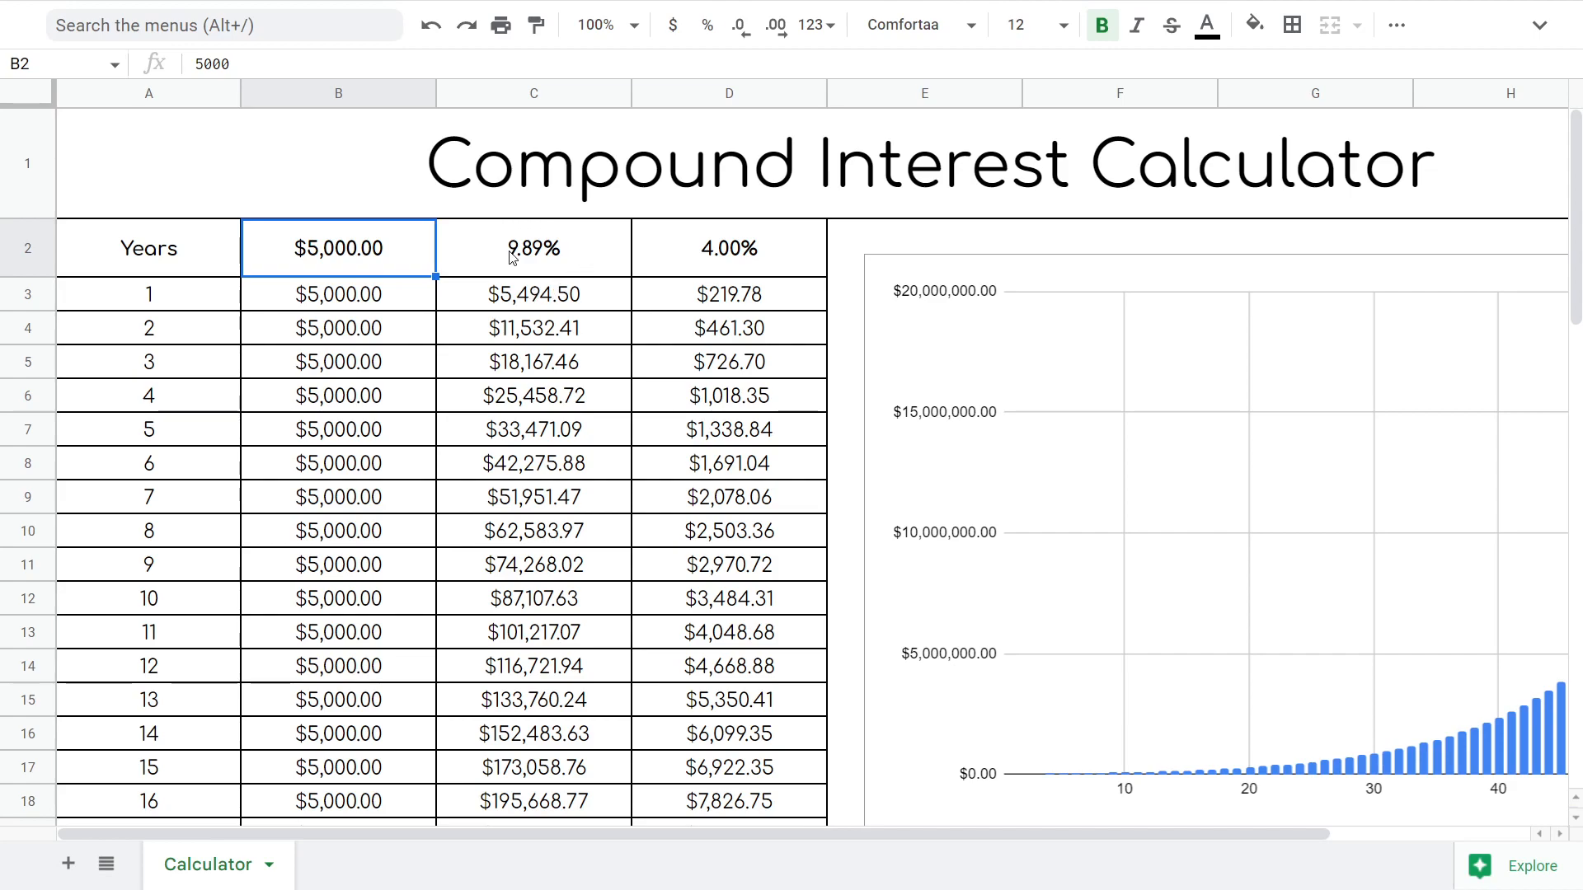
mouse_move(712, 284)
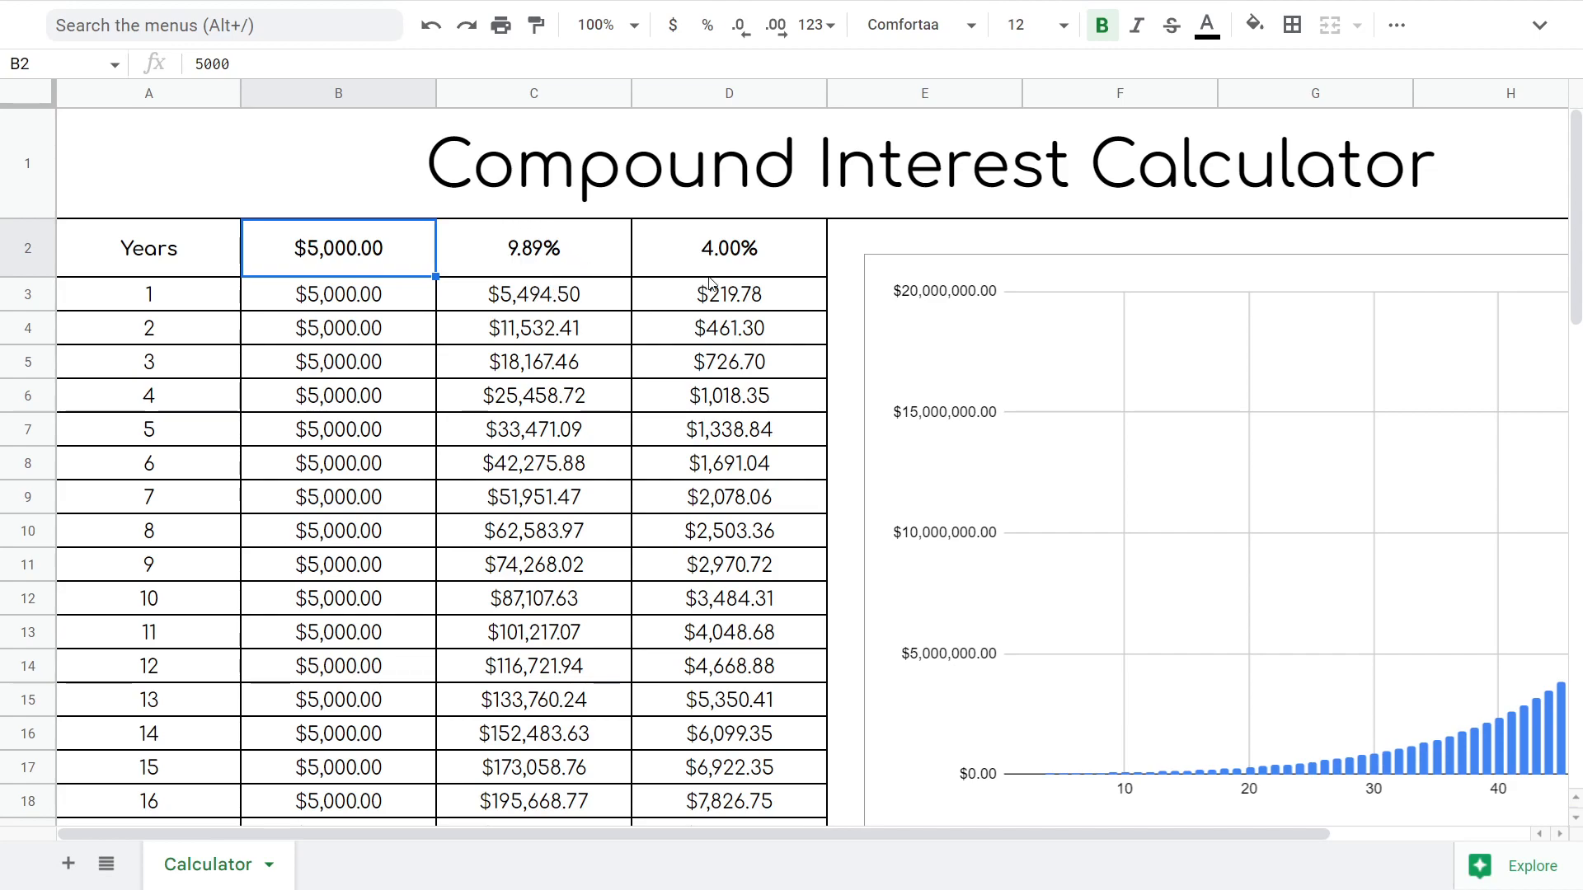
mouse_move(721, 244)
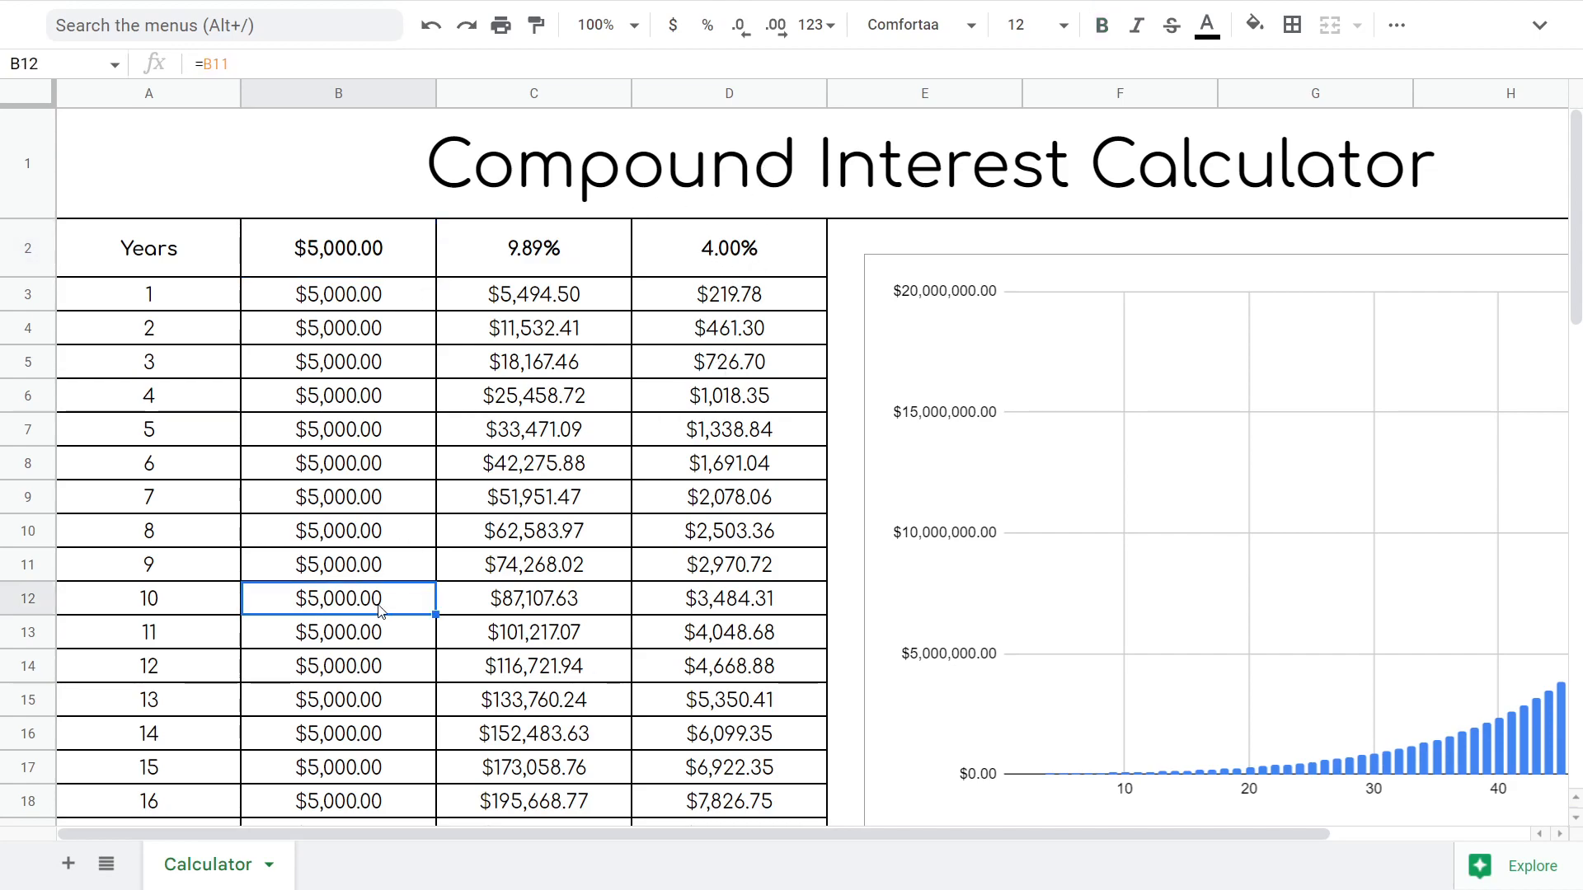
click(533, 597)
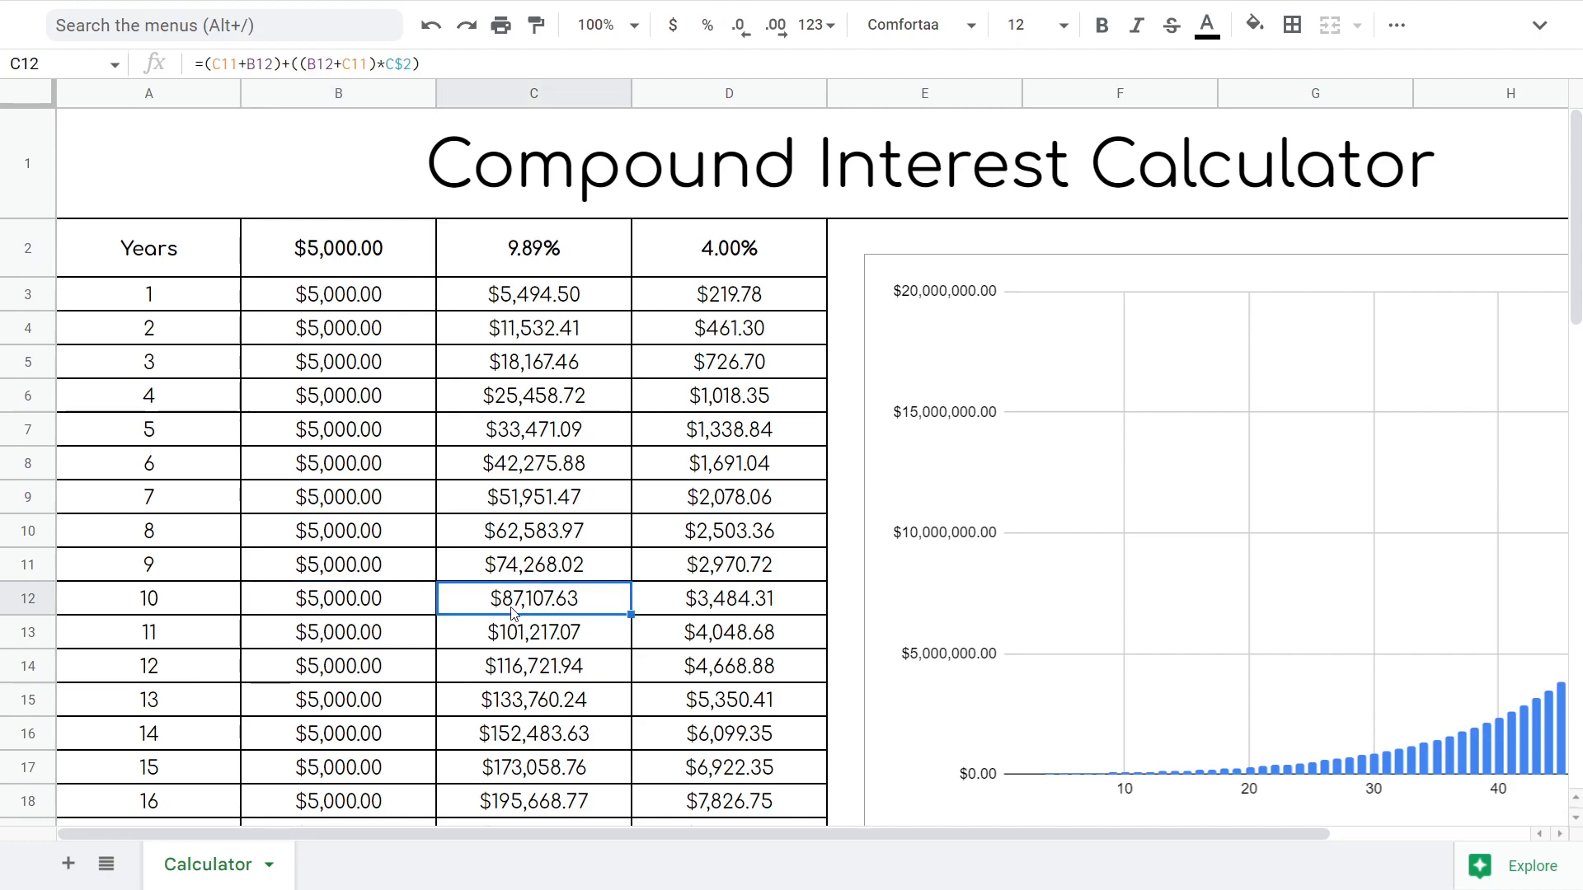
mouse_move(528, 620)
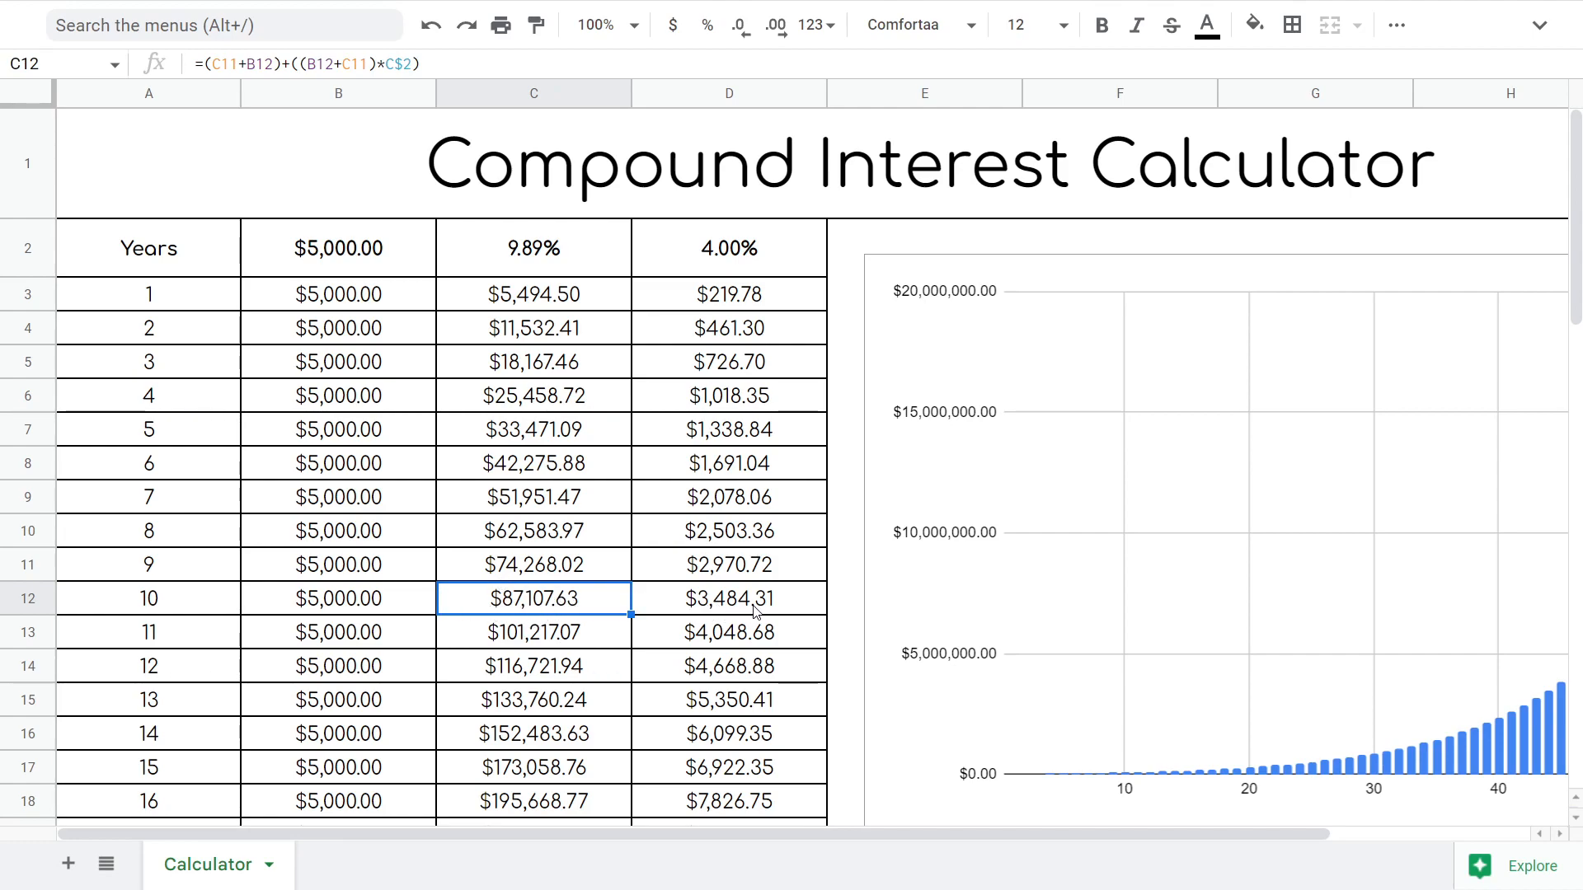
mouse_move(713, 613)
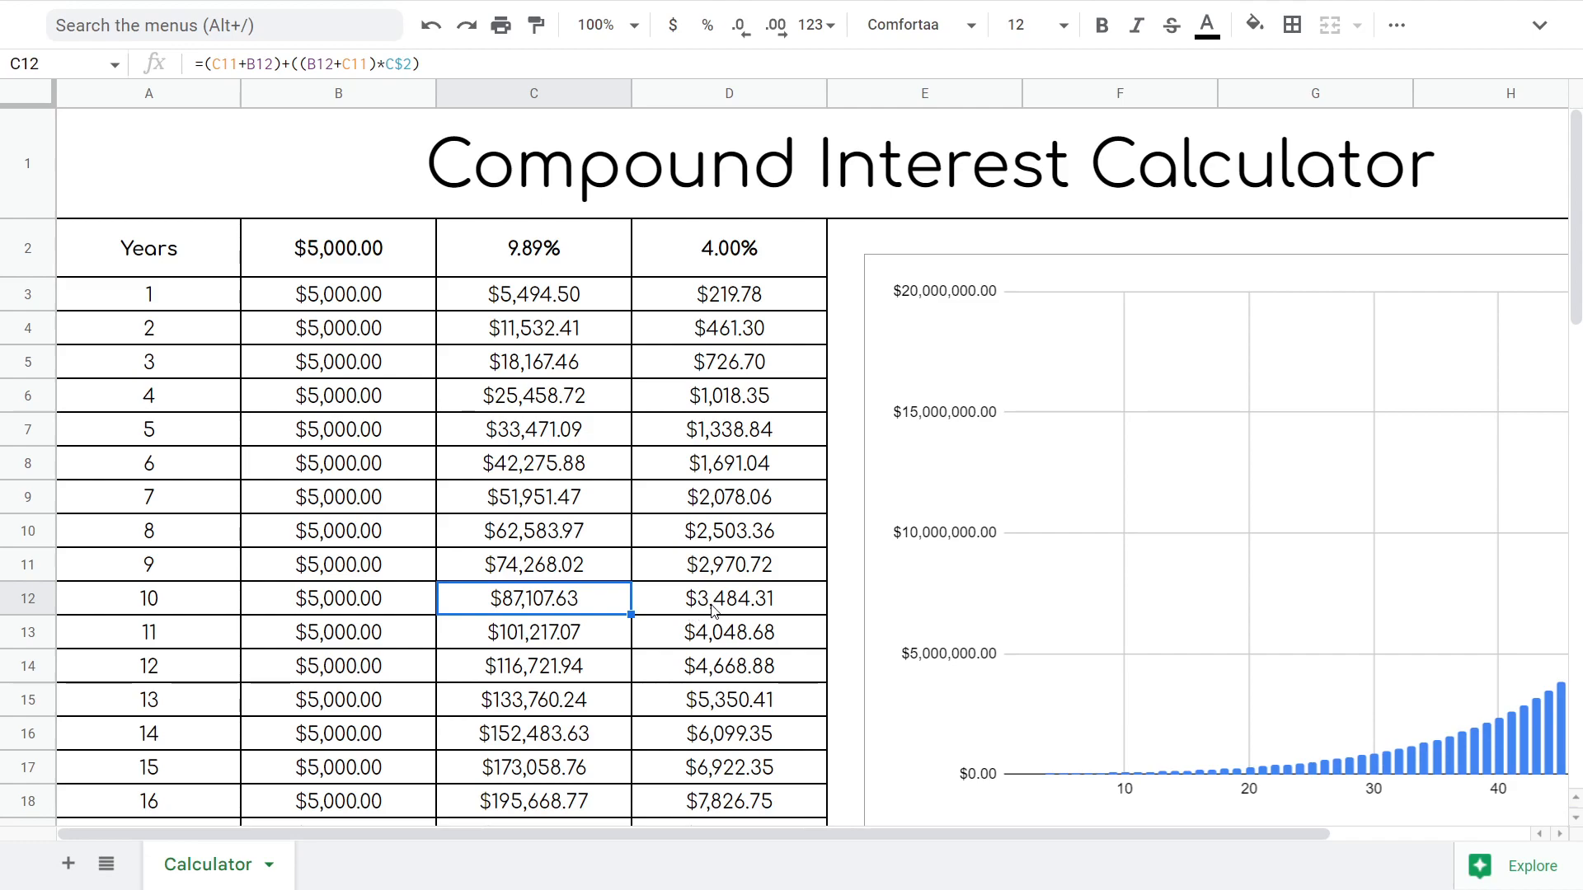
mouse_move(757, 615)
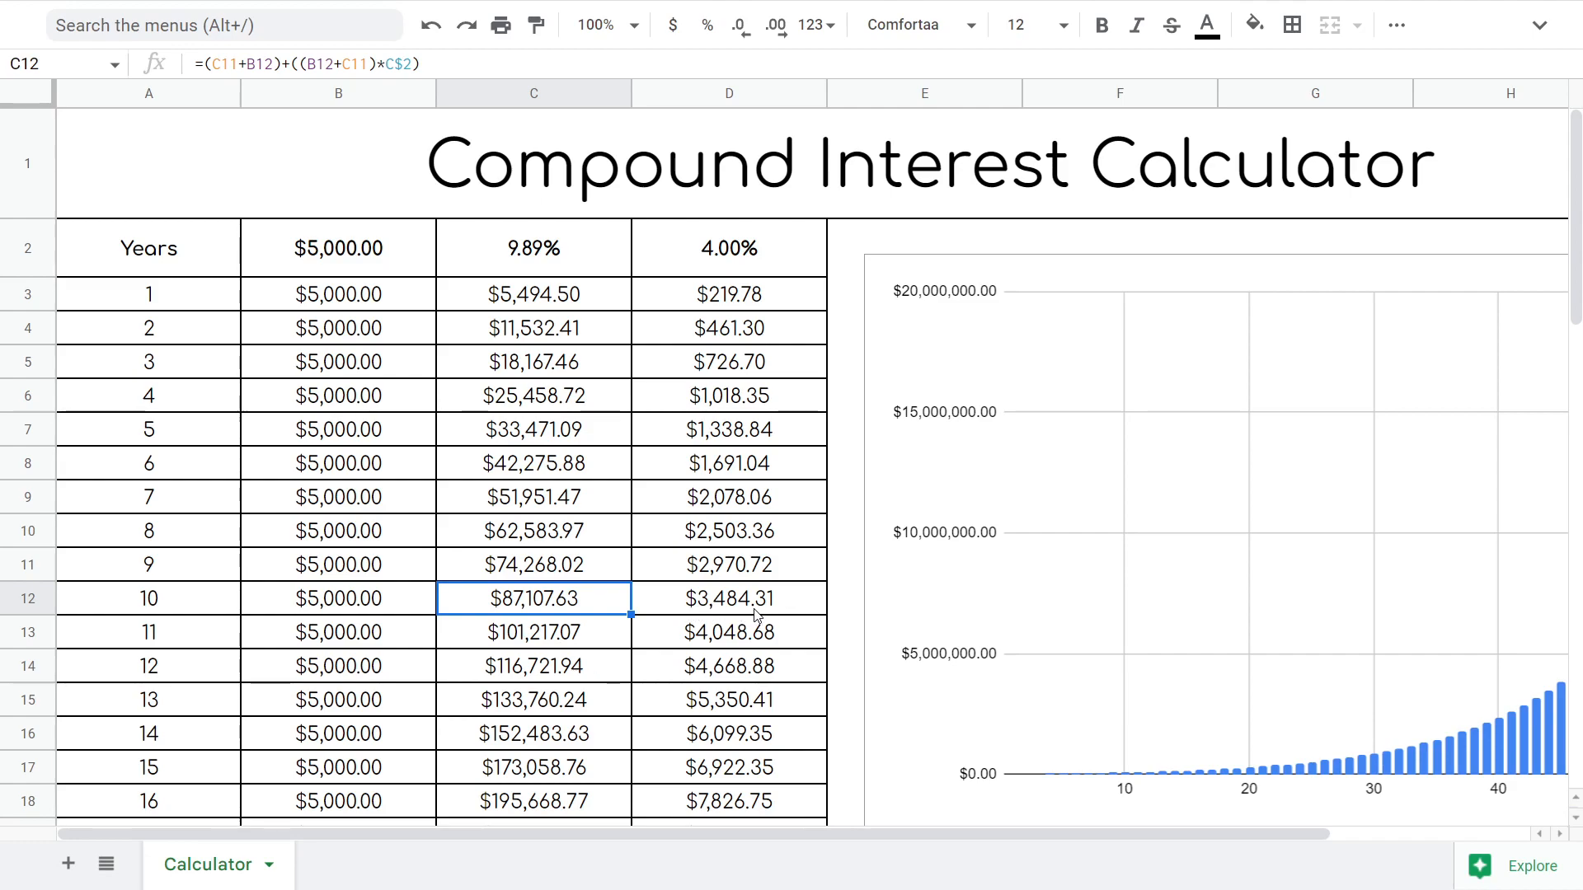
mouse_move(671, 596)
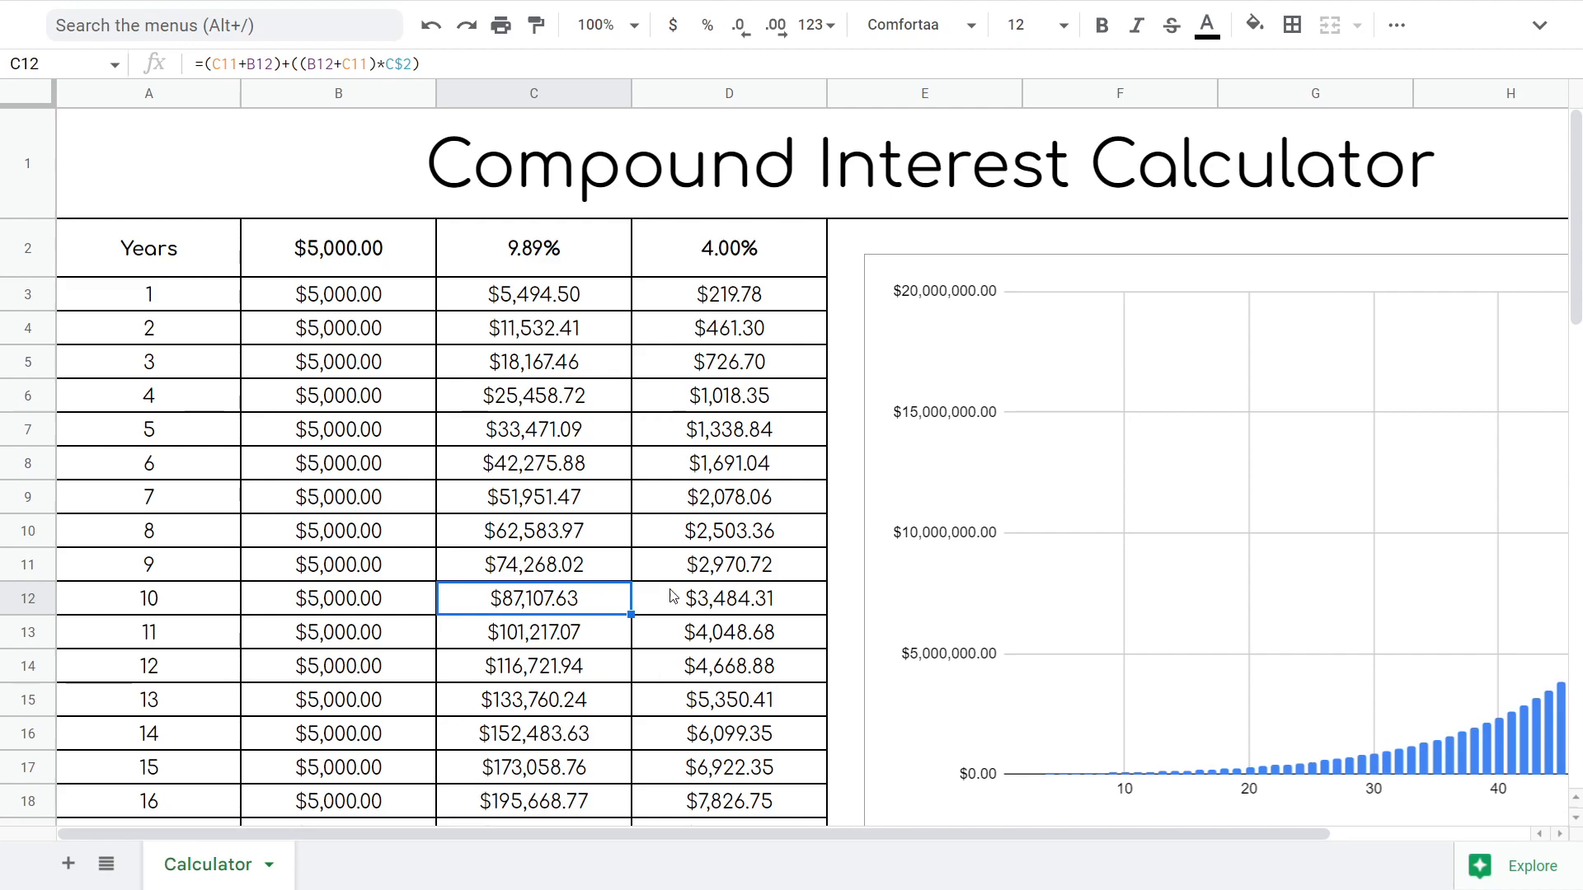
mouse_move(737, 603)
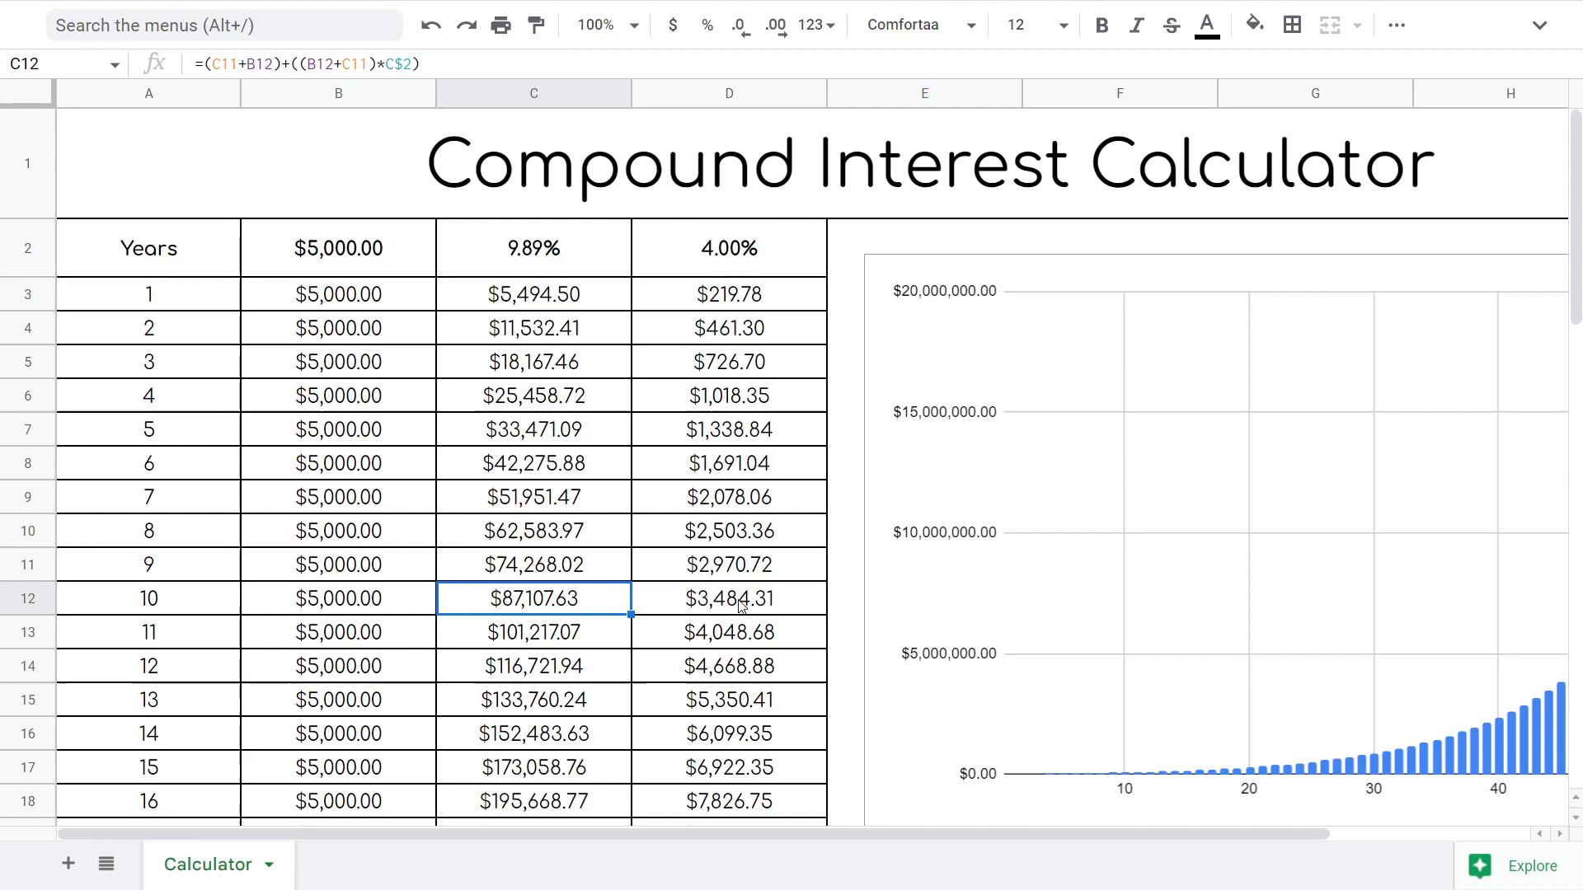
mouse_move(577, 600)
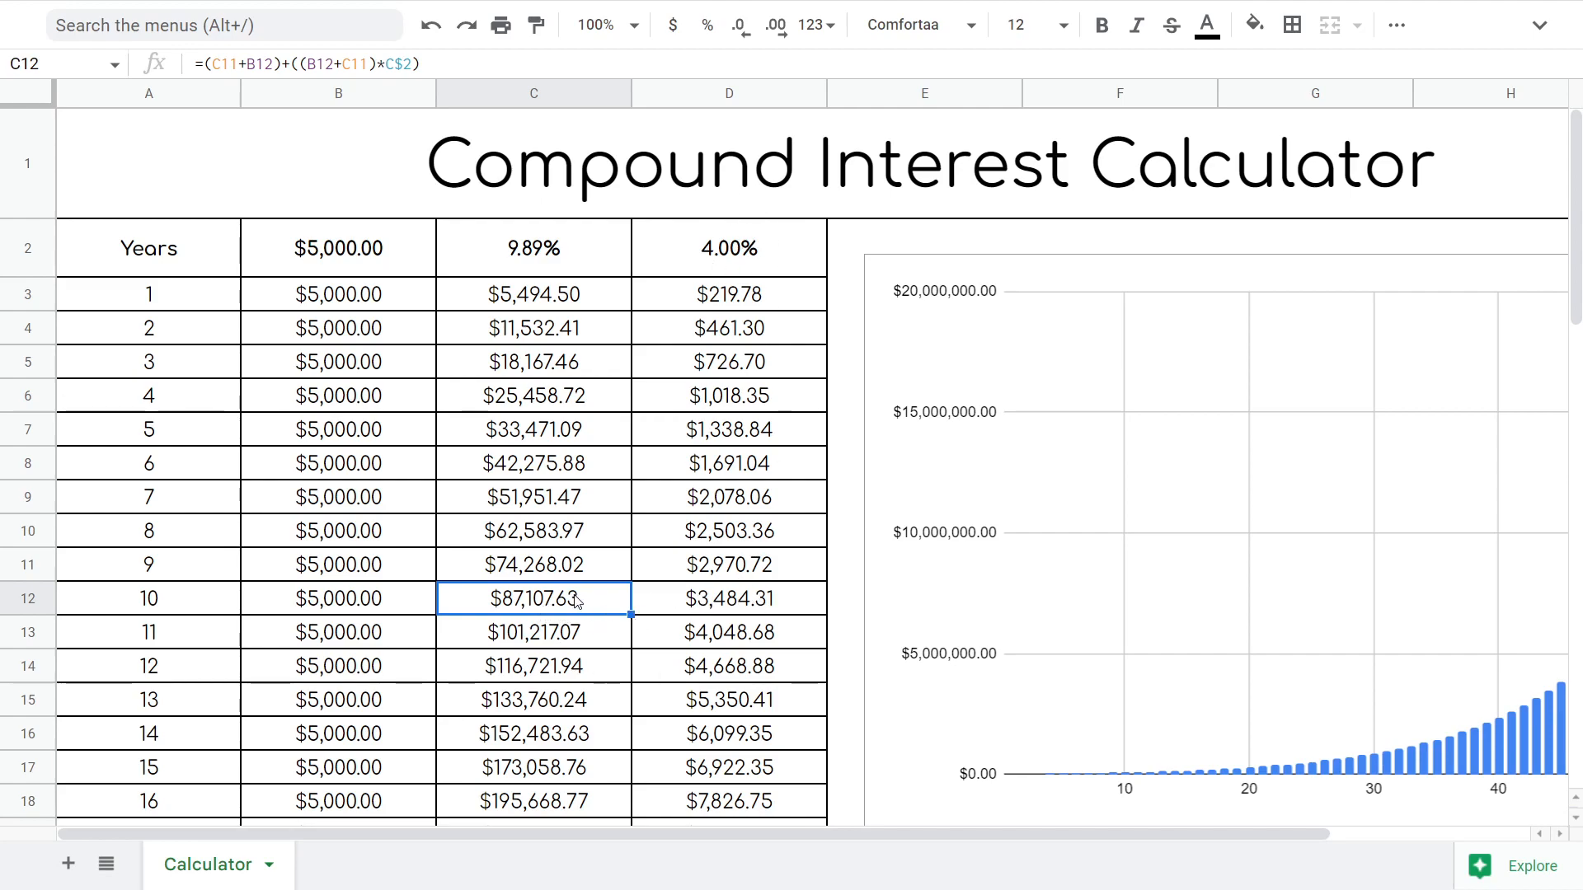
scroll(down, 3)
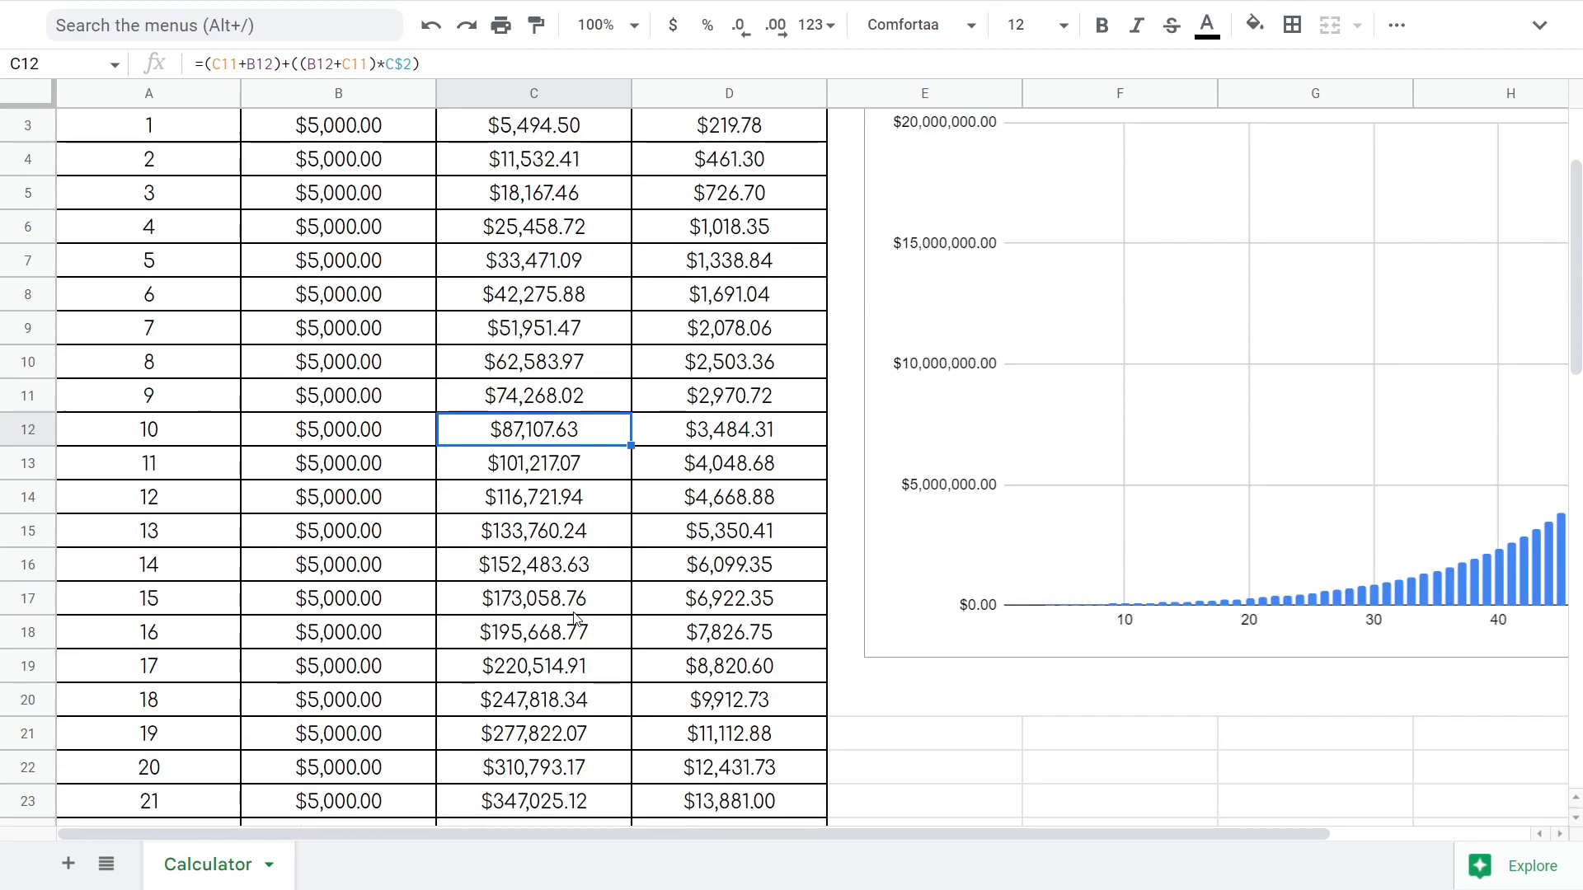
click(532, 766)
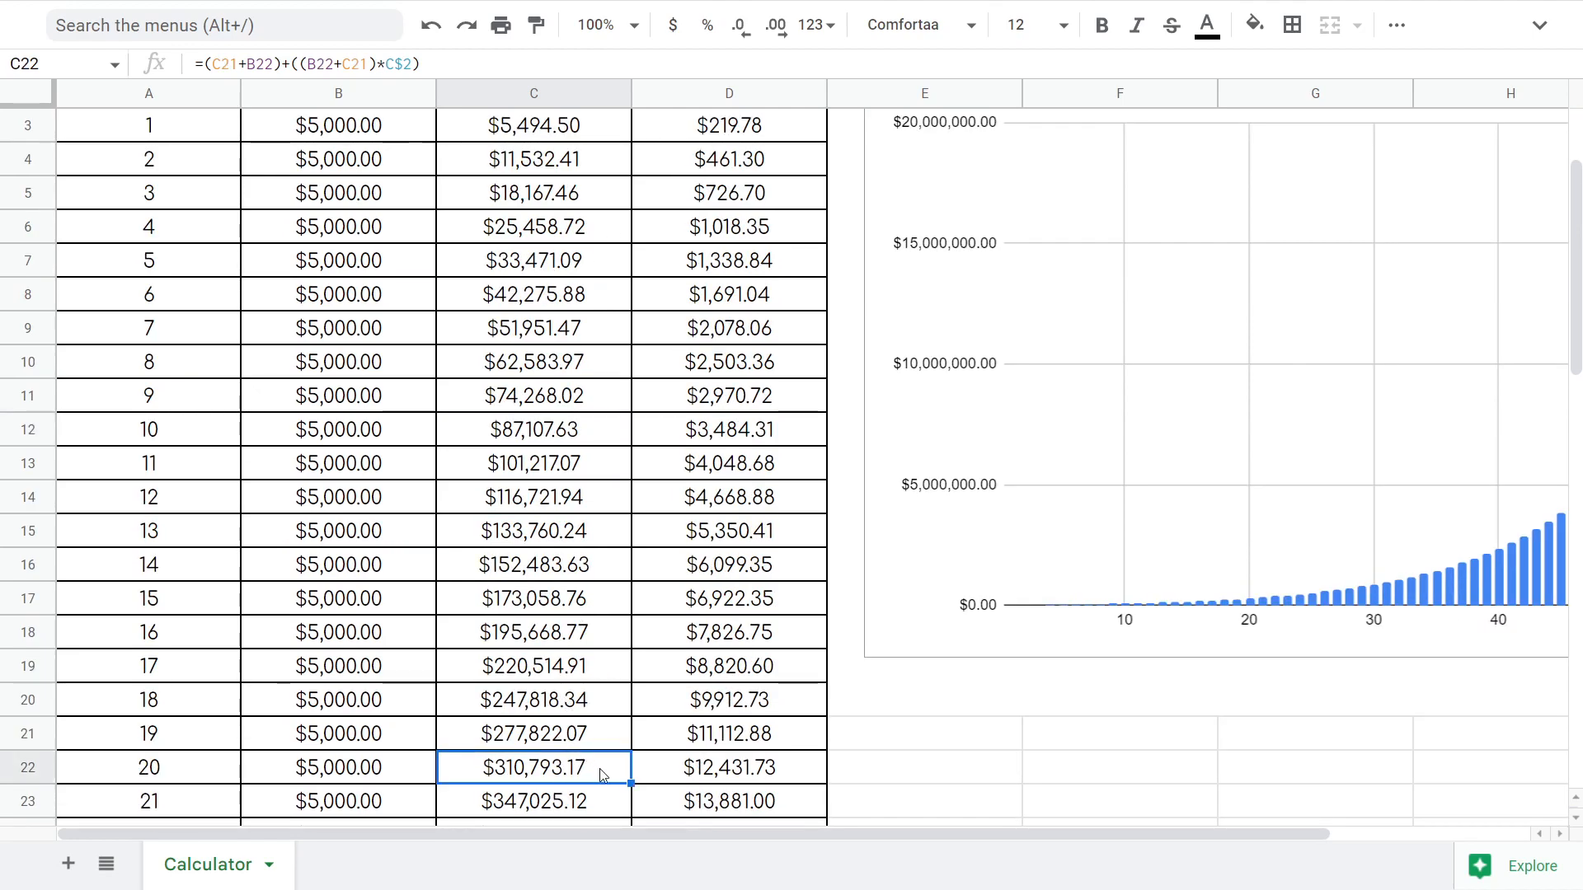
click(727, 767)
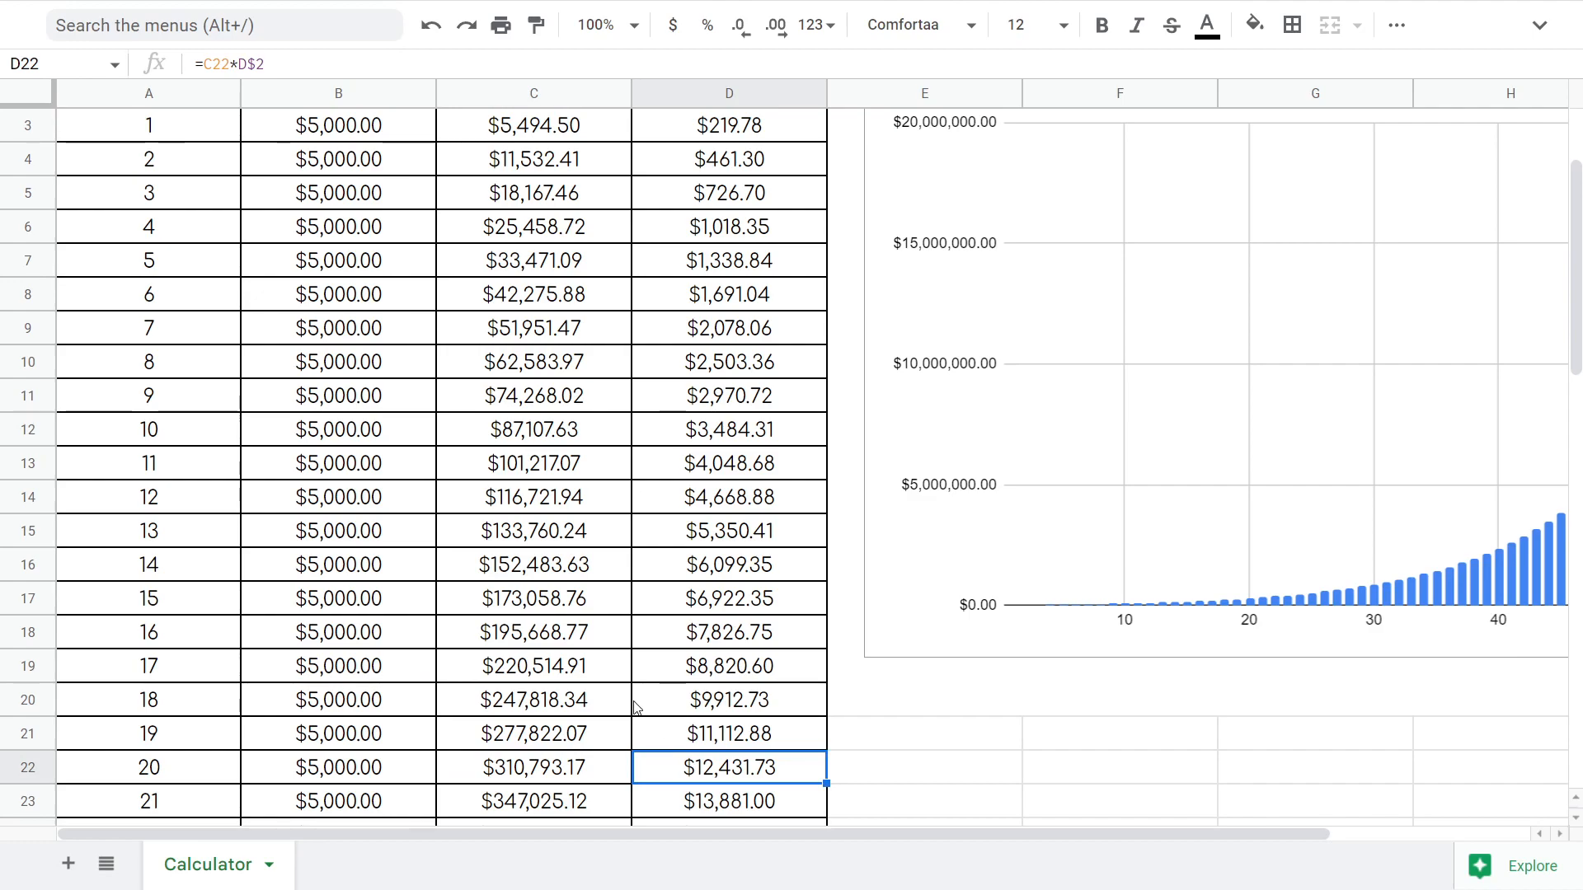
scroll(down, 3)
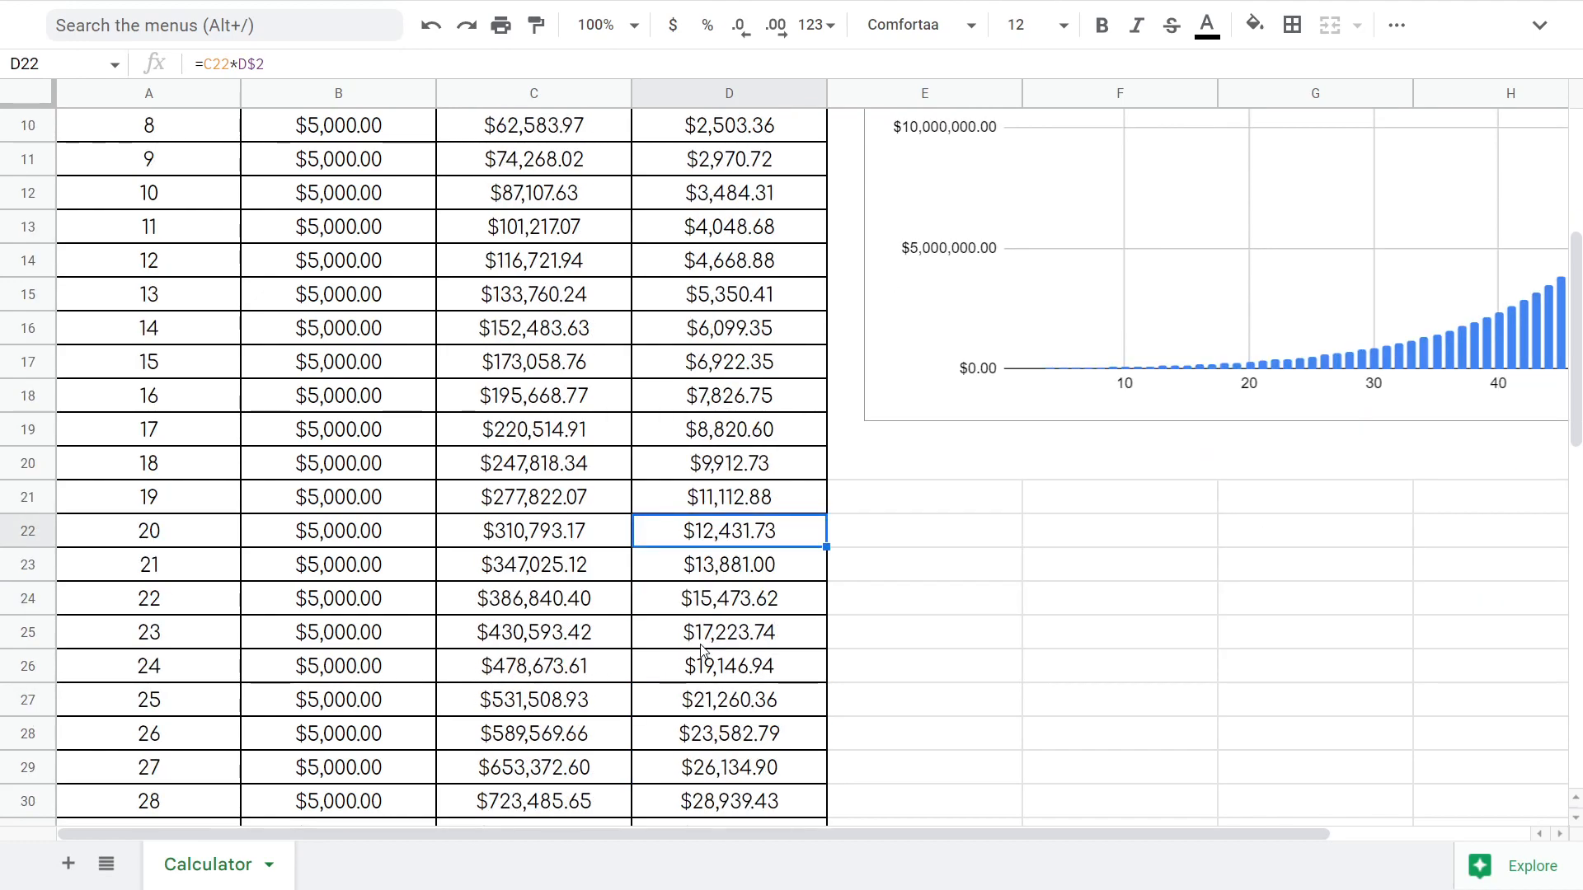
mouse_move(623, 629)
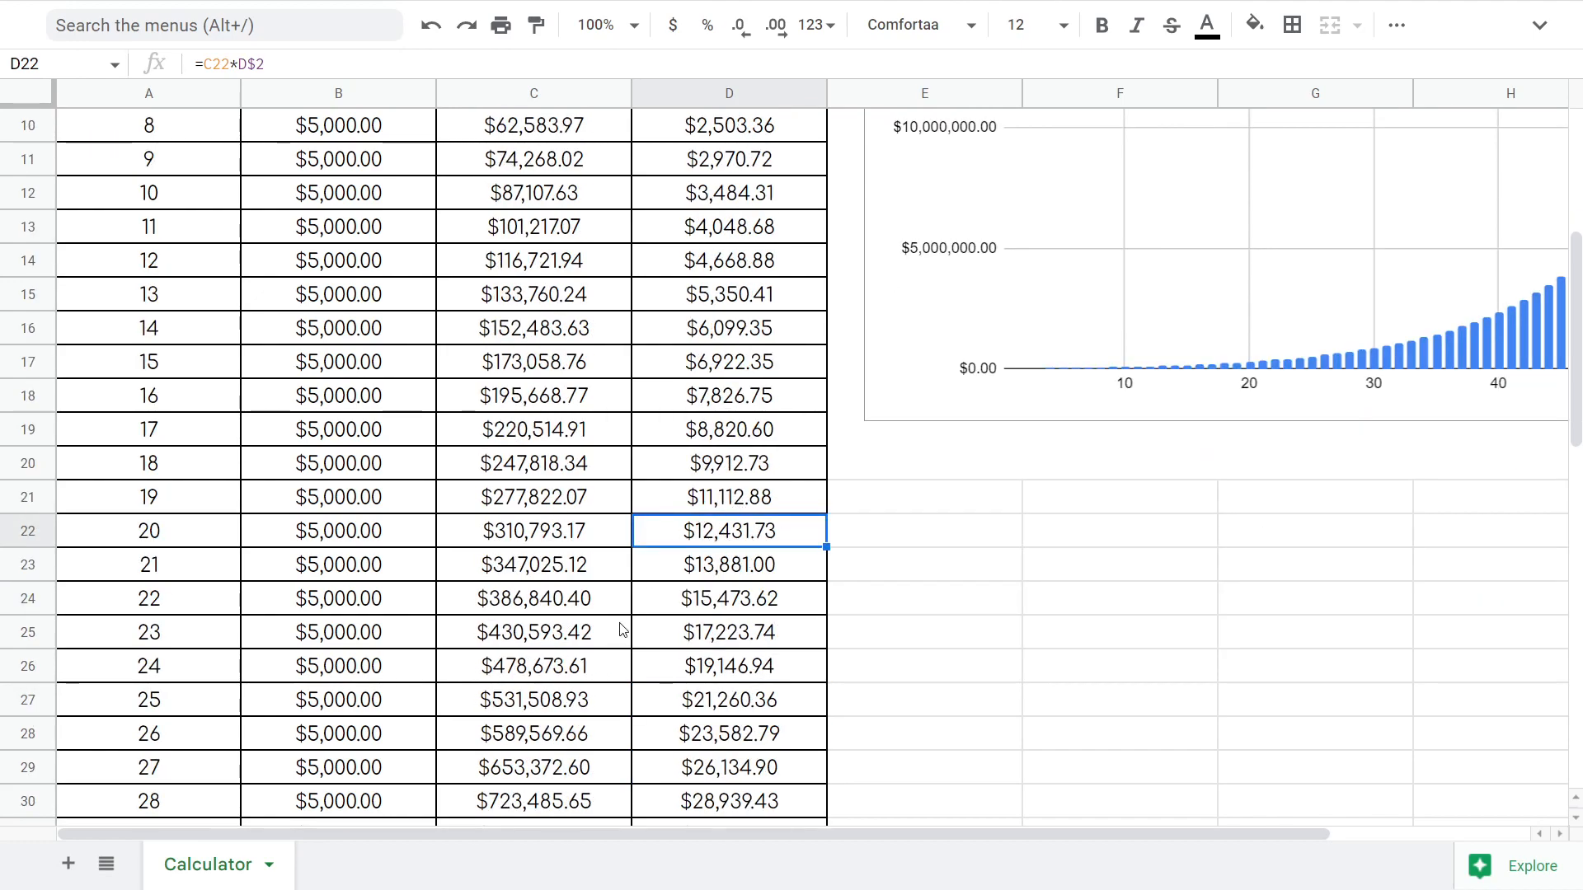
mouse_move(541, 658)
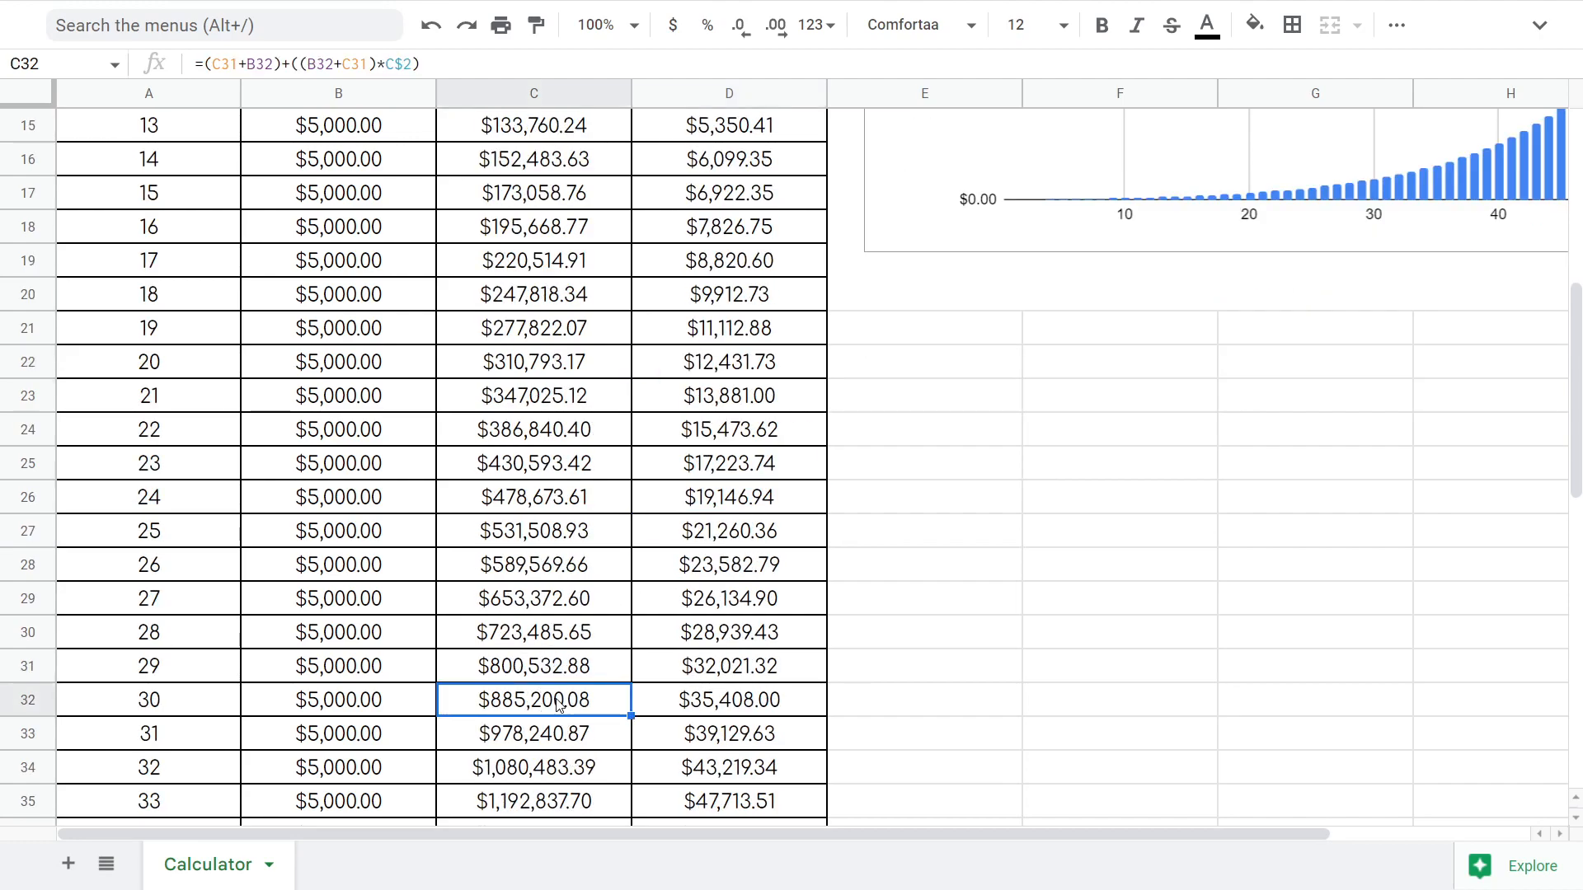
mouse_move(695, 714)
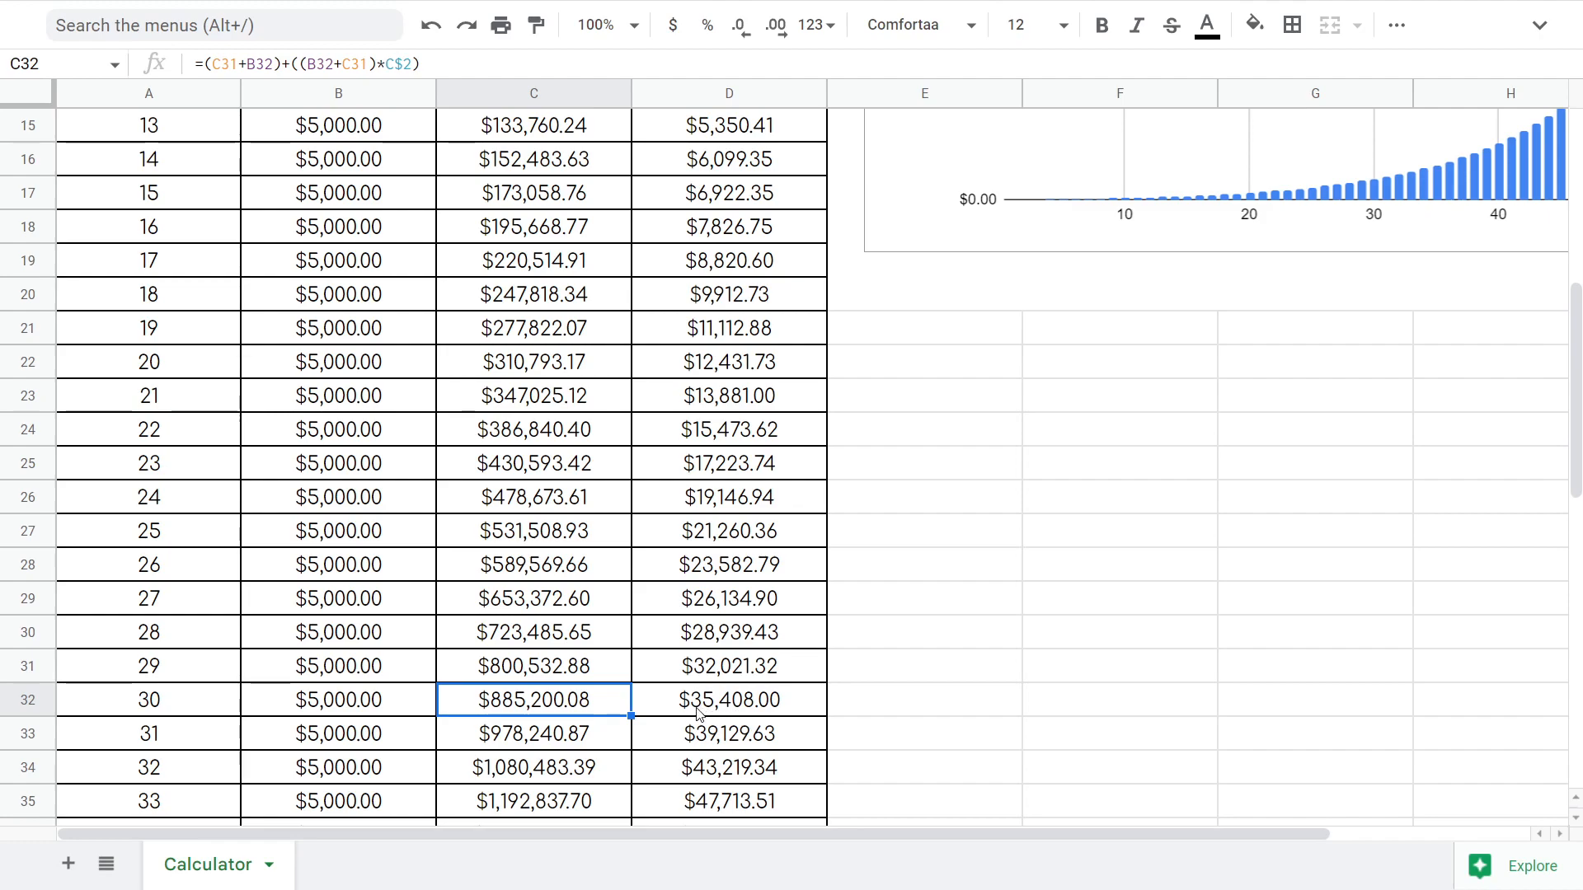
mouse_move(740, 714)
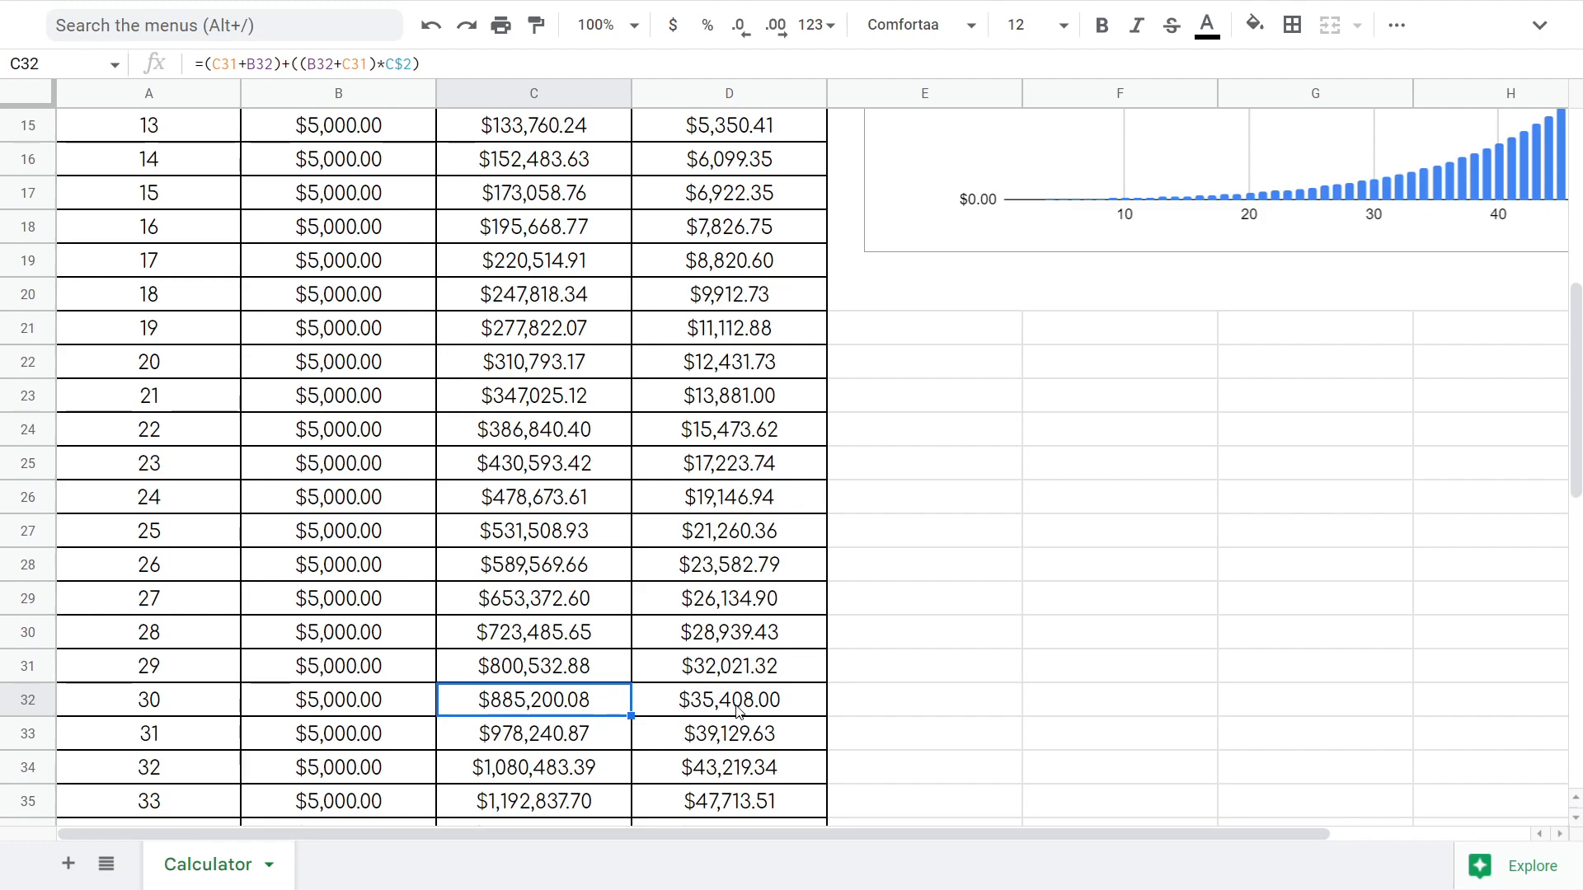
scroll(down, 3)
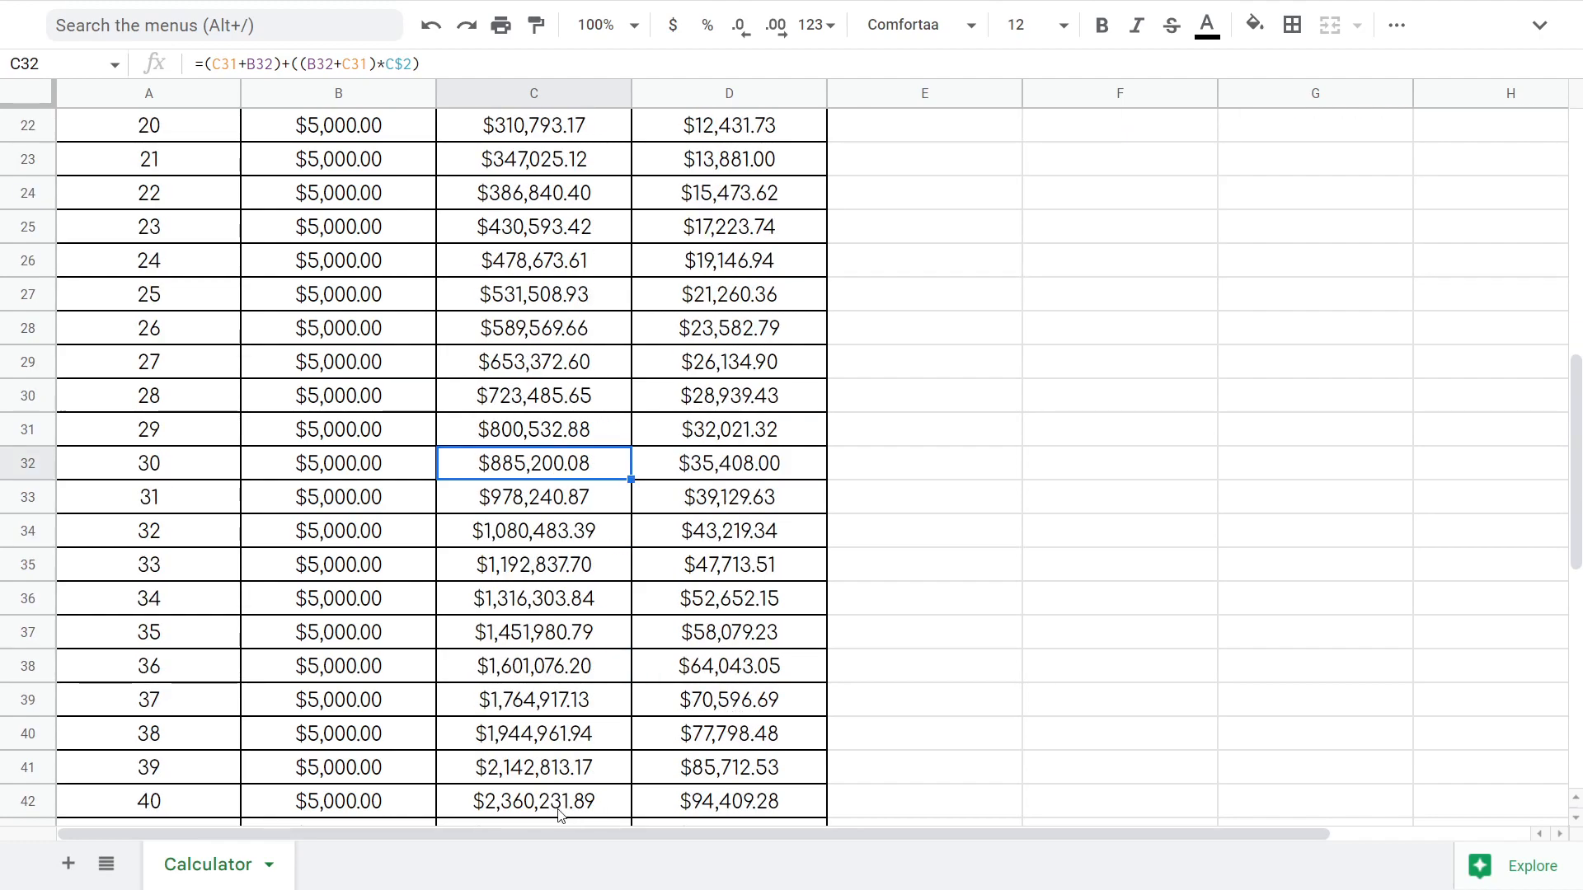
click(533, 802)
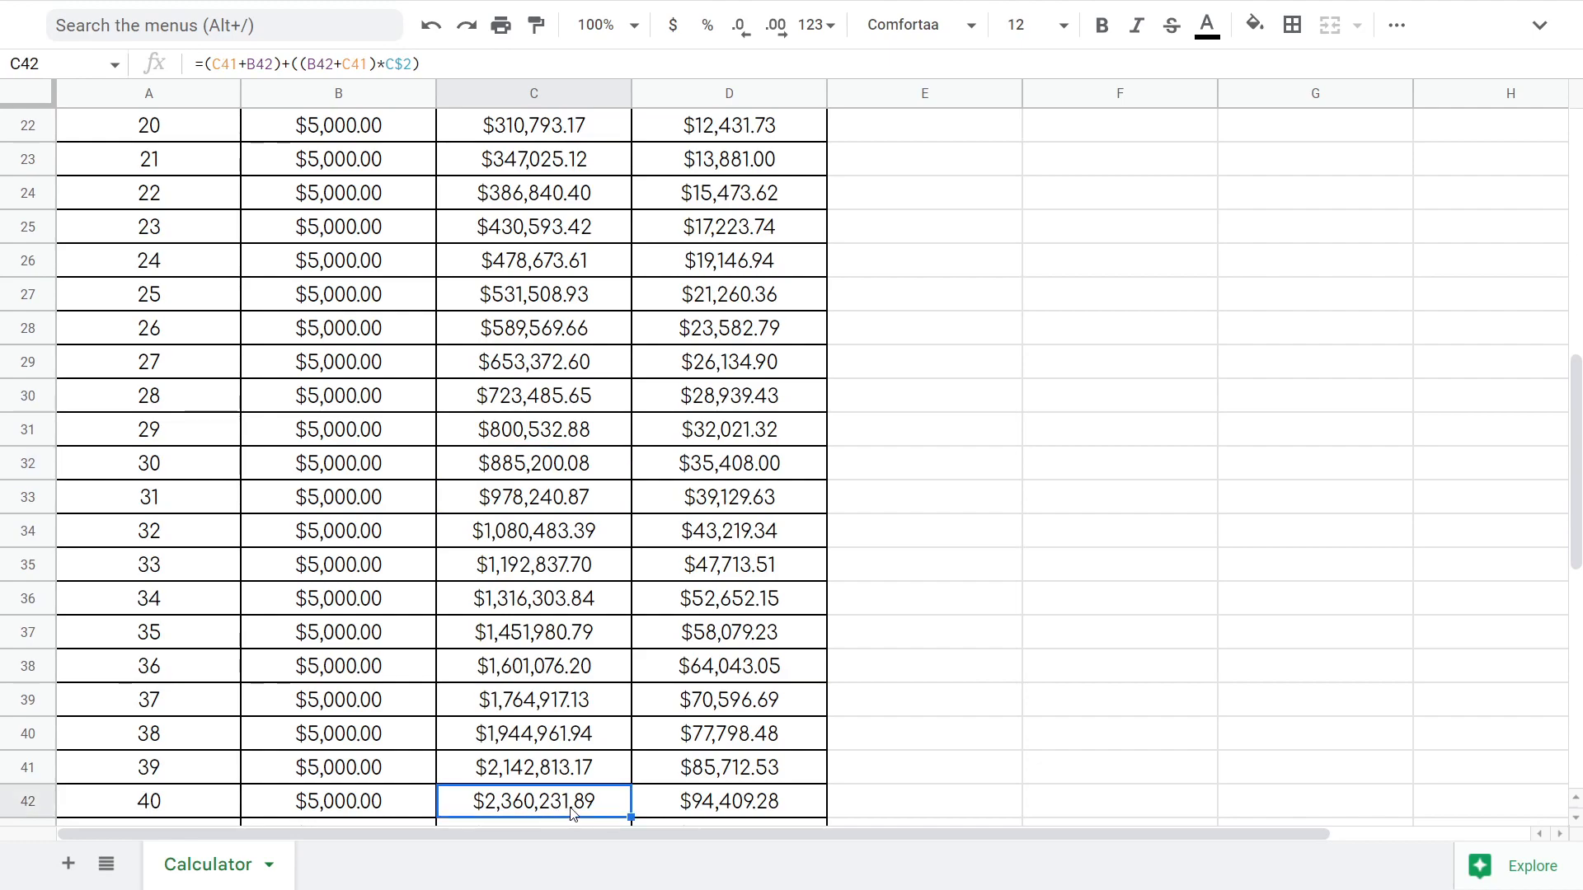
click(727, 802)
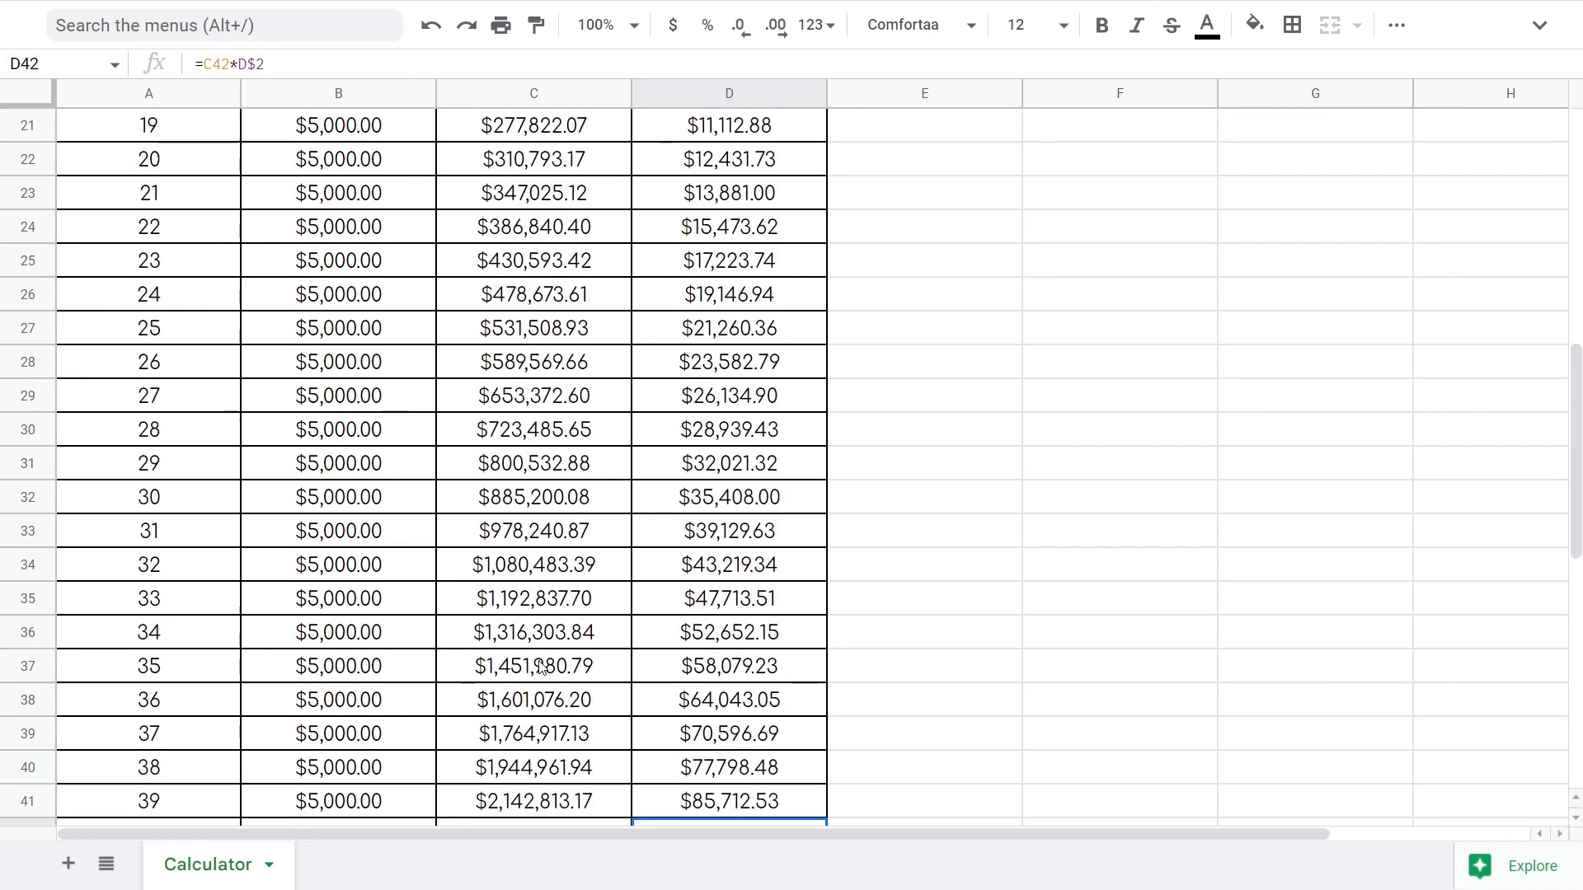
scroll(down, 3)
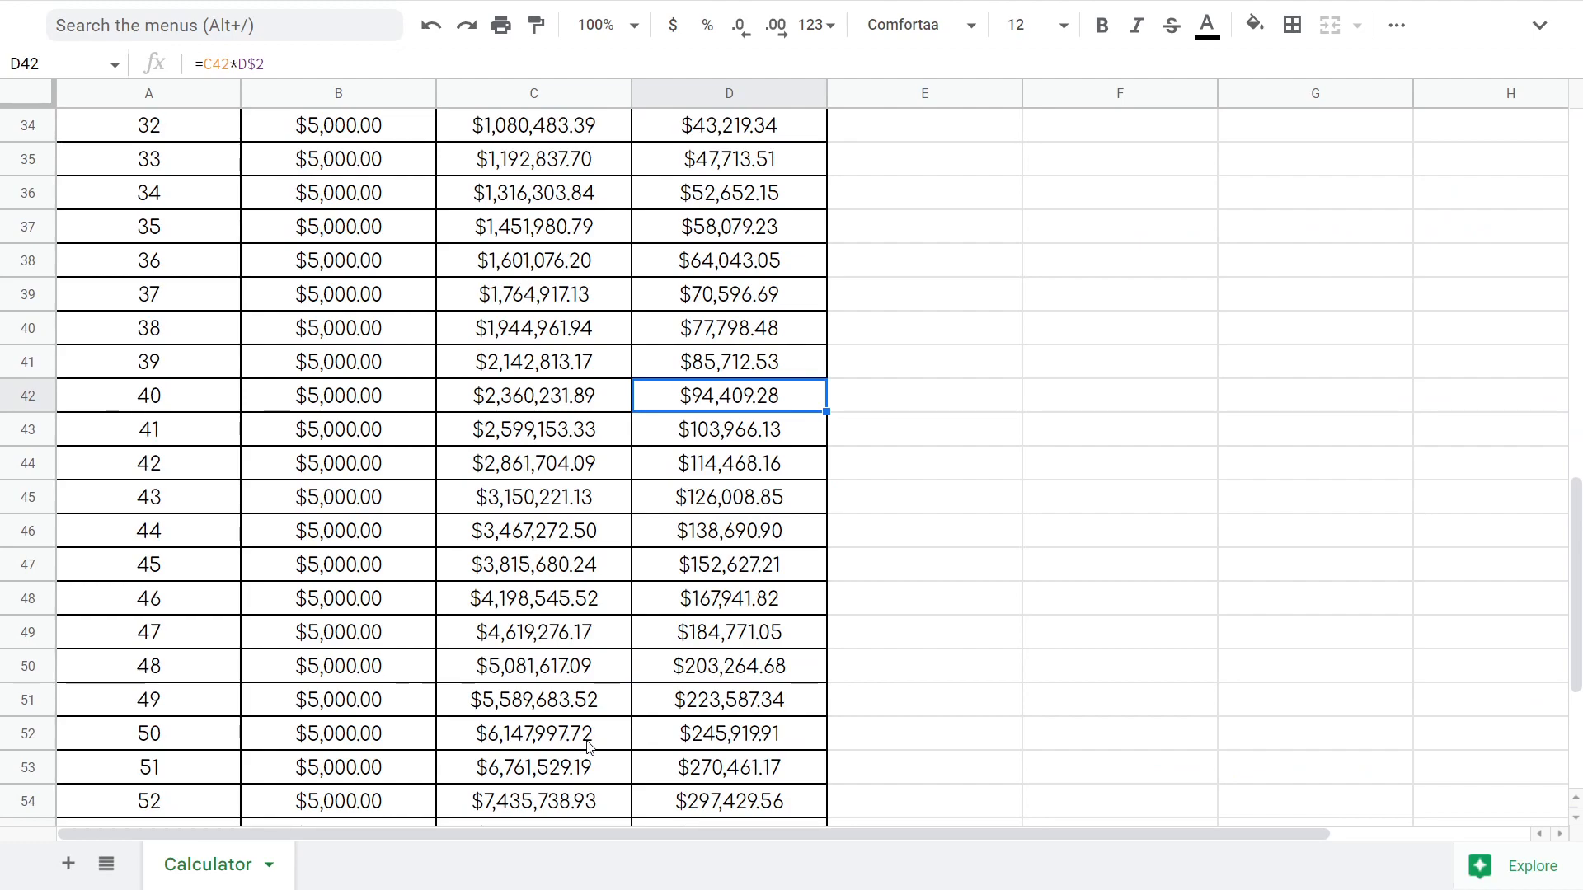
mouse_move(633, 758)
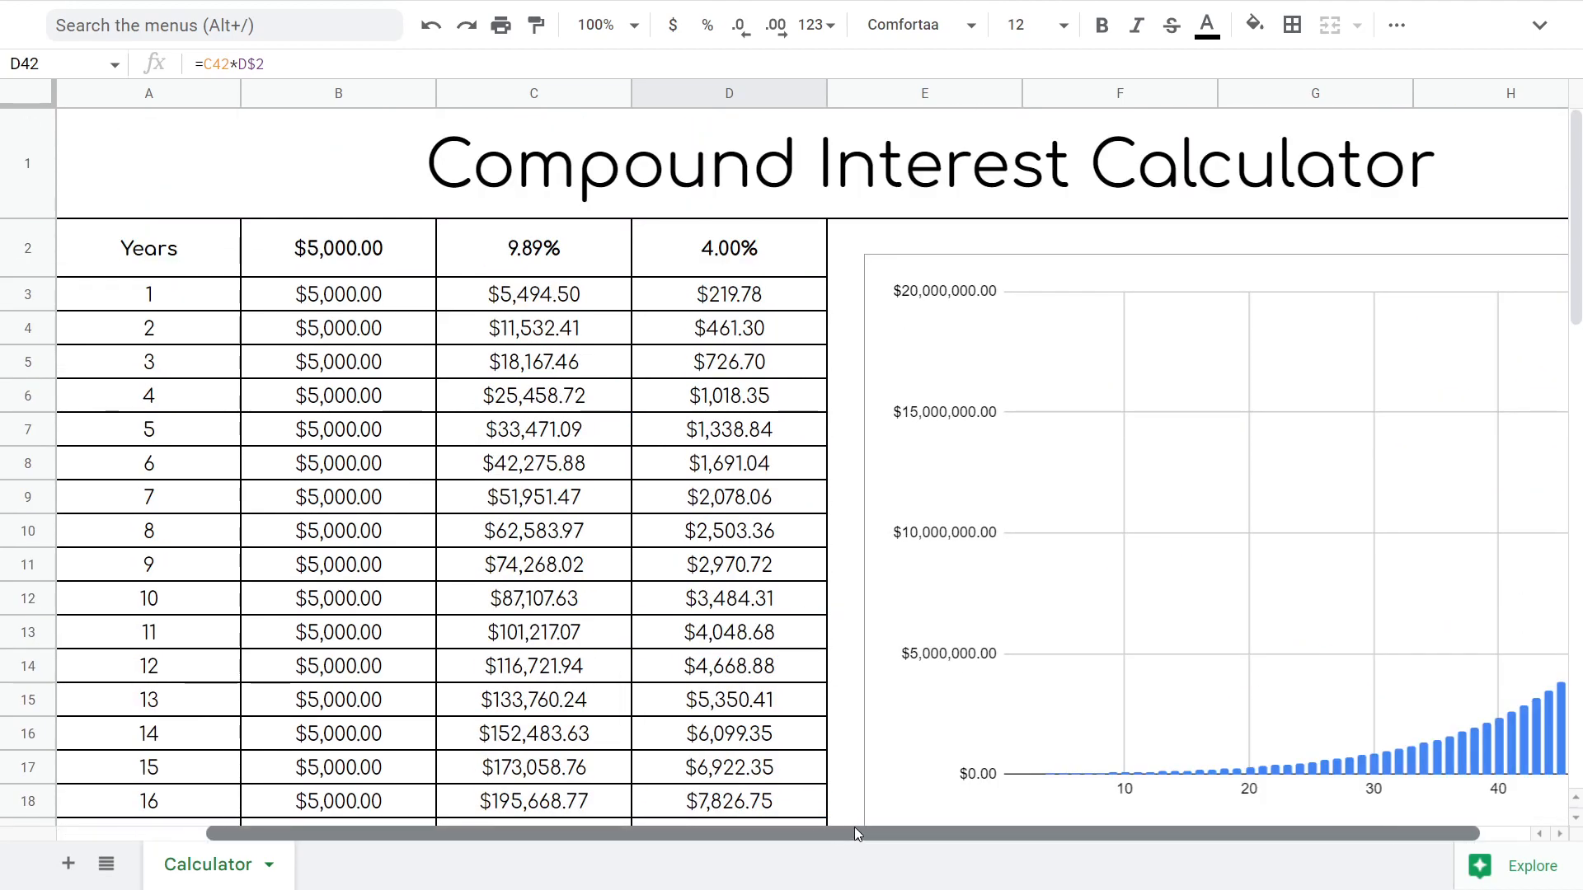
scroll(right, 3)
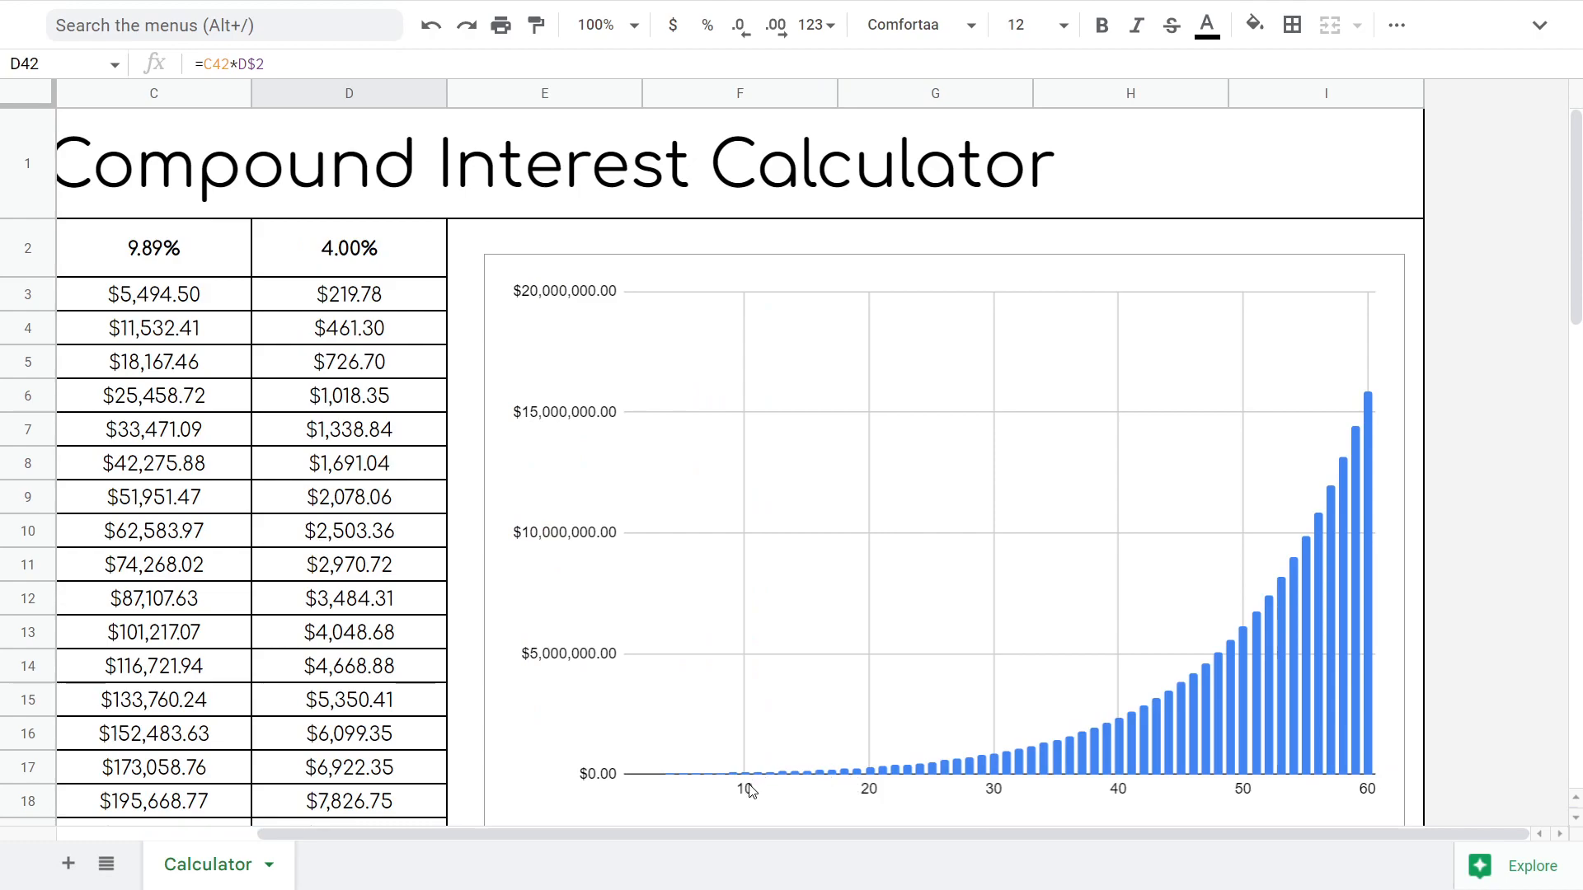
mouse_move(782, 776)
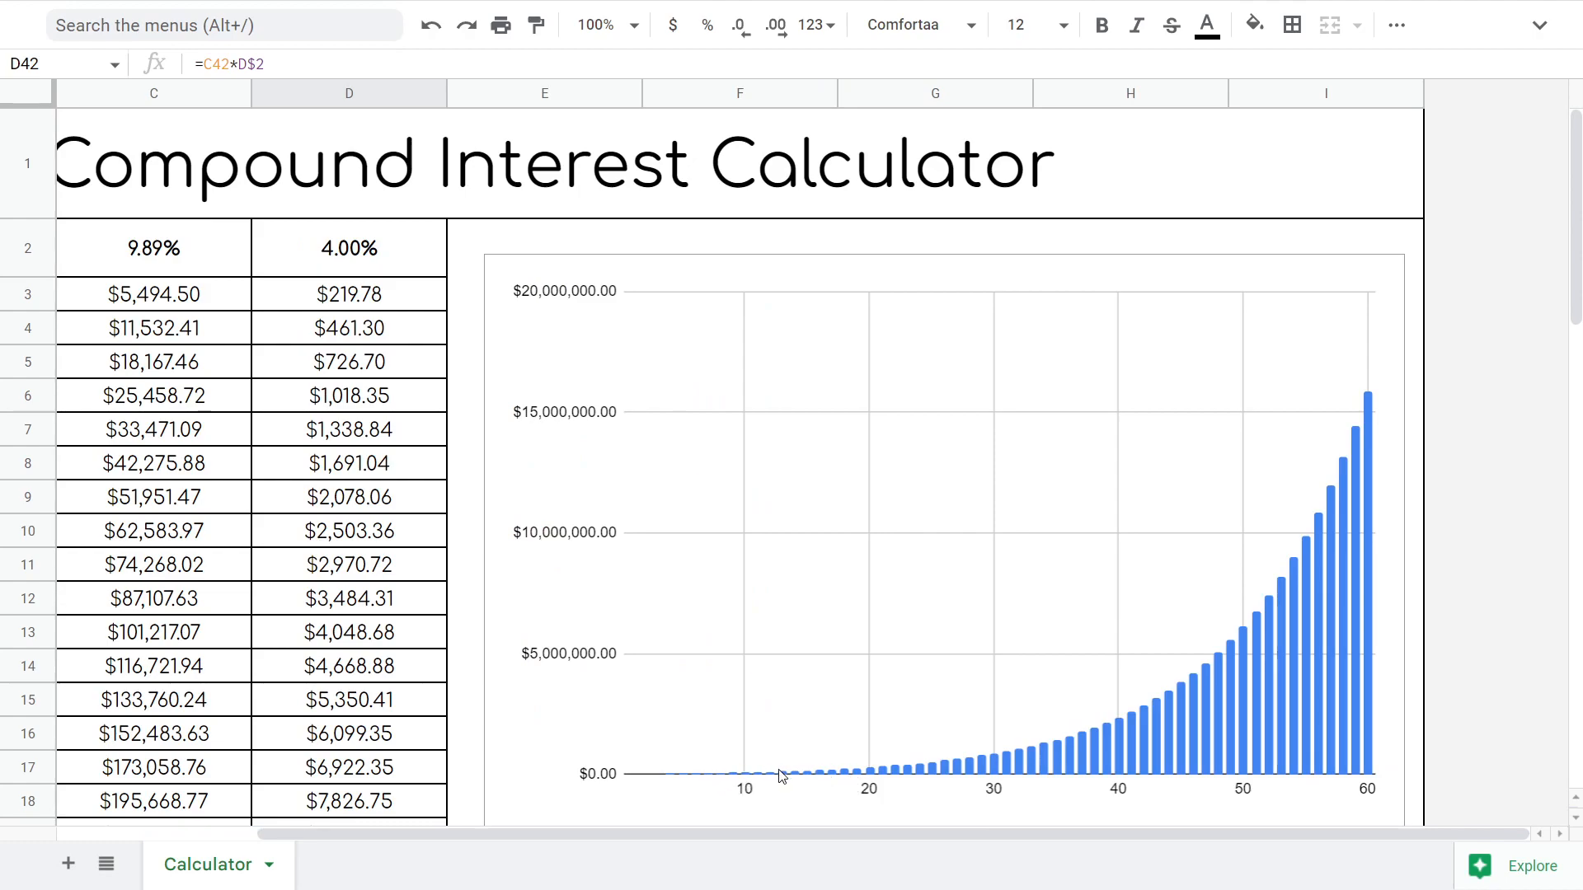
mouse_move(941, 780)
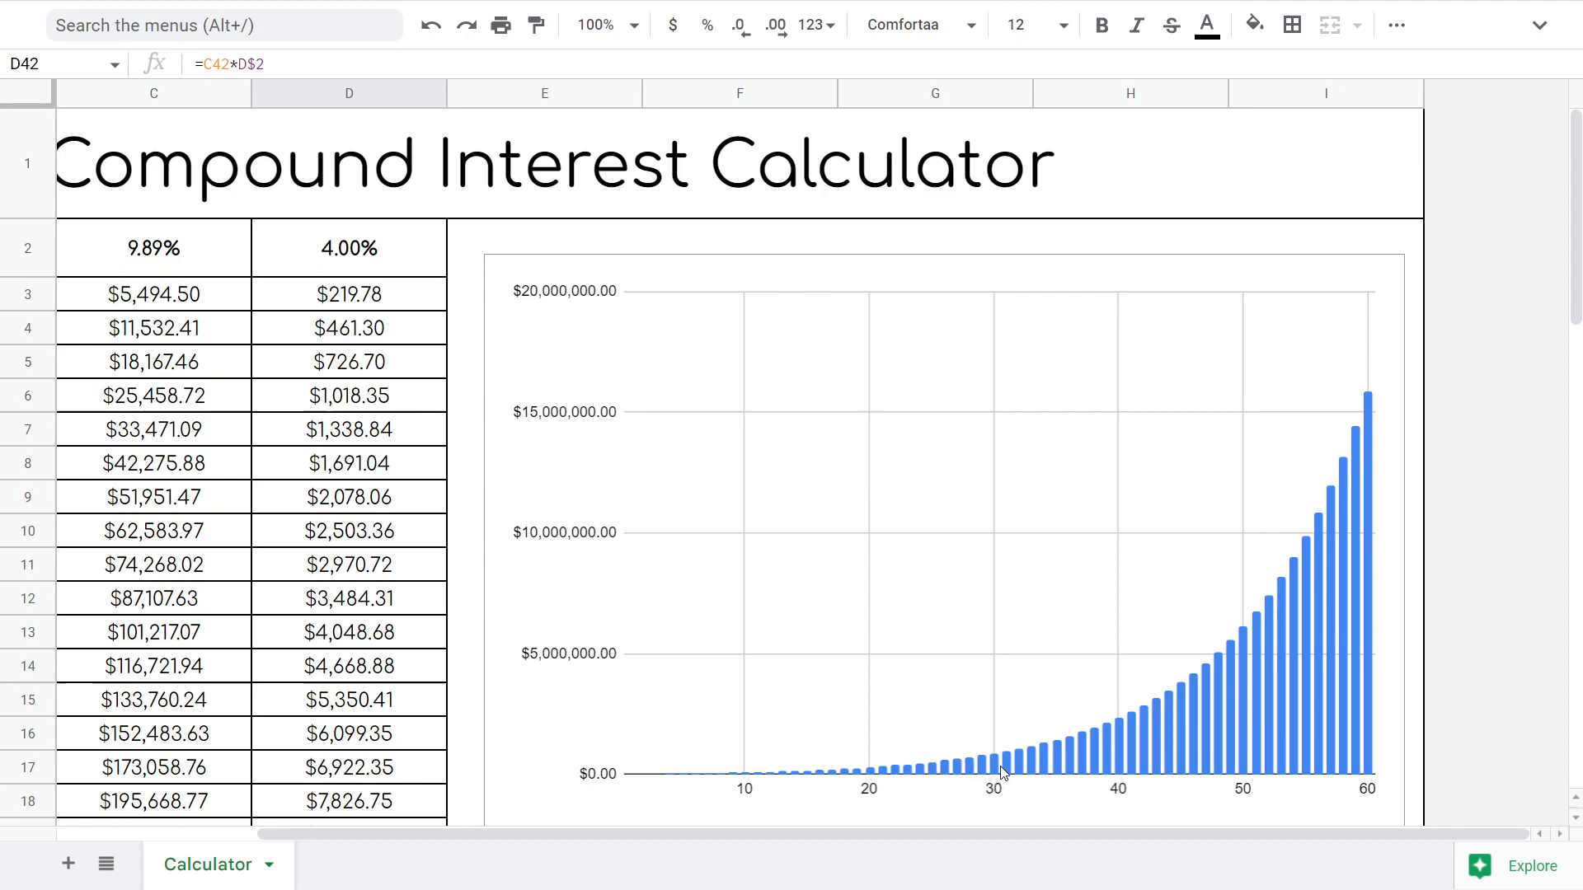
mouse_move(1029, 773)
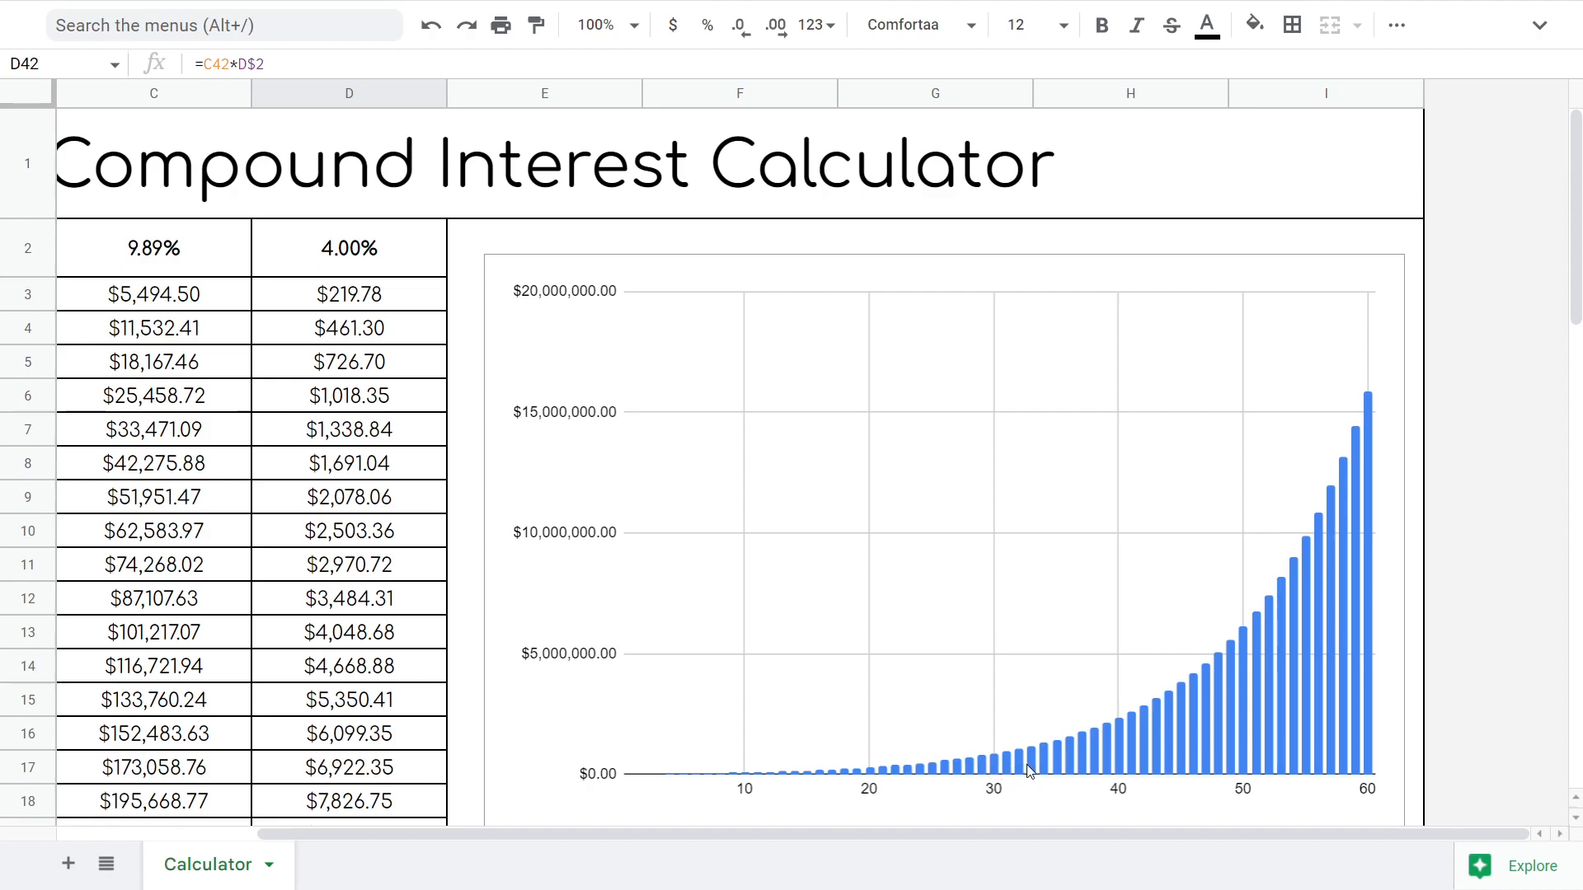
mouse_move(1162, 725)
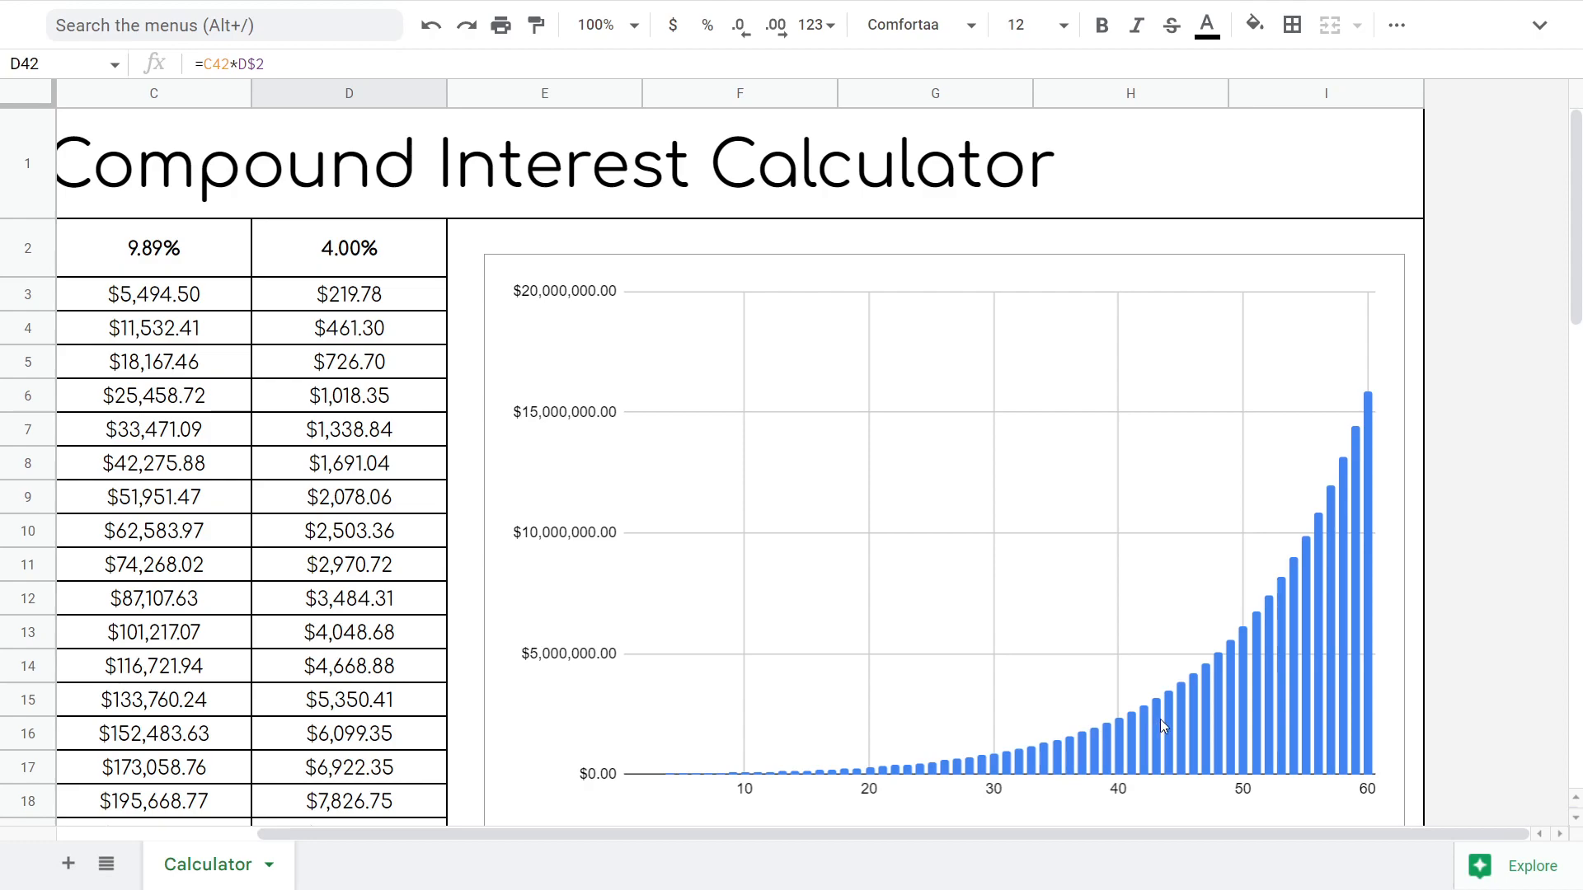
mouse_move(1375, 448)
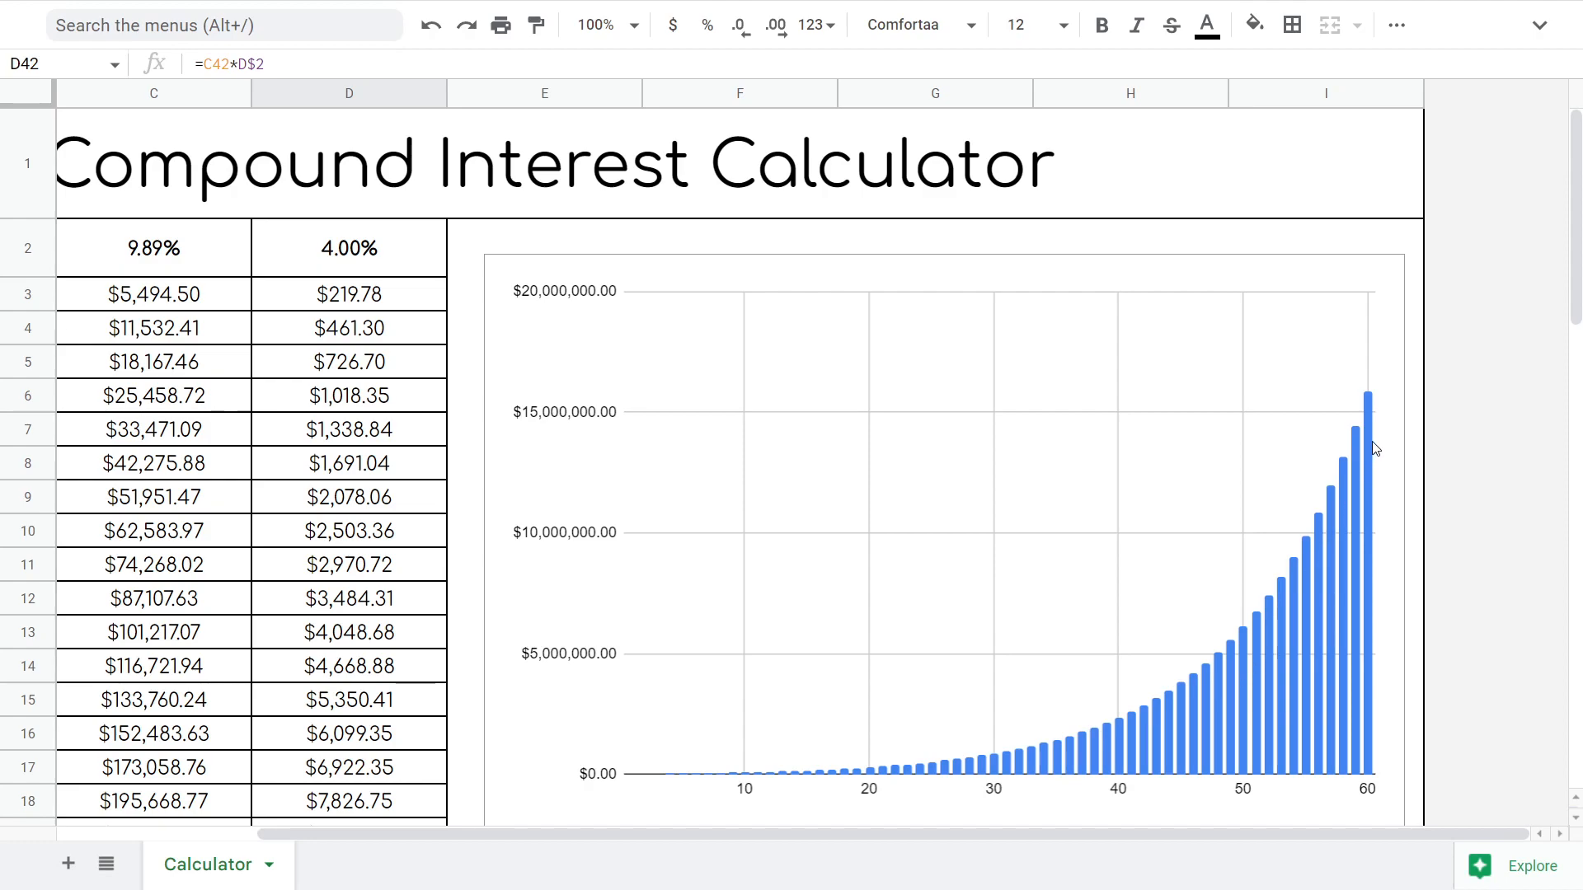
mouse_move(1101, 613)
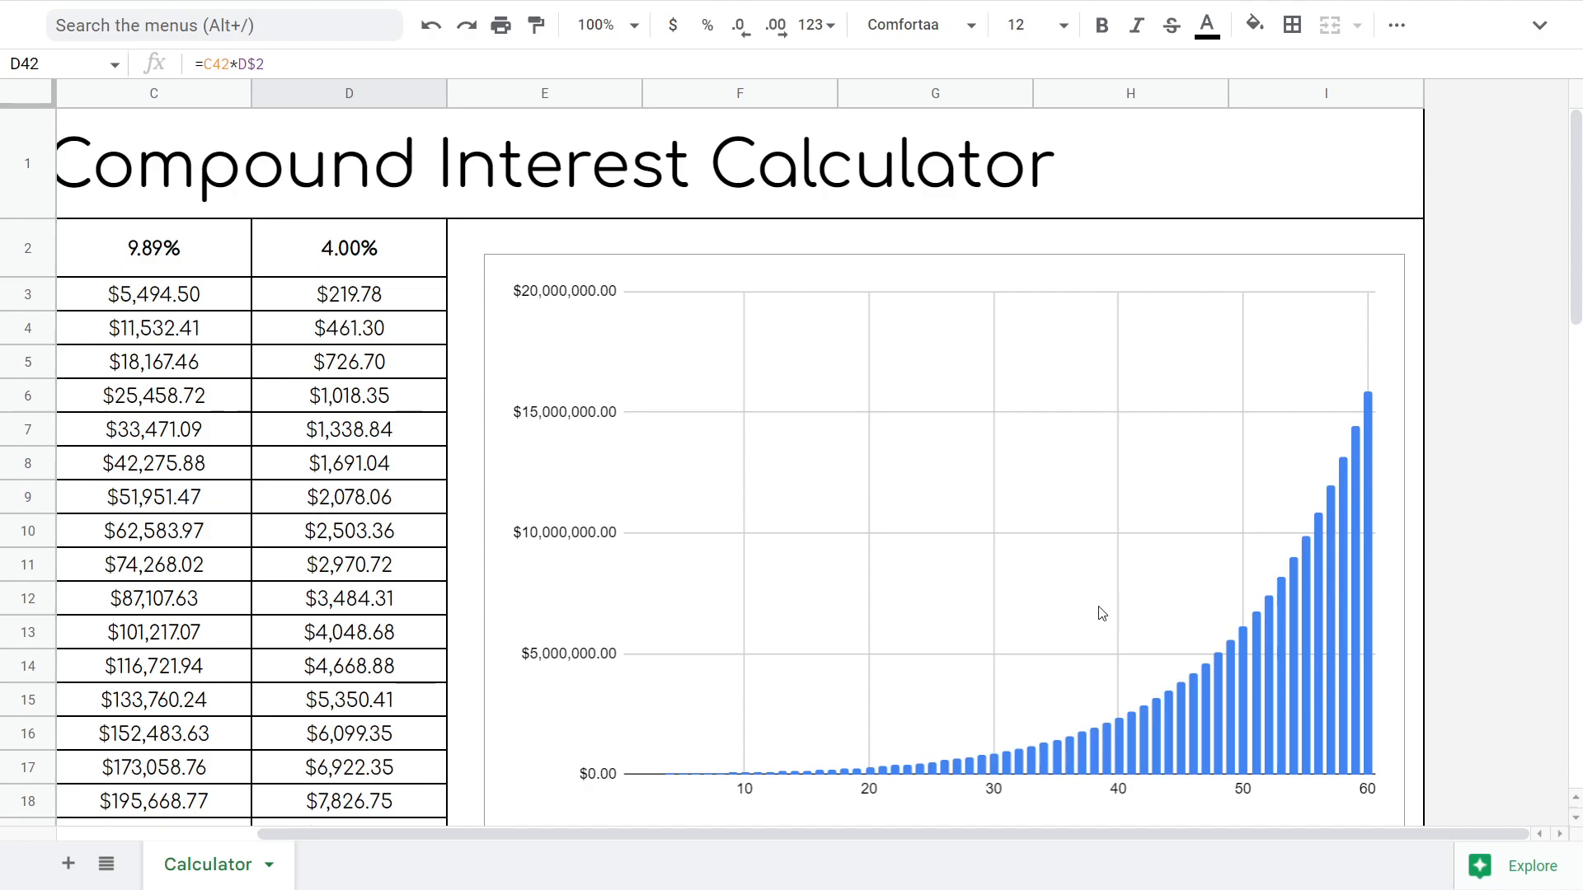
mouse_move(870, 737)
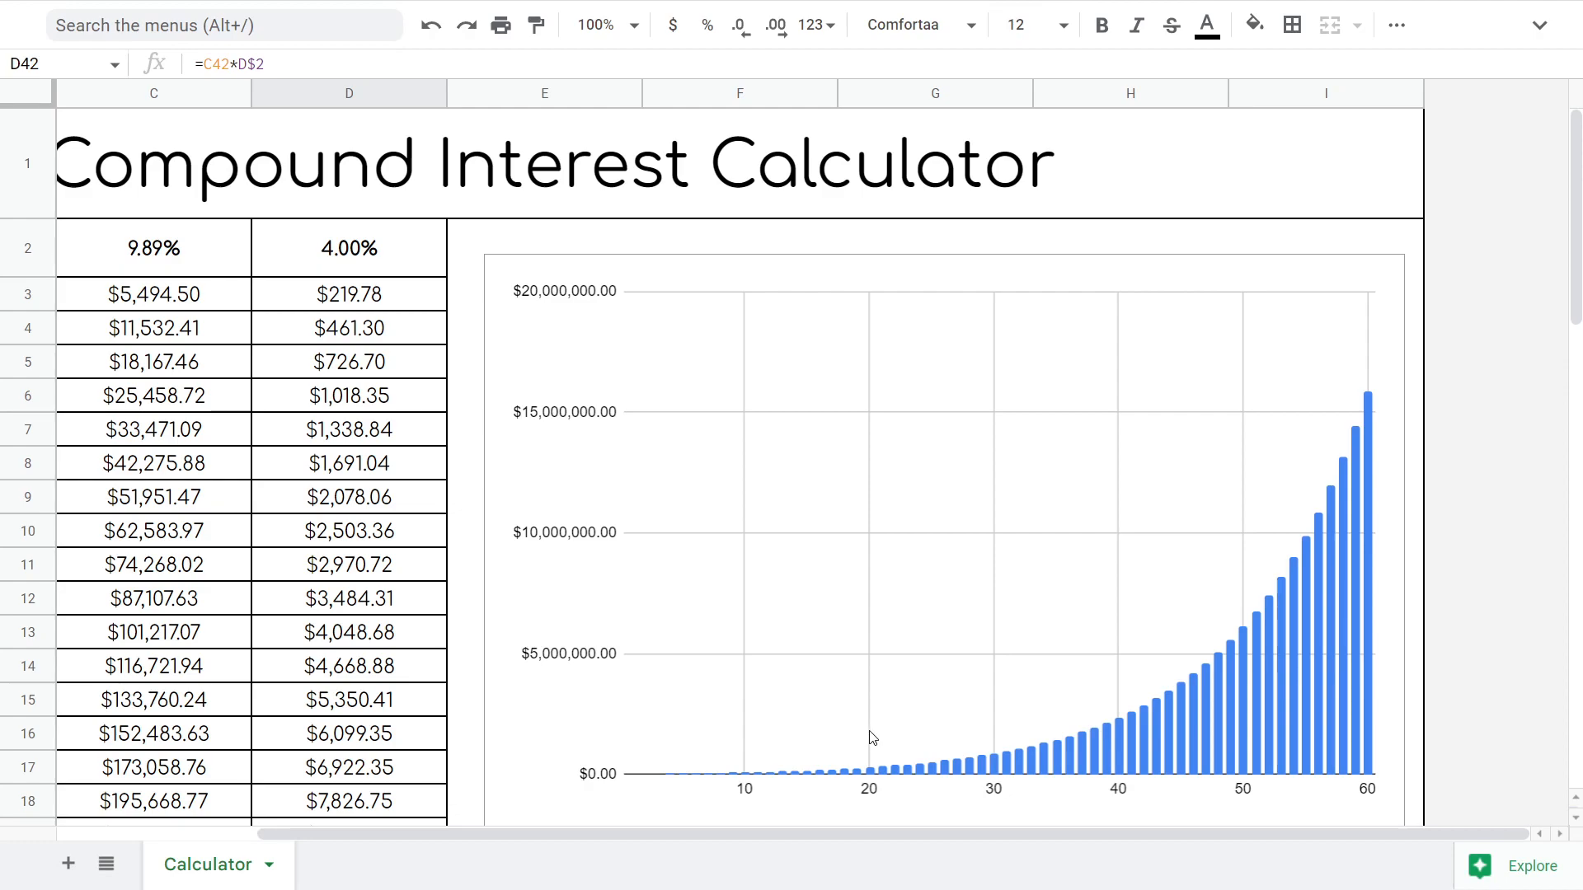
mouse_move(856, 728)
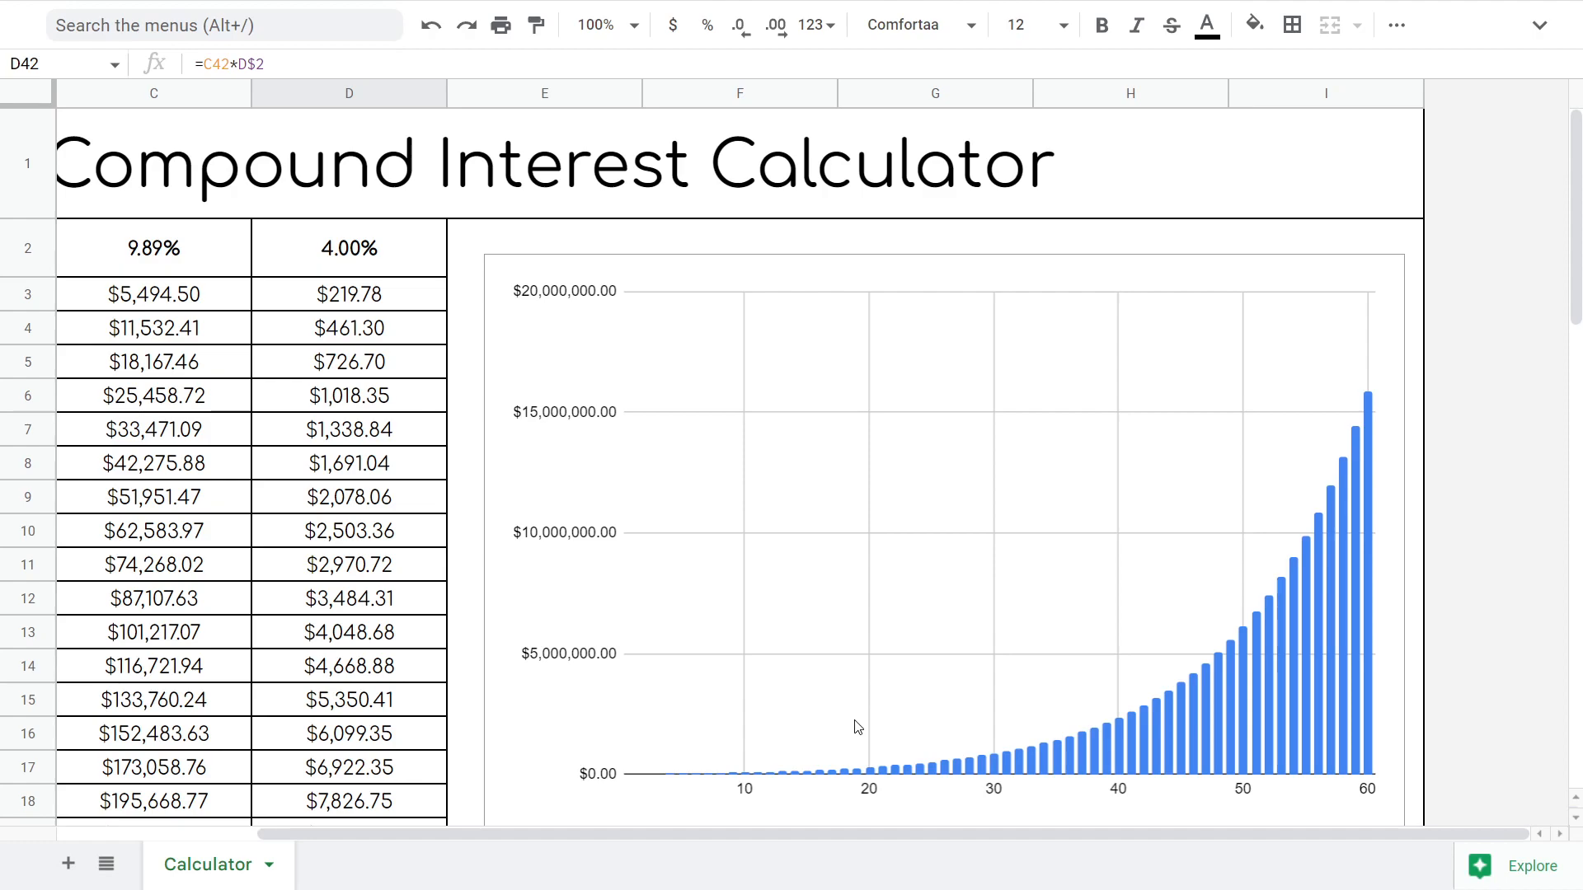
mouse_move(770, 732)
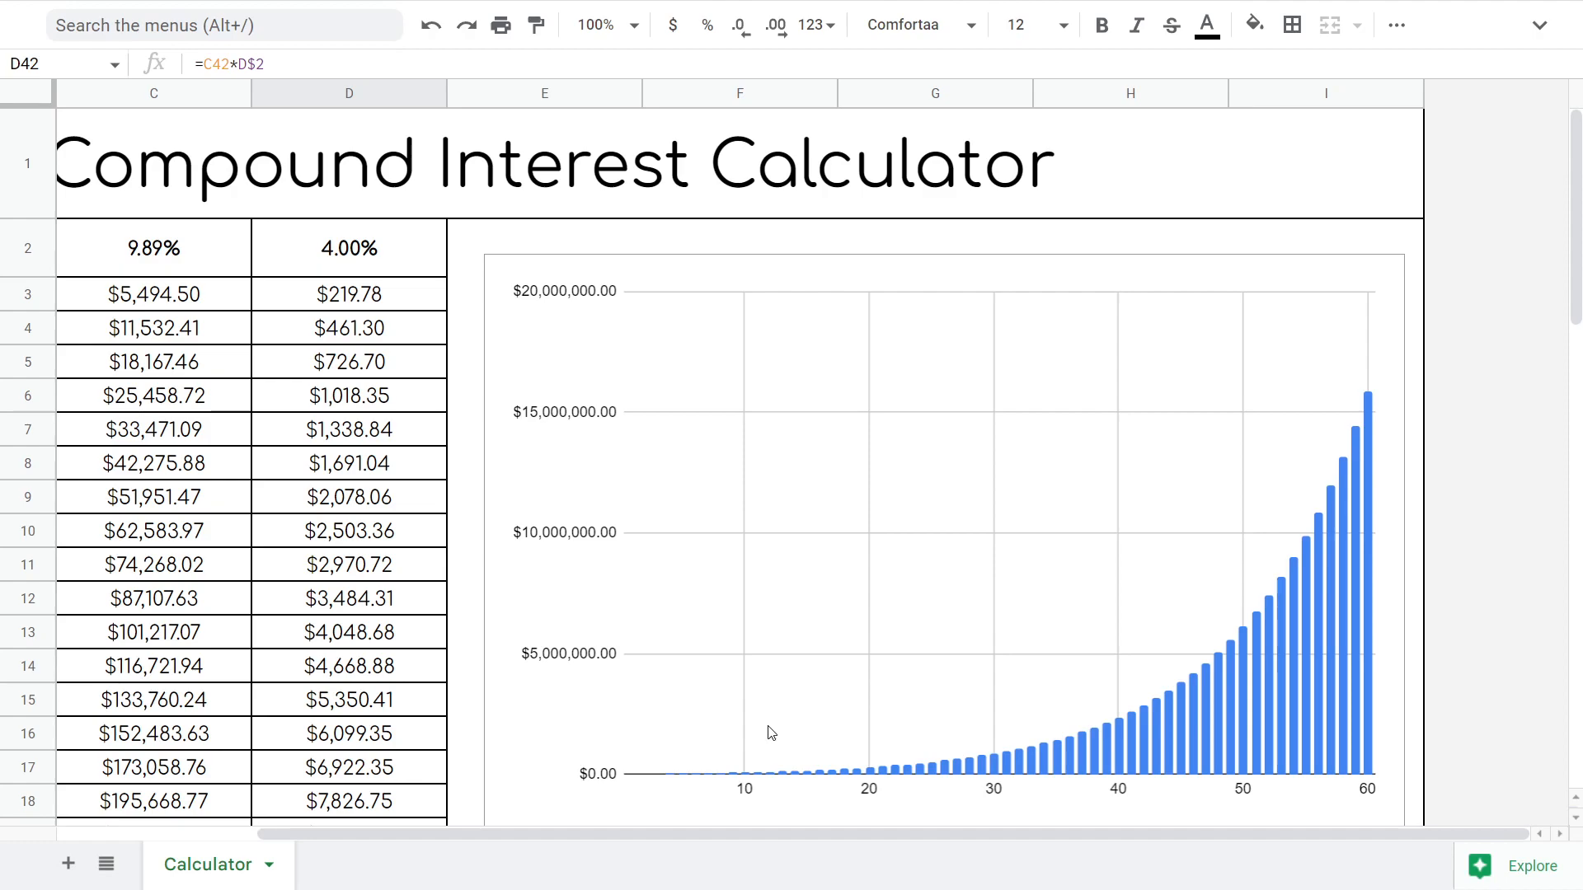
mouse_move(816, 743)
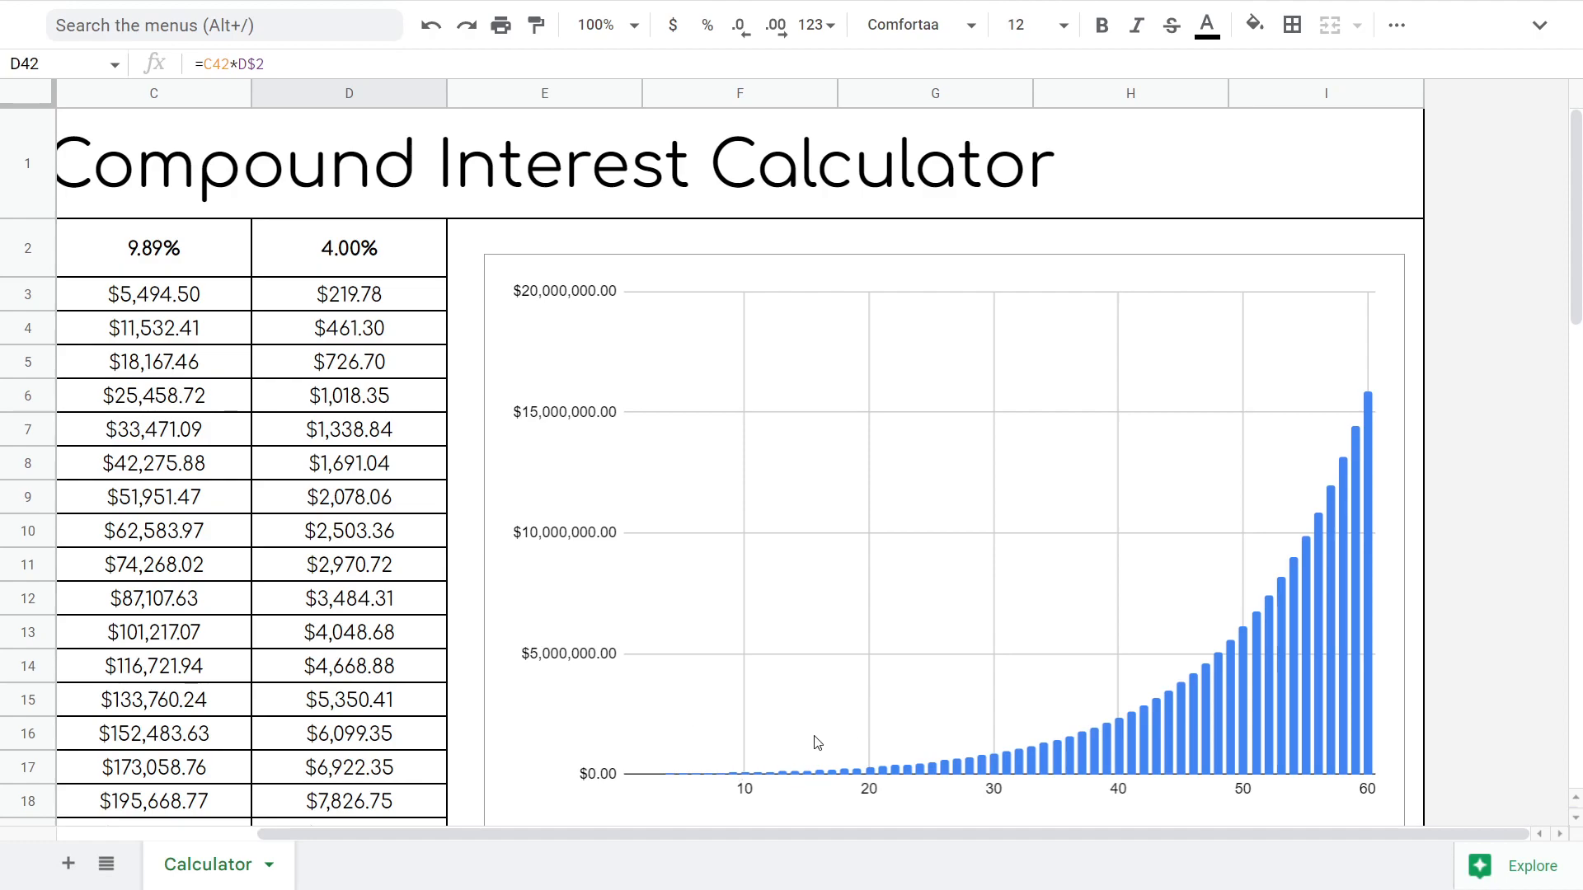
mouse_move(1061, 753)
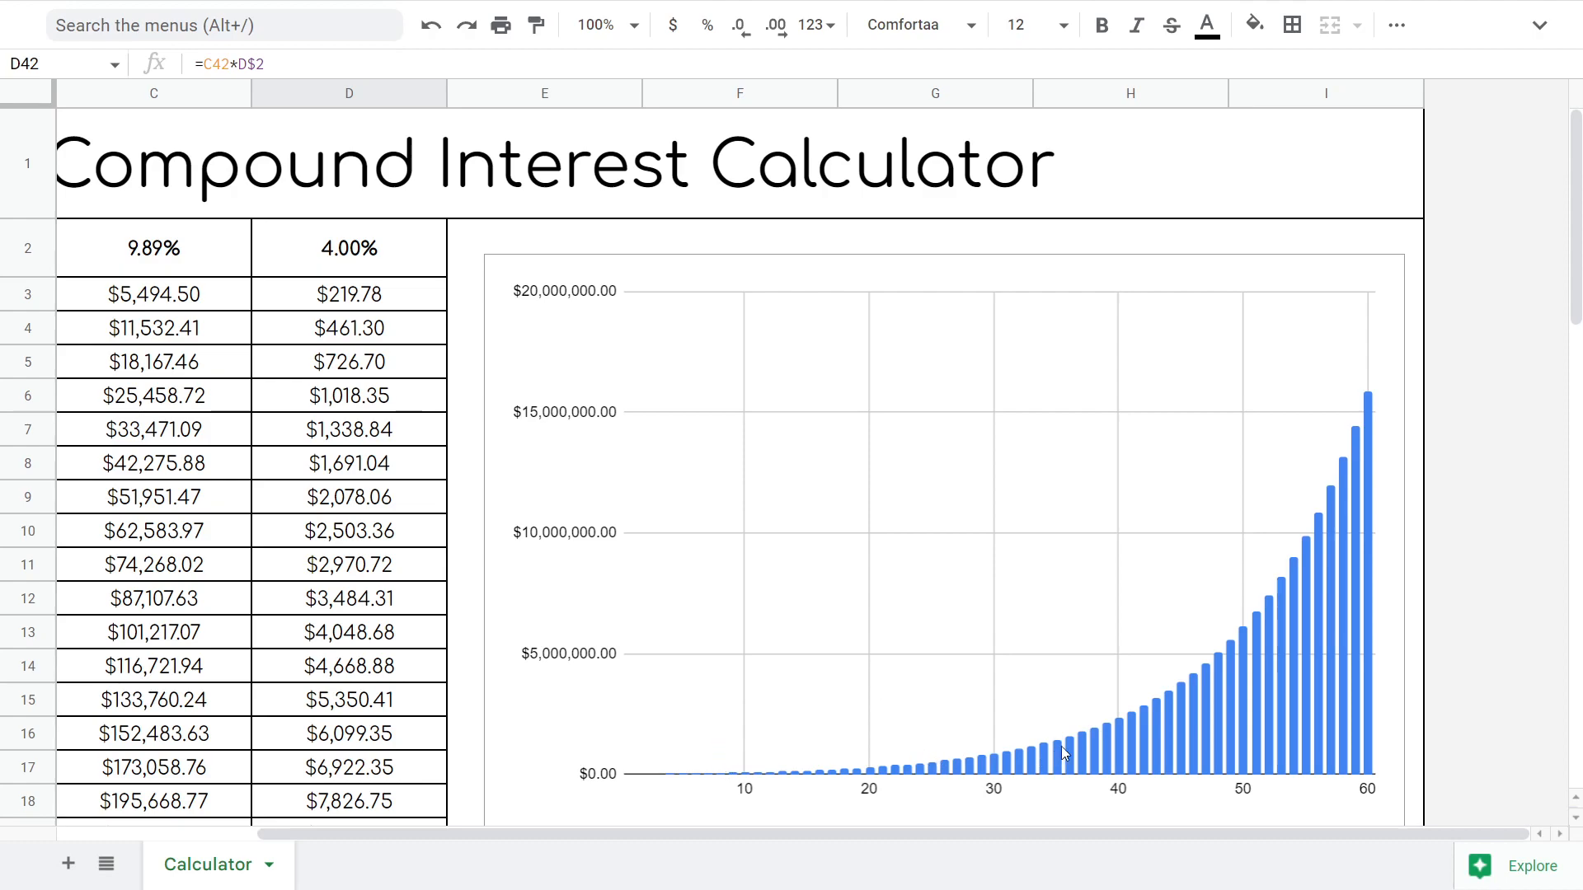
mouse_move(1001, 824)
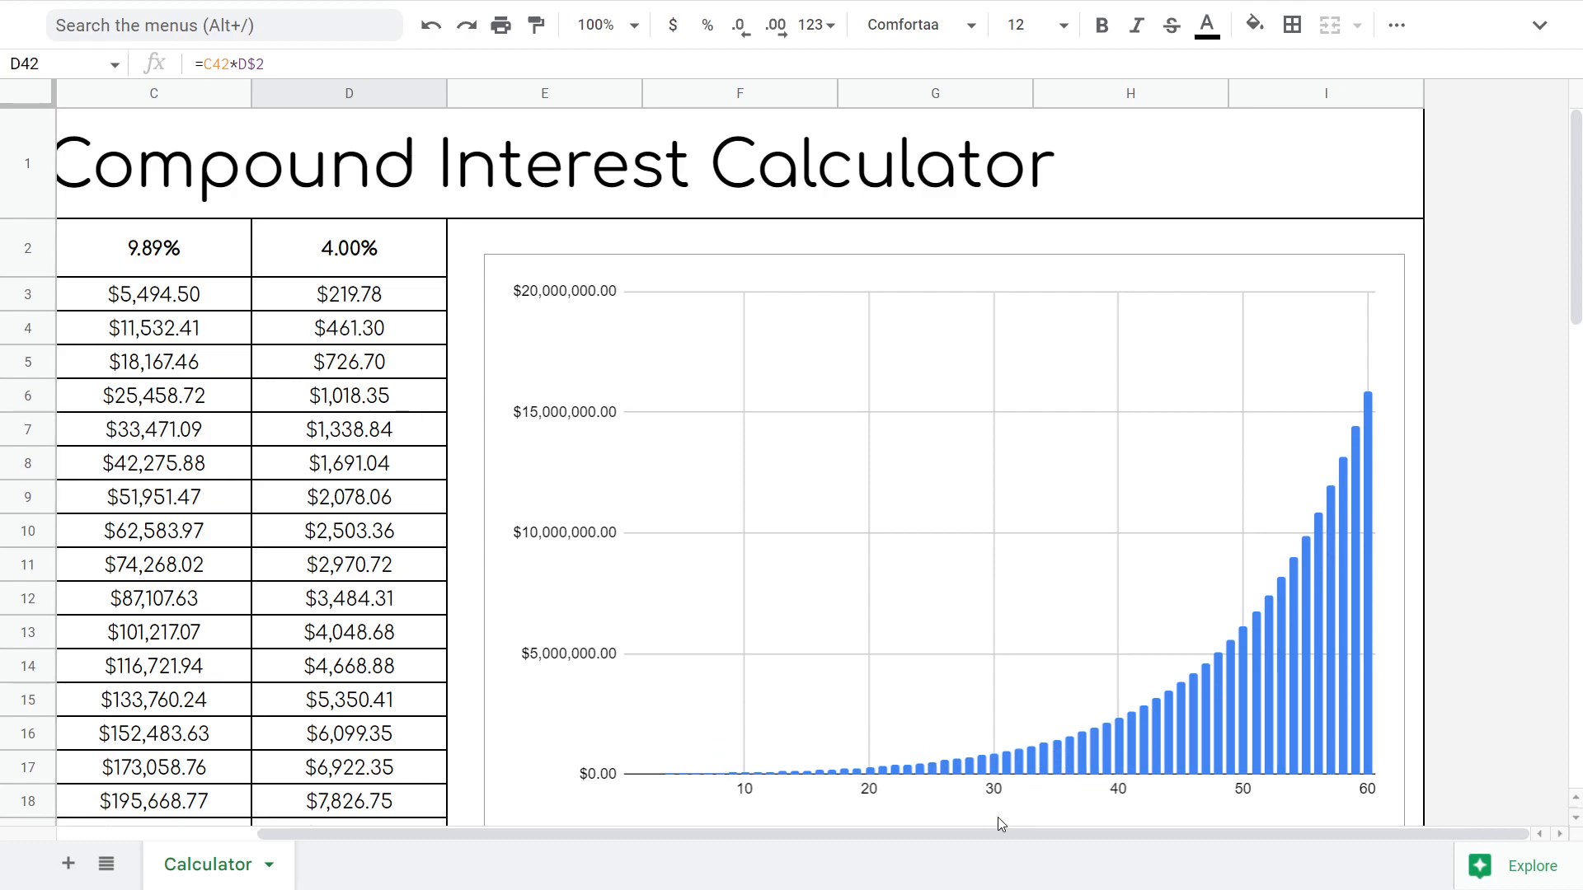
mouse_move(1118, 755)
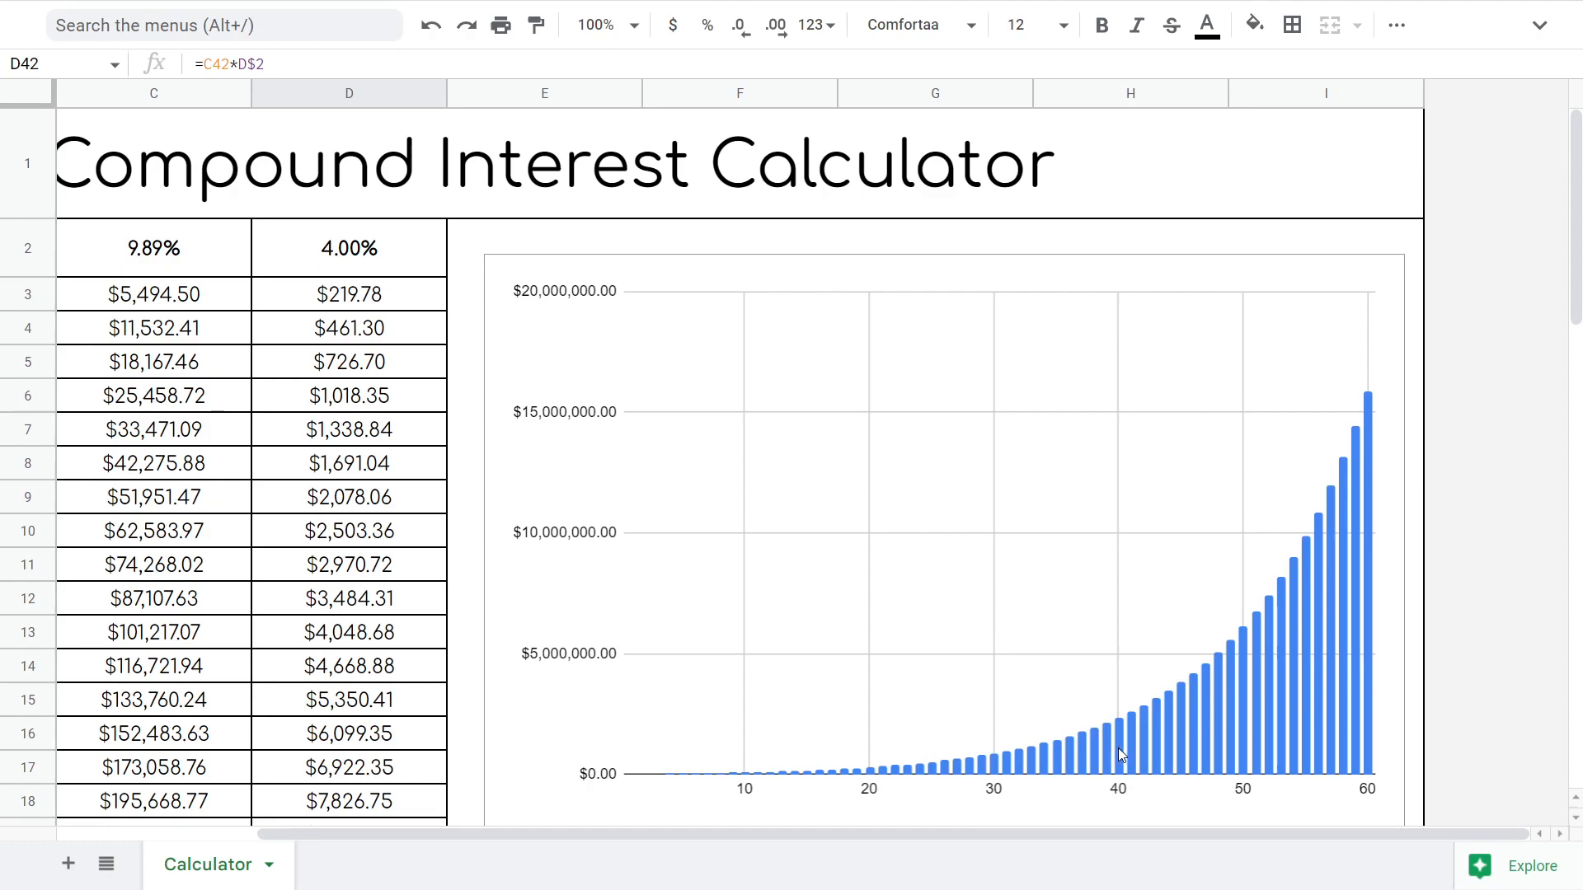
mouse_move(1353, 656)
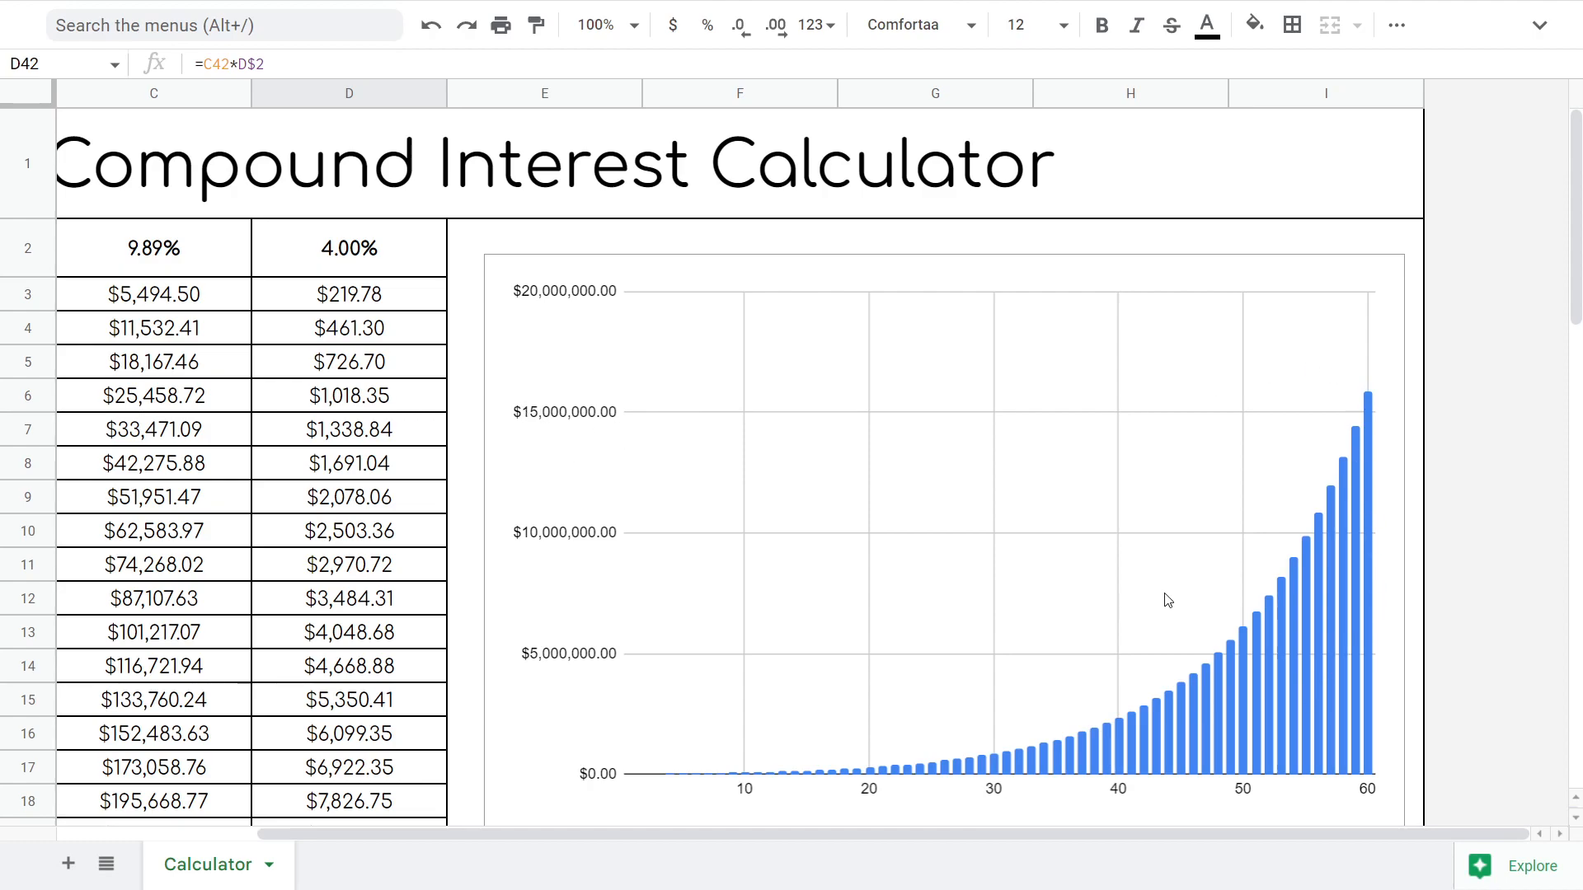
mouse_move(1379, 825)
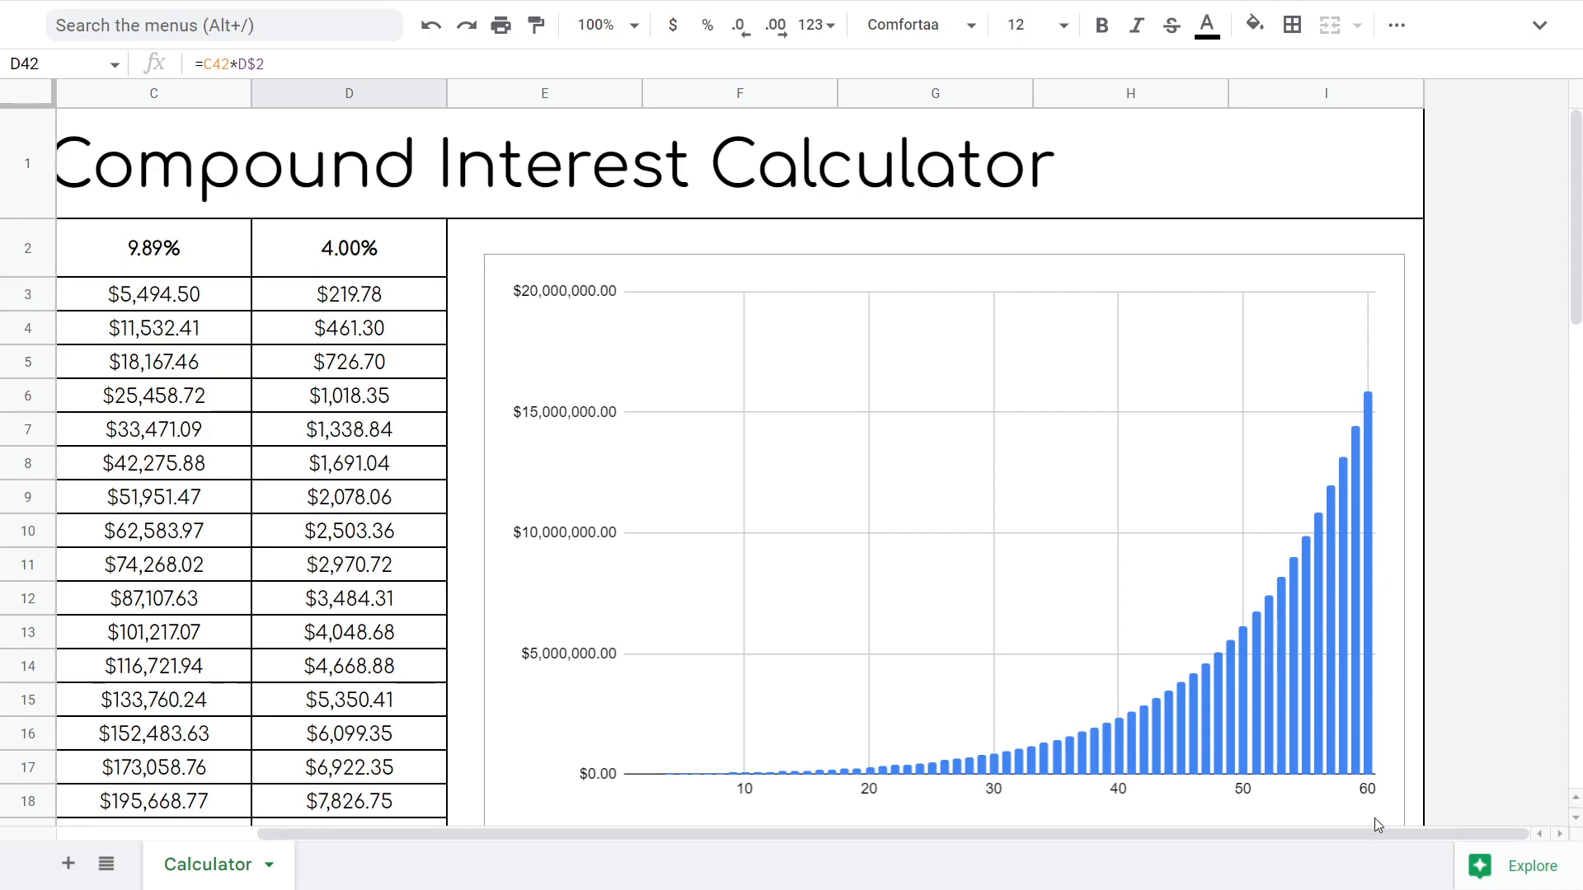
mouse_move(1270, 803)
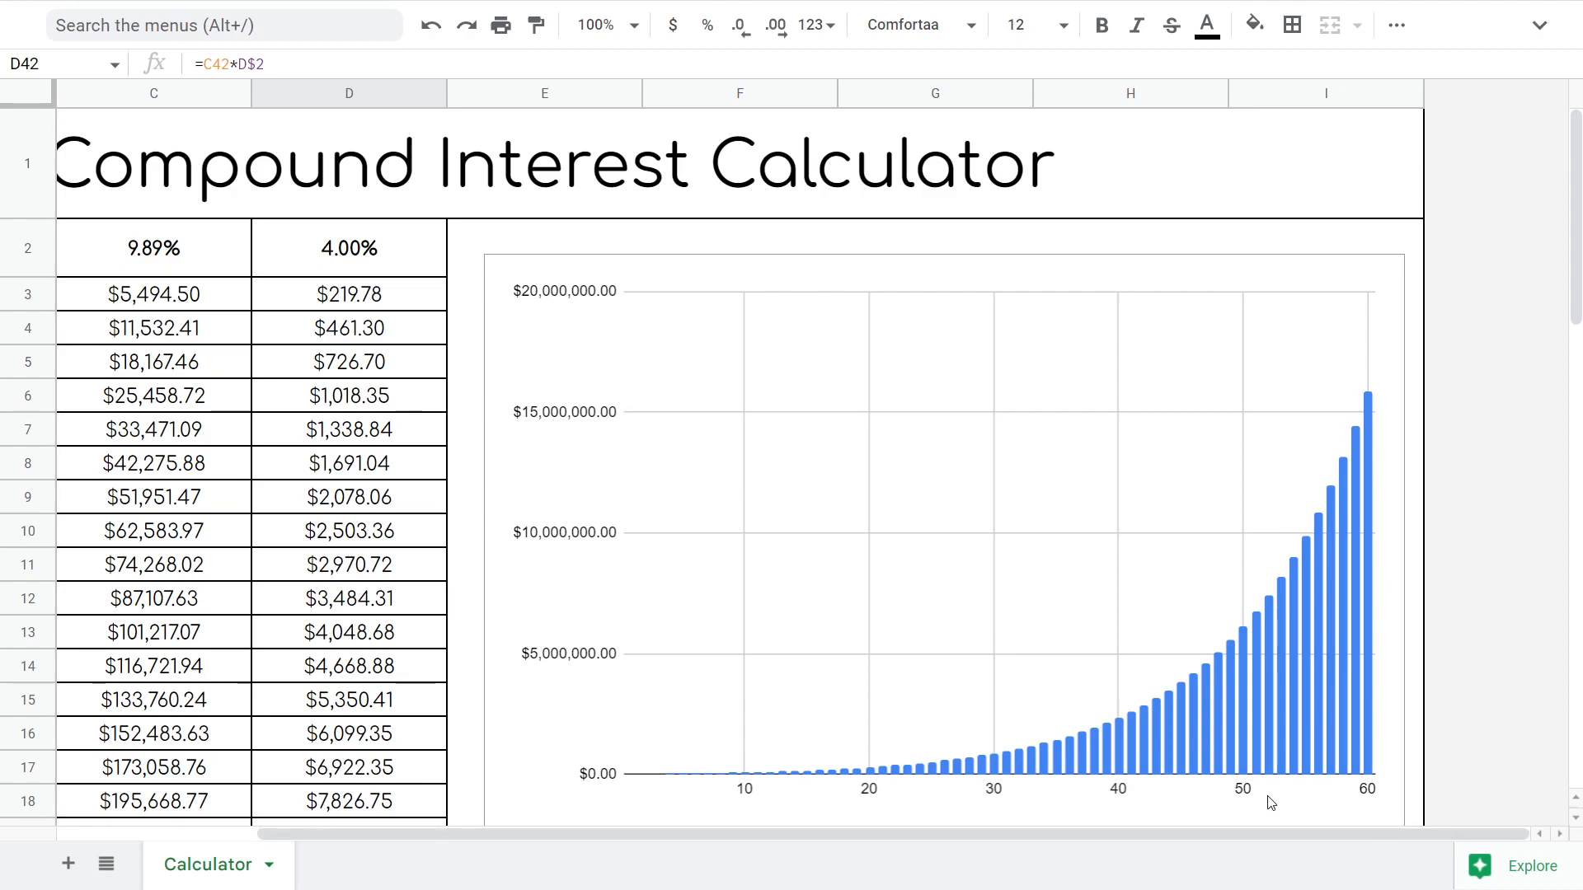
mouse_move(1301, 803)
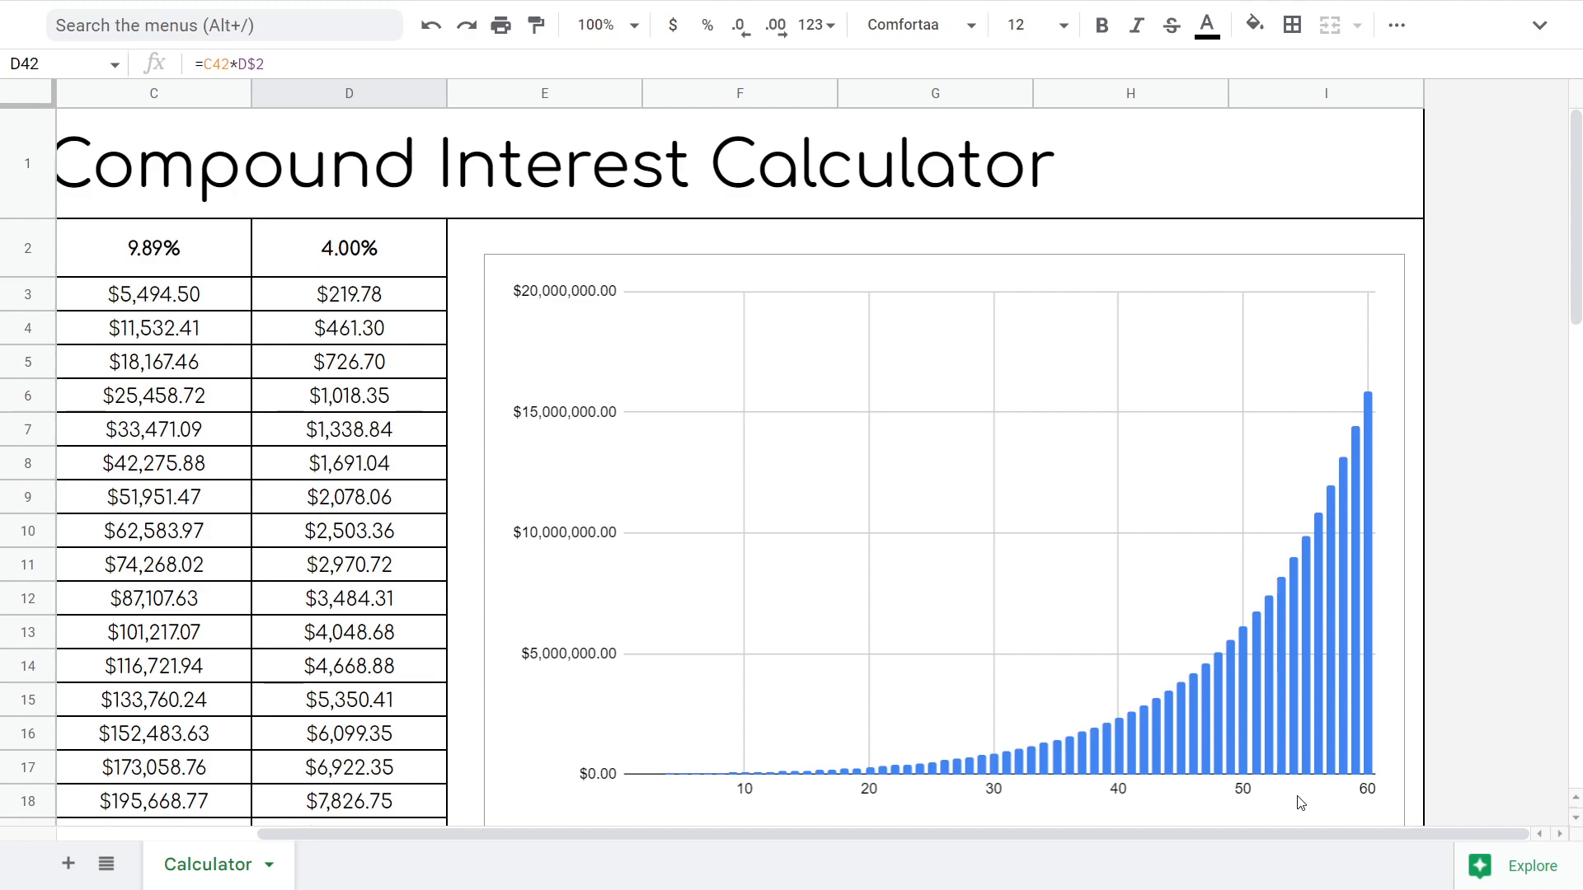
mouse_move(1327, 580)
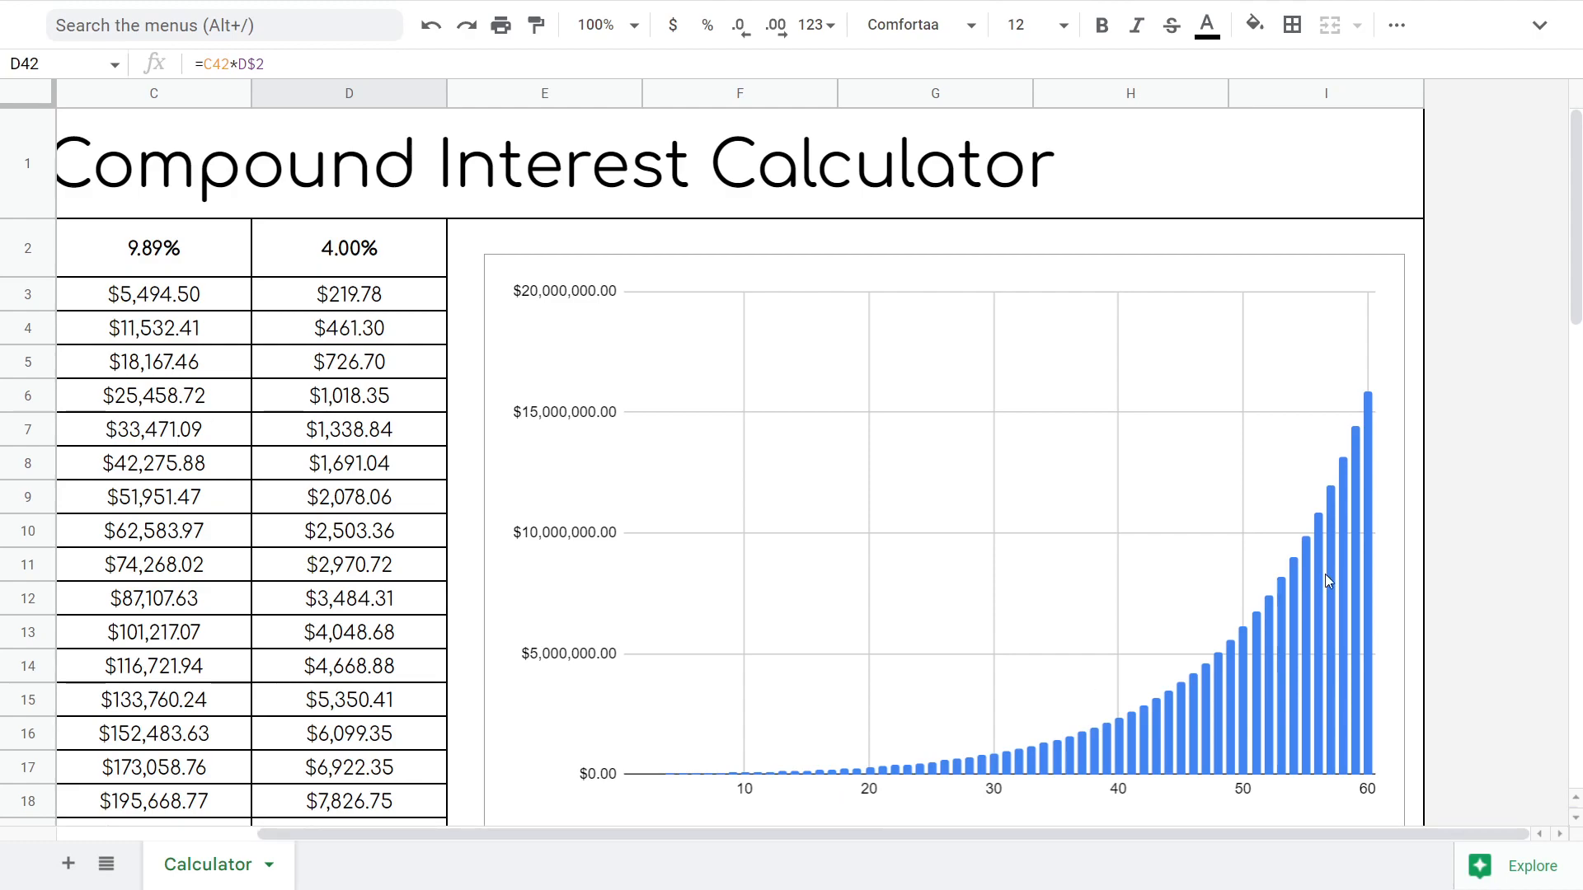
mouse_move(1279, 569)
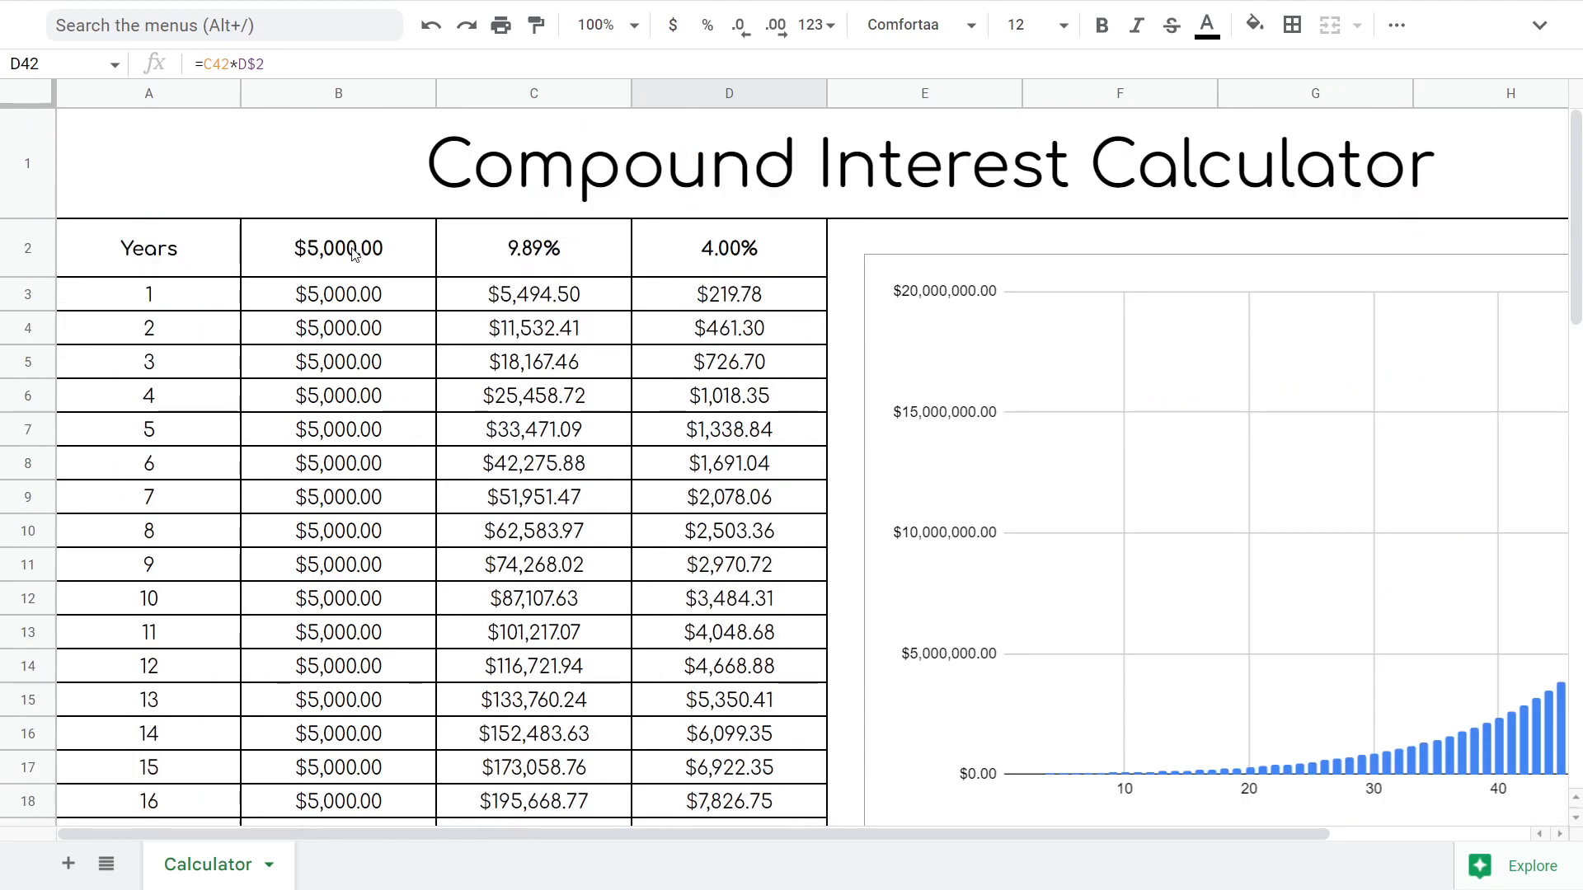
- Set the yearly contribution in B2 to $1,500 so balances recalculate smaller
text(15)
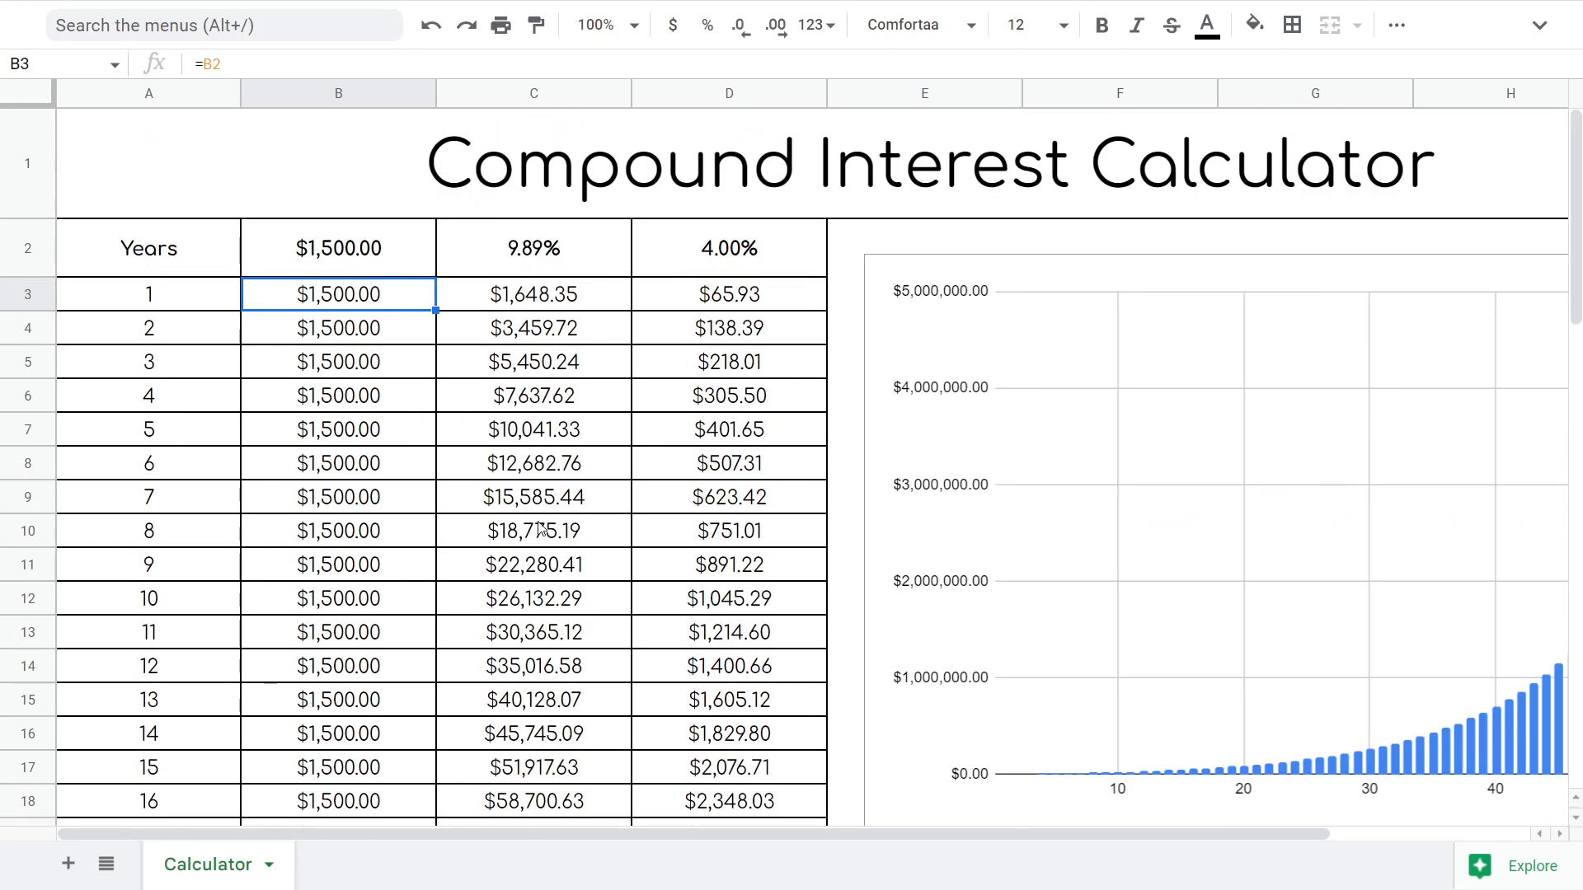
mouse_move(542, 254)
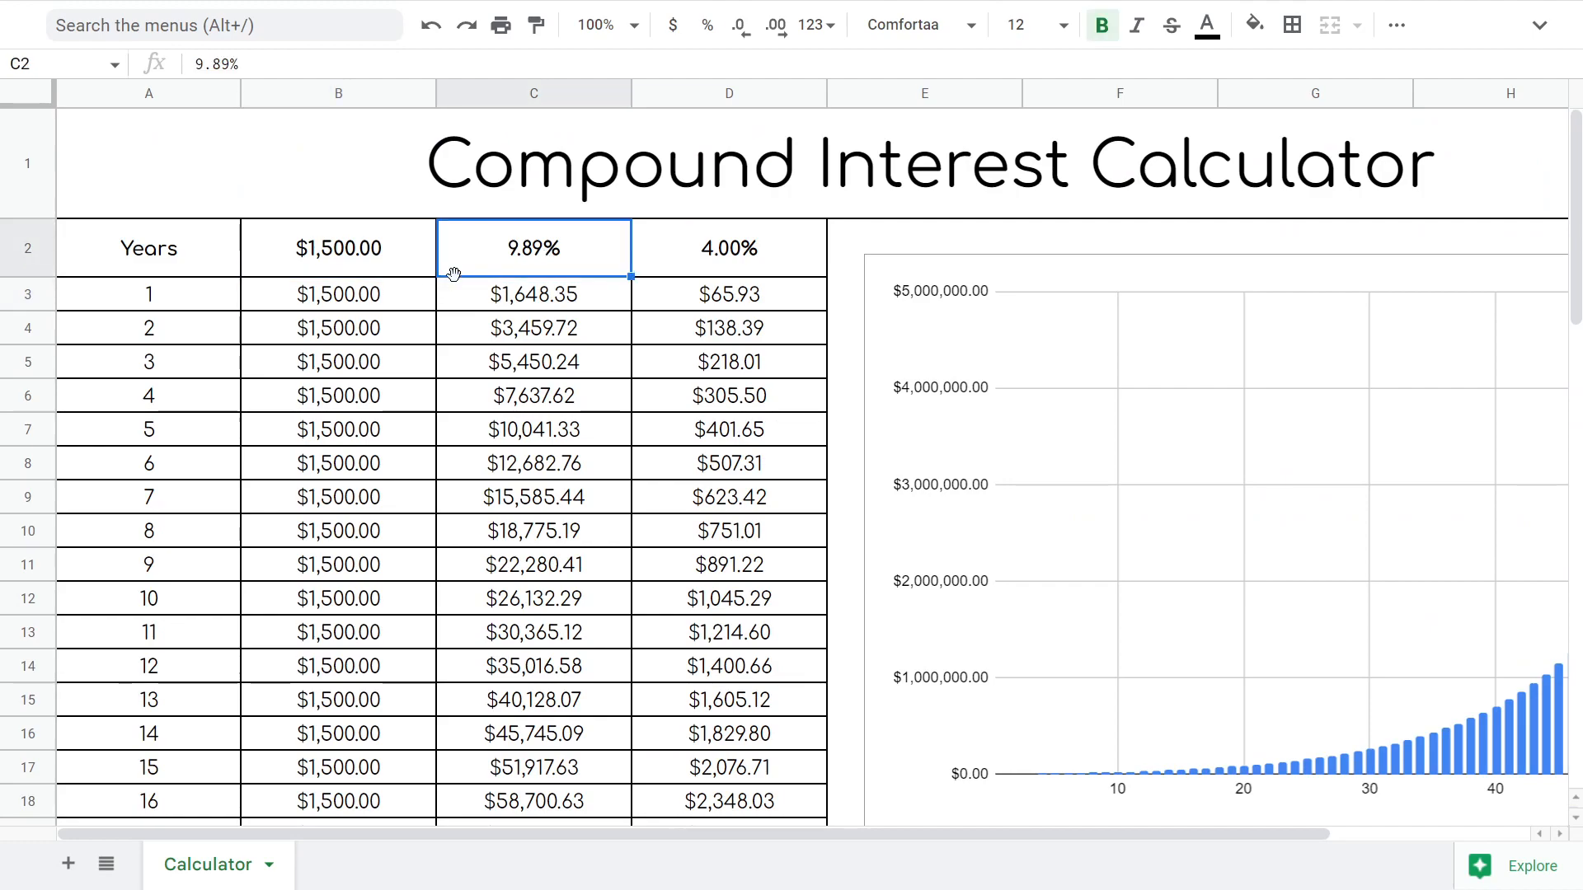
- Restore the yearly contribution in B2 to $5,000 and check the recalculated table
text(5000)
text(7.31)
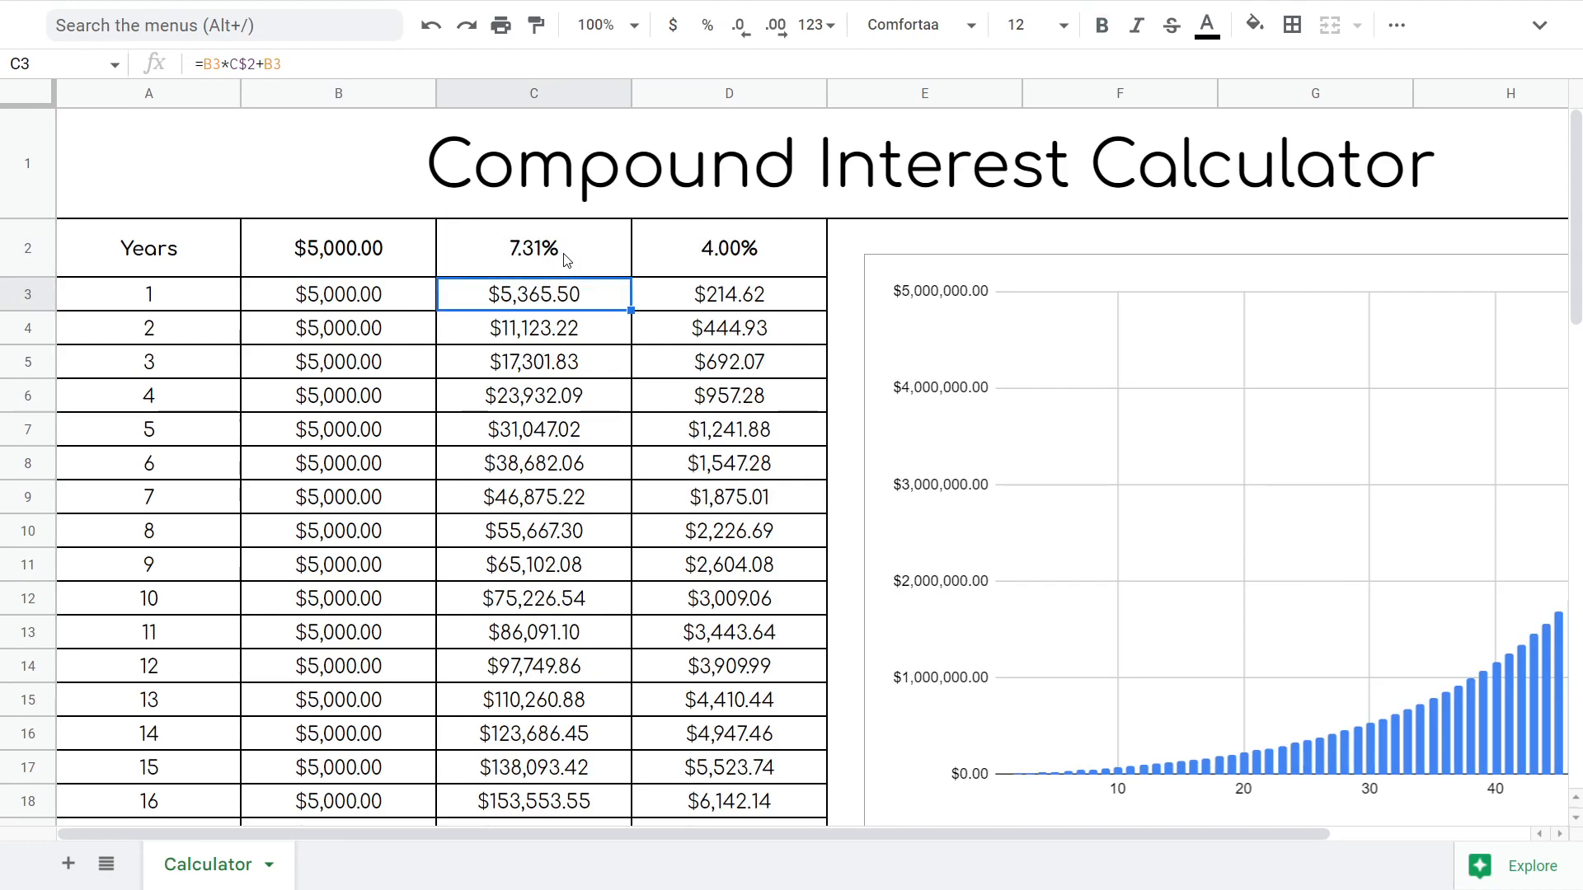
mouse_move(632, 247)
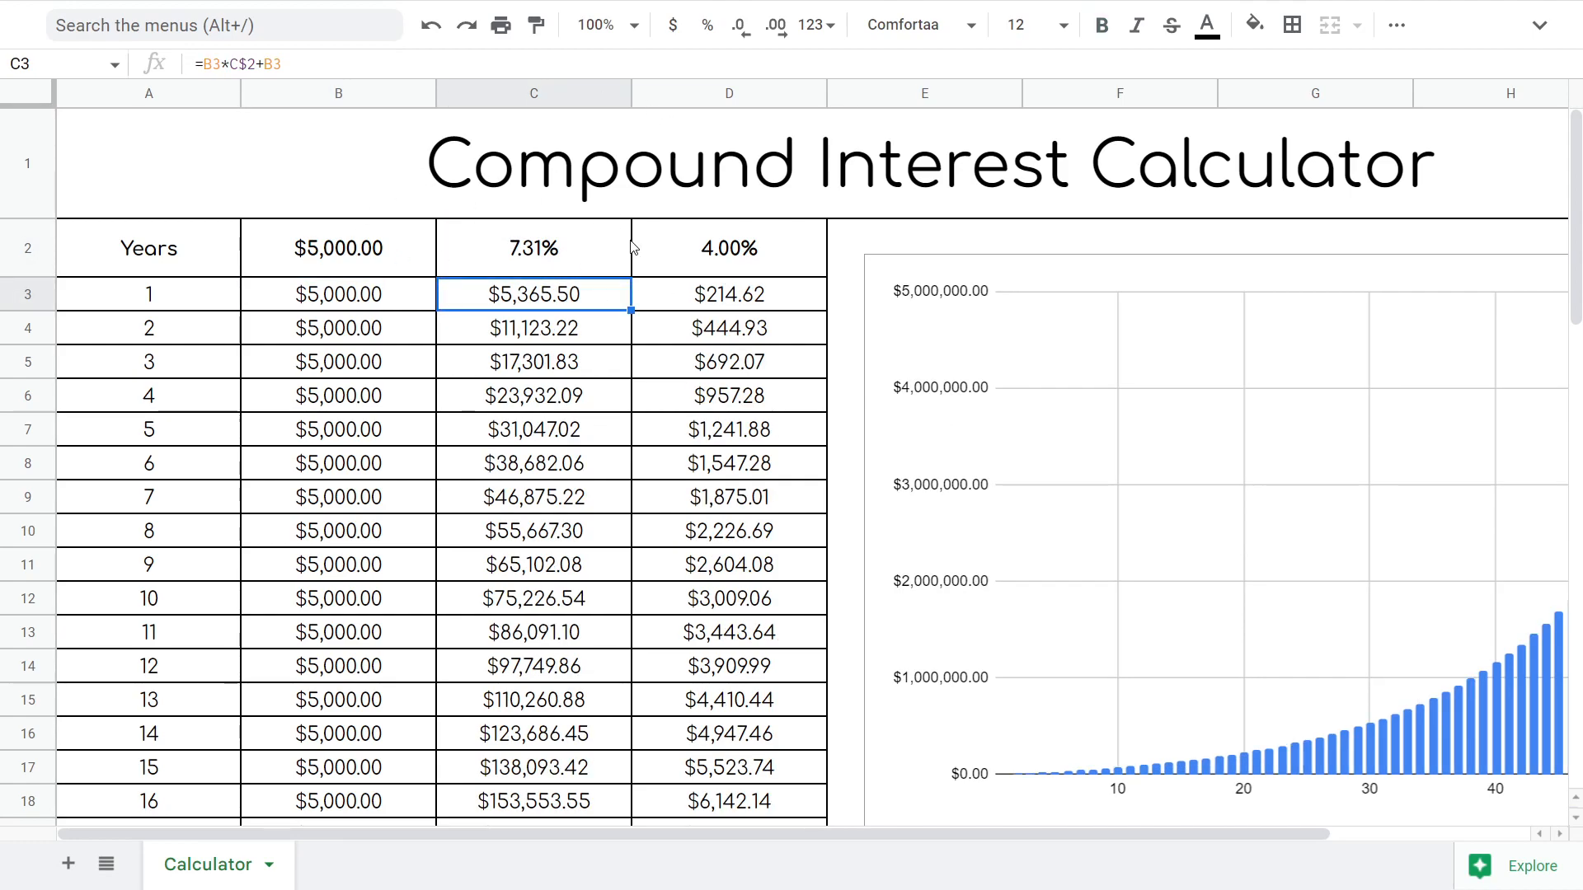
scroll(down, 3)
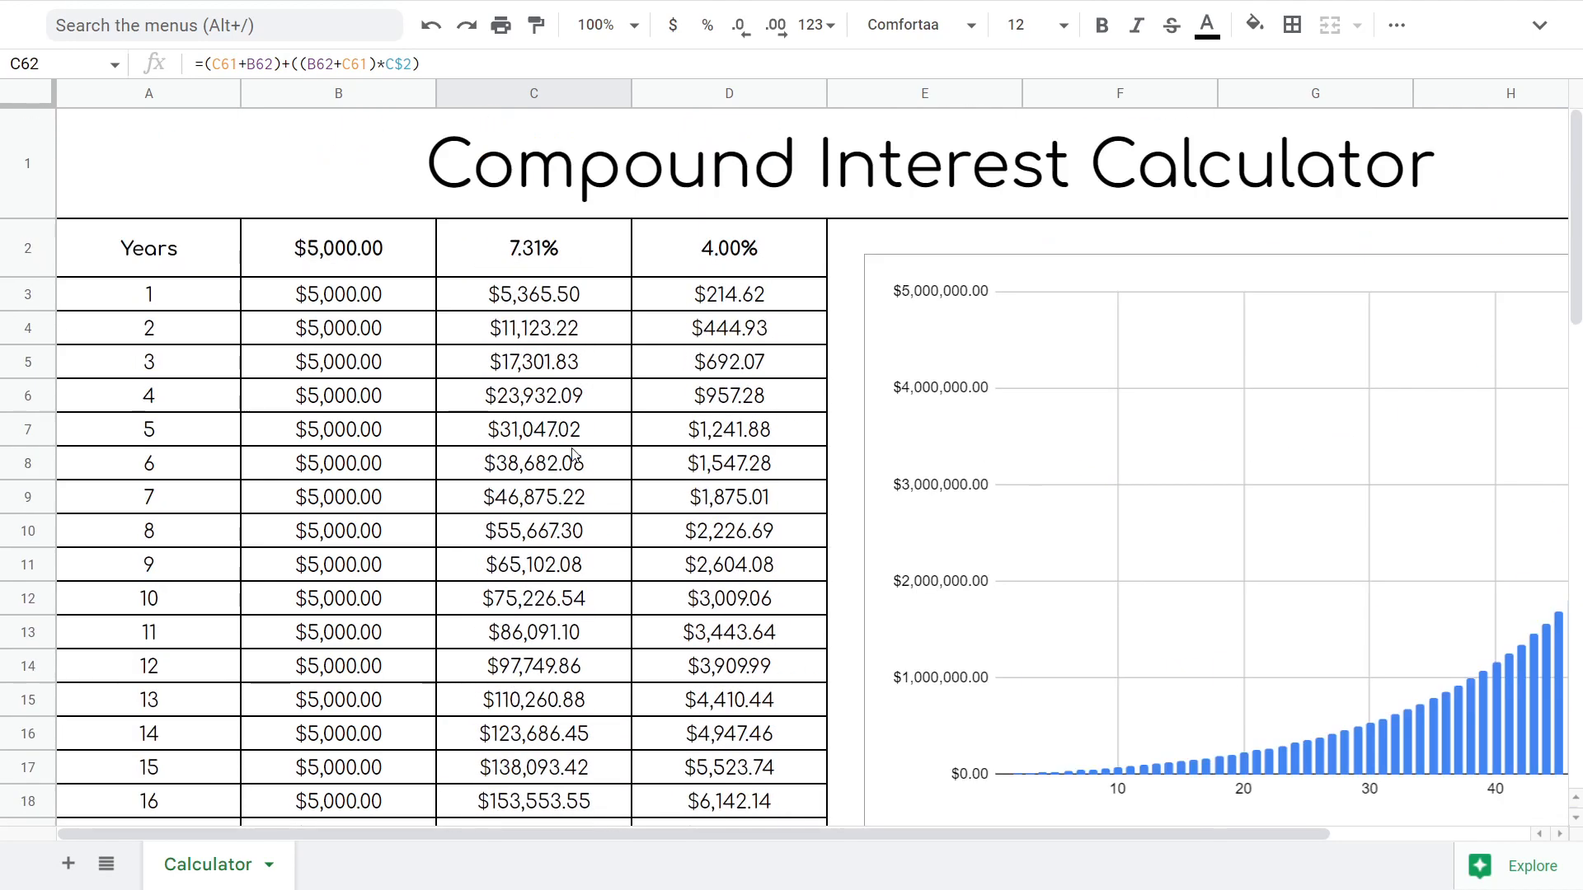
- Raise the return rate in C2 and review the larger year-60 balances in the table
click(533, 249)
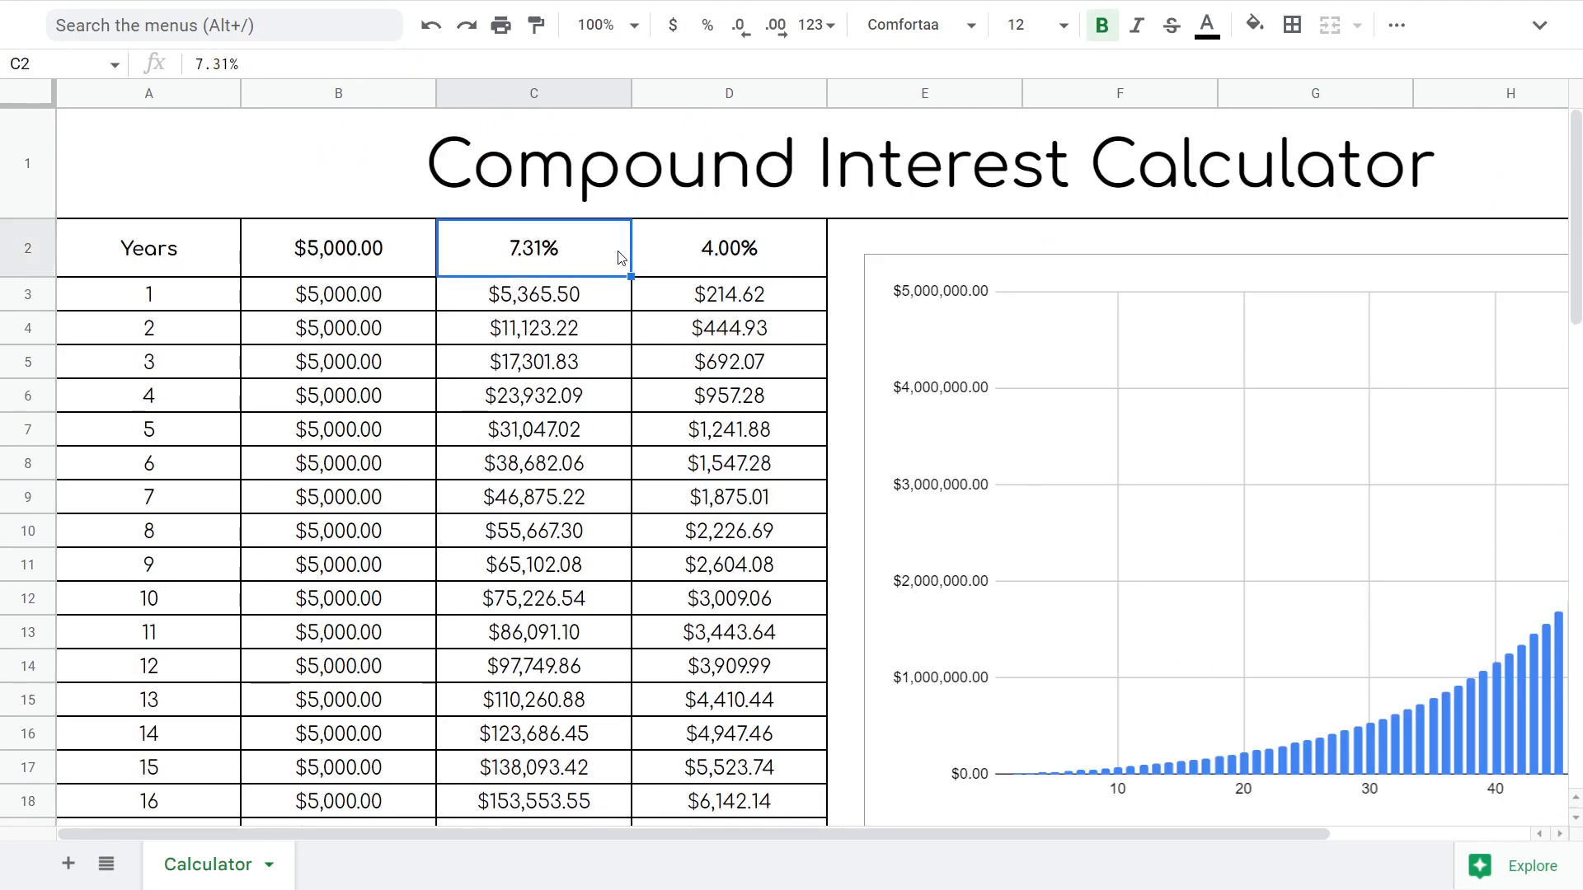
text(9.3%)
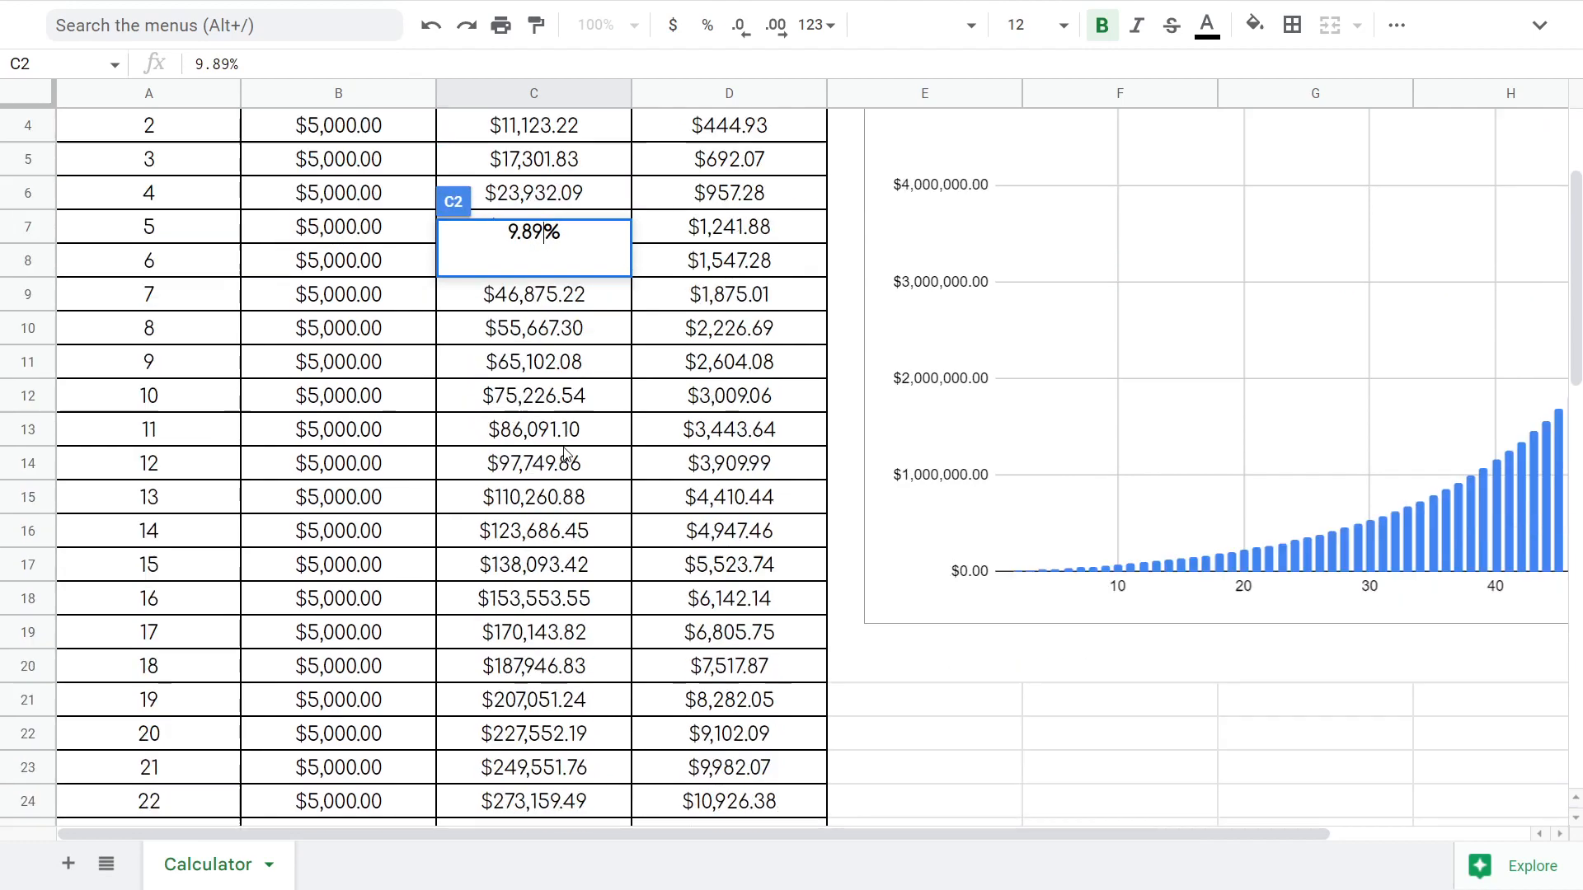
scroll(down, 3)
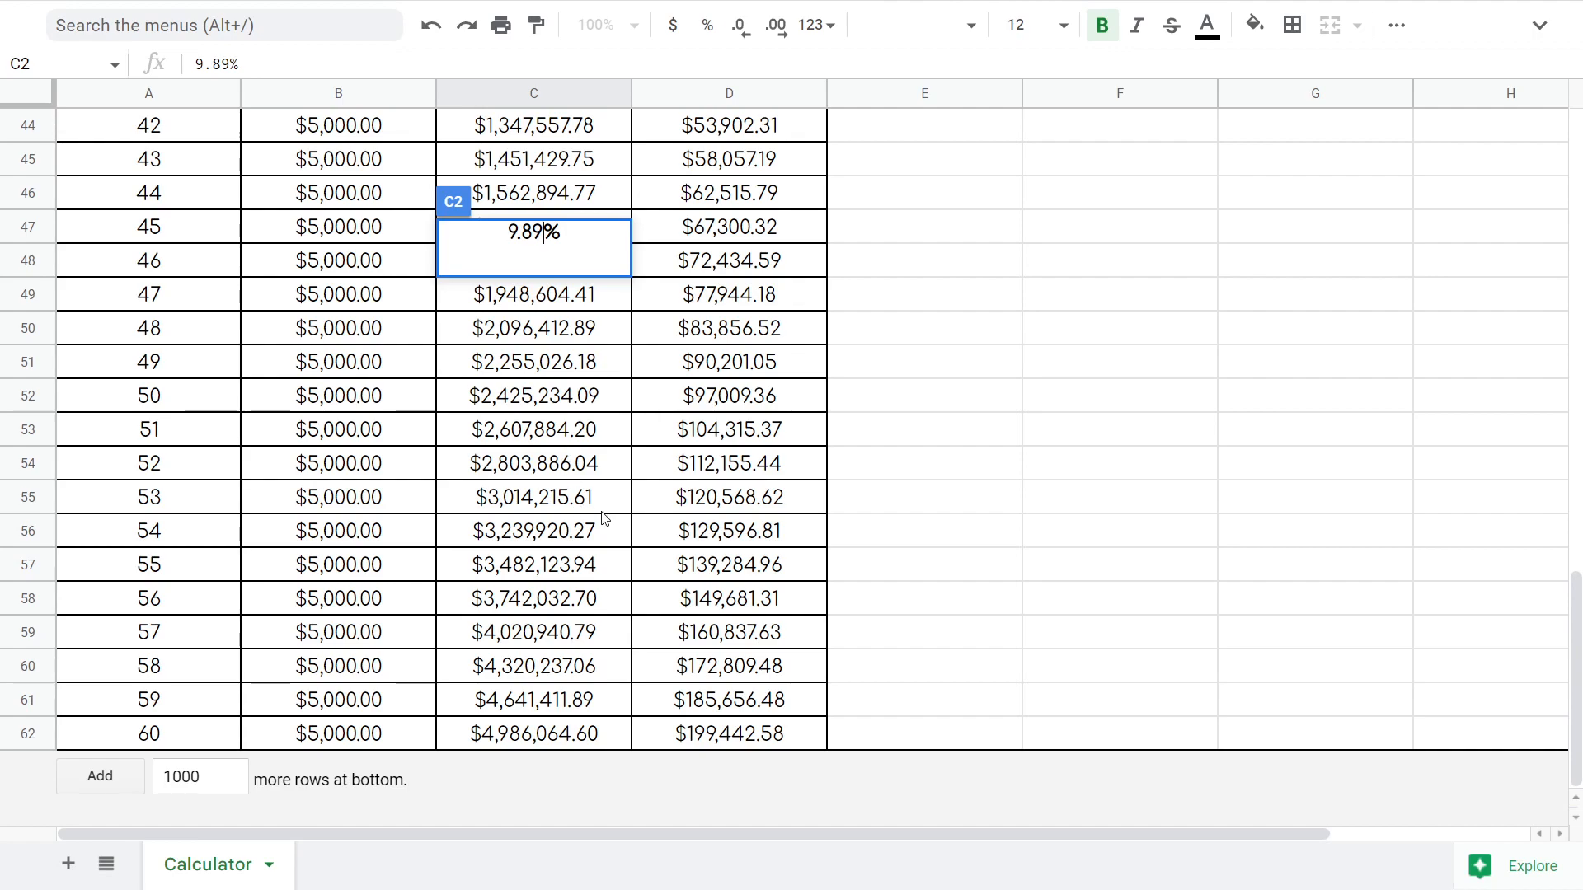
mouse_move(554, 788)
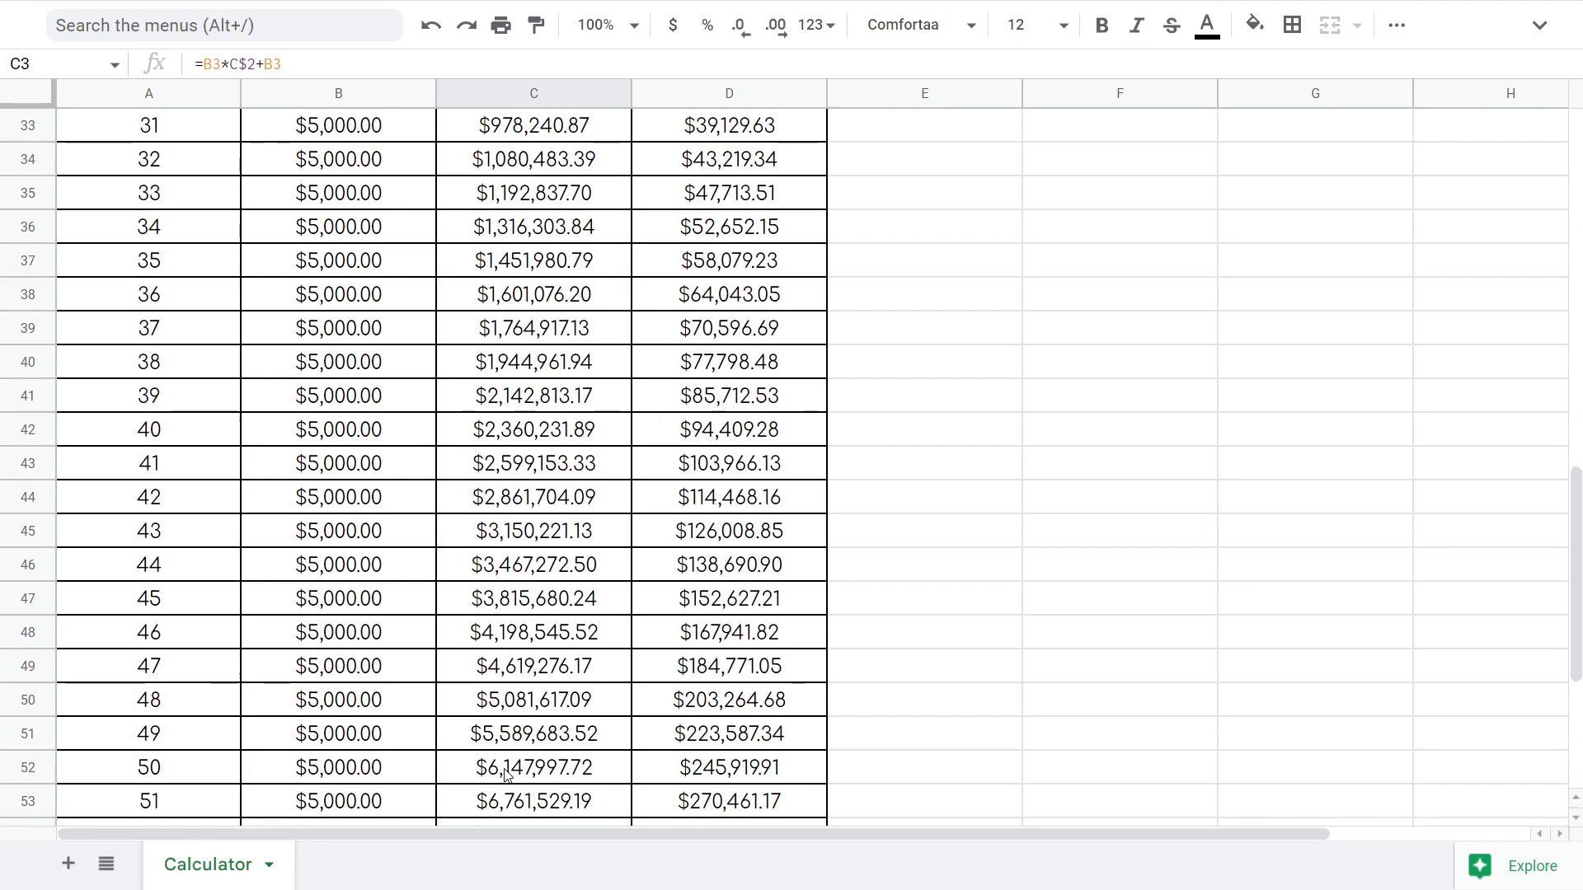
scroll(down, 3)
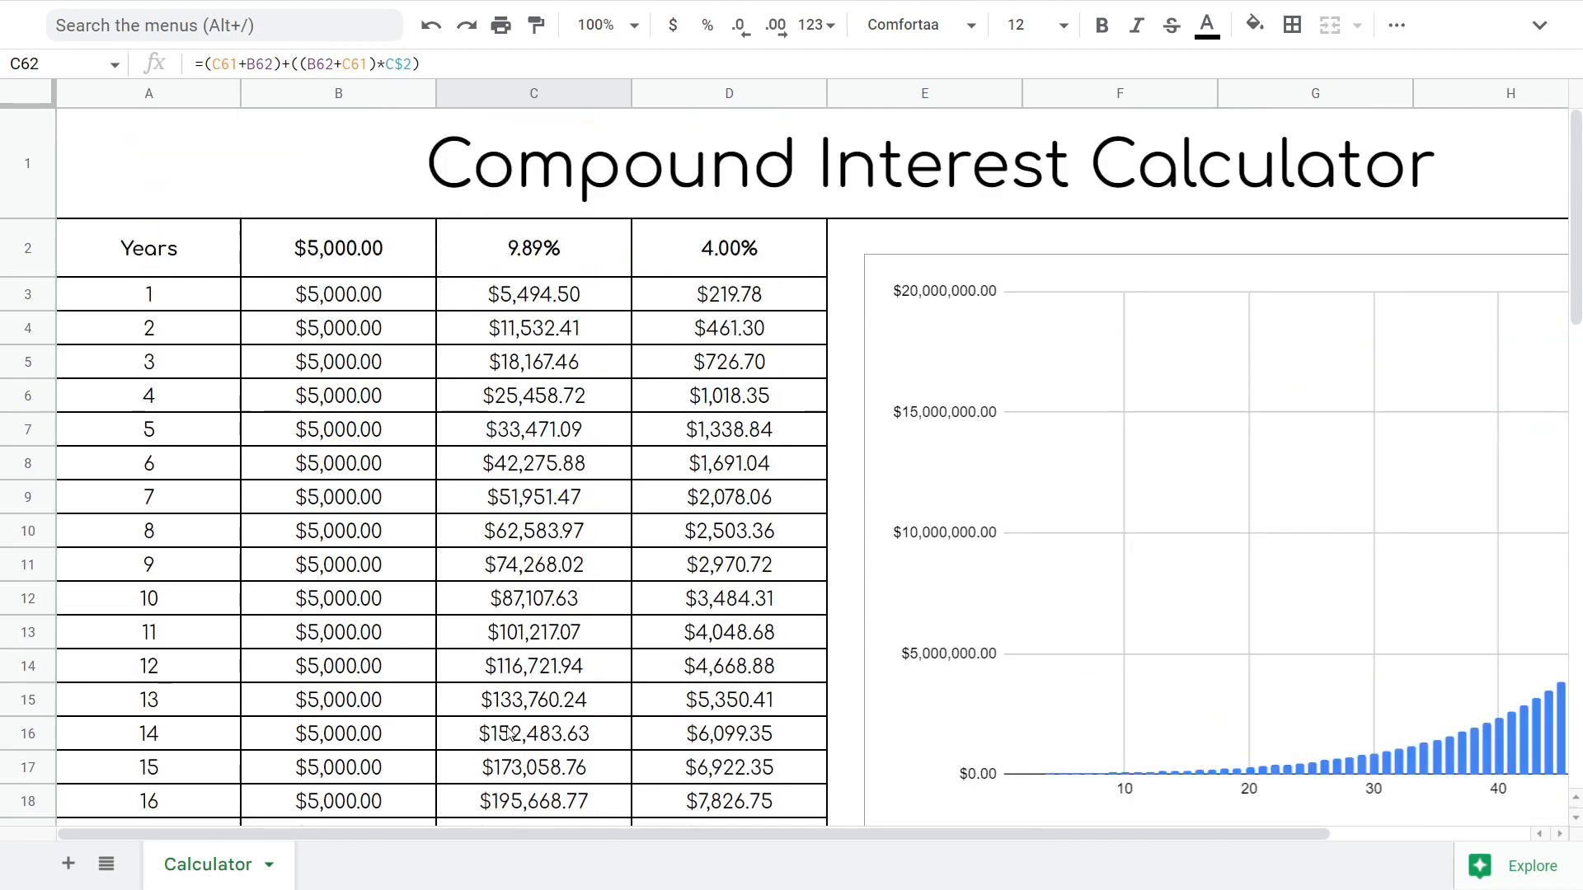
mouse_move(573, 256)
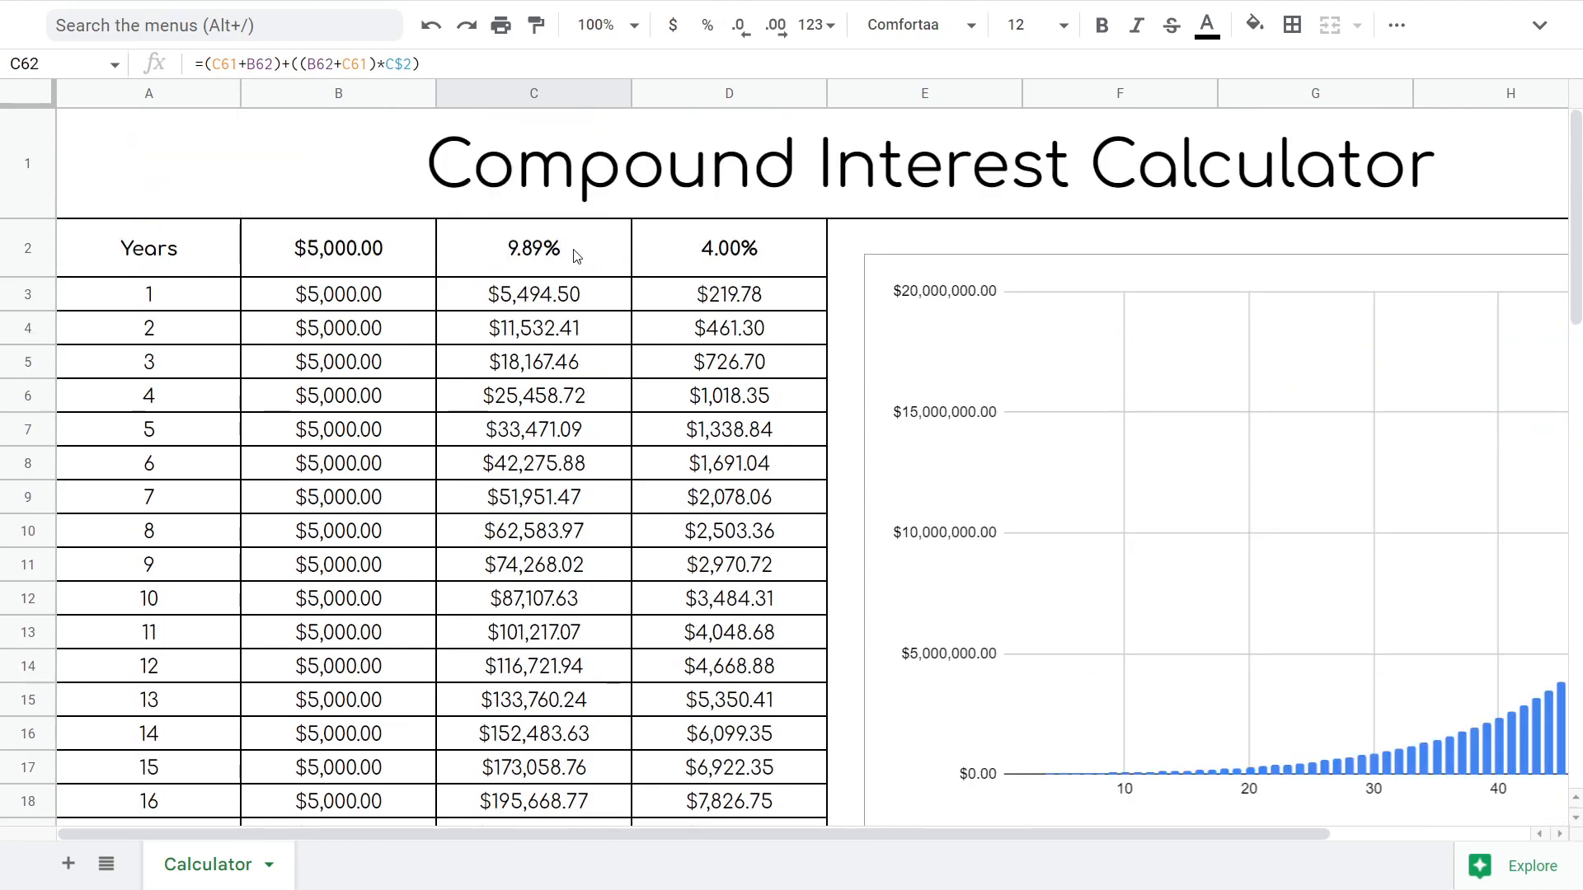
click(533, 249)
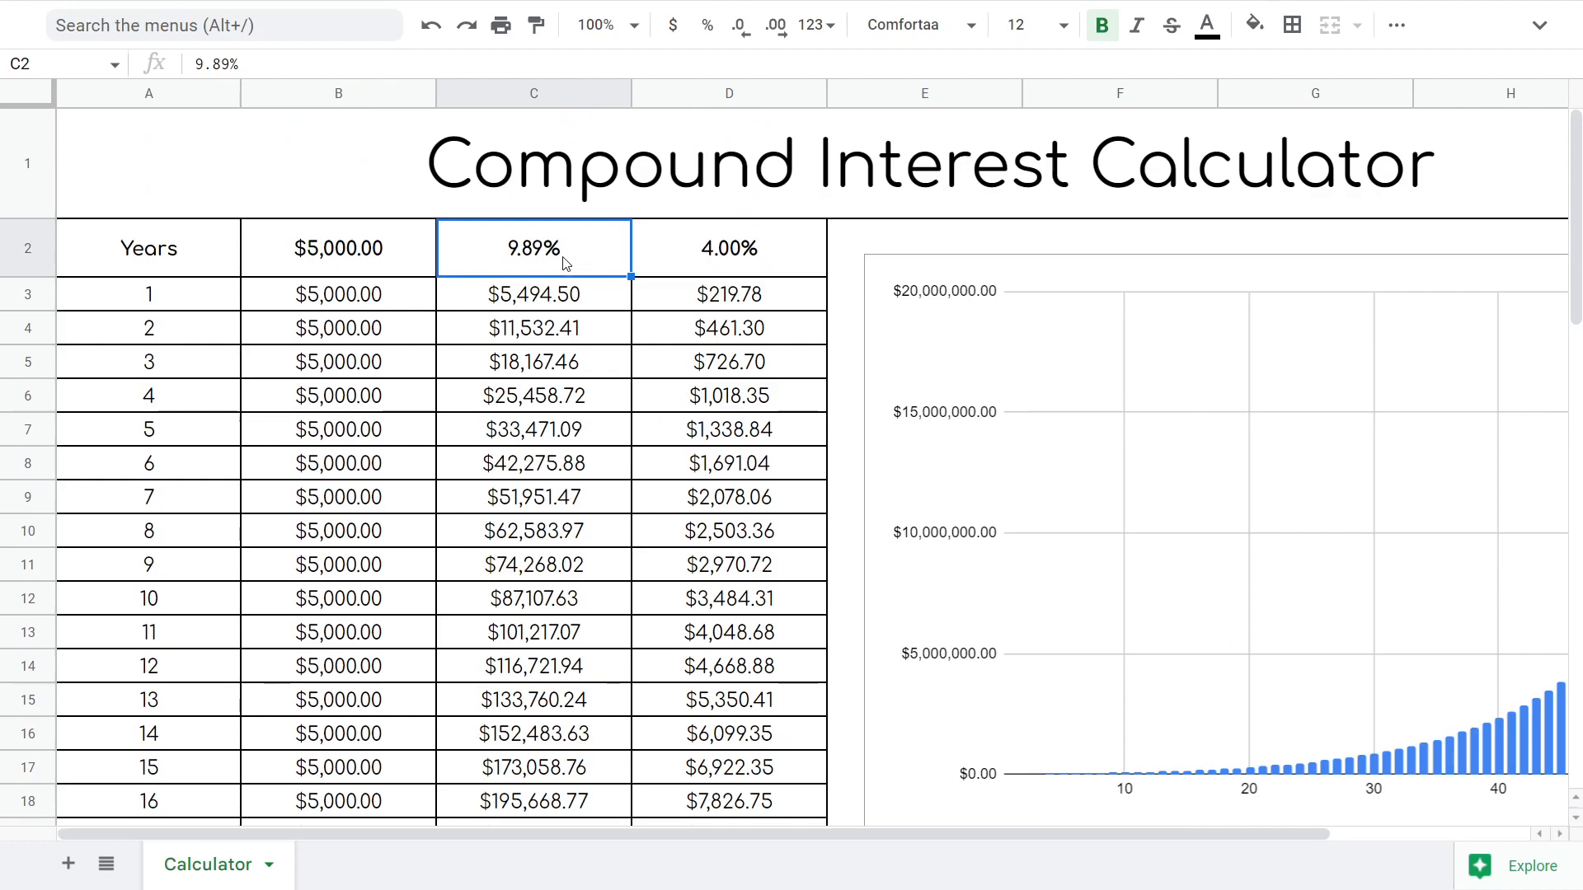
mouse_move(640, 262)
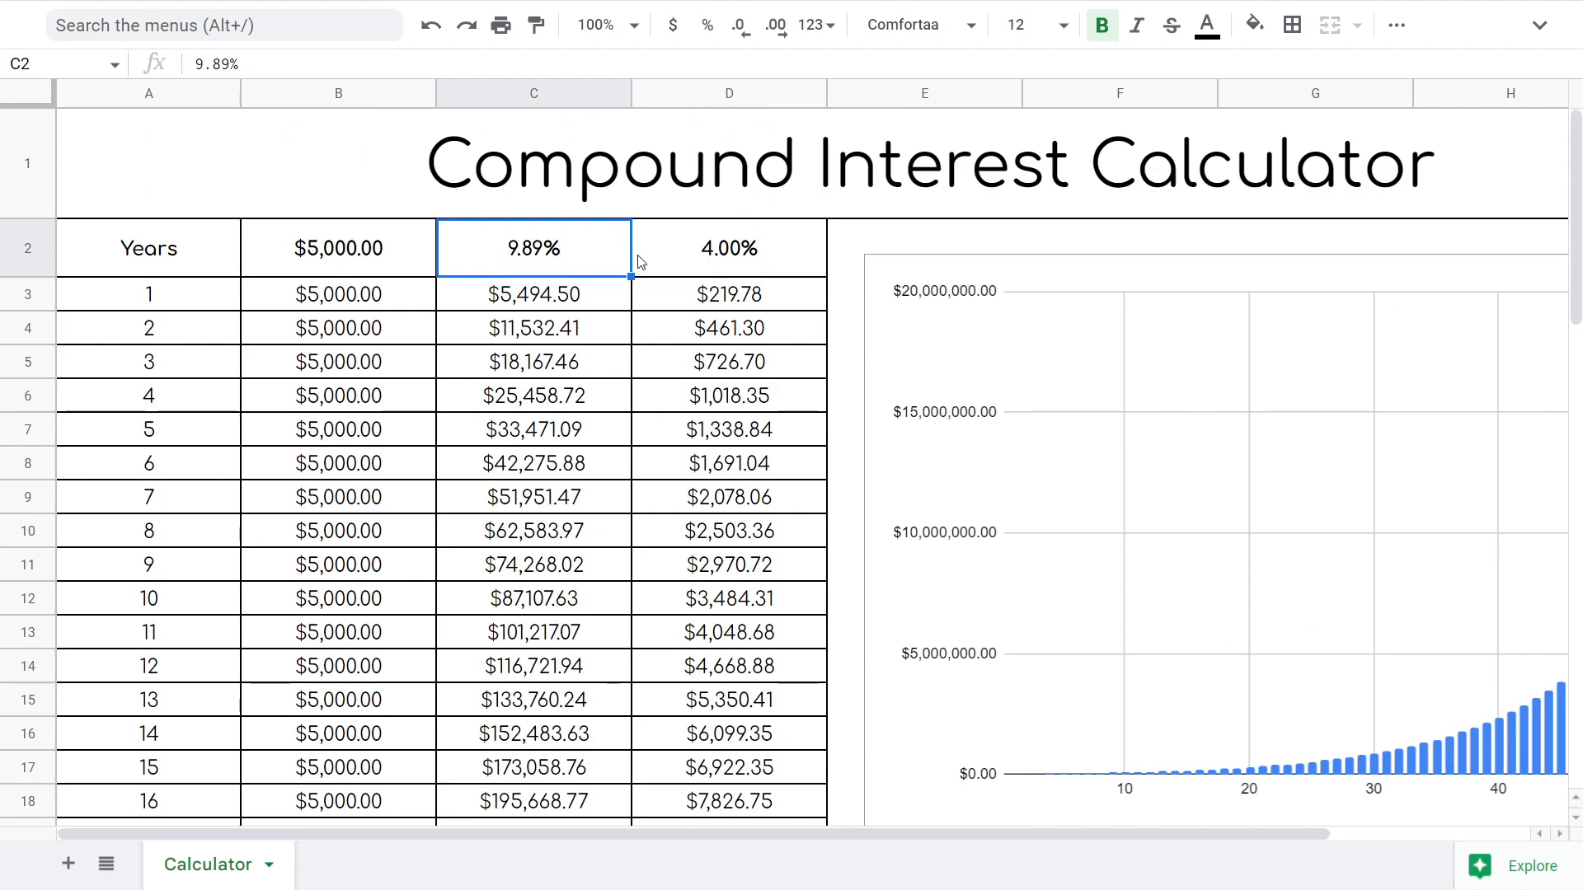
text(=9.81-7)
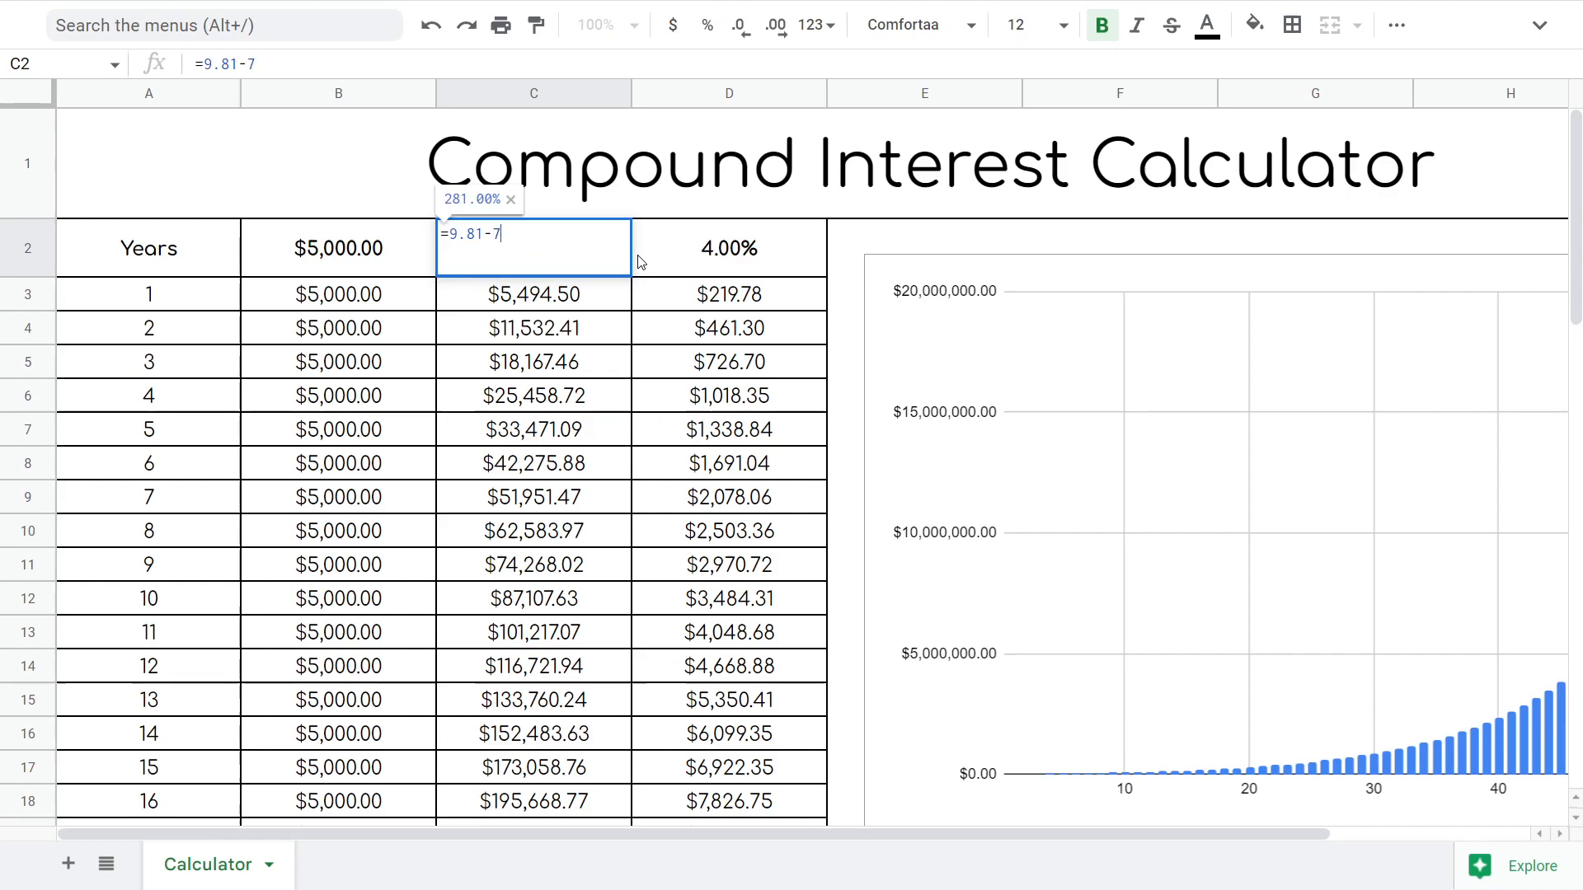
text(.31)
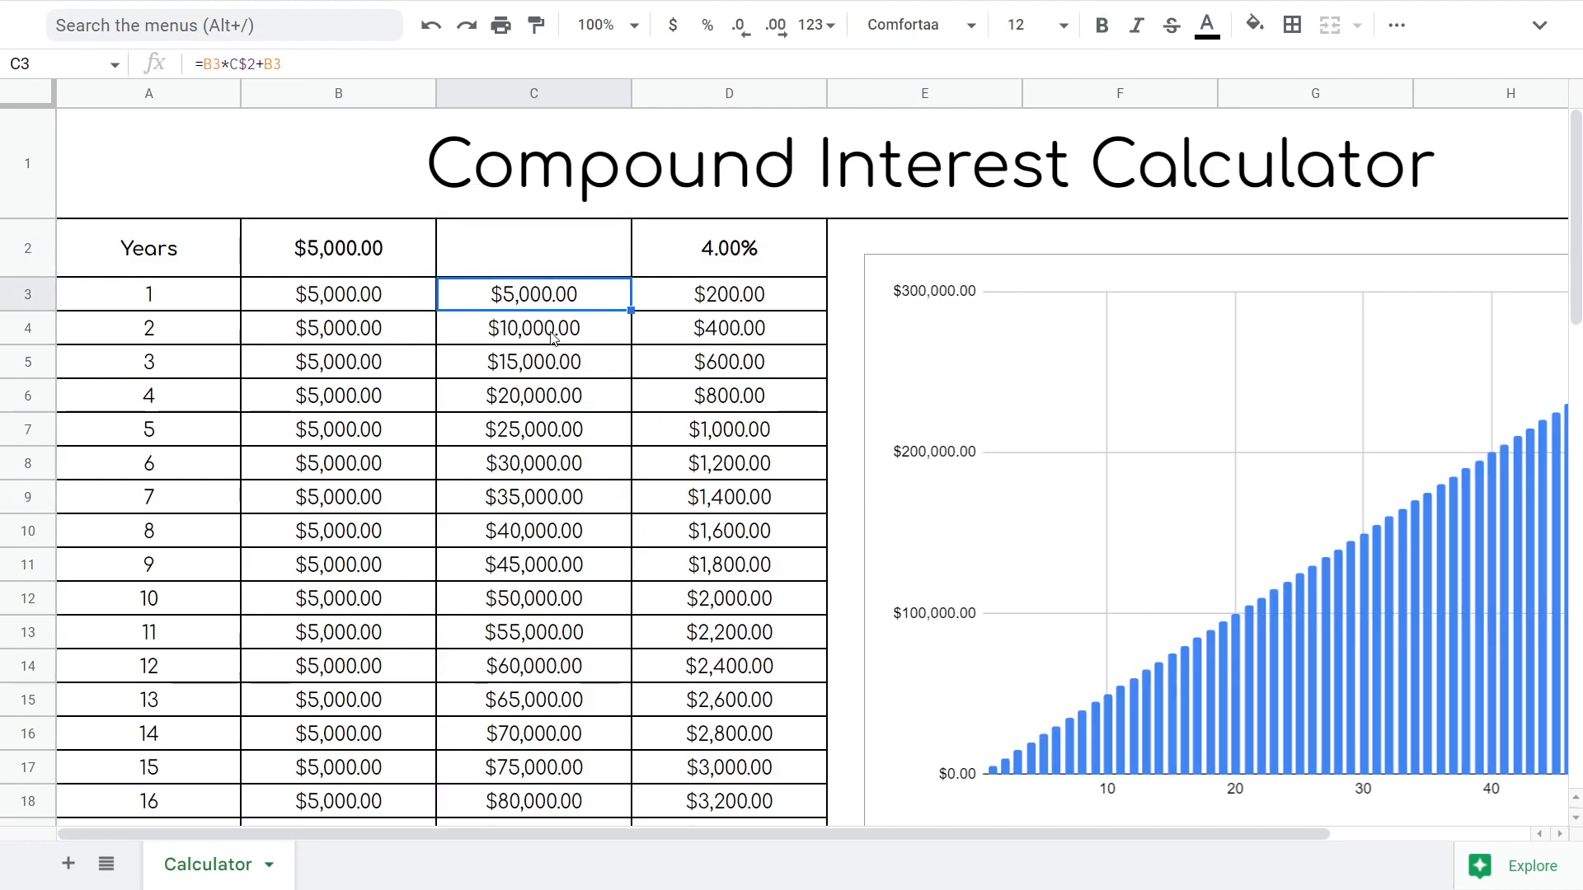
click(533, 248)
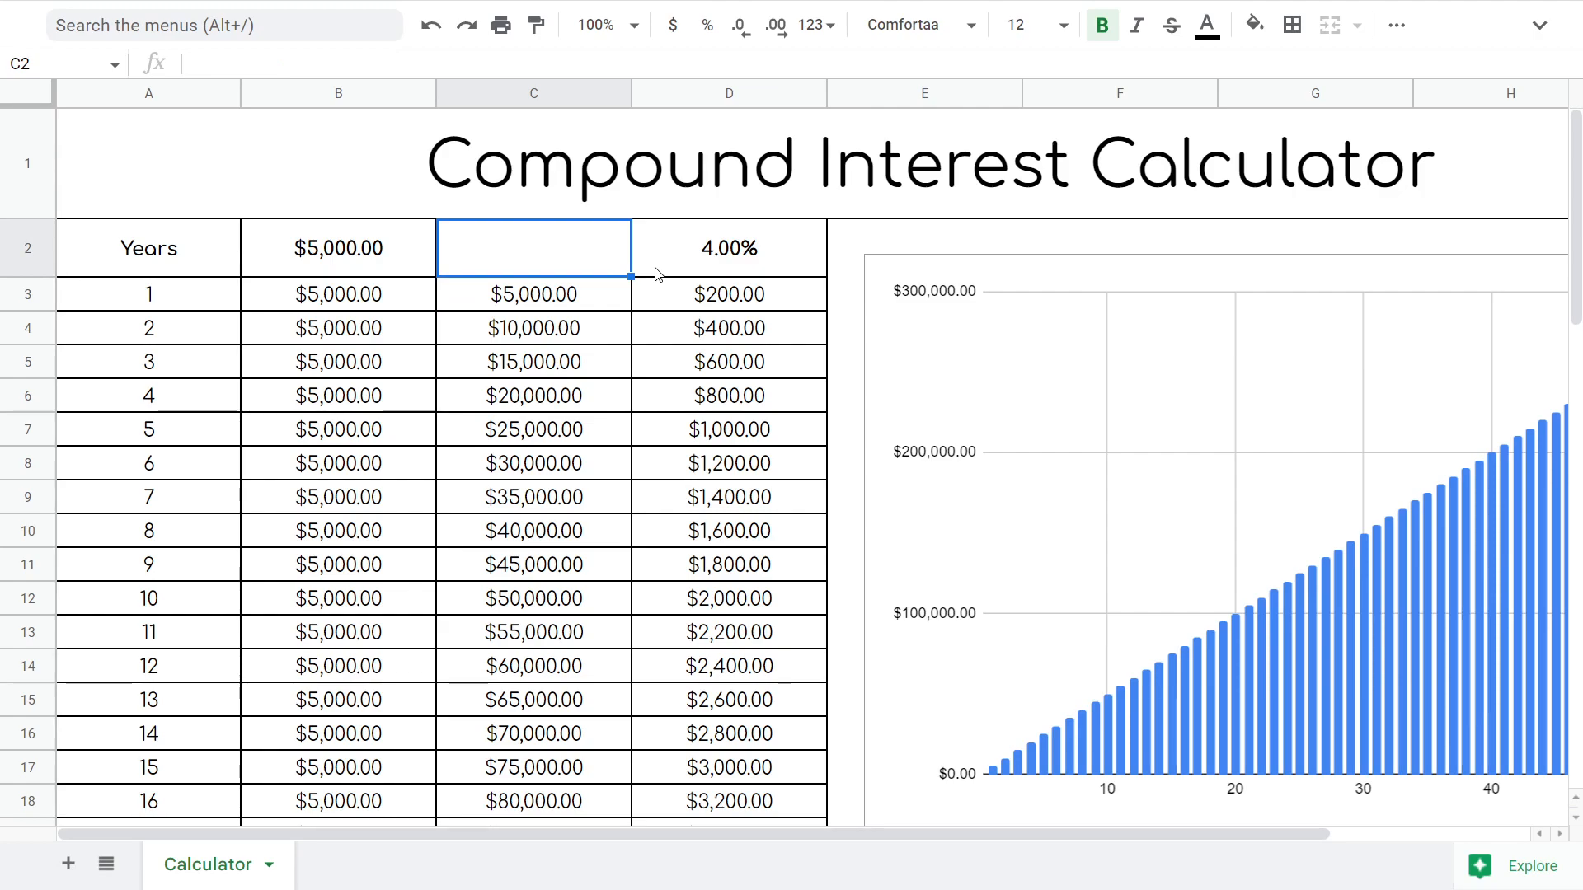
text(9.89%)
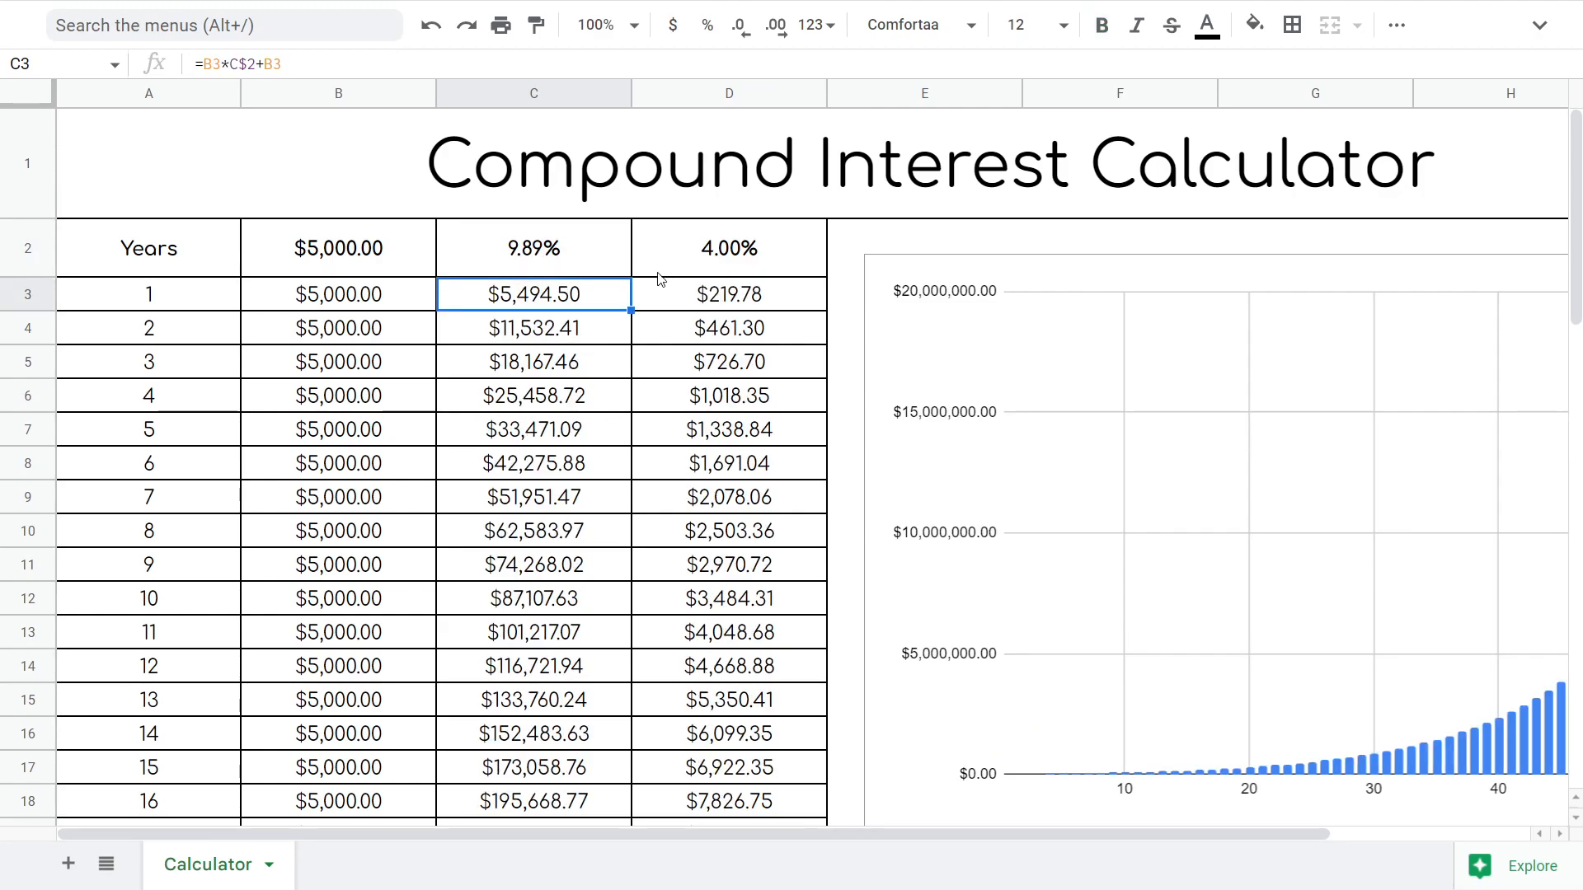
mouse_move(458, 600)
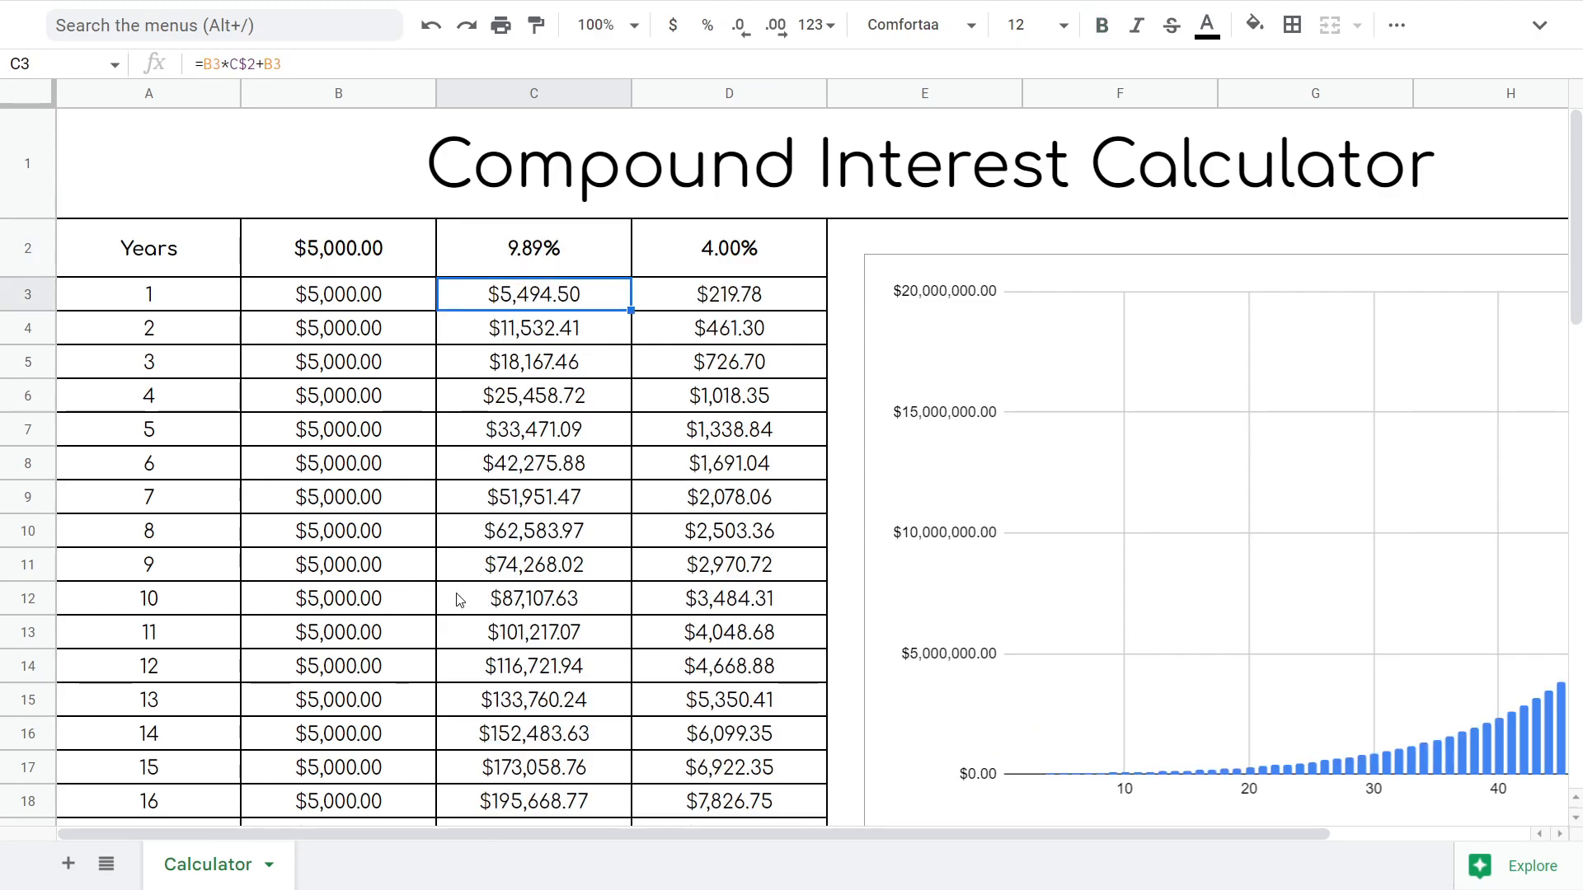
scroll(down, 3)
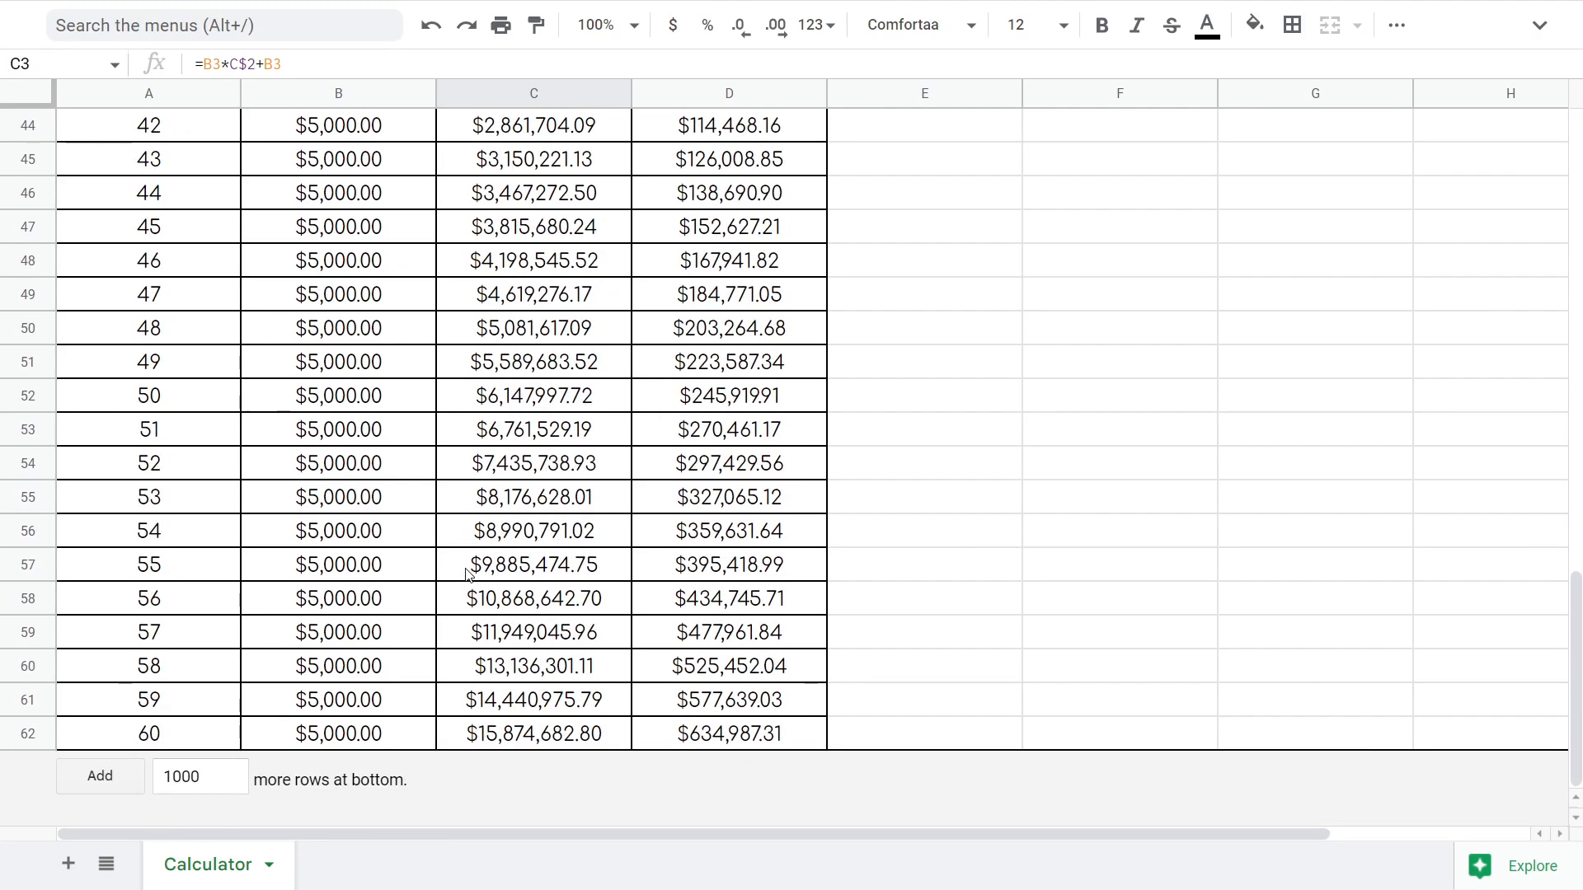
mouse_move(501, 747)
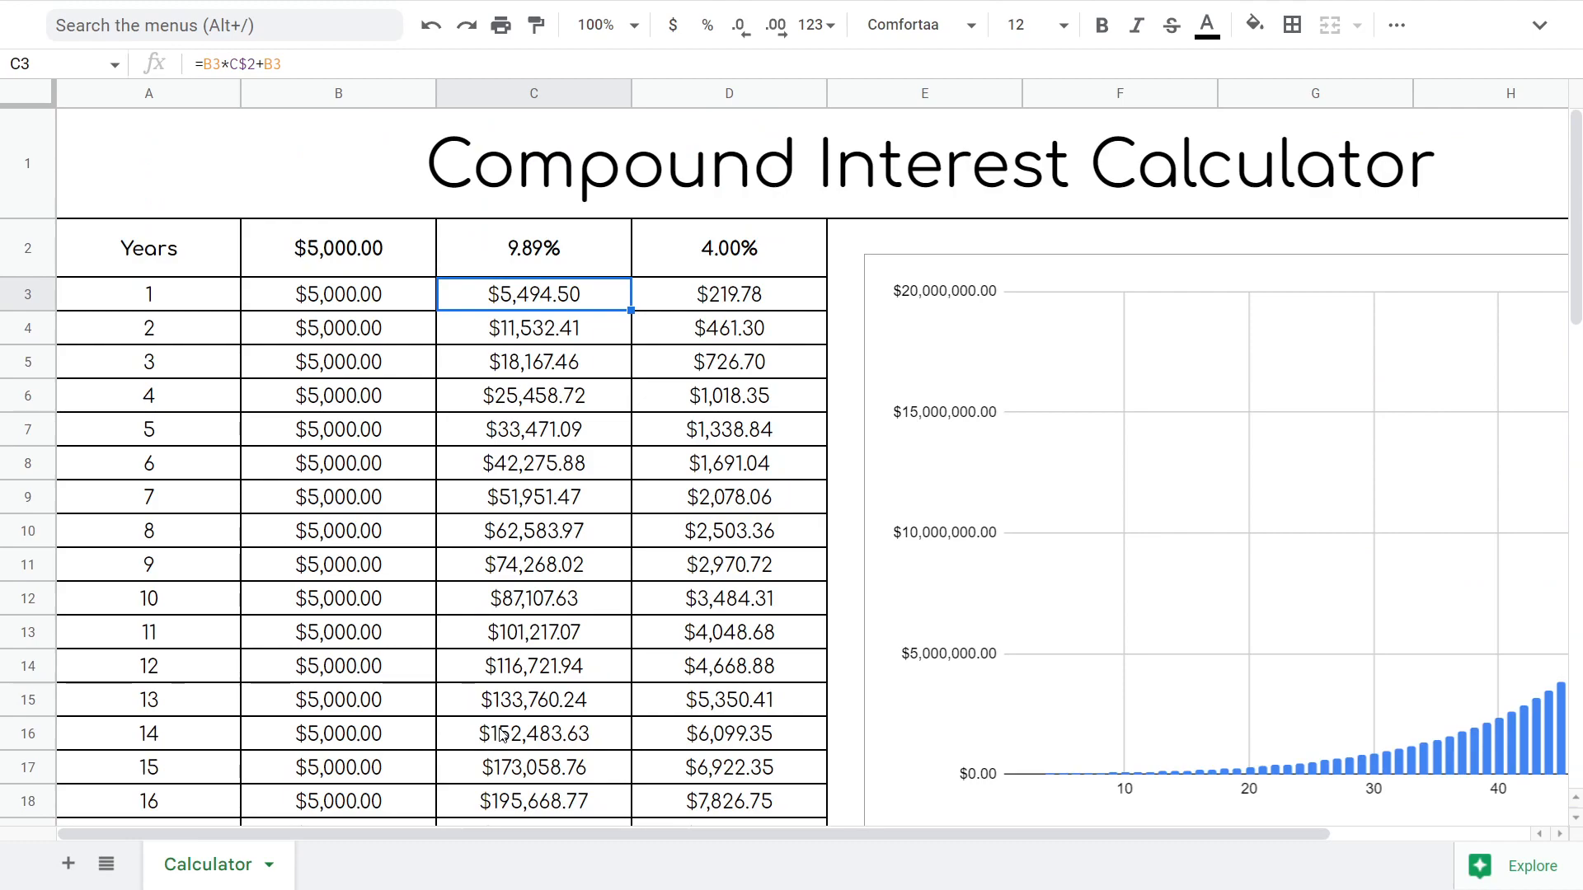
mouse_move(499, 732)
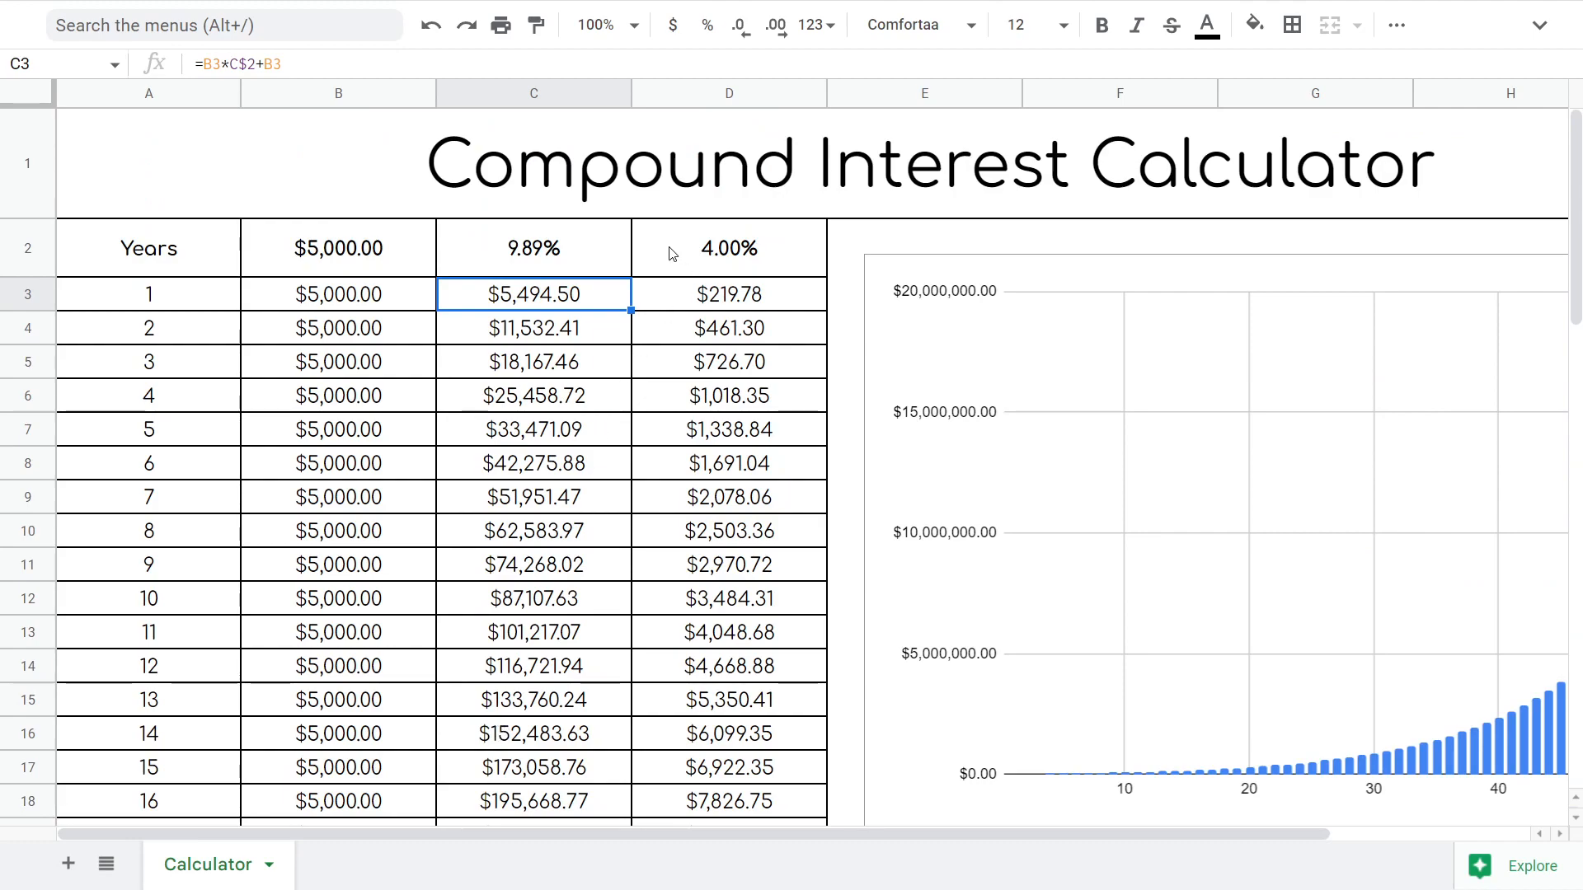
mouse_move(620, 300)
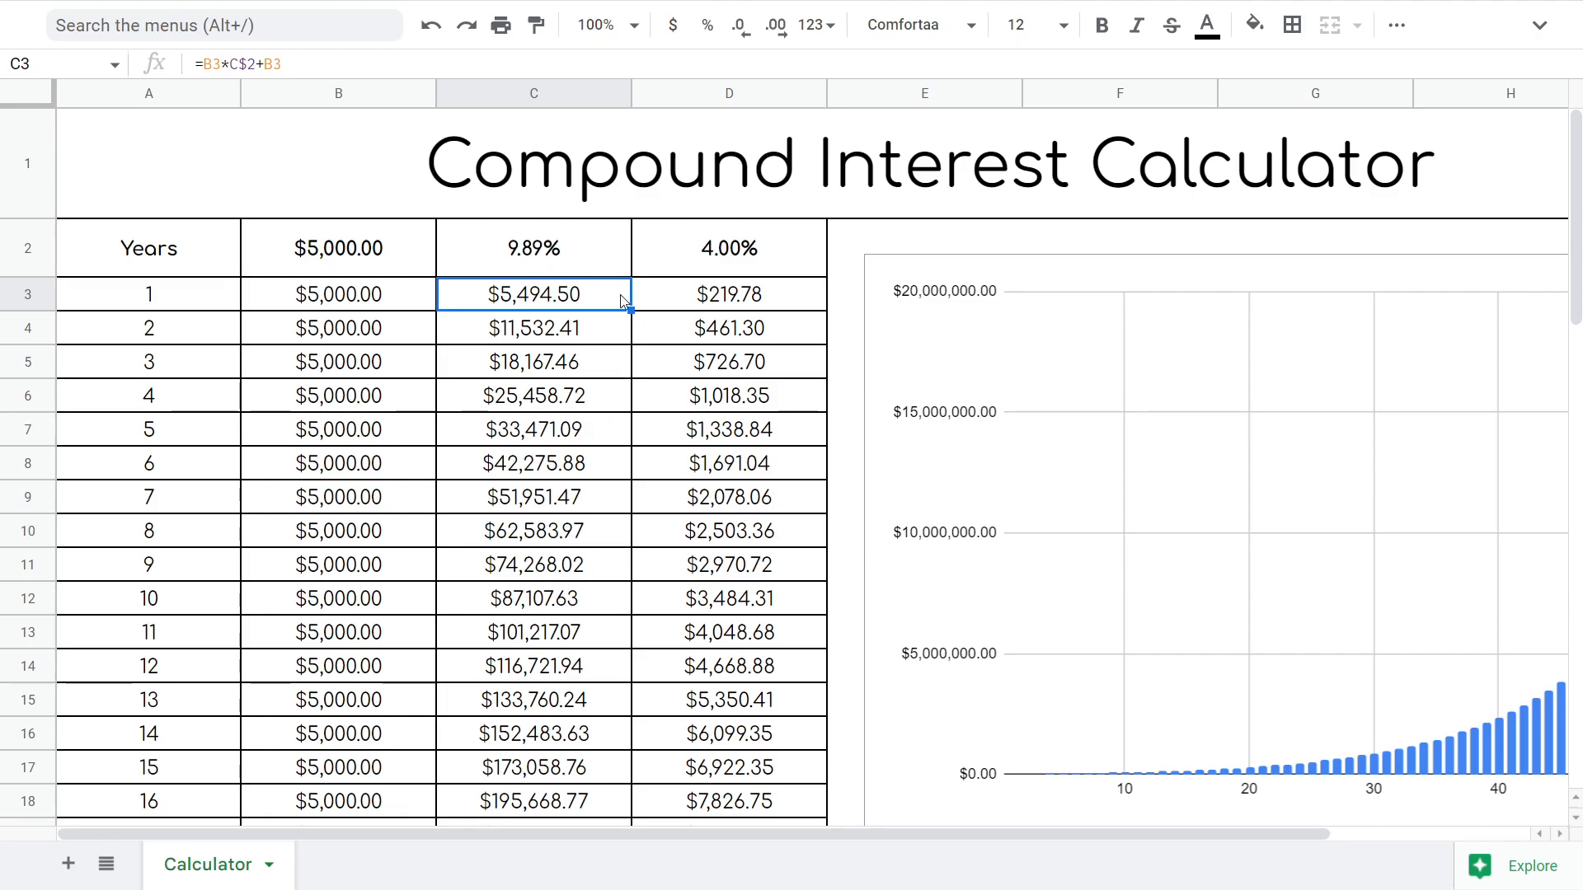
scroll(down, 3)
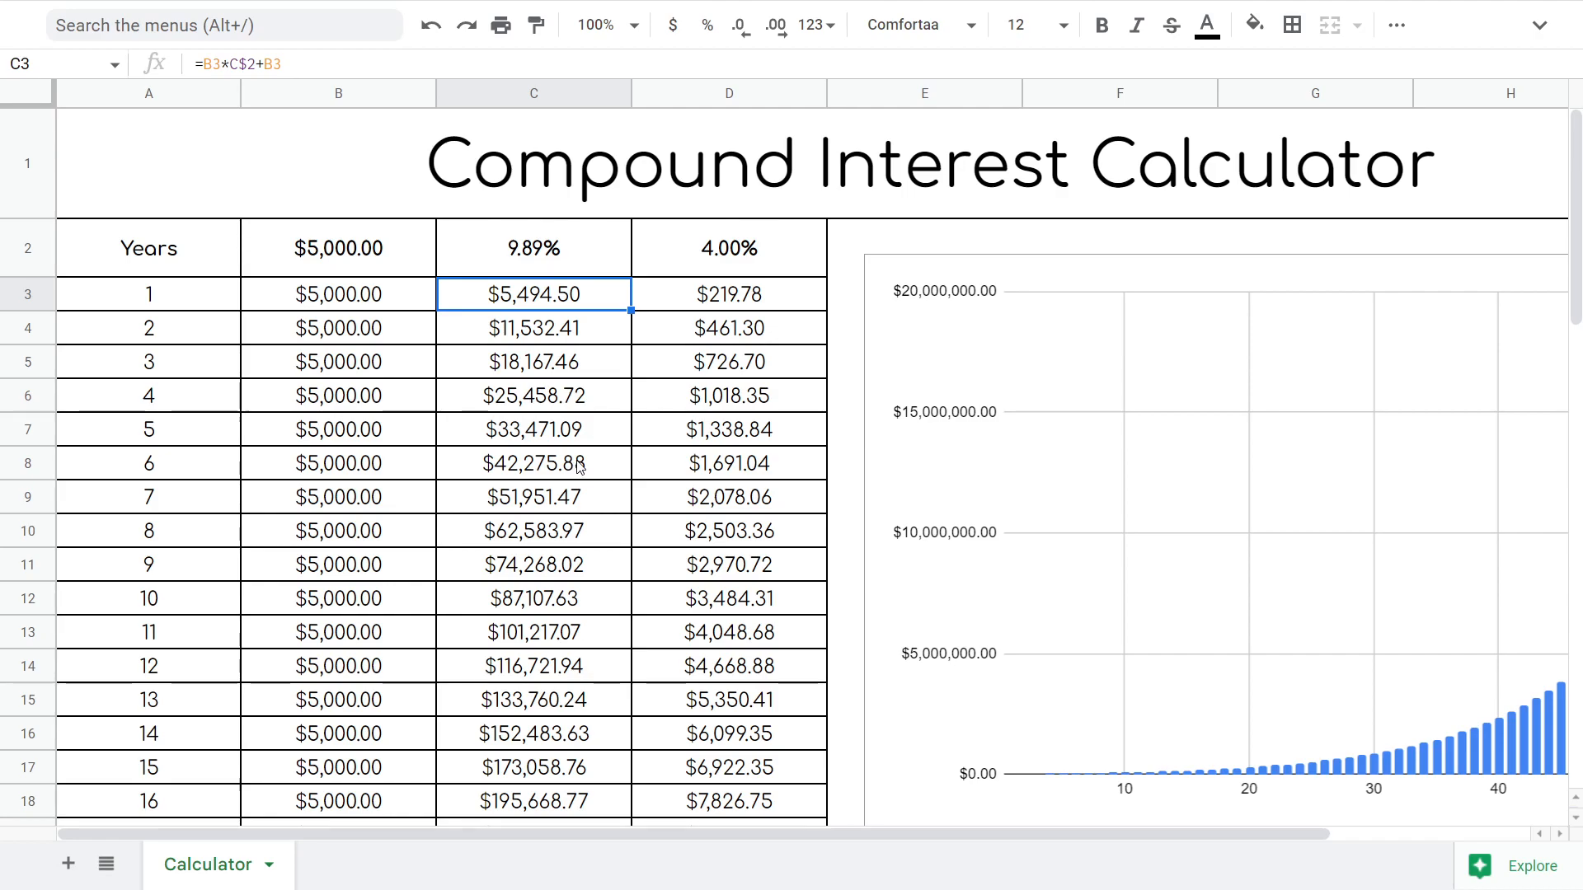
scroll(down, 3)
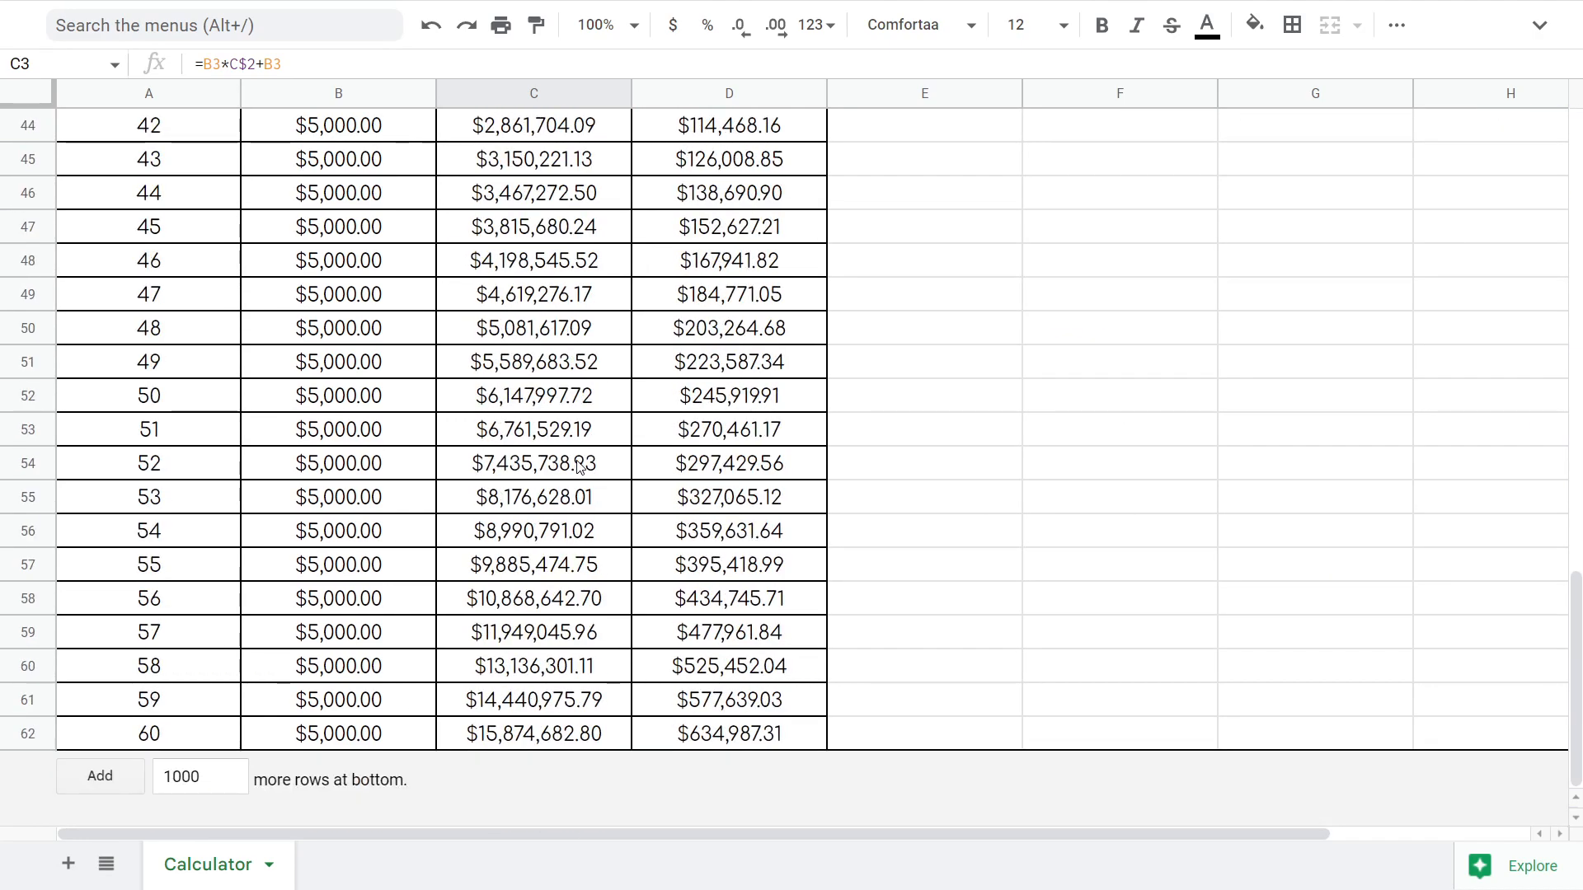
scroll(up, 3)
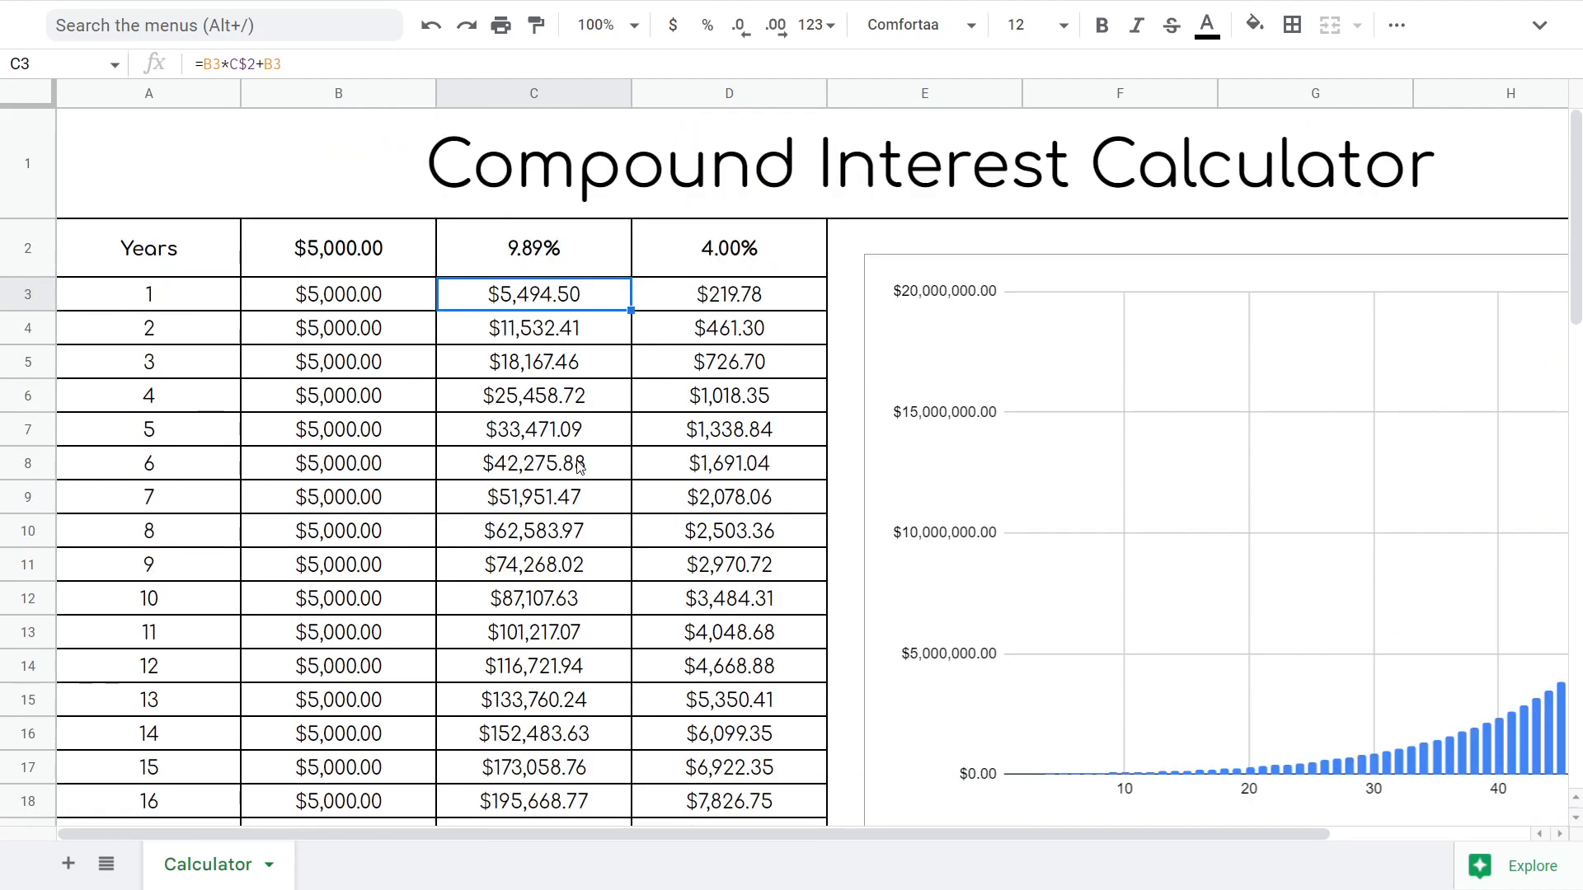
mouse_move(514, 623)
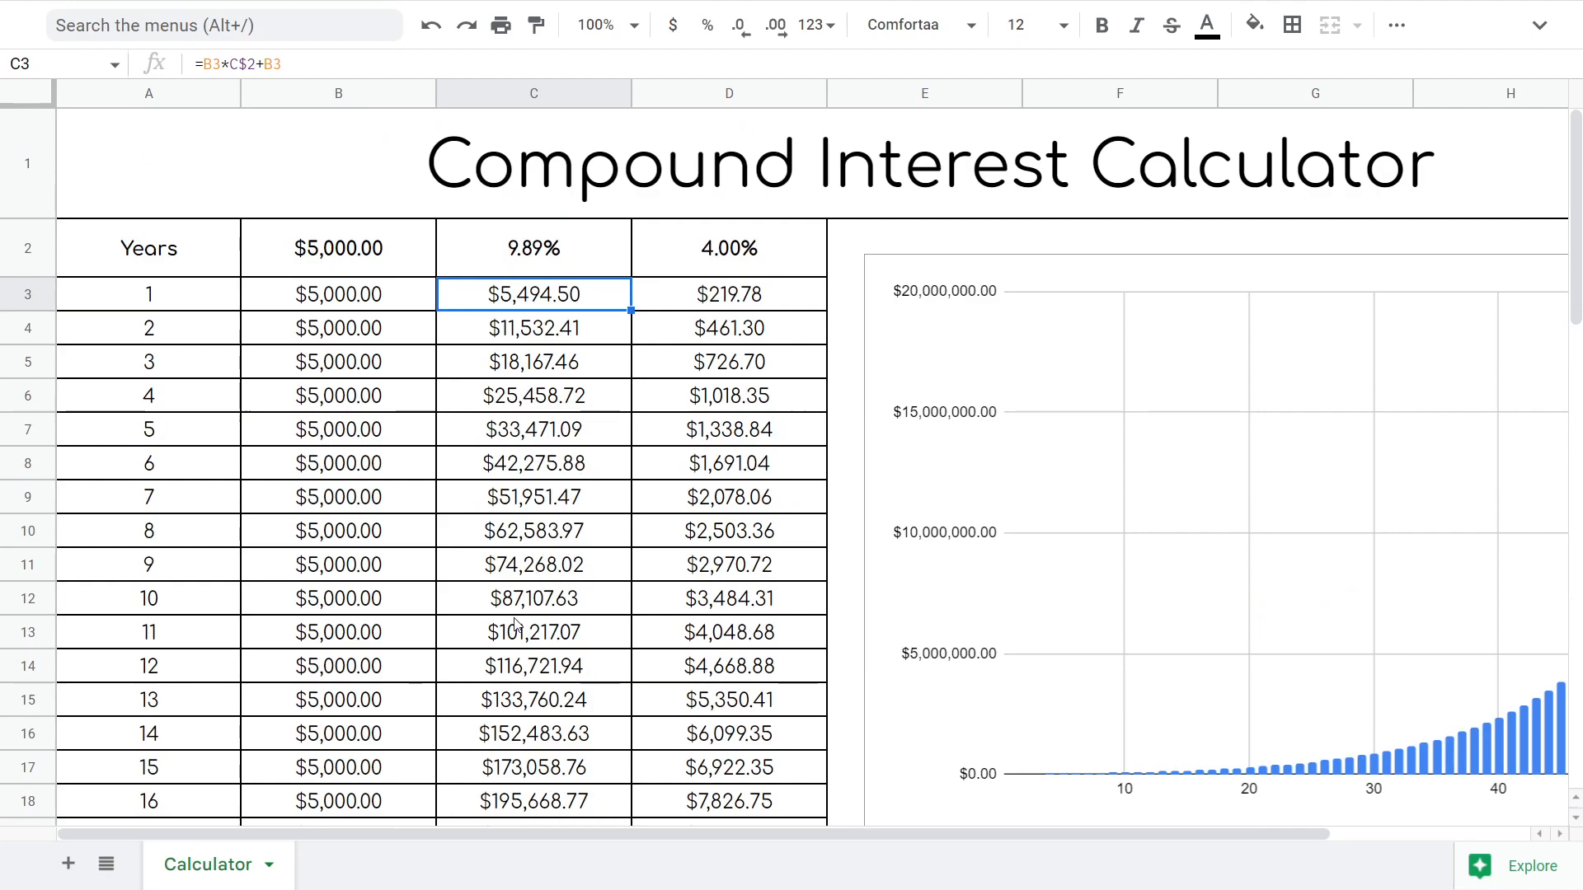
scroll(down, 3)
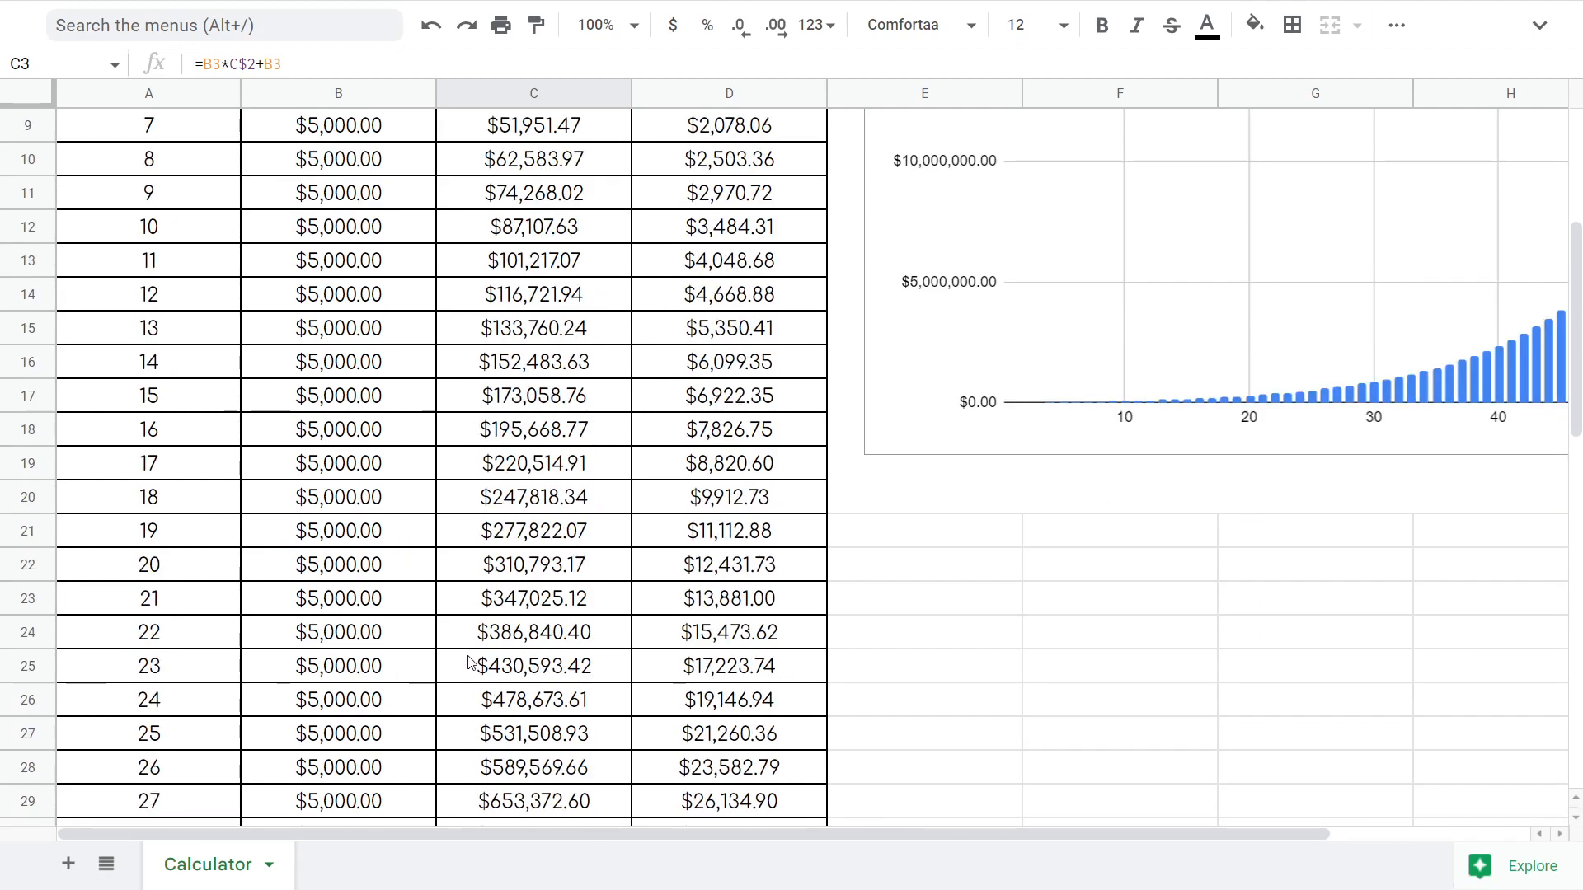
scroll(down, 3)
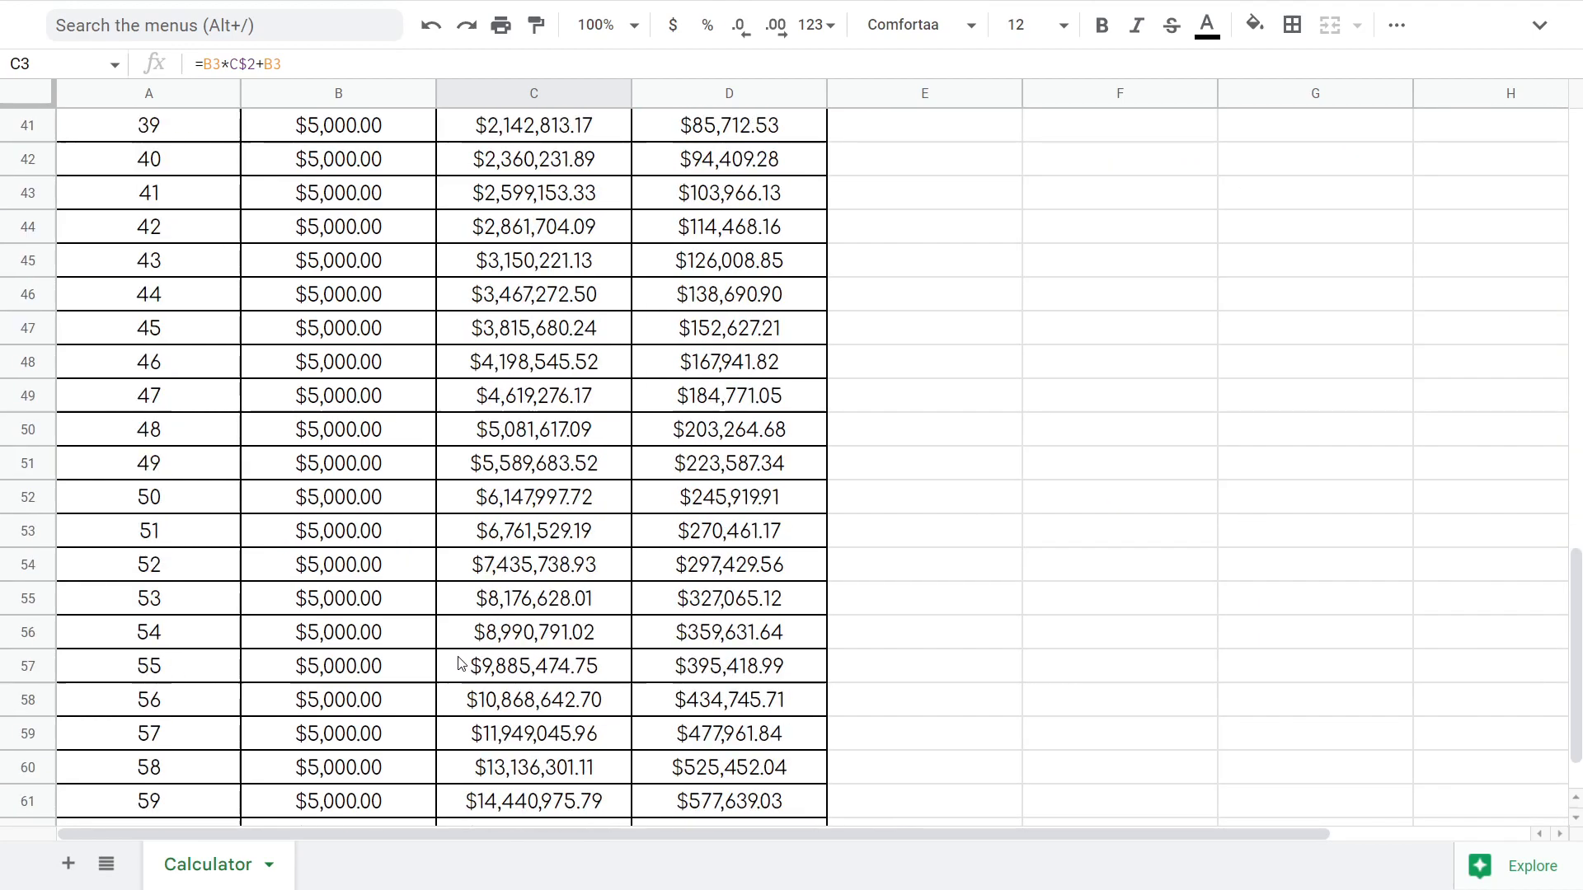
scroll(up, 3)
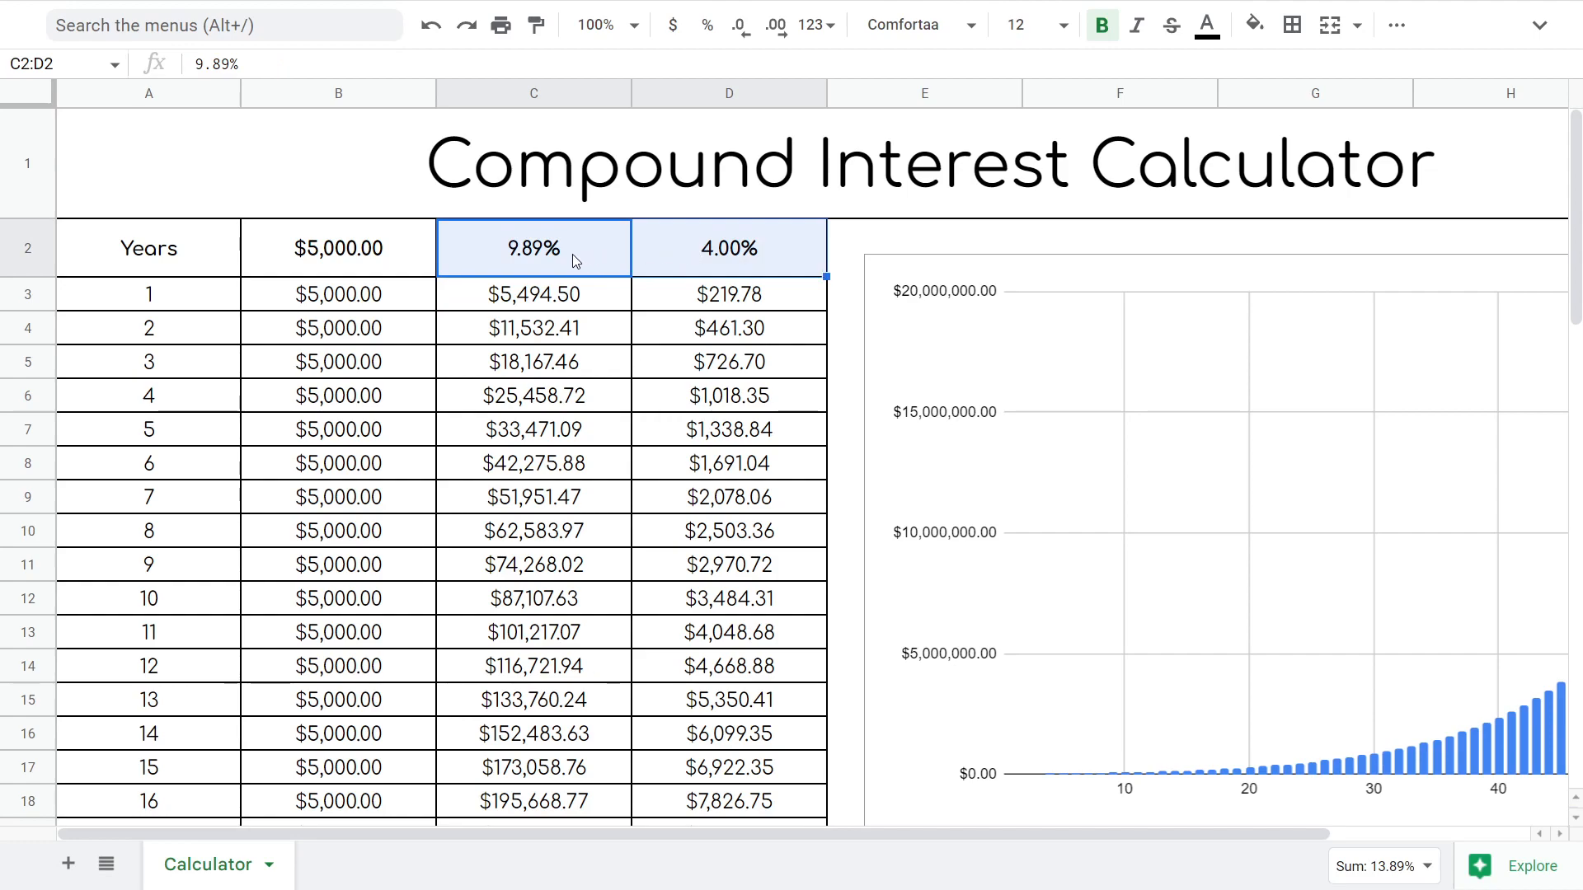
- Set the return rate in C2 to 3.00% so the table and chart show slower growth
click(533, 248)
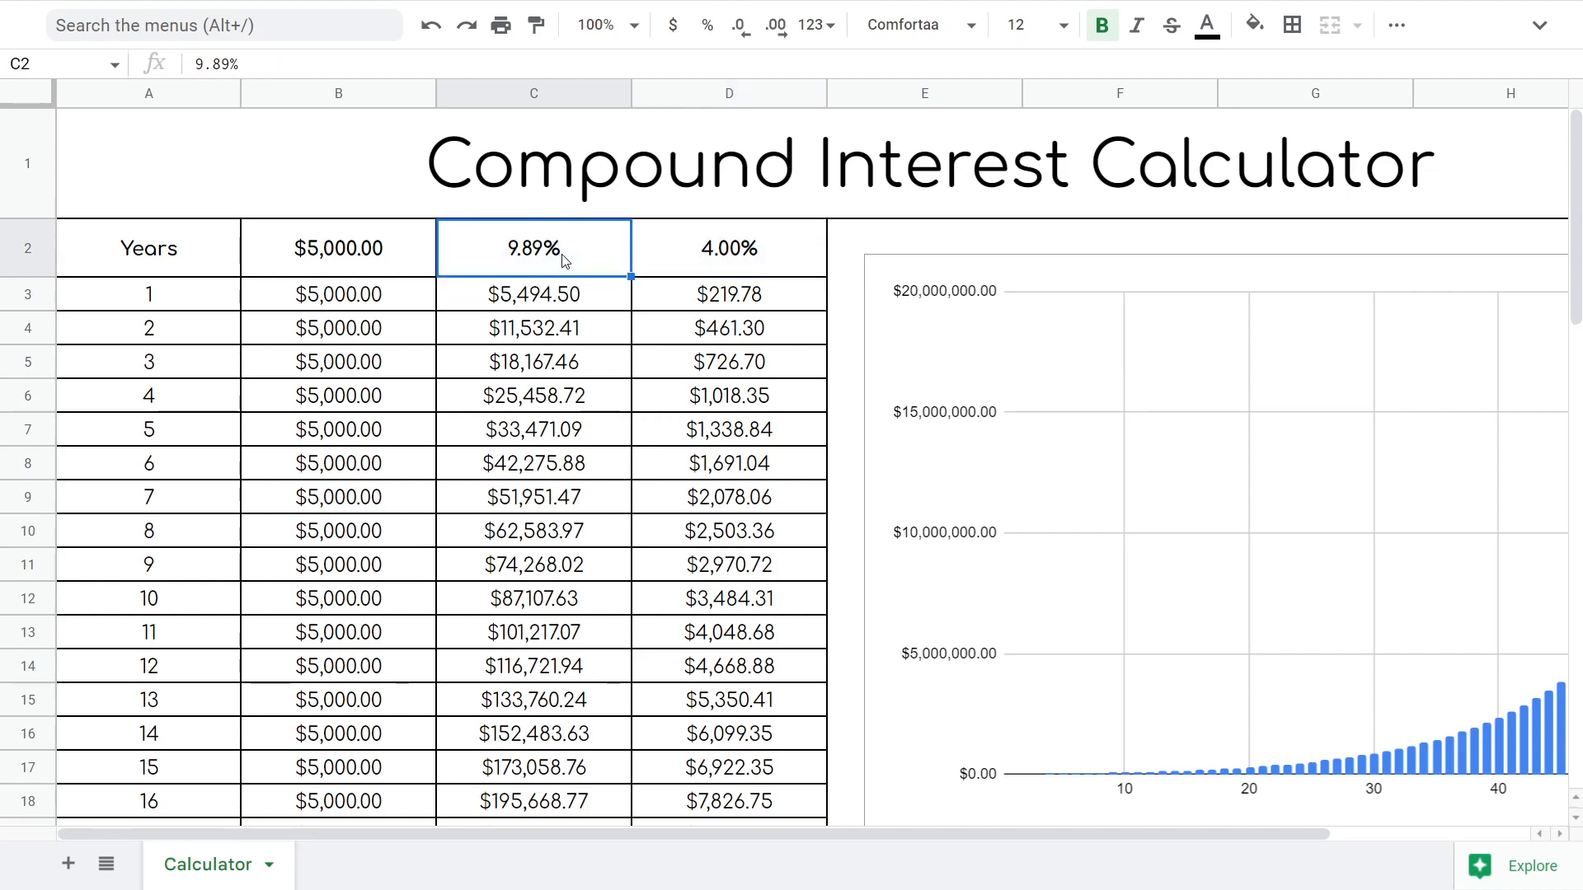
text(3.00%)
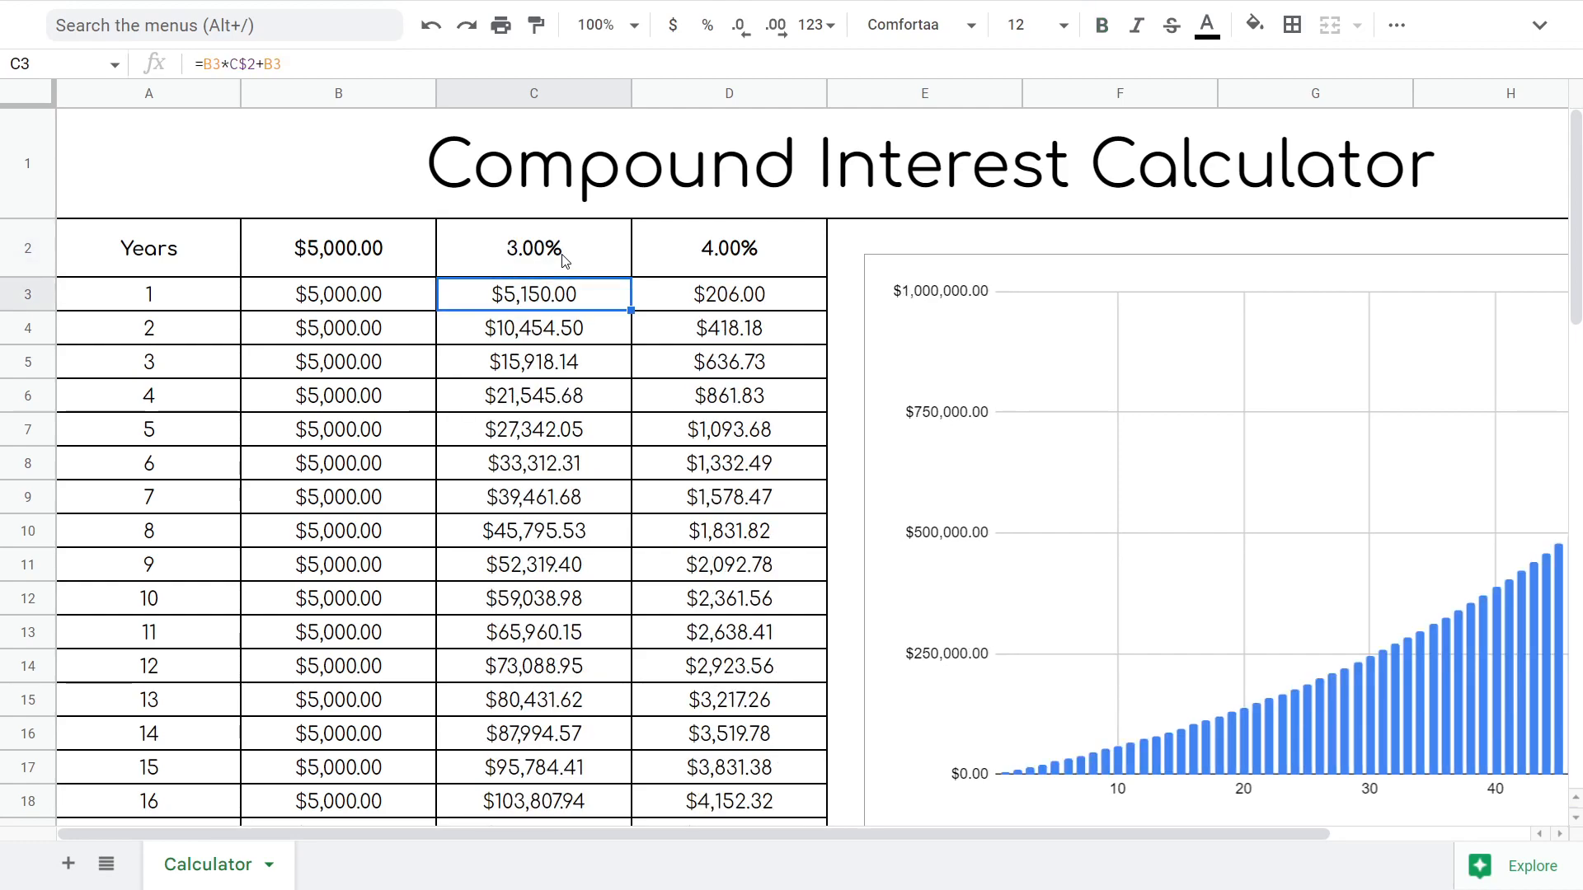
click(533, 249)
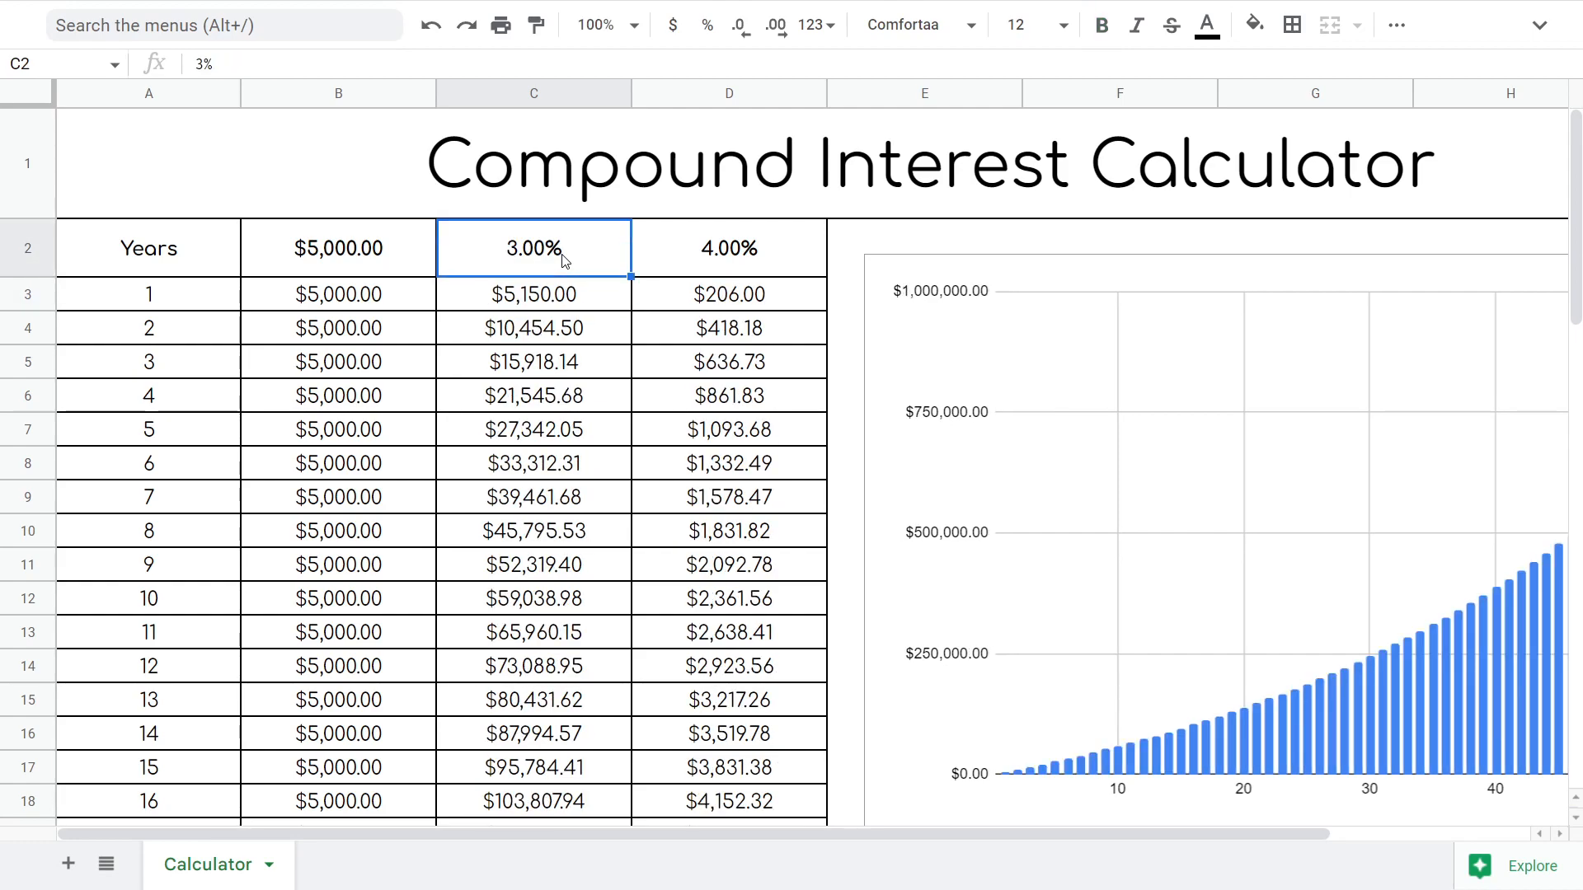
click(1100, 24)
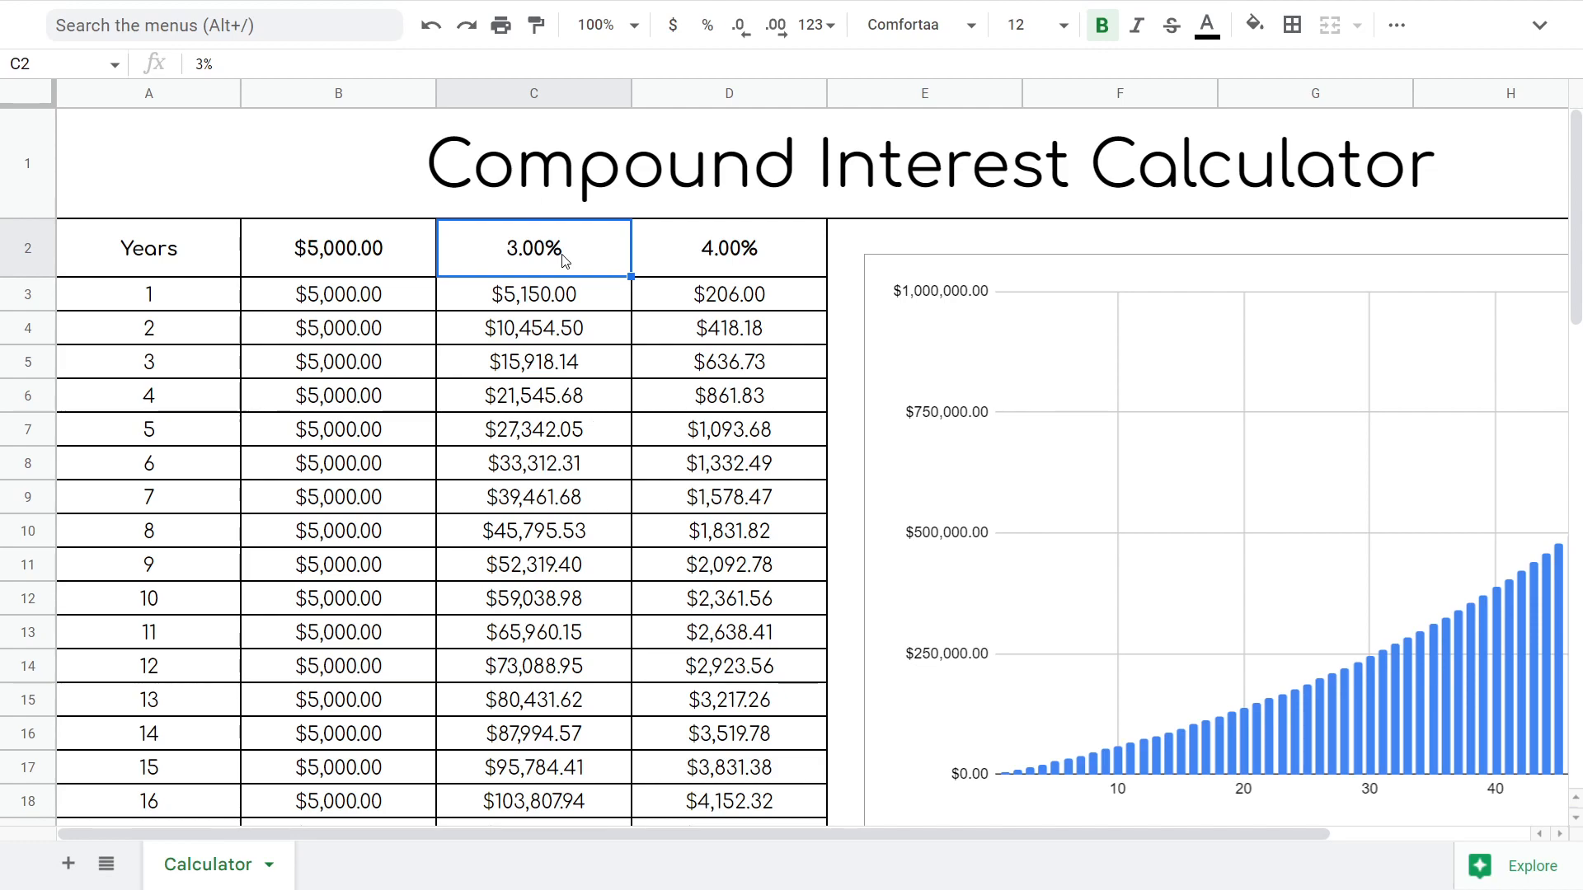
mouse_move(435, 238)
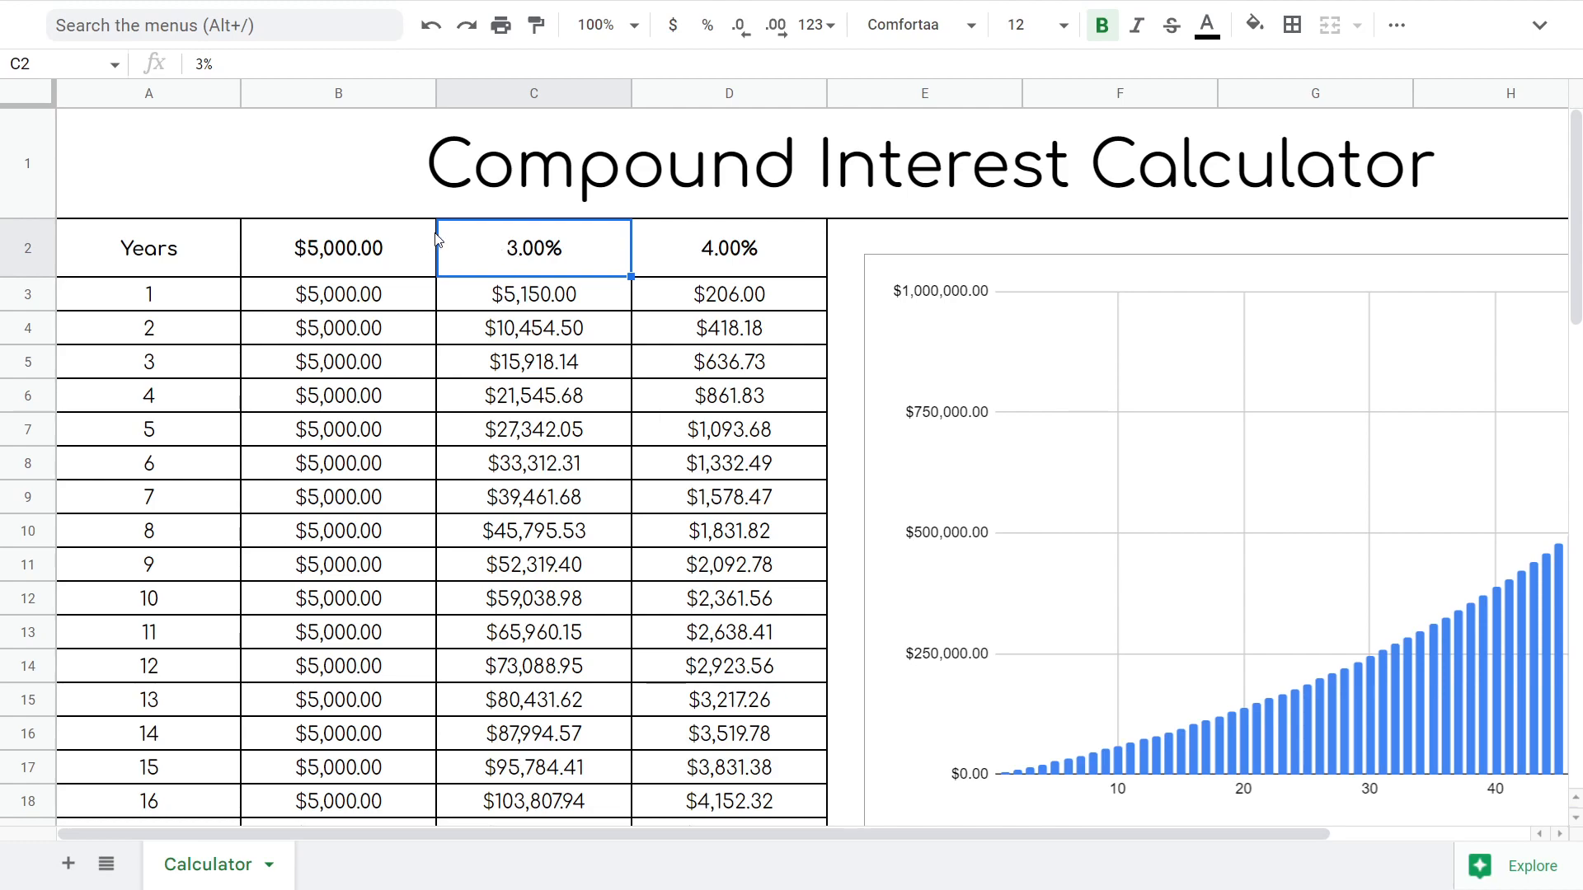